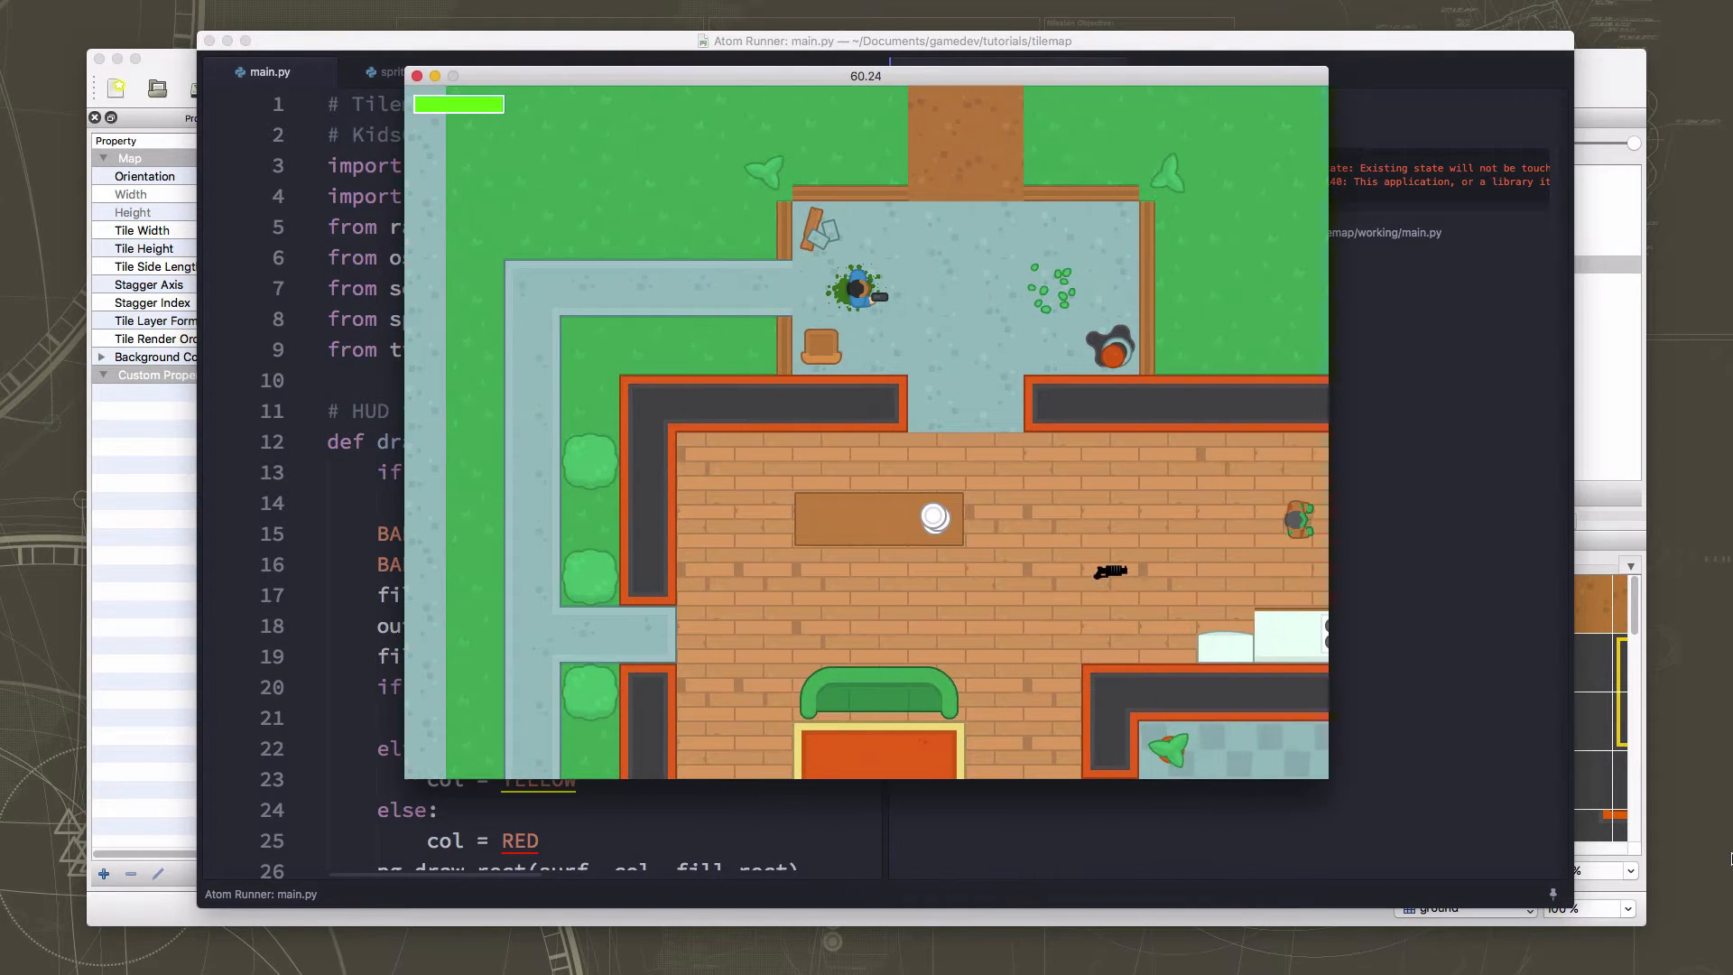
Close the game window and scroll main.py down to the self.map, map_img and map.rect lines in load_data.
left_click(417, 76)
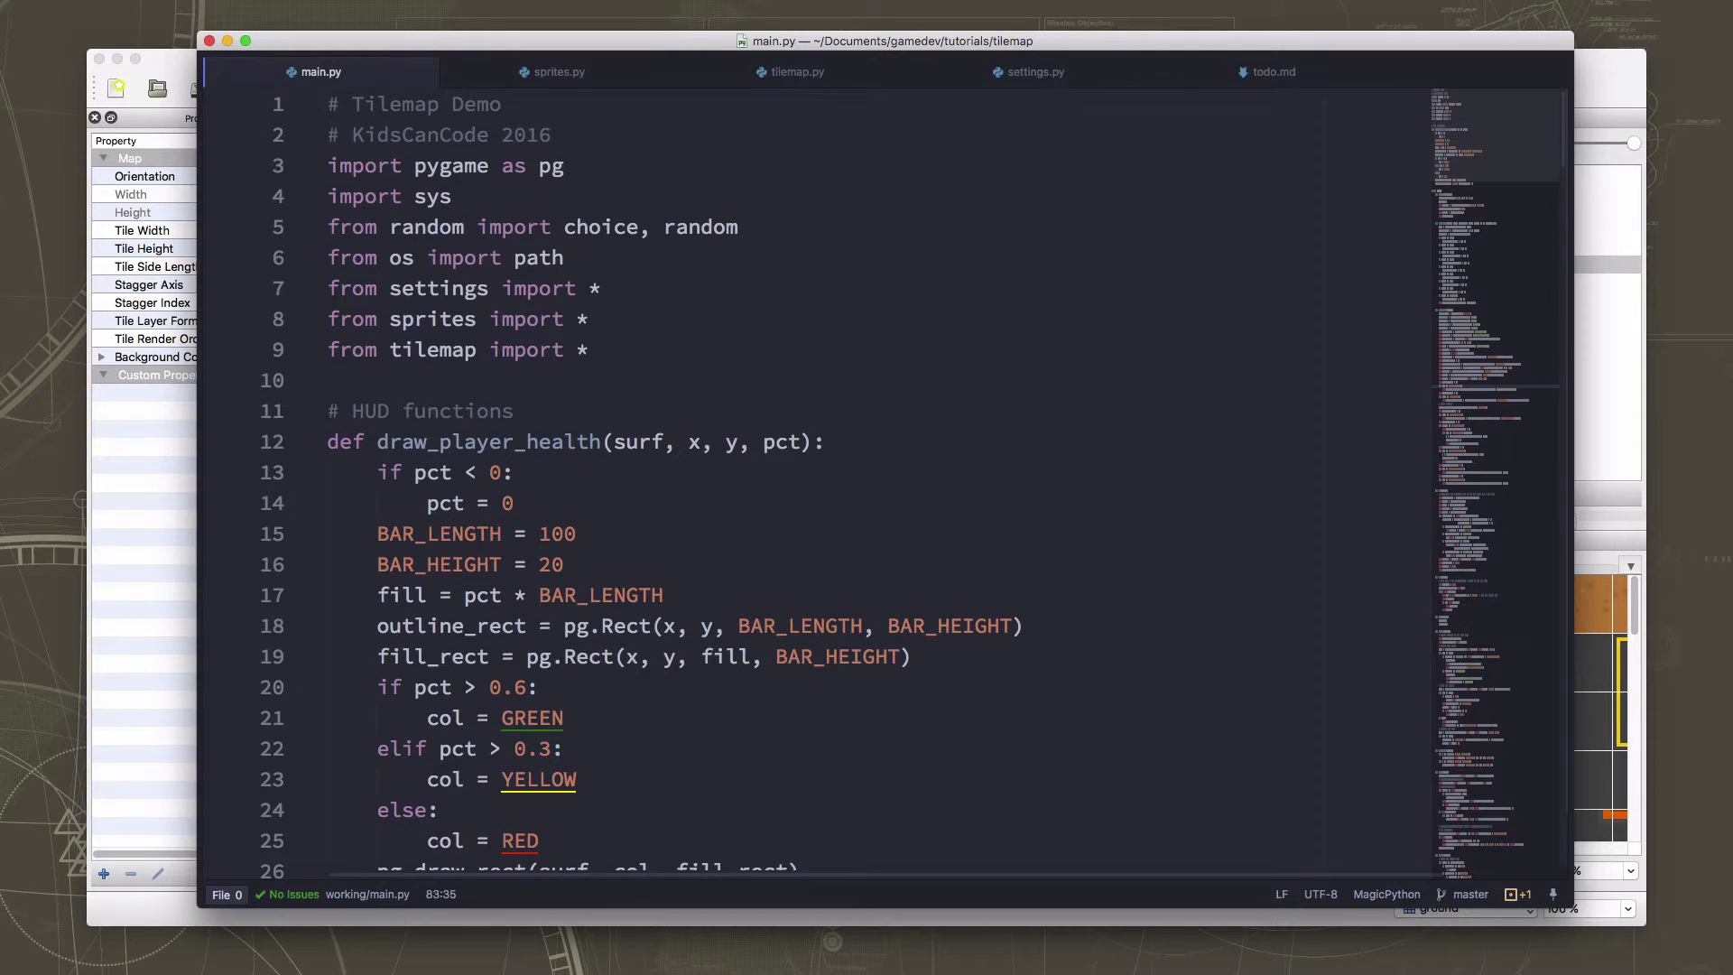
scroll("down", 3)
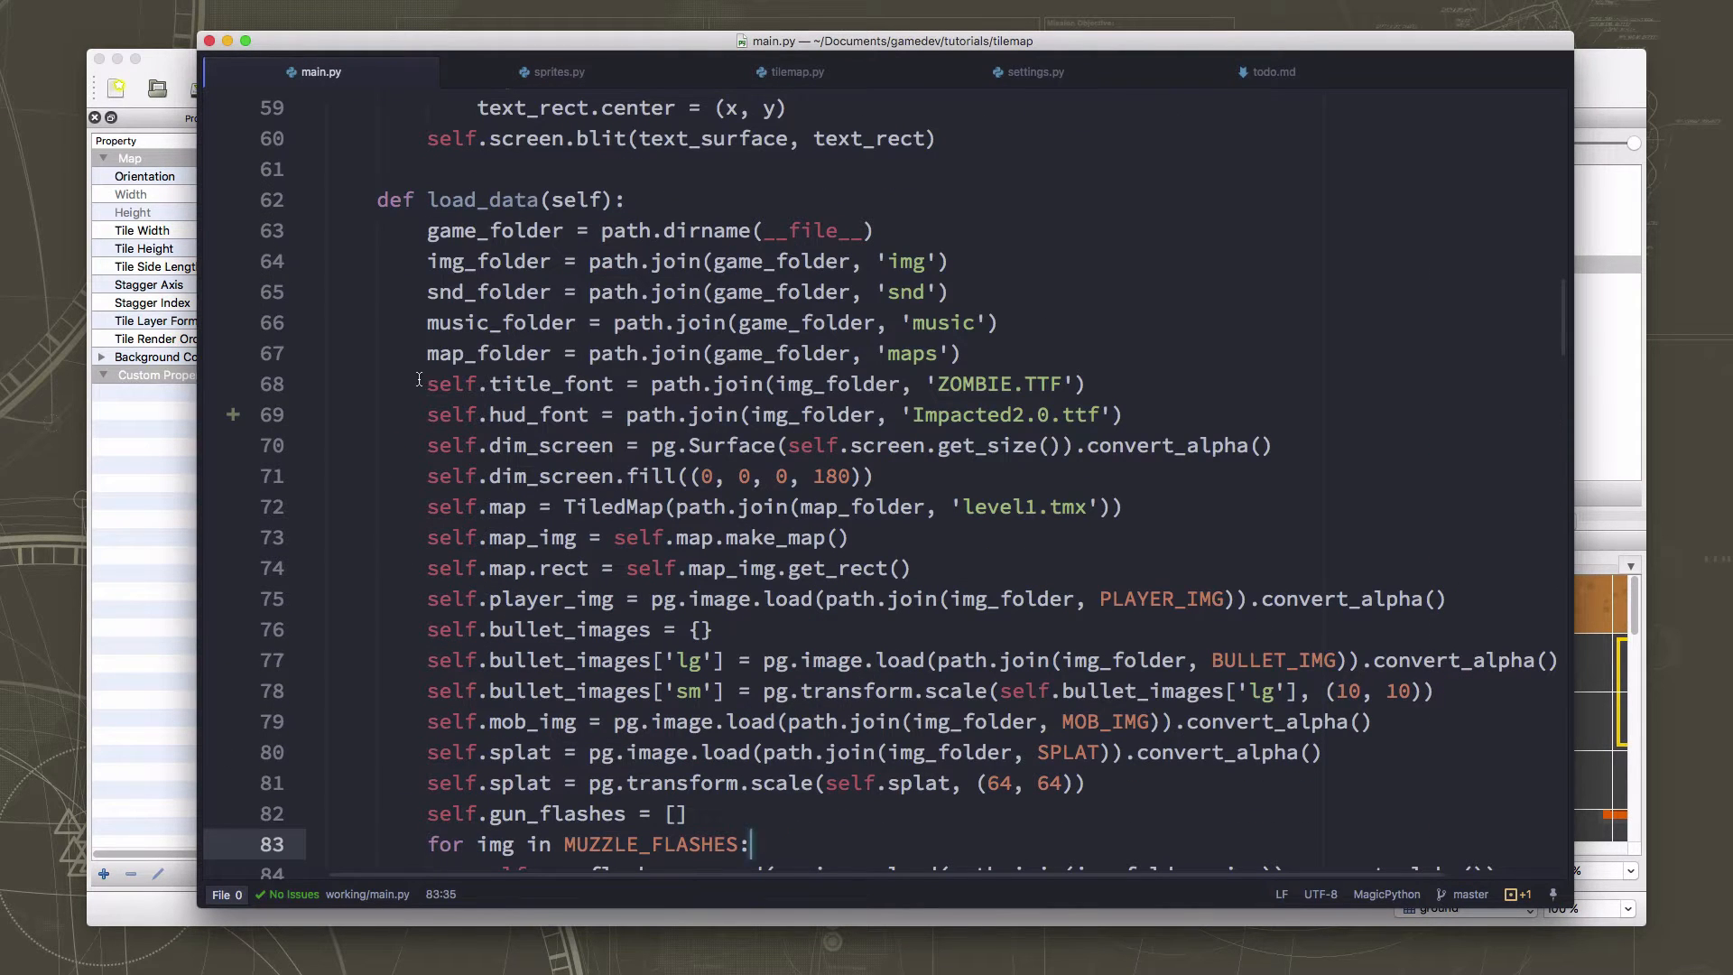
scroll("down", 3)
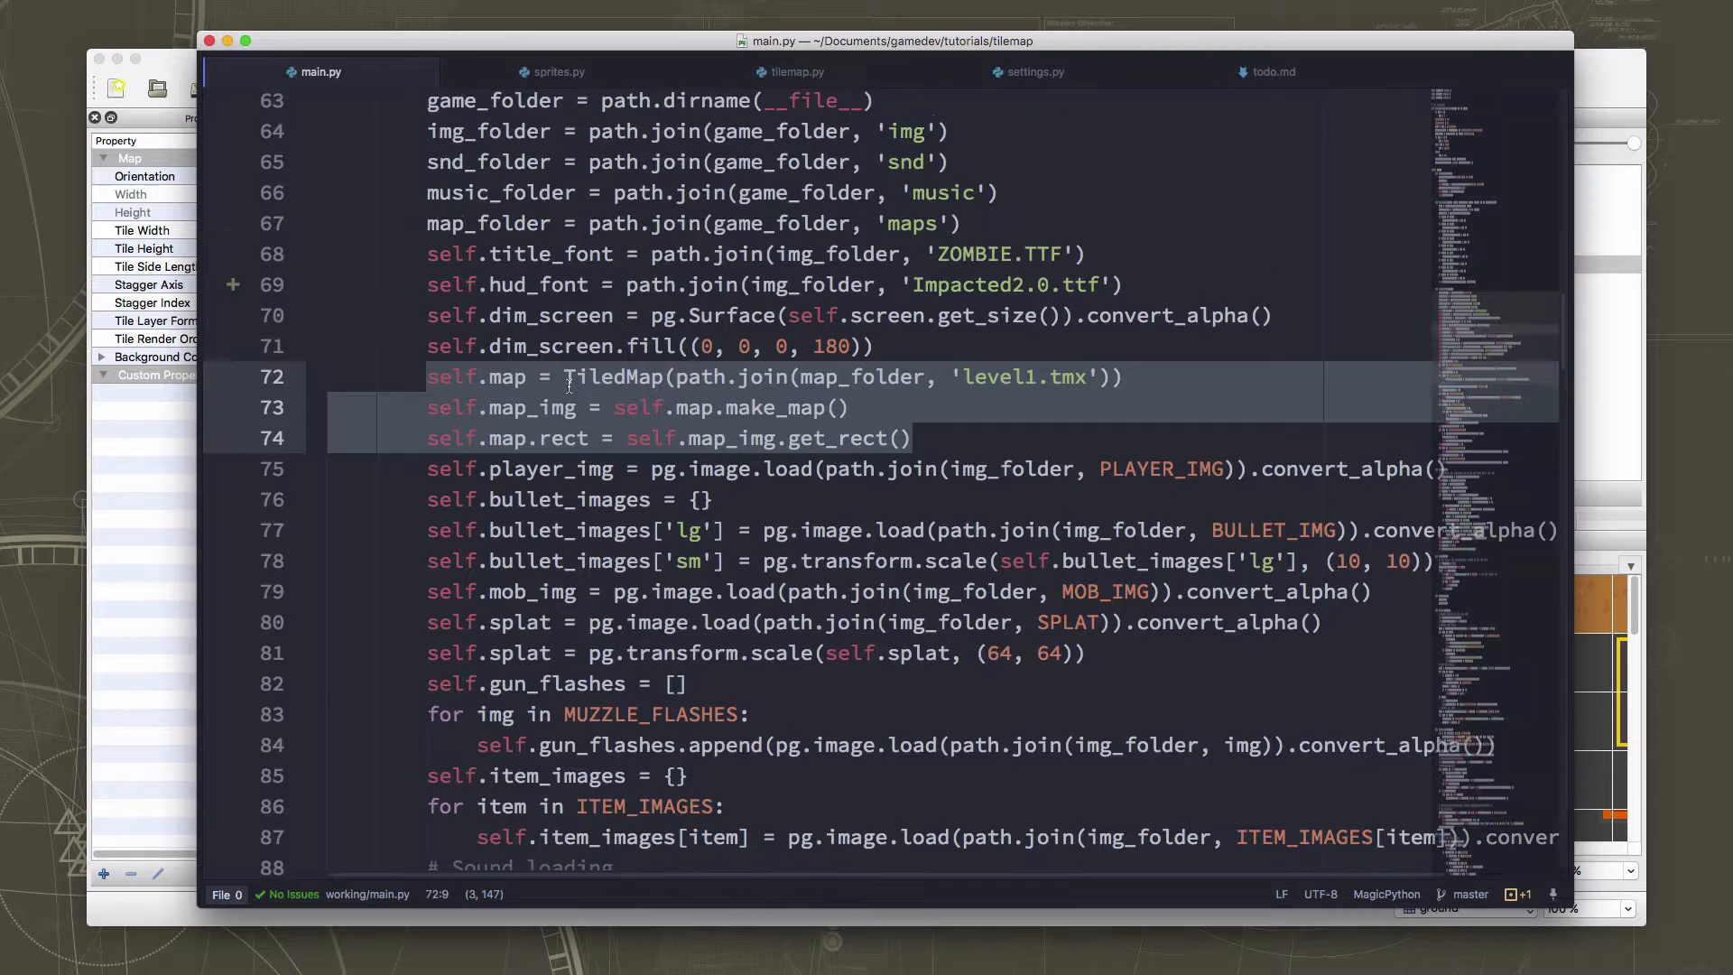
scroll("down", 3)
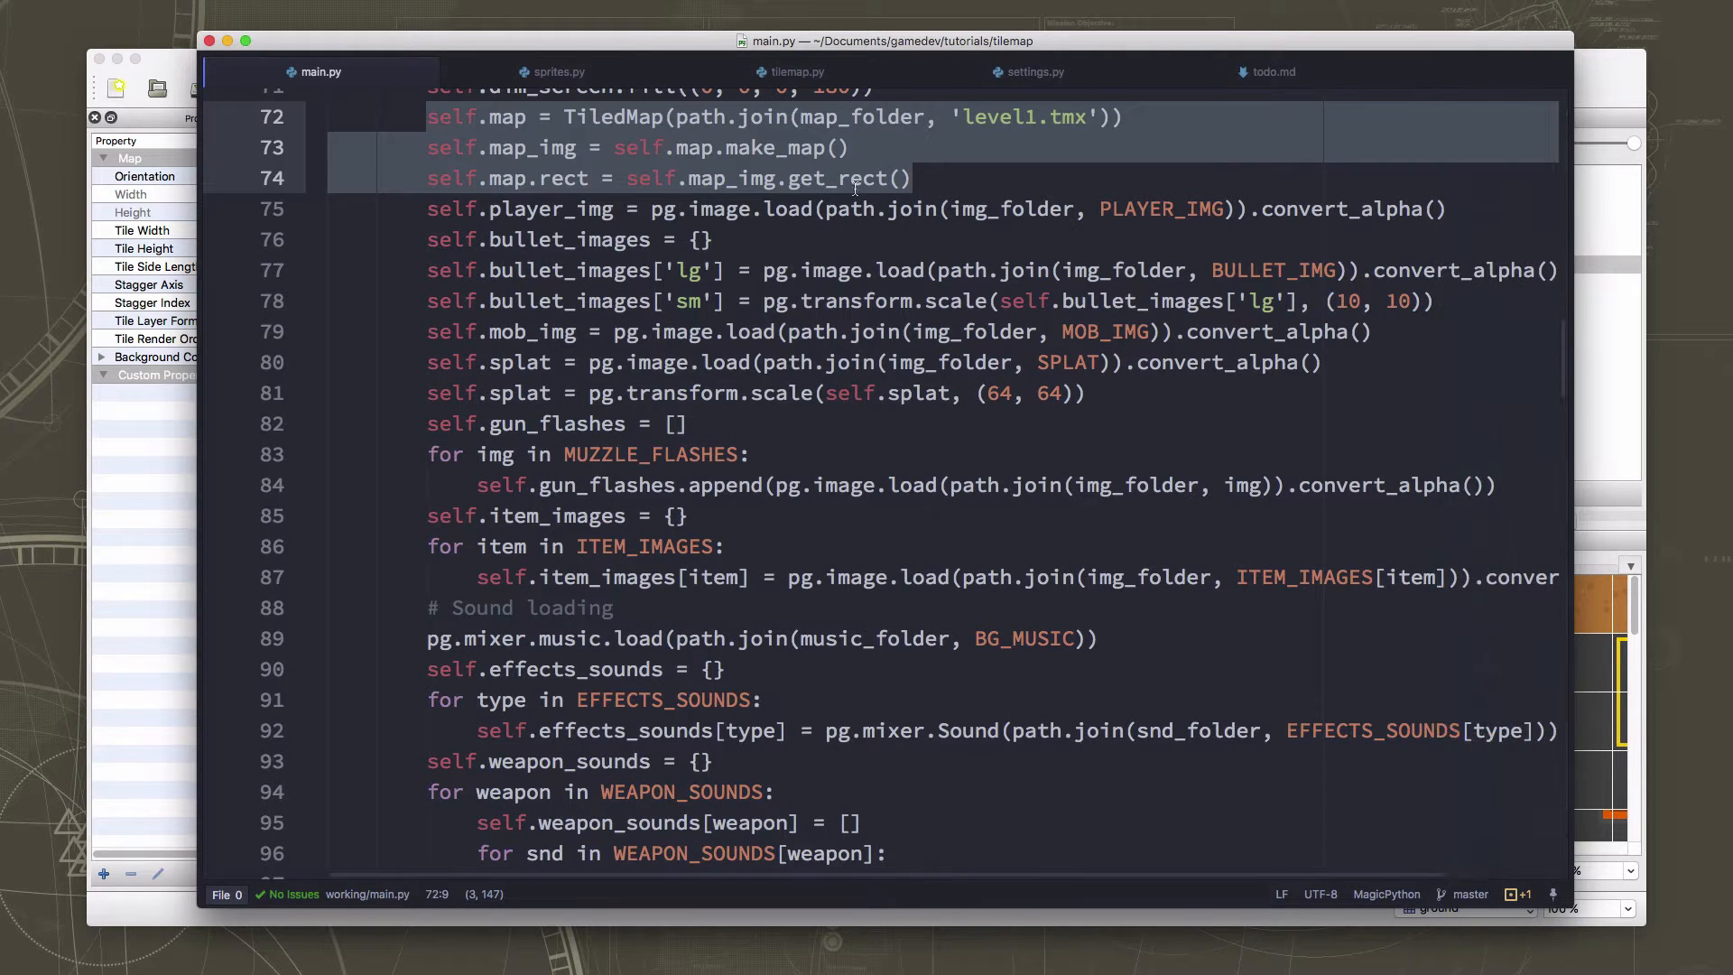
mouse_move(558, 150)
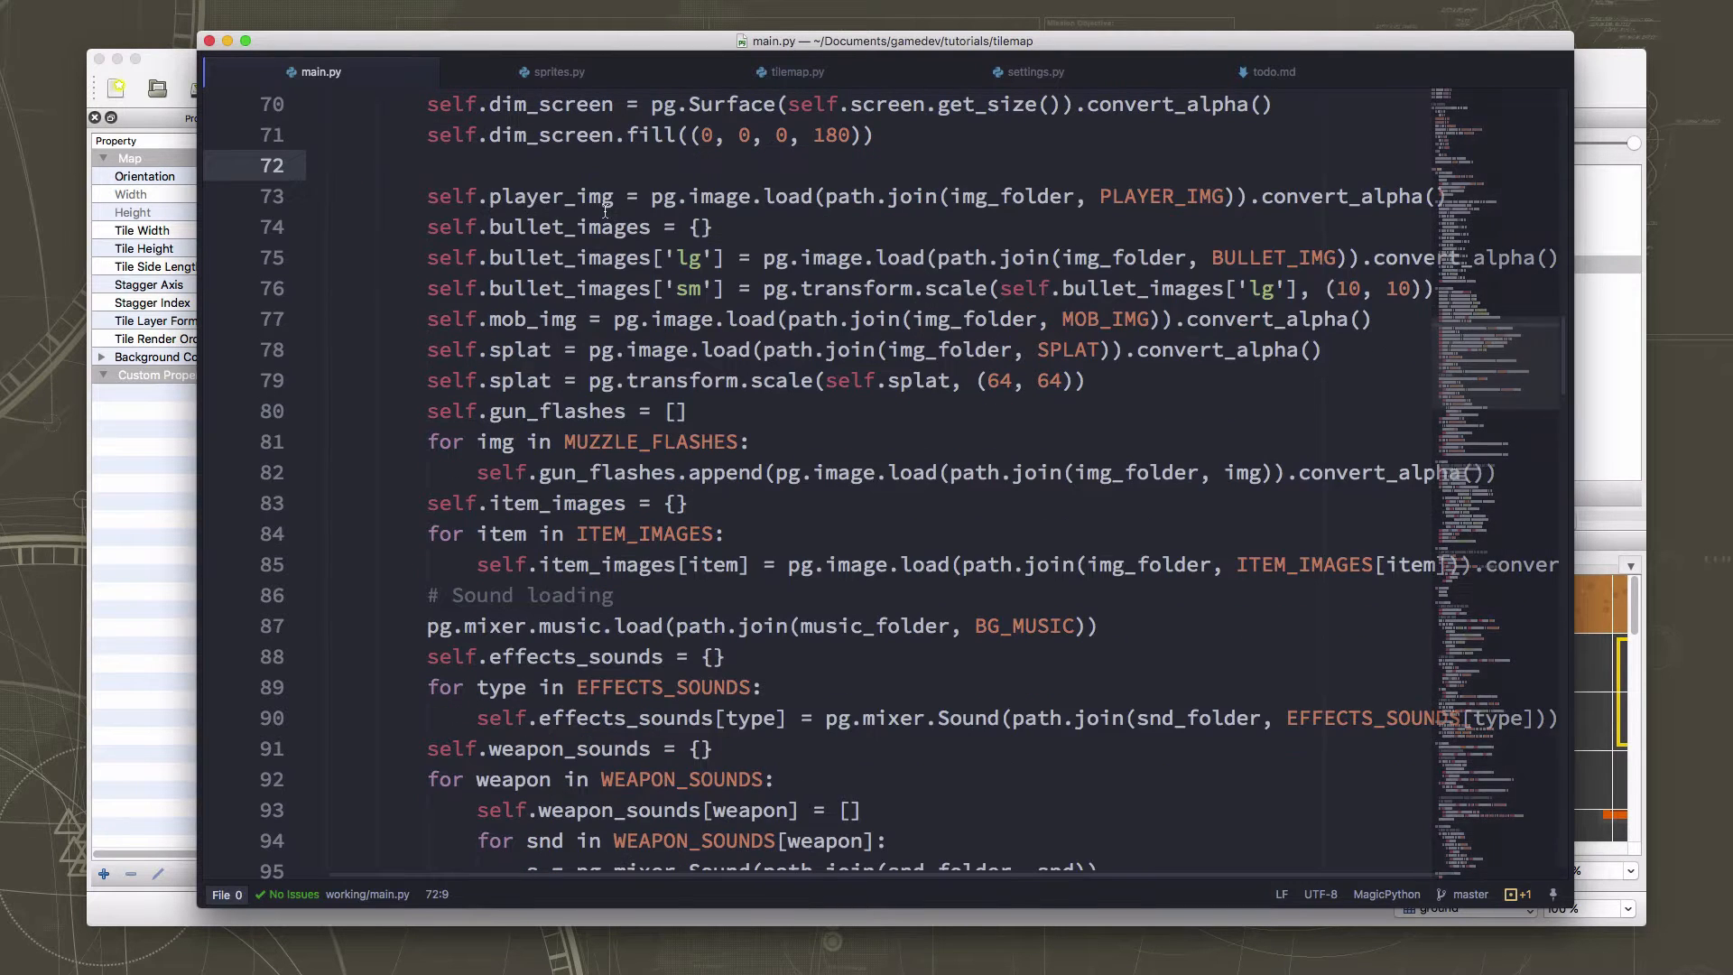
scroll("down", 3)
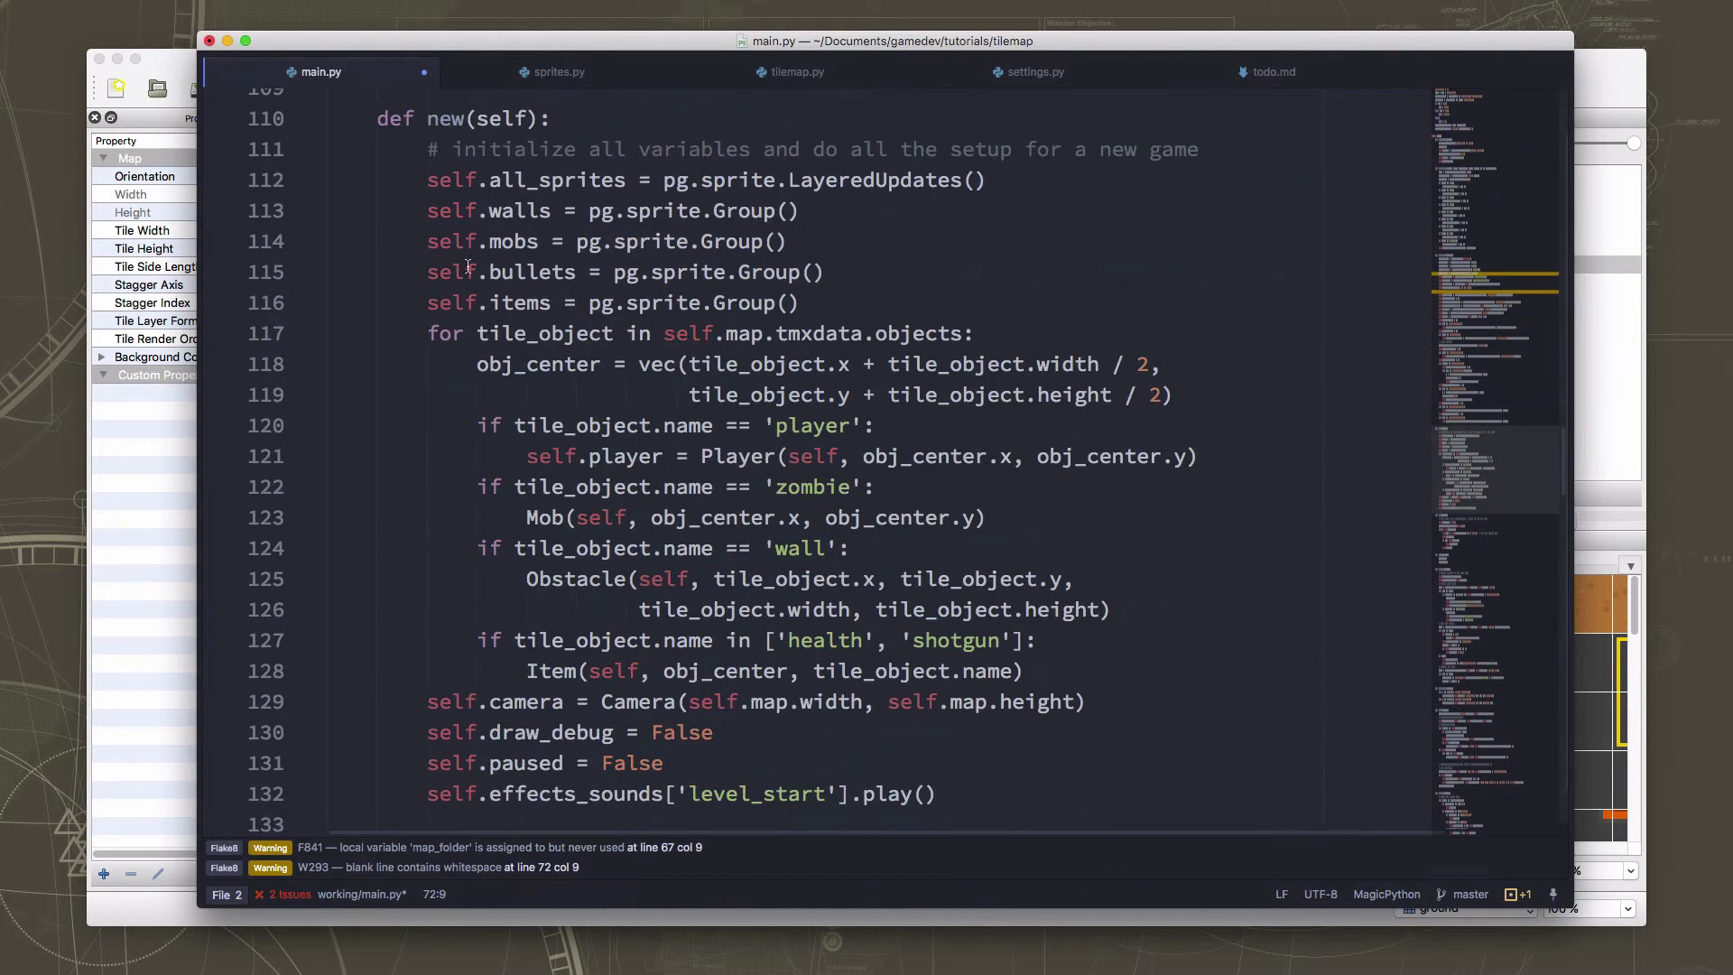
left_click(805, 303)
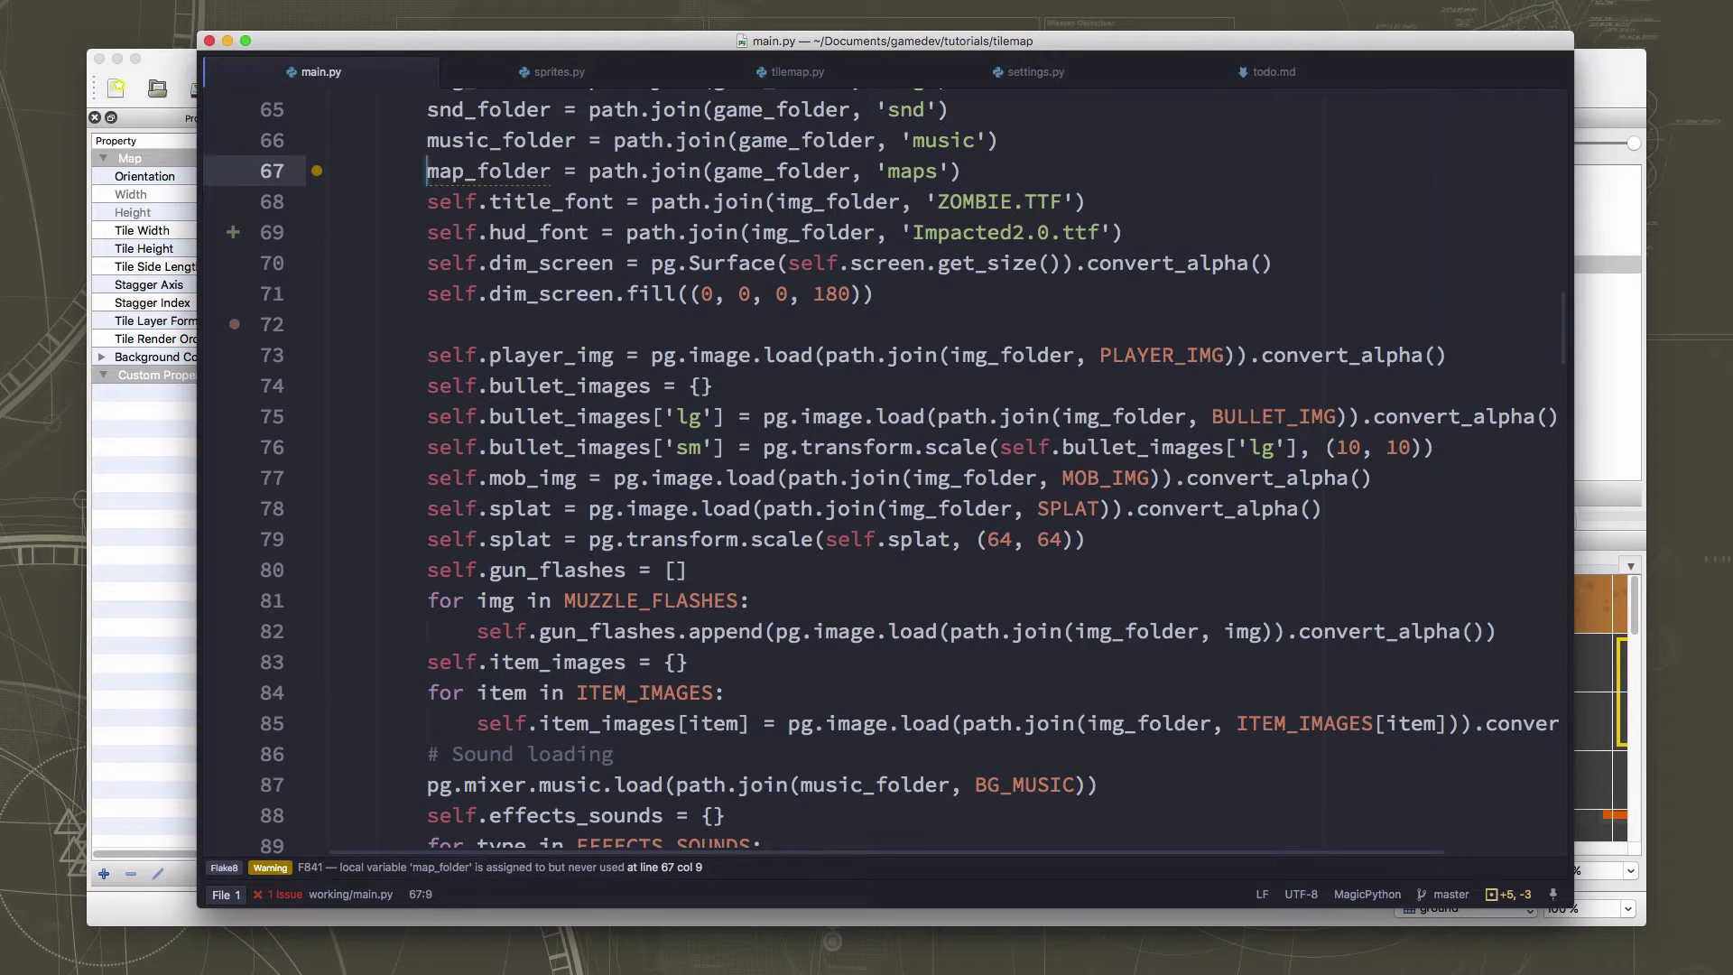
Prefix map_folder with self. and move the three map-loading lines into new() using self.map_folder.
type("self.")
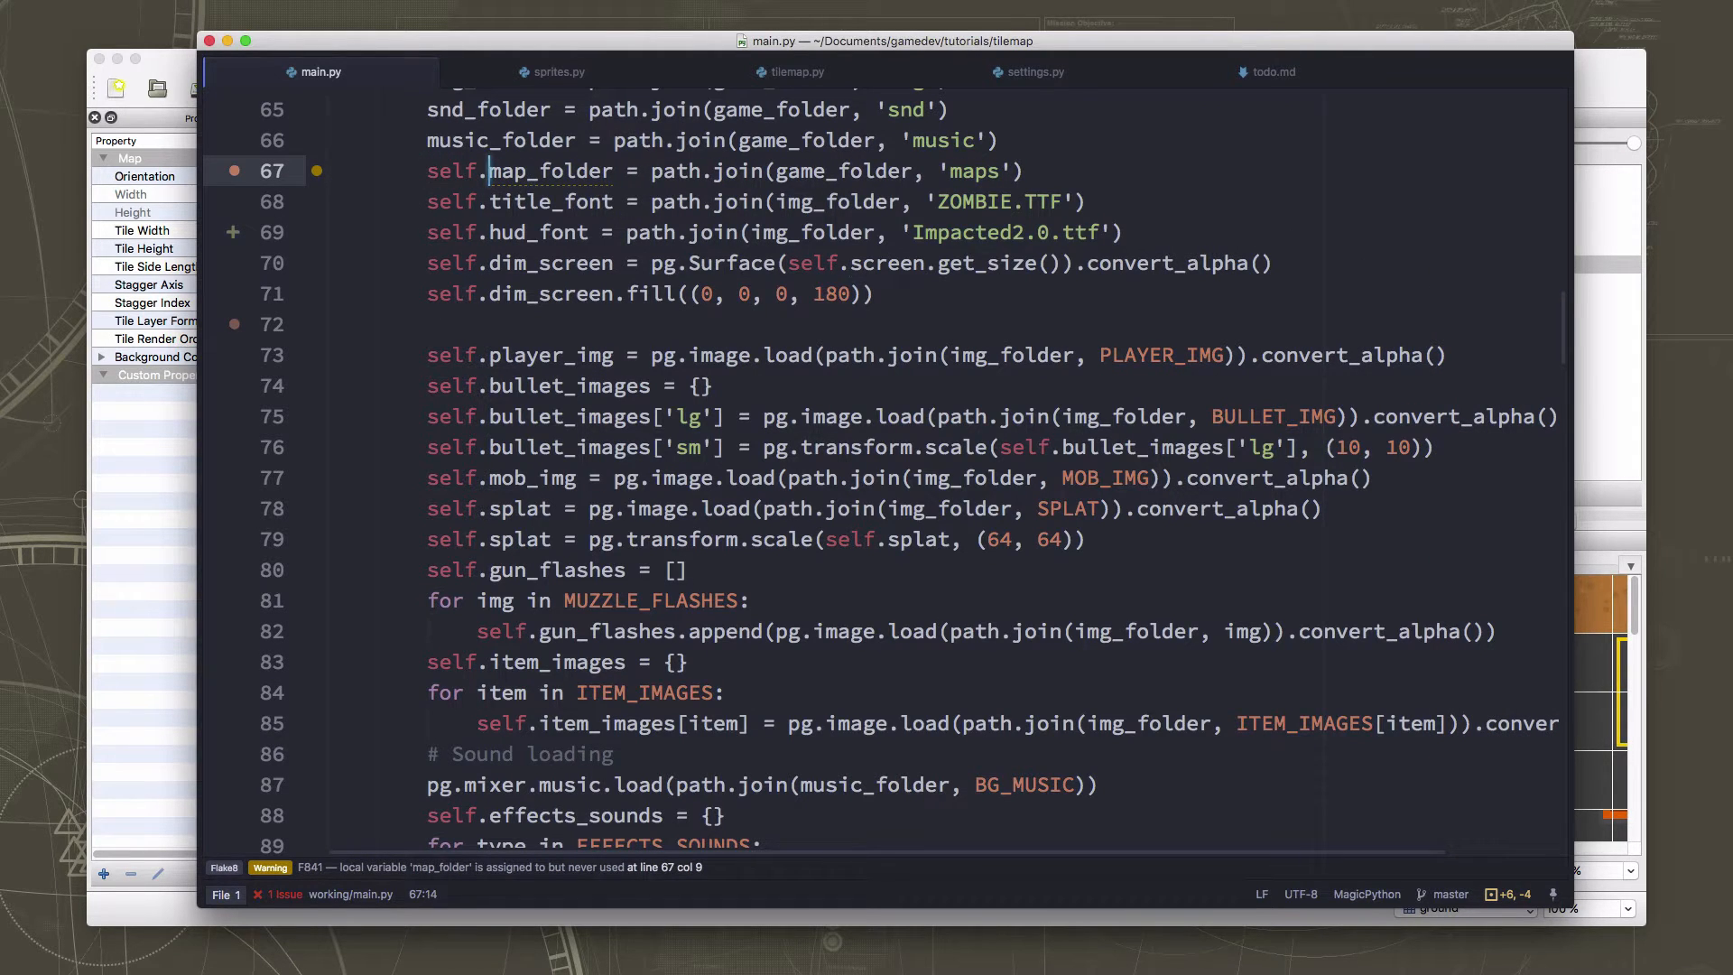
scroll("down", 3)
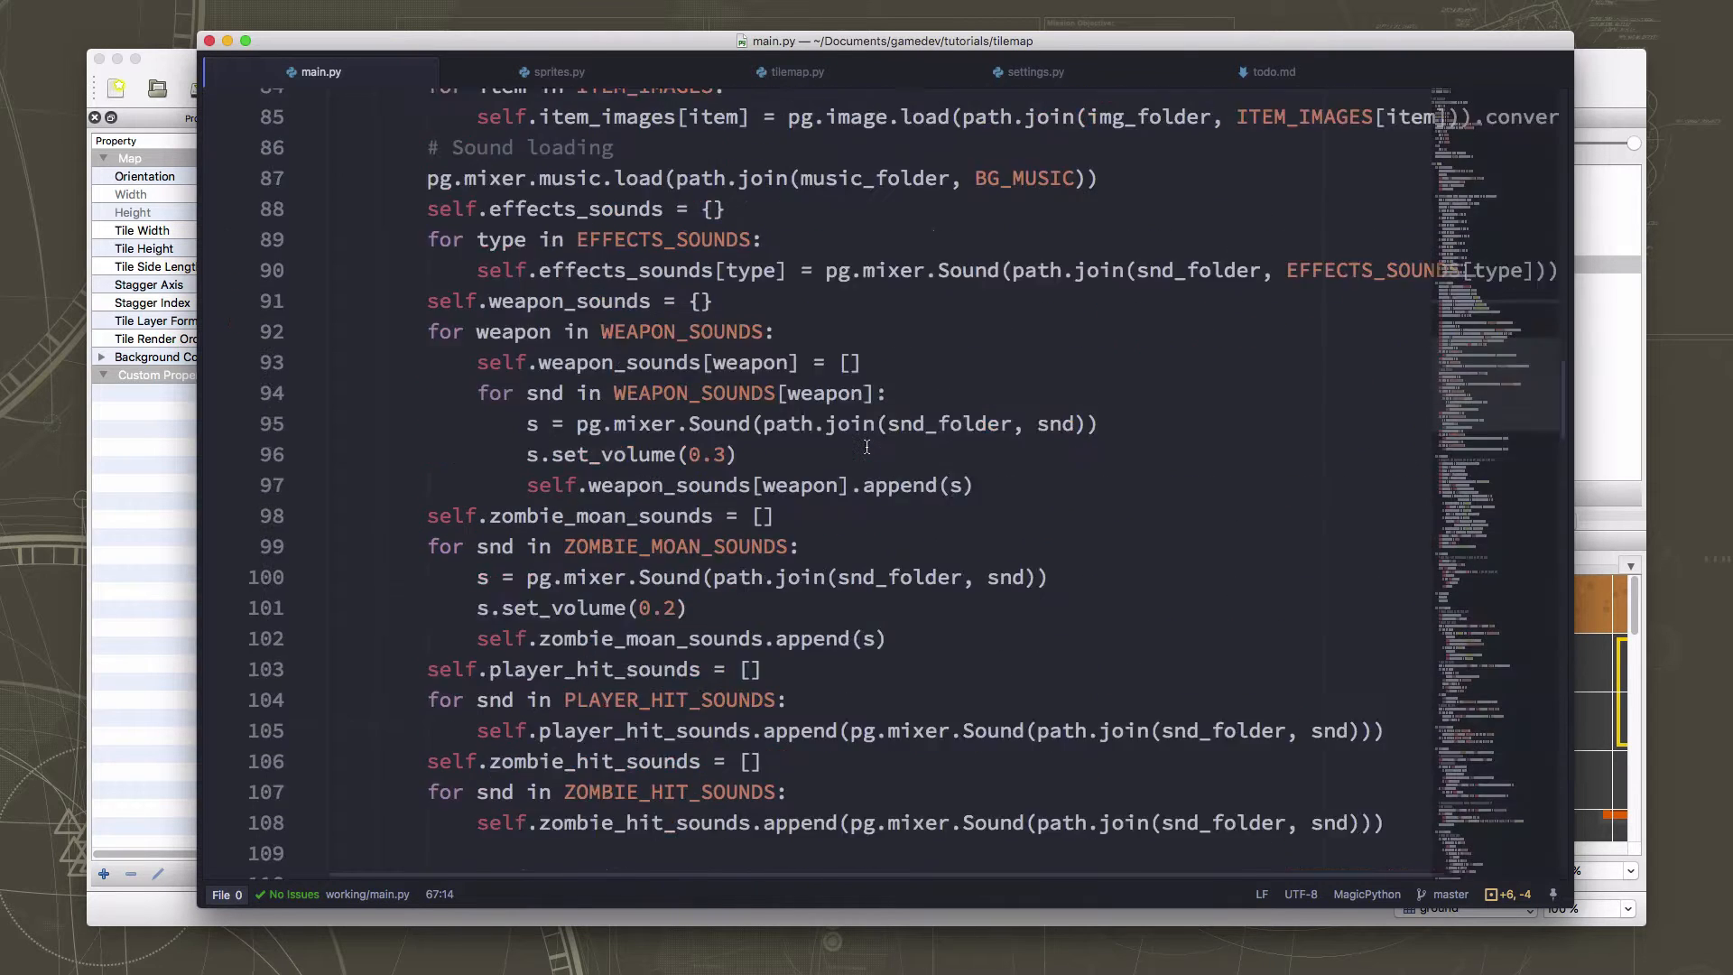
scroll("down", 3)
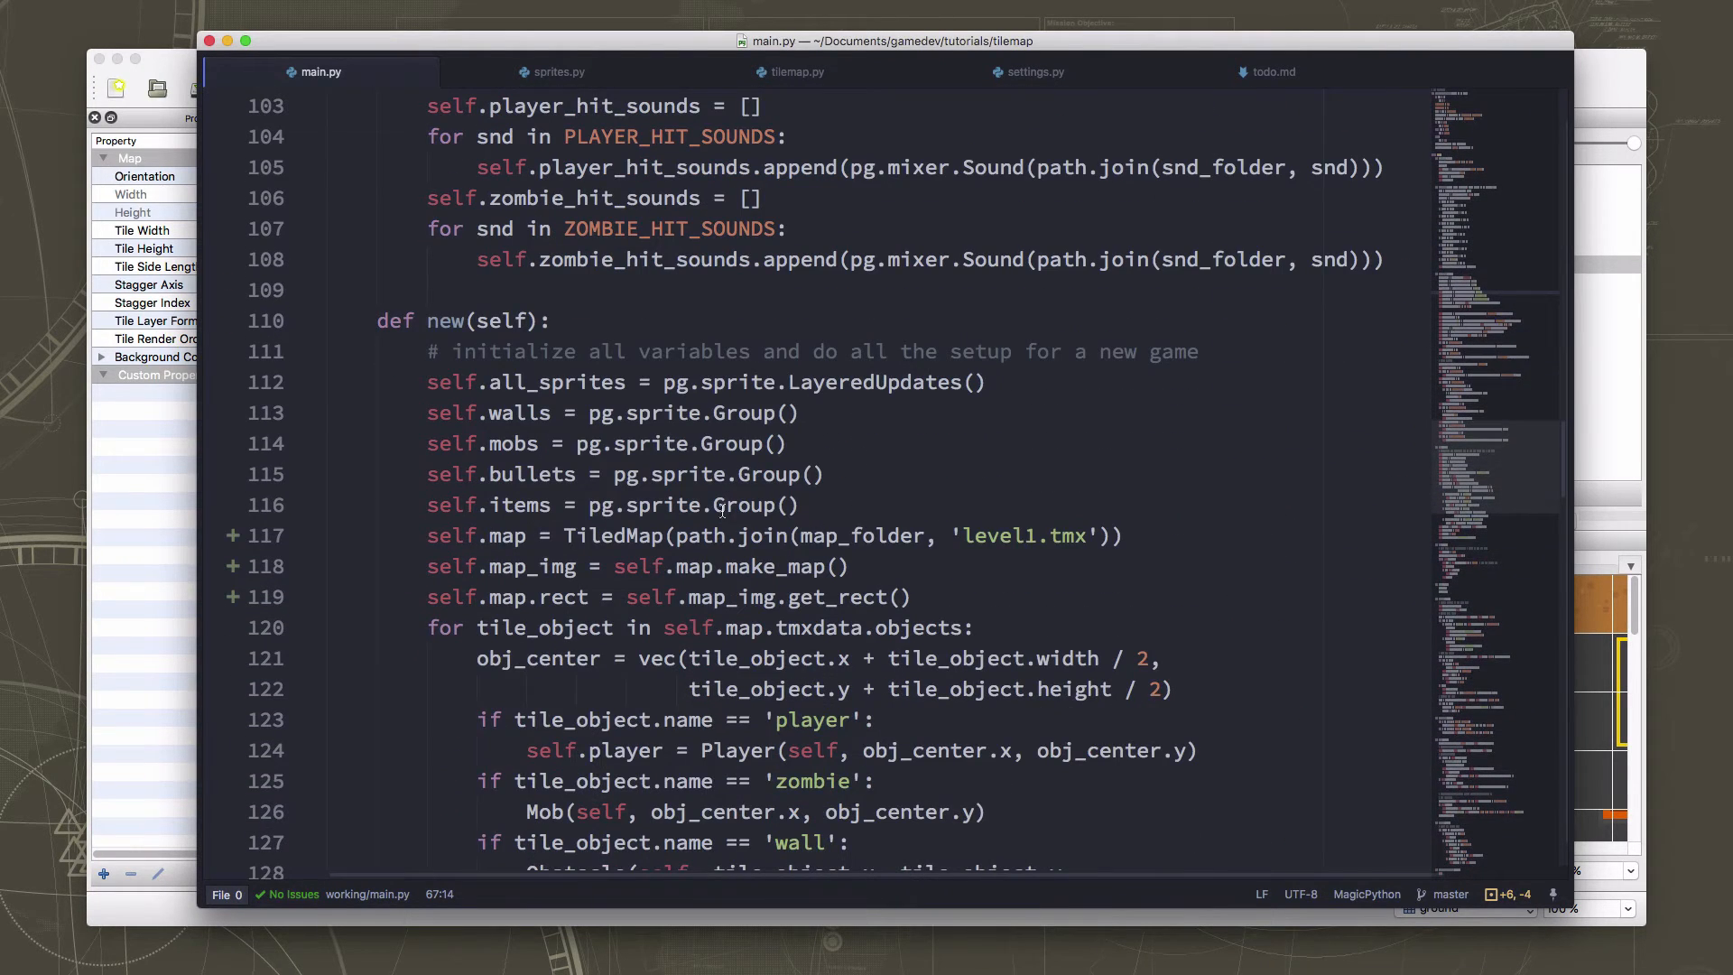
left_click(1121, 535)
type("self.")
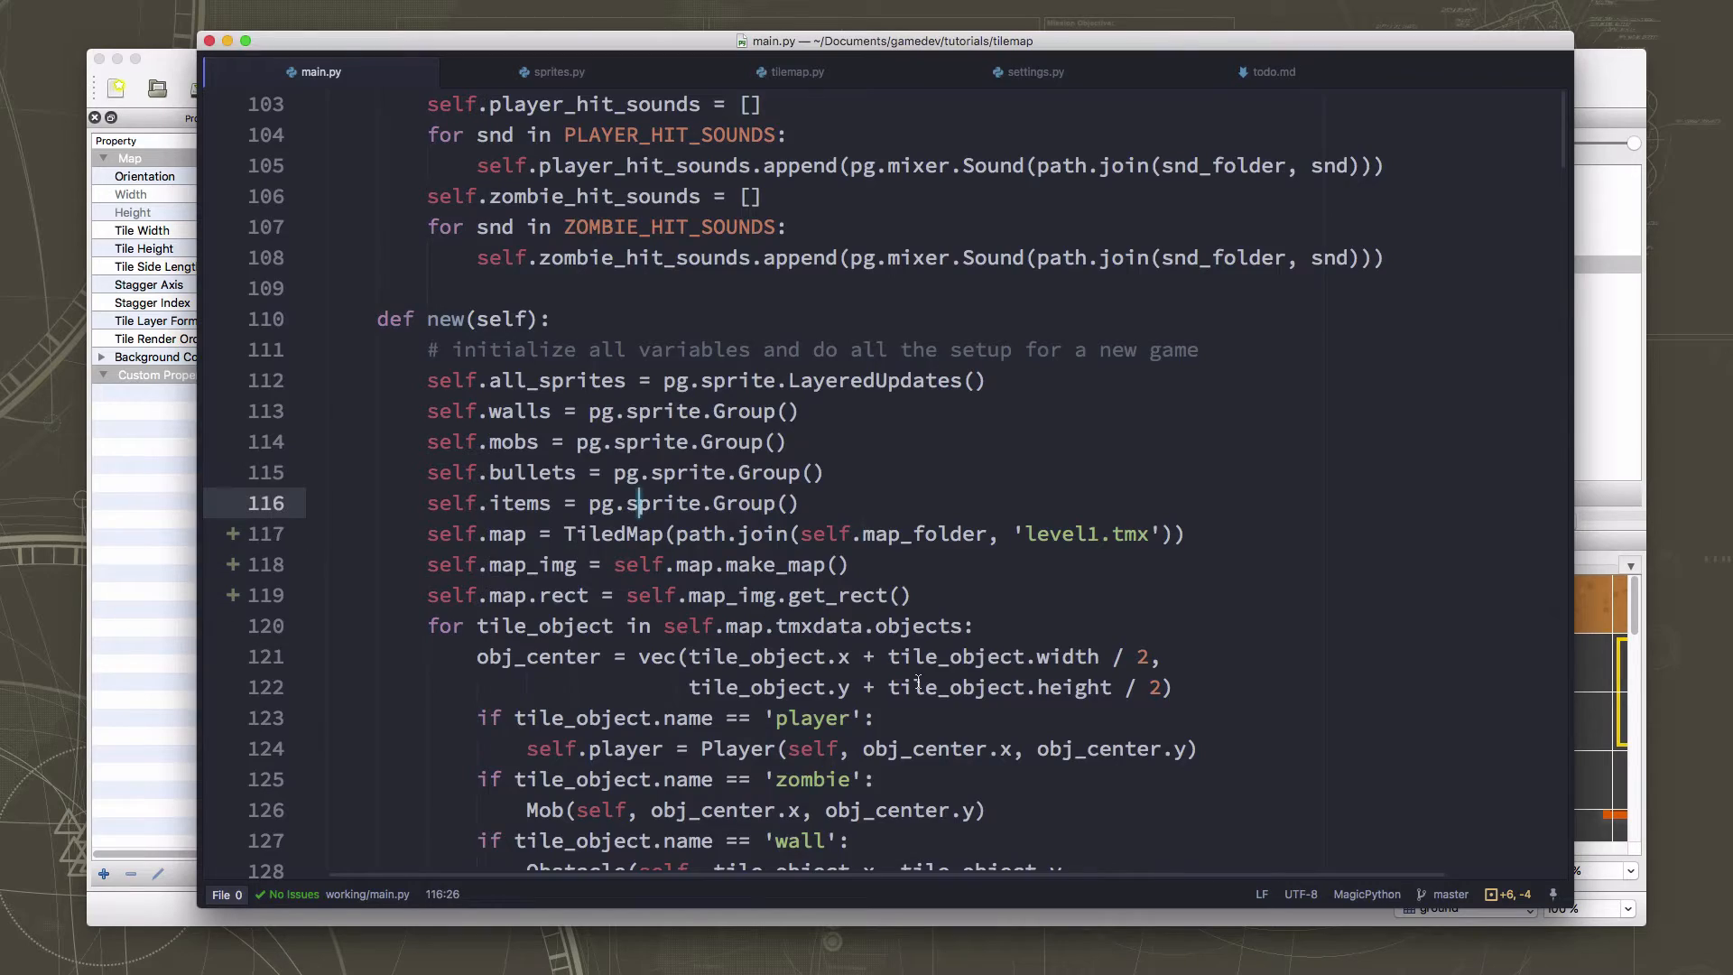
scroll("down", 3)
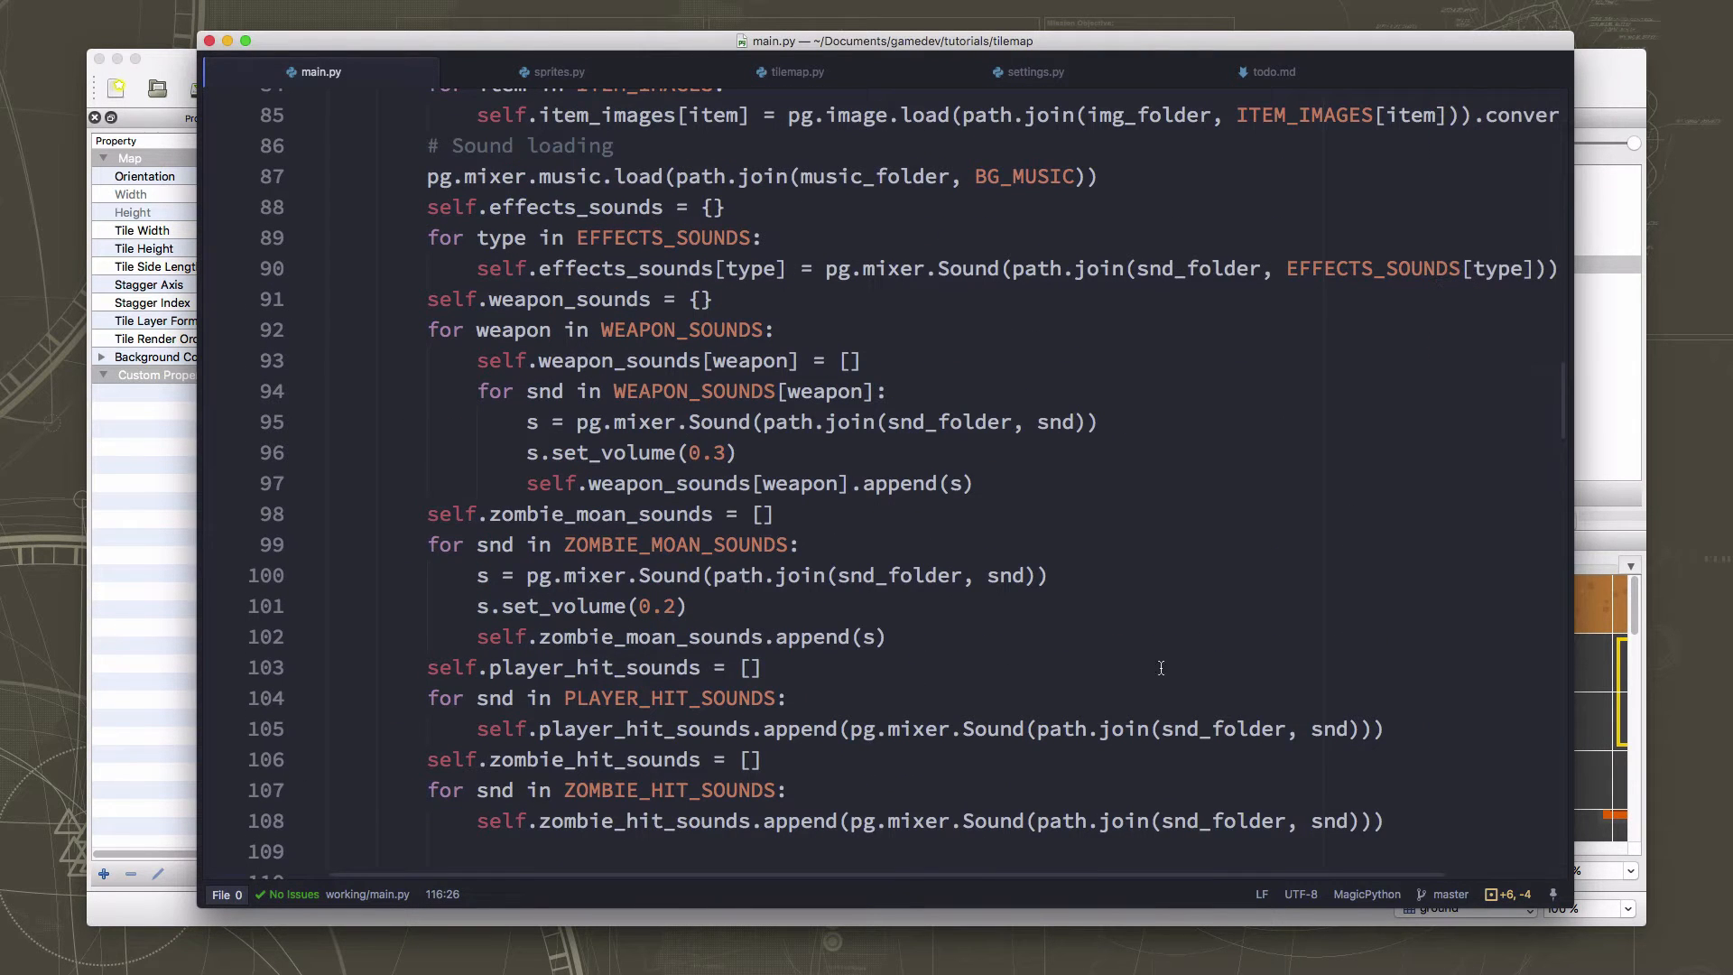
mouse_move(1247, 398)
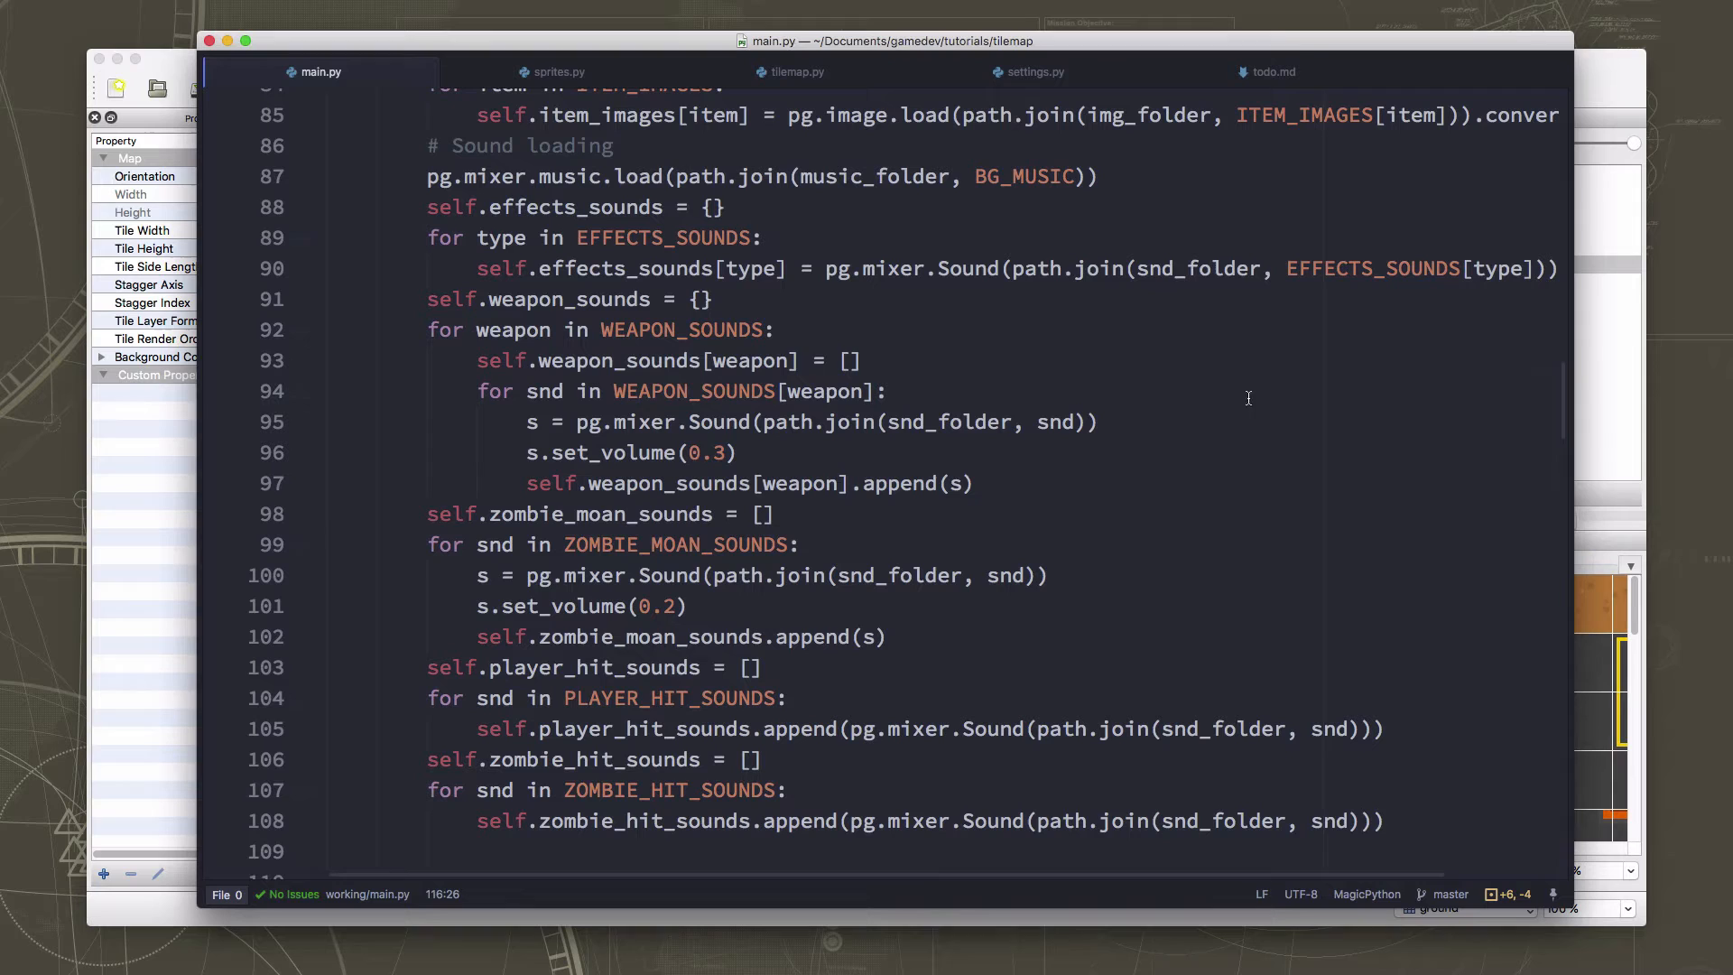
mouse_move(782, 607)
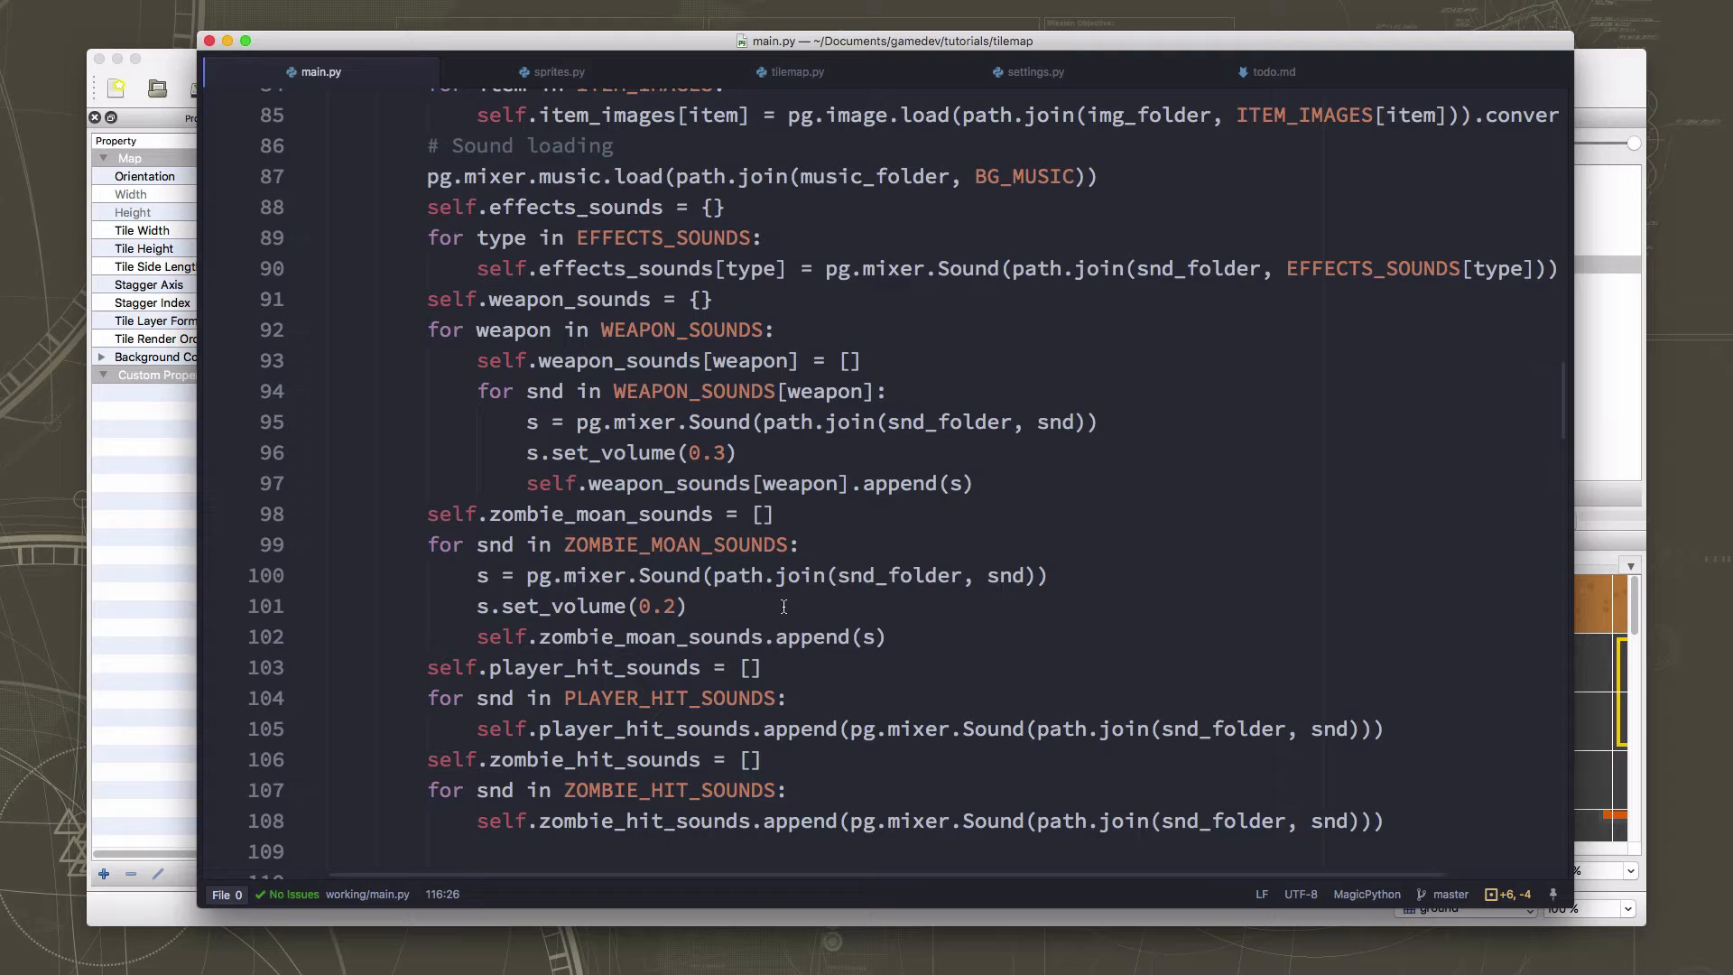
mouse_move(477, 443)
type("self.title_font = path.join(img_folder, 'ZOMBIE.TTF')")
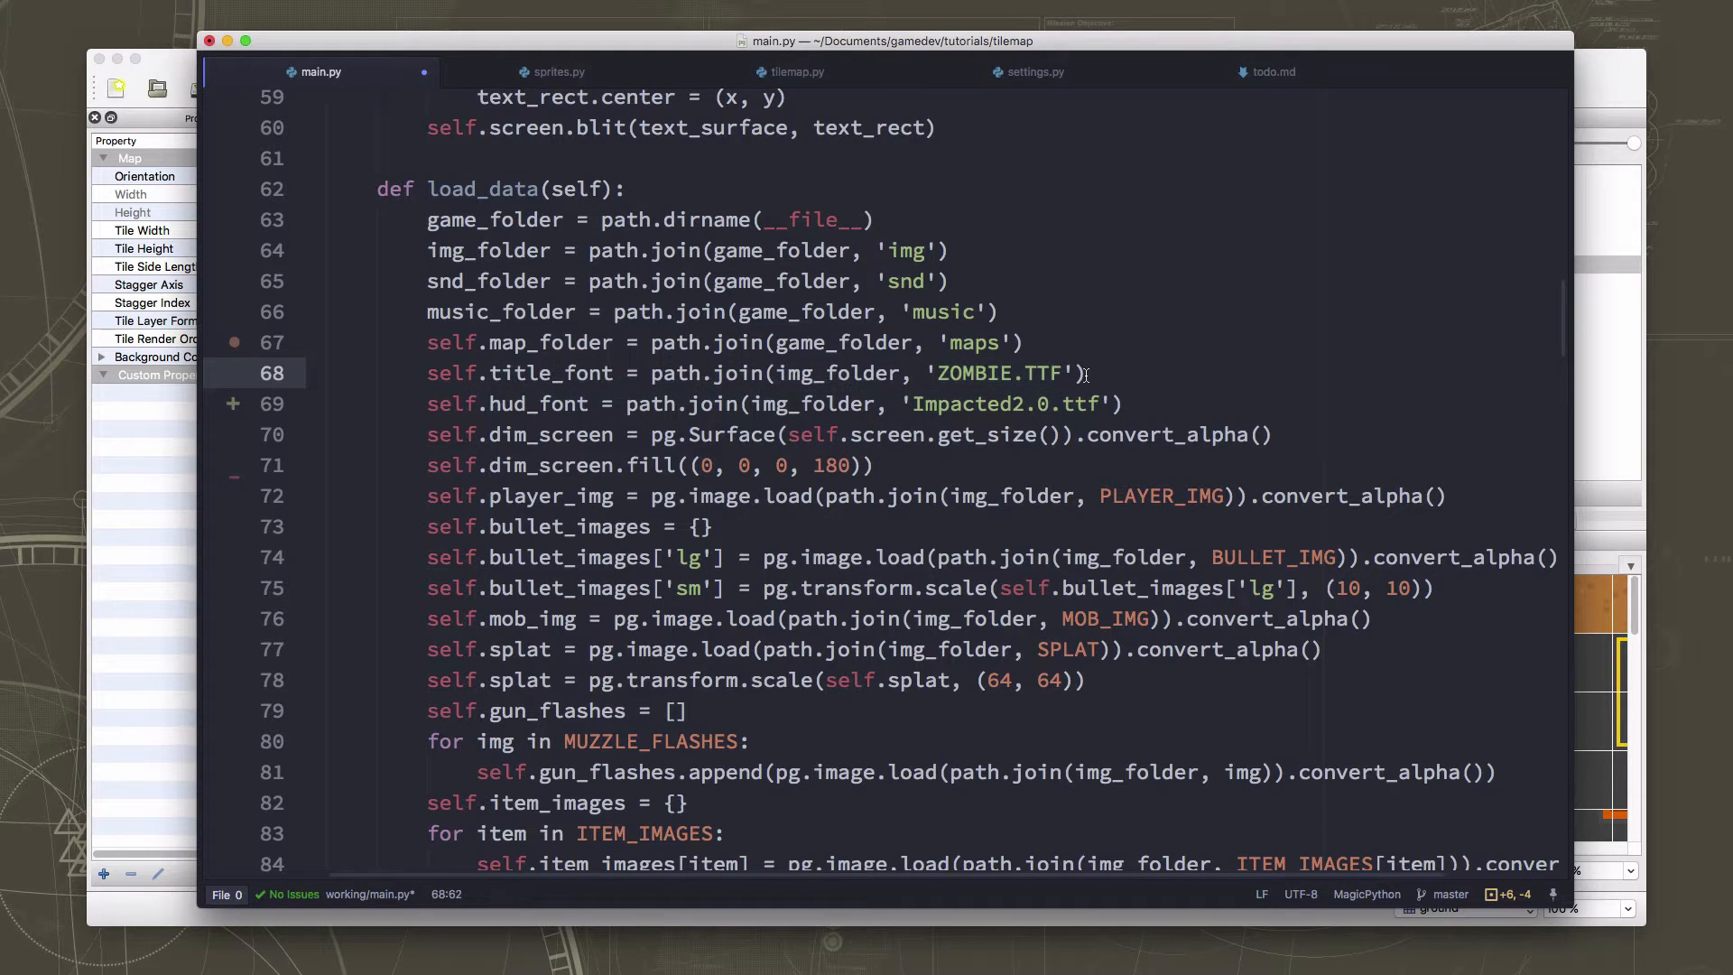
Check the self.hud_font 'Impacted2.0.ttf' line, save main.py and scroll toward the file's end.
triple_click(756, 372)
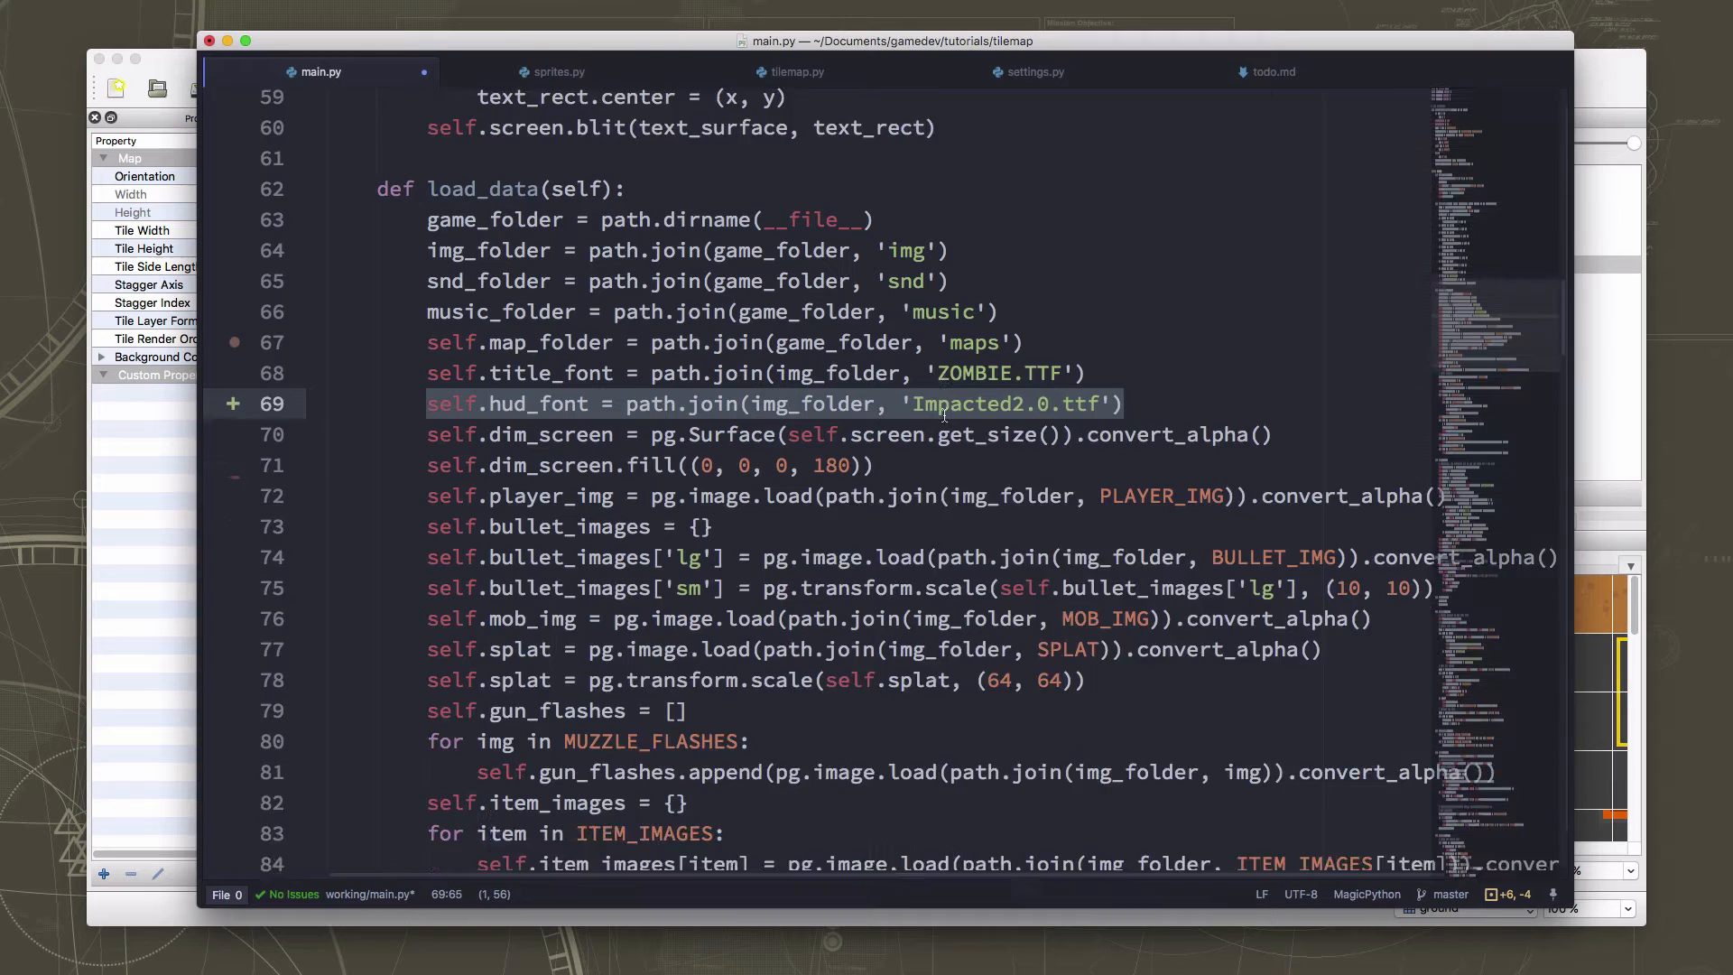
scroll("down", 3)
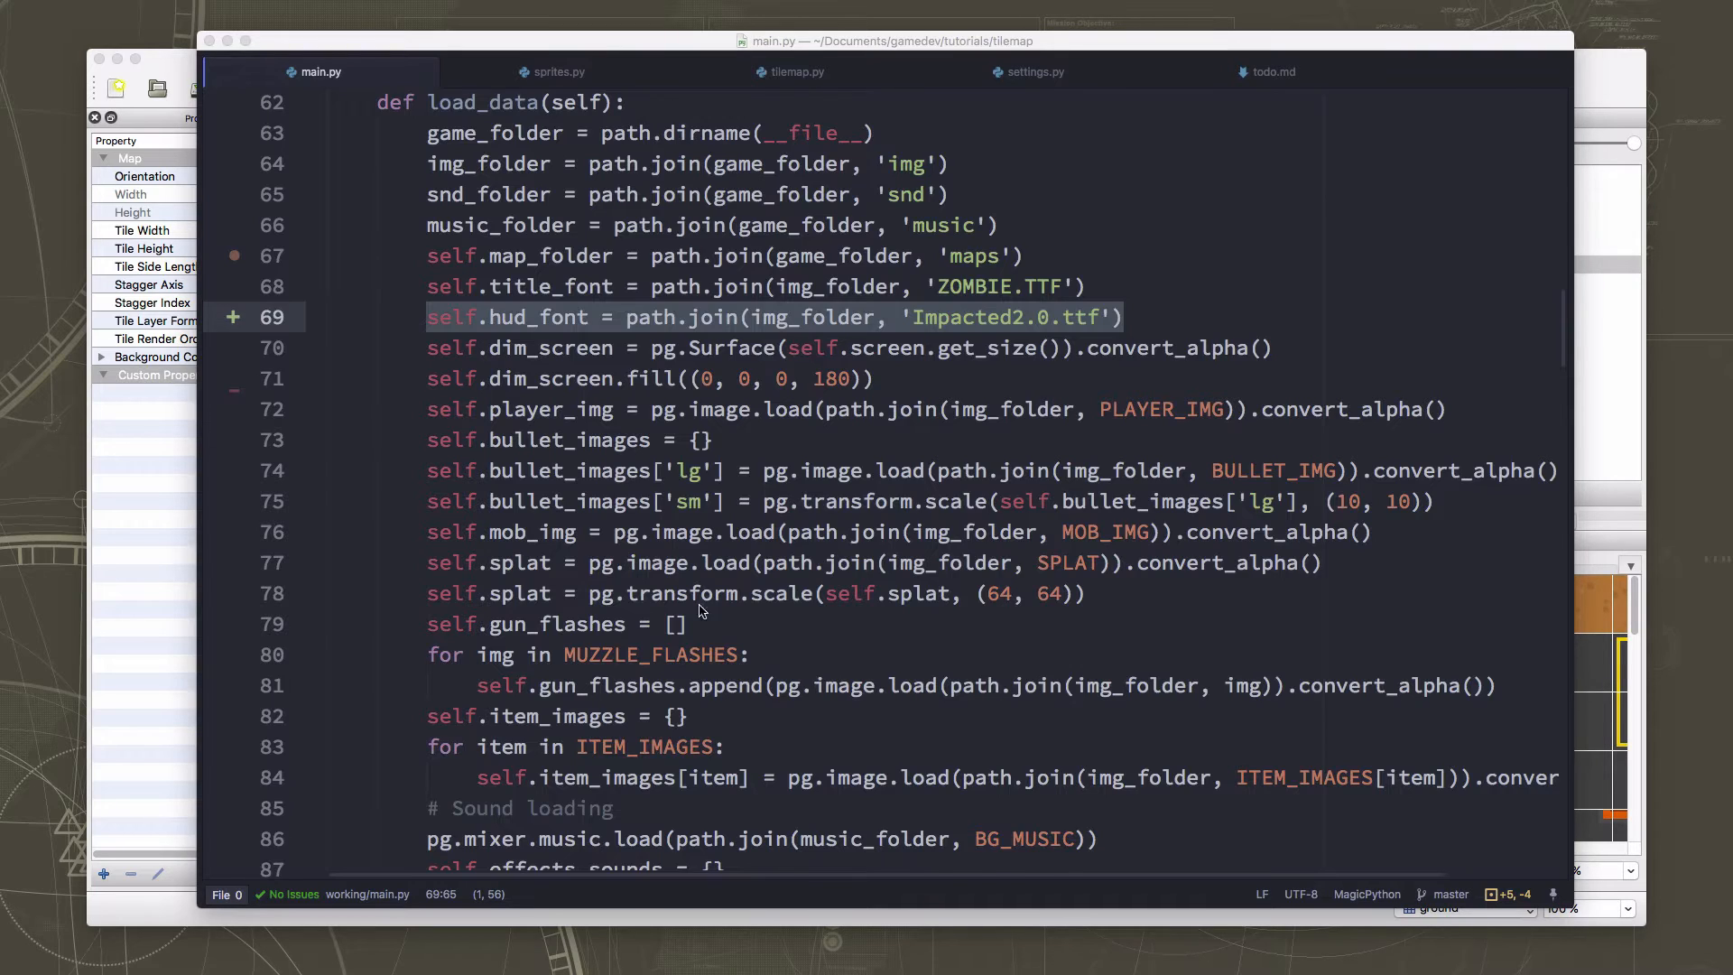
scroll("down", 3)
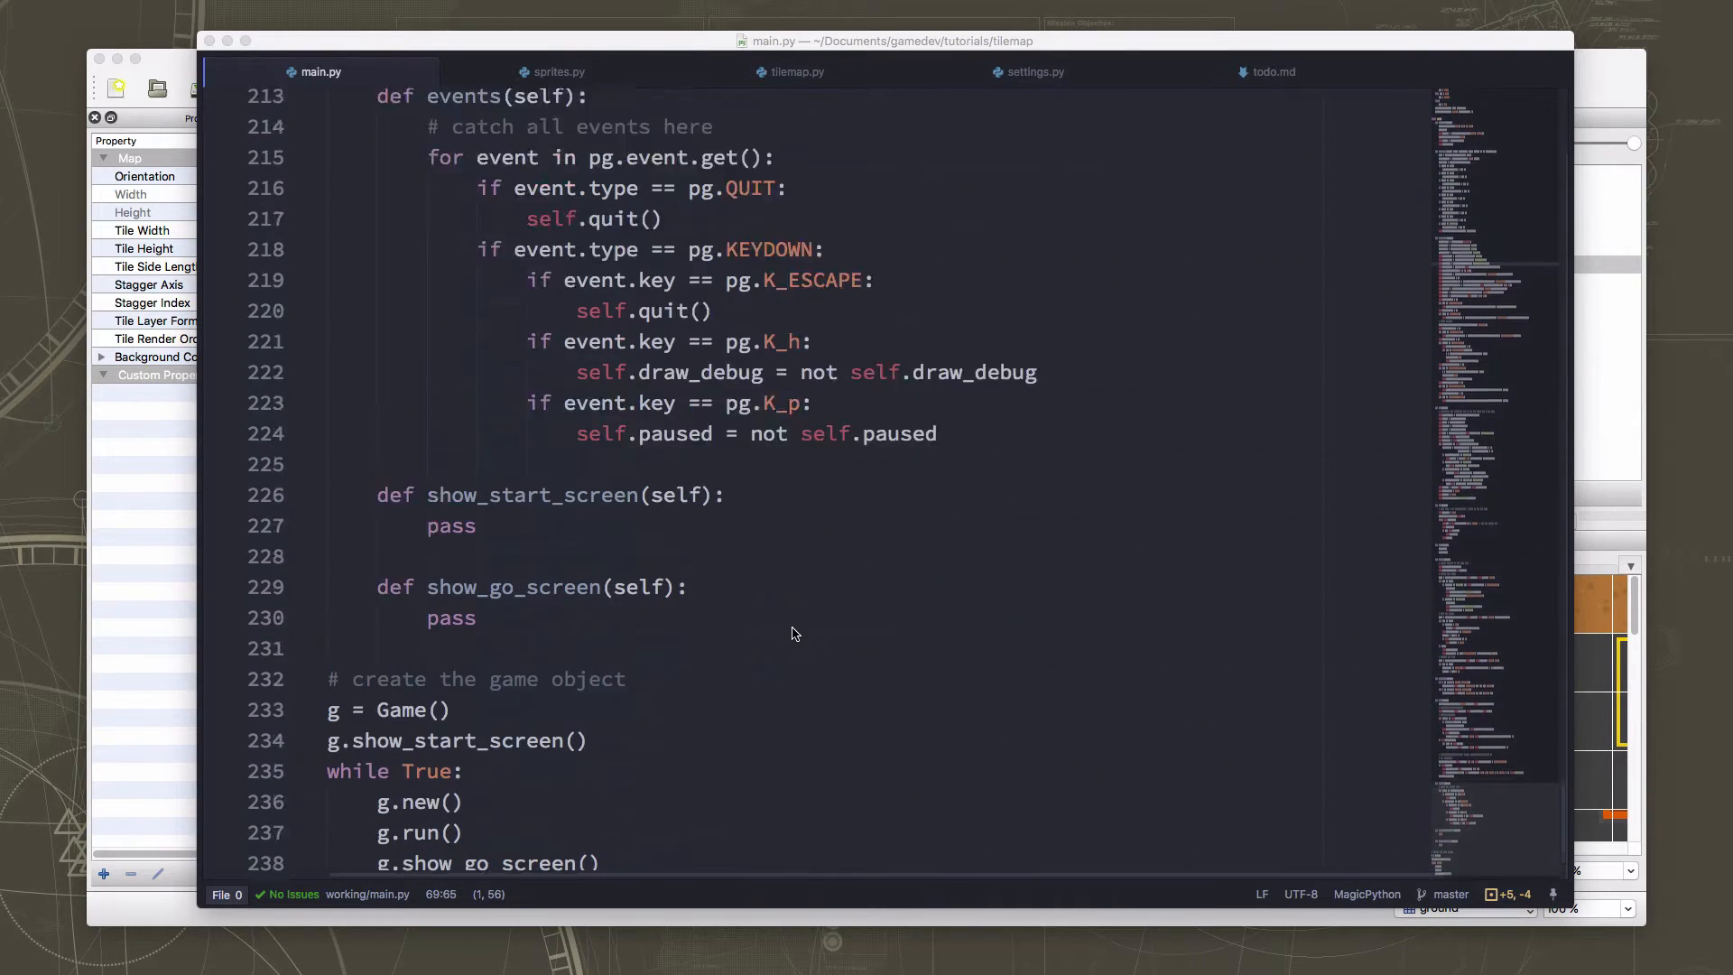
Add a draw_text call in draw showing 'Zombies: {}' formatted with len(self.mobs).
scroll("down", 3)
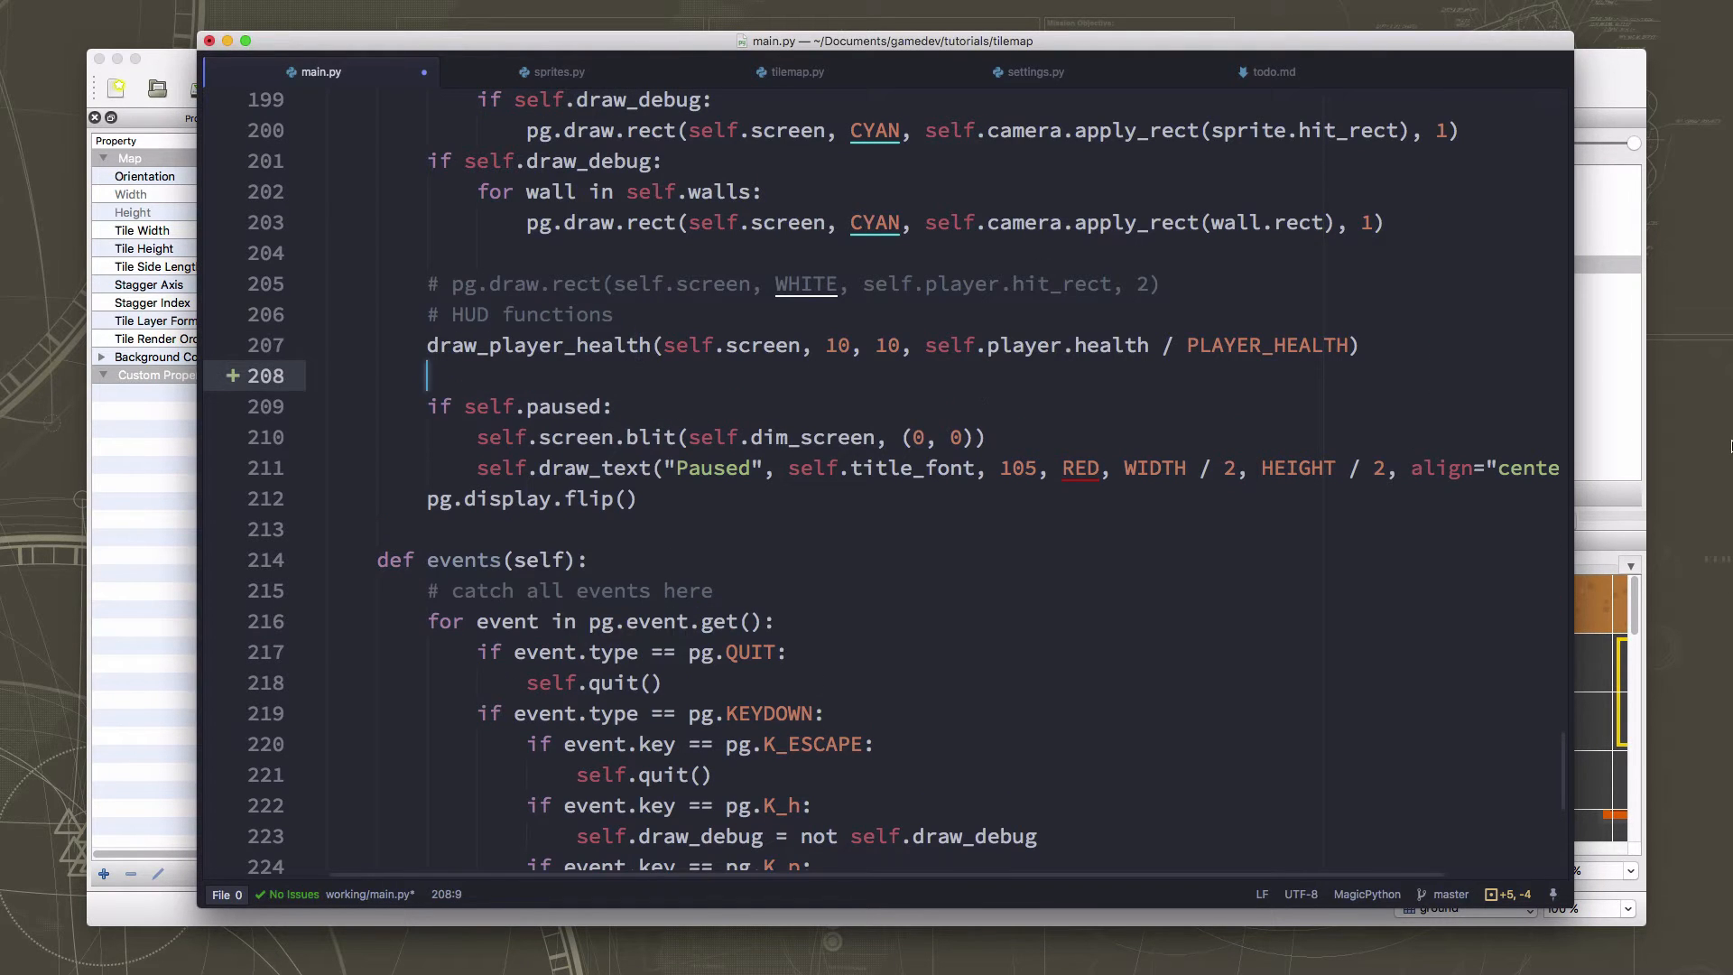
type("self.draw_text(text, font_name, size, color, x, y, align=\"nw")
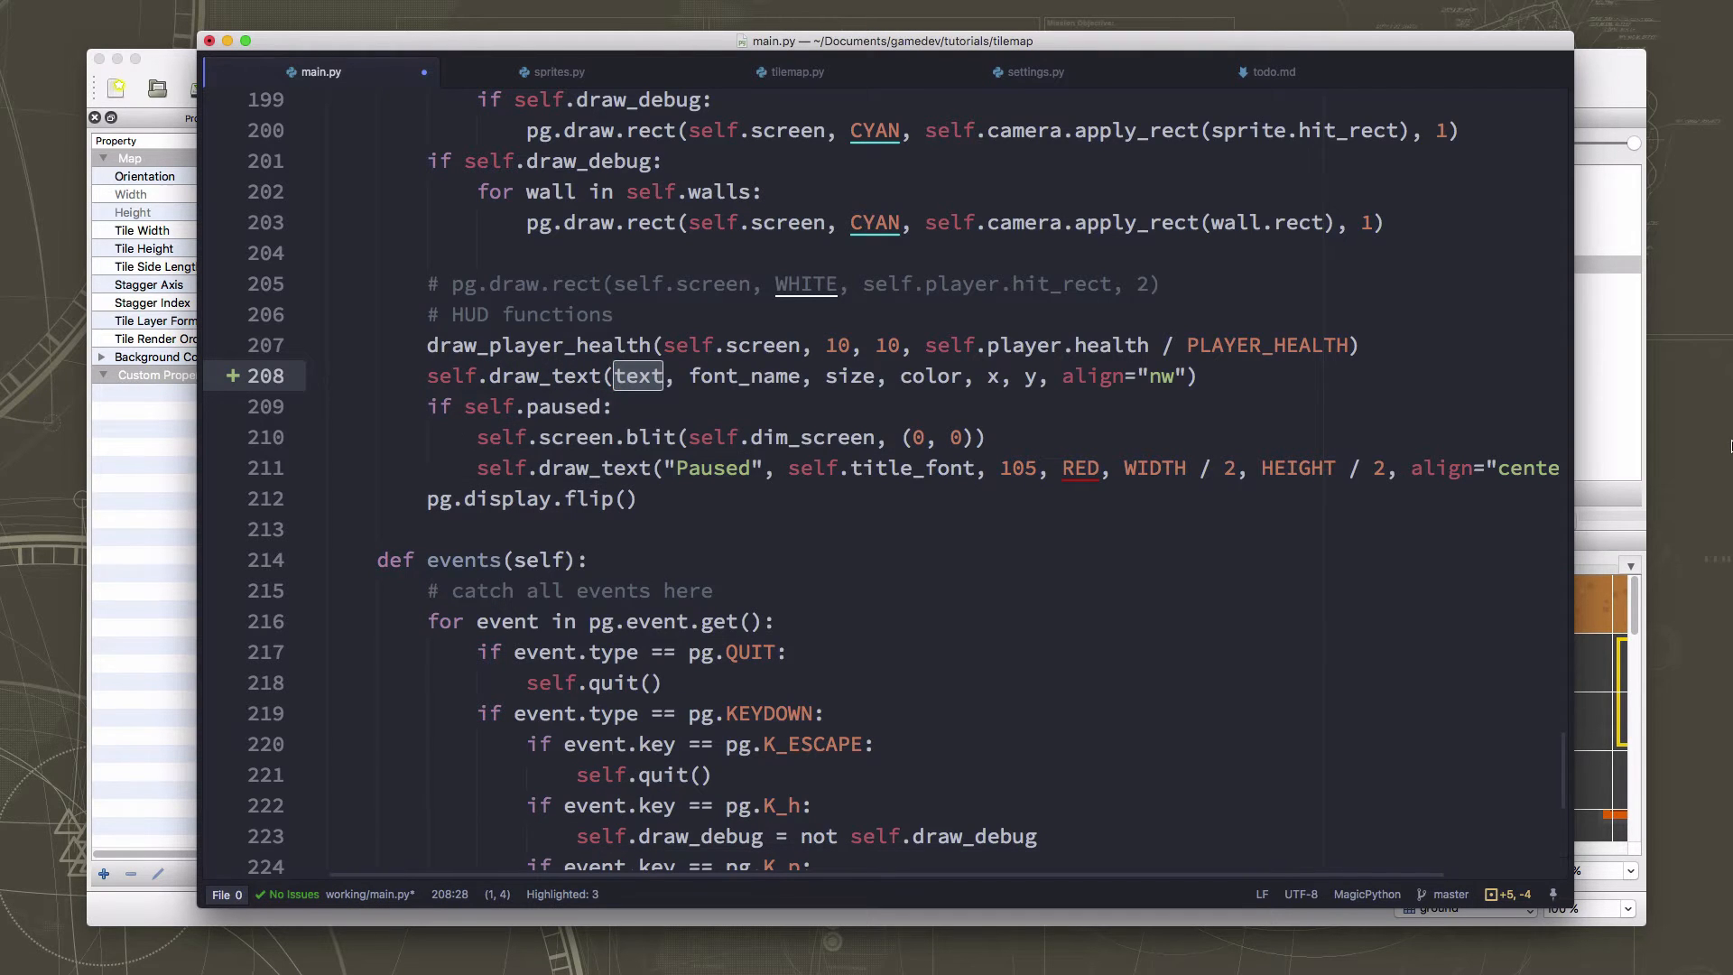
type("'Zombies;")
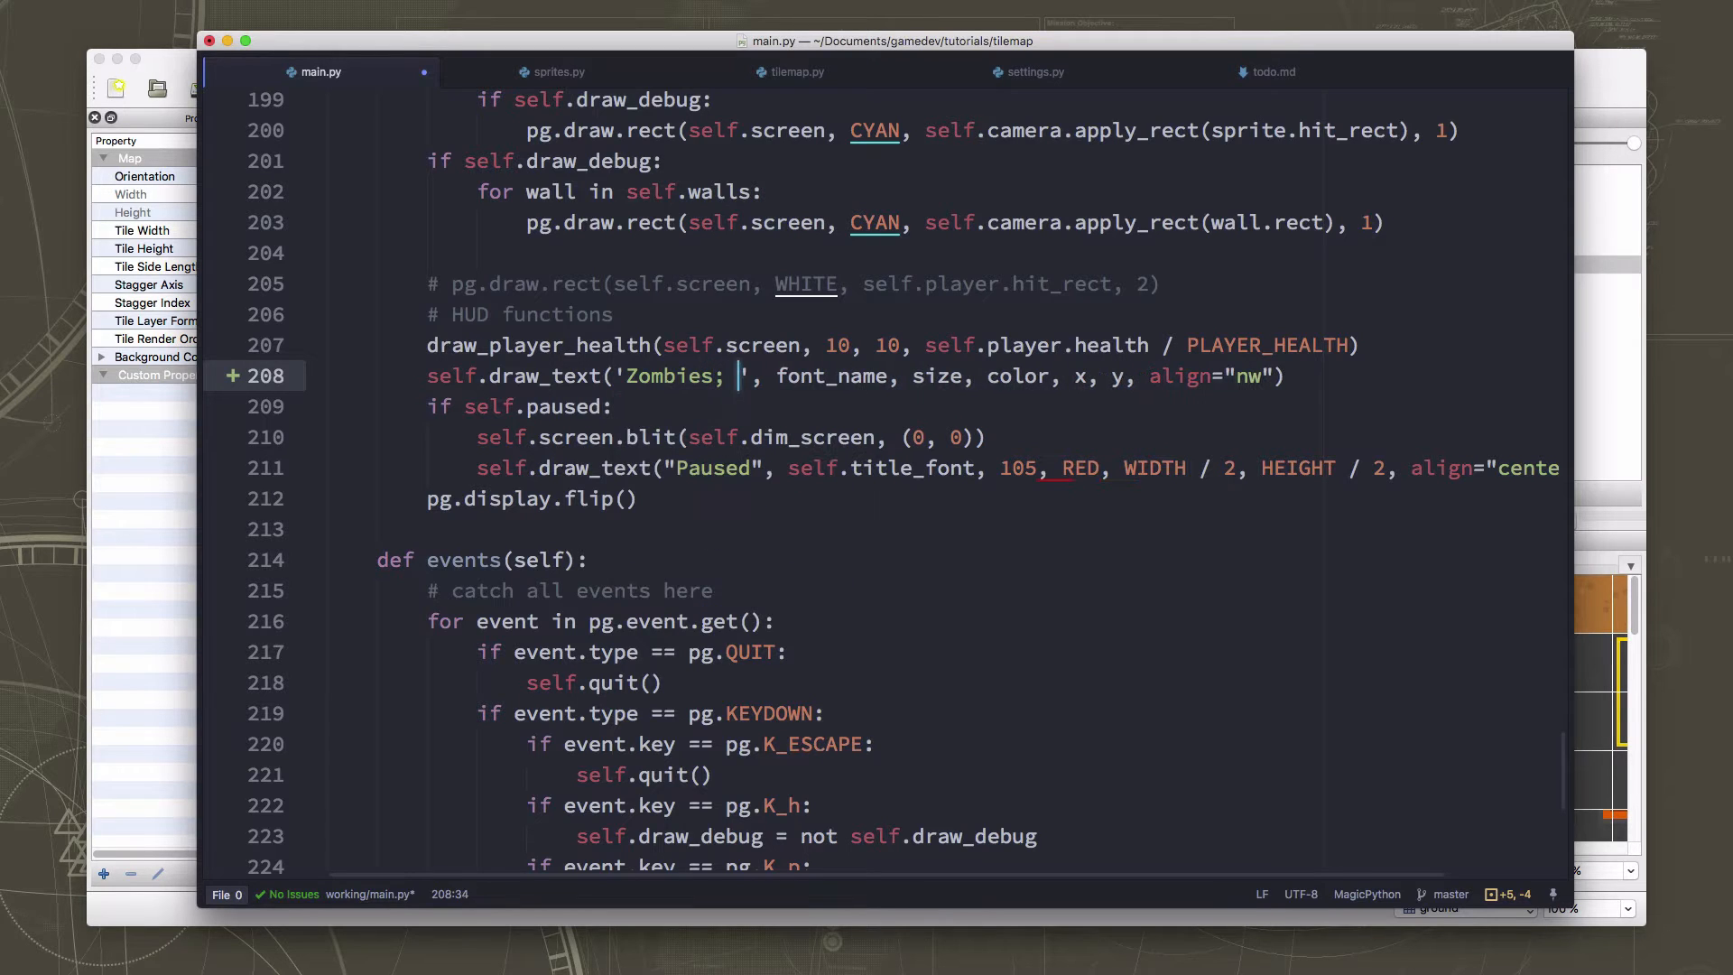
key("Backspace")
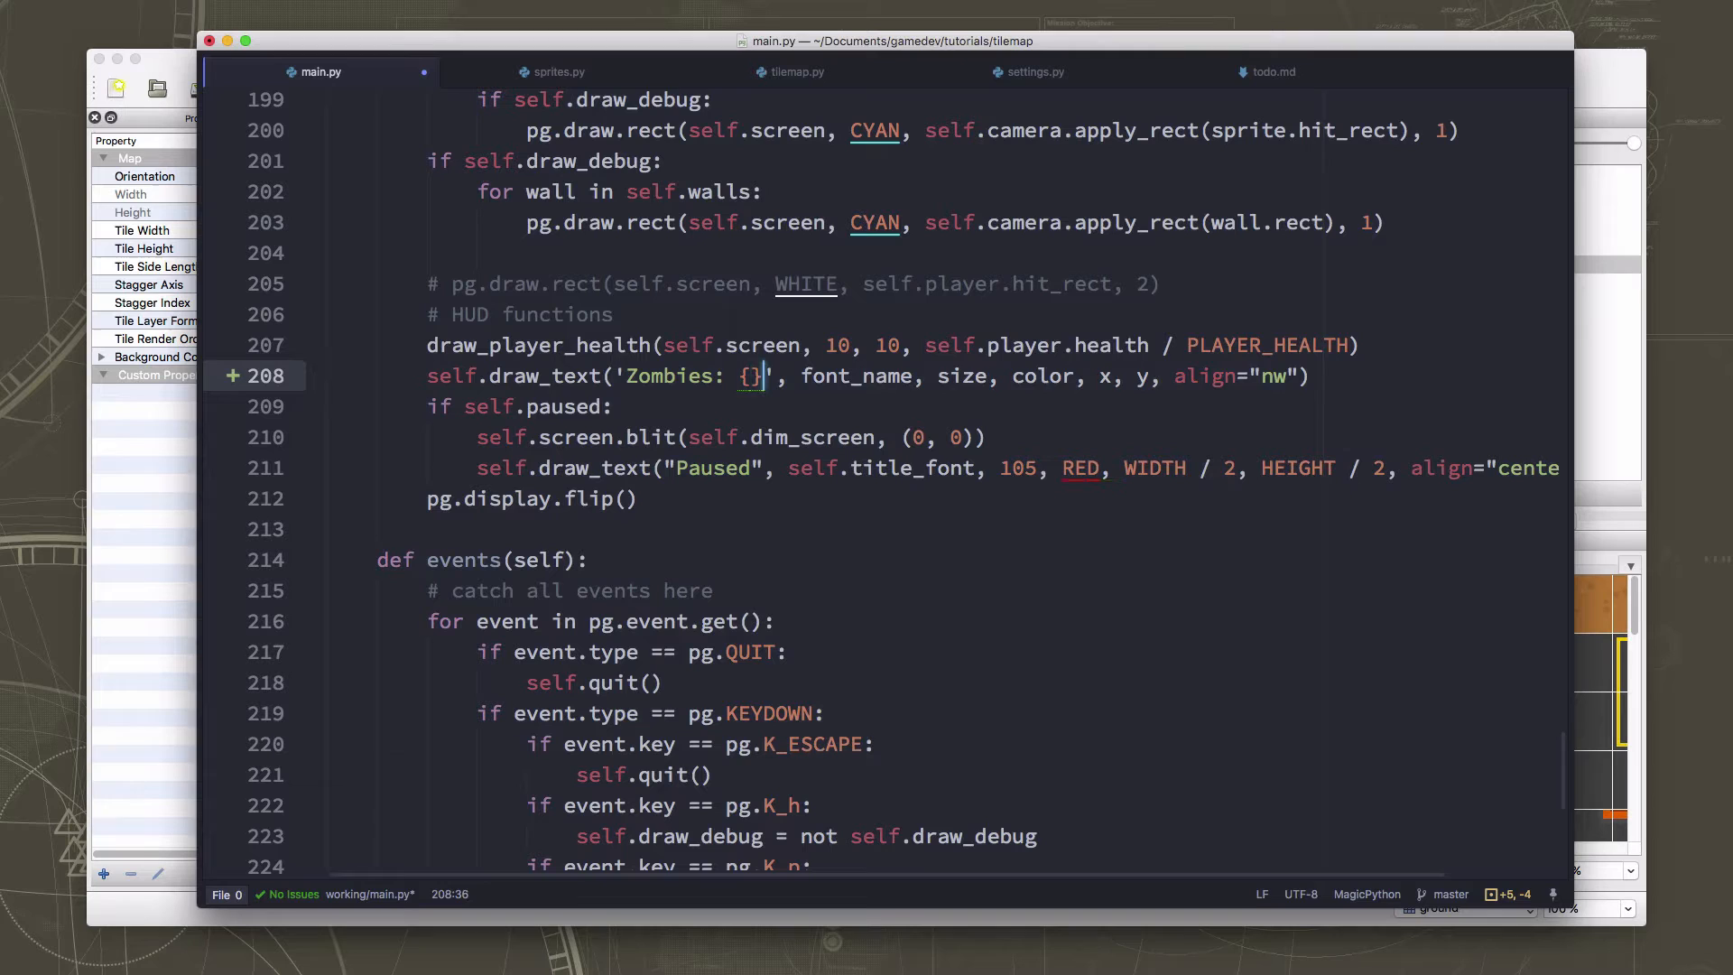
type(".format(")
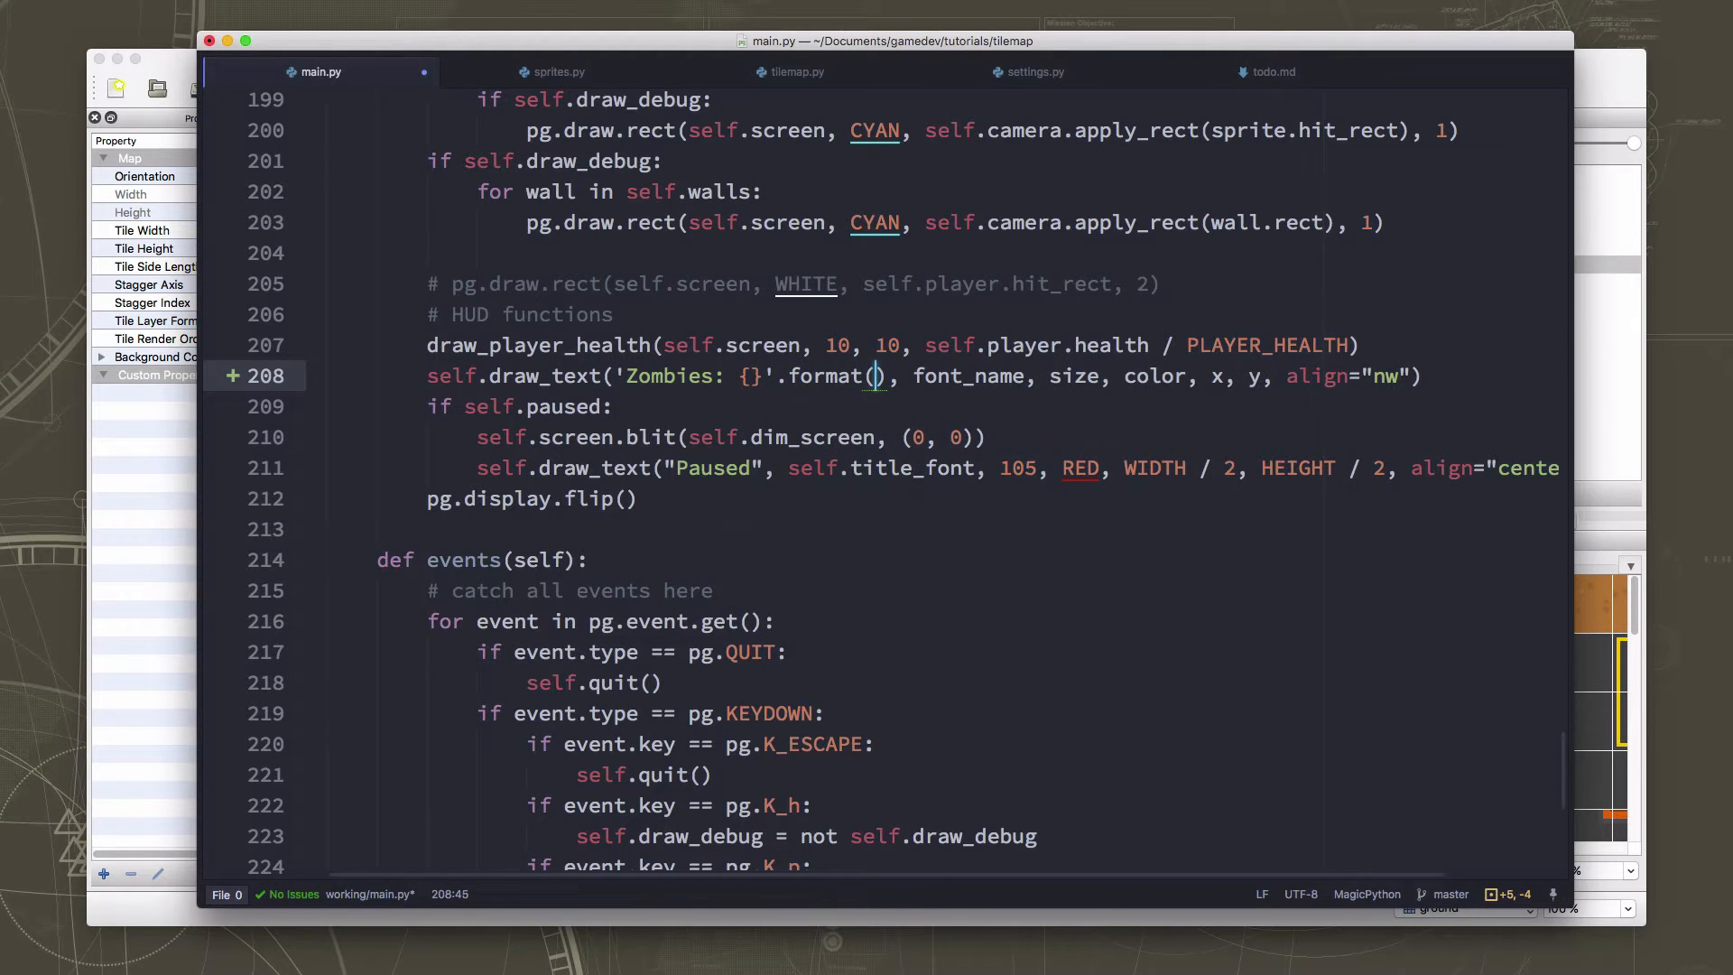
type("len(self.mobs")
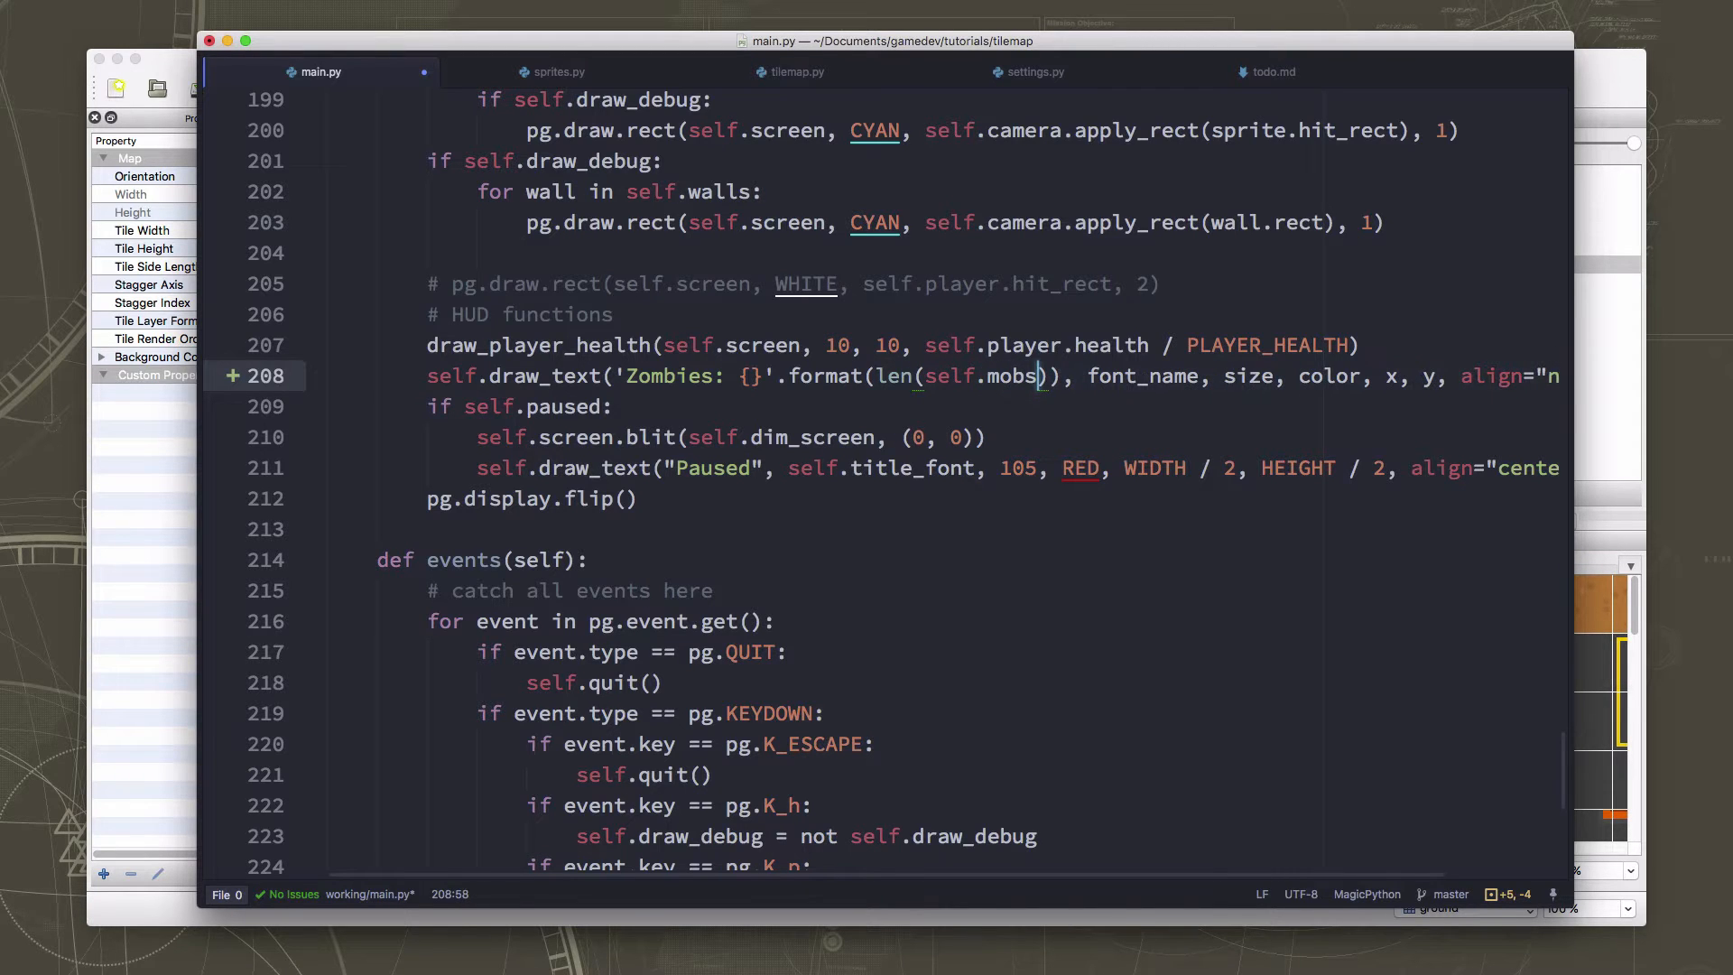
Give the zombie count self.hud_font, size 30, WHITE, WIDTH position and align "ne".
double_click(1141, 375)
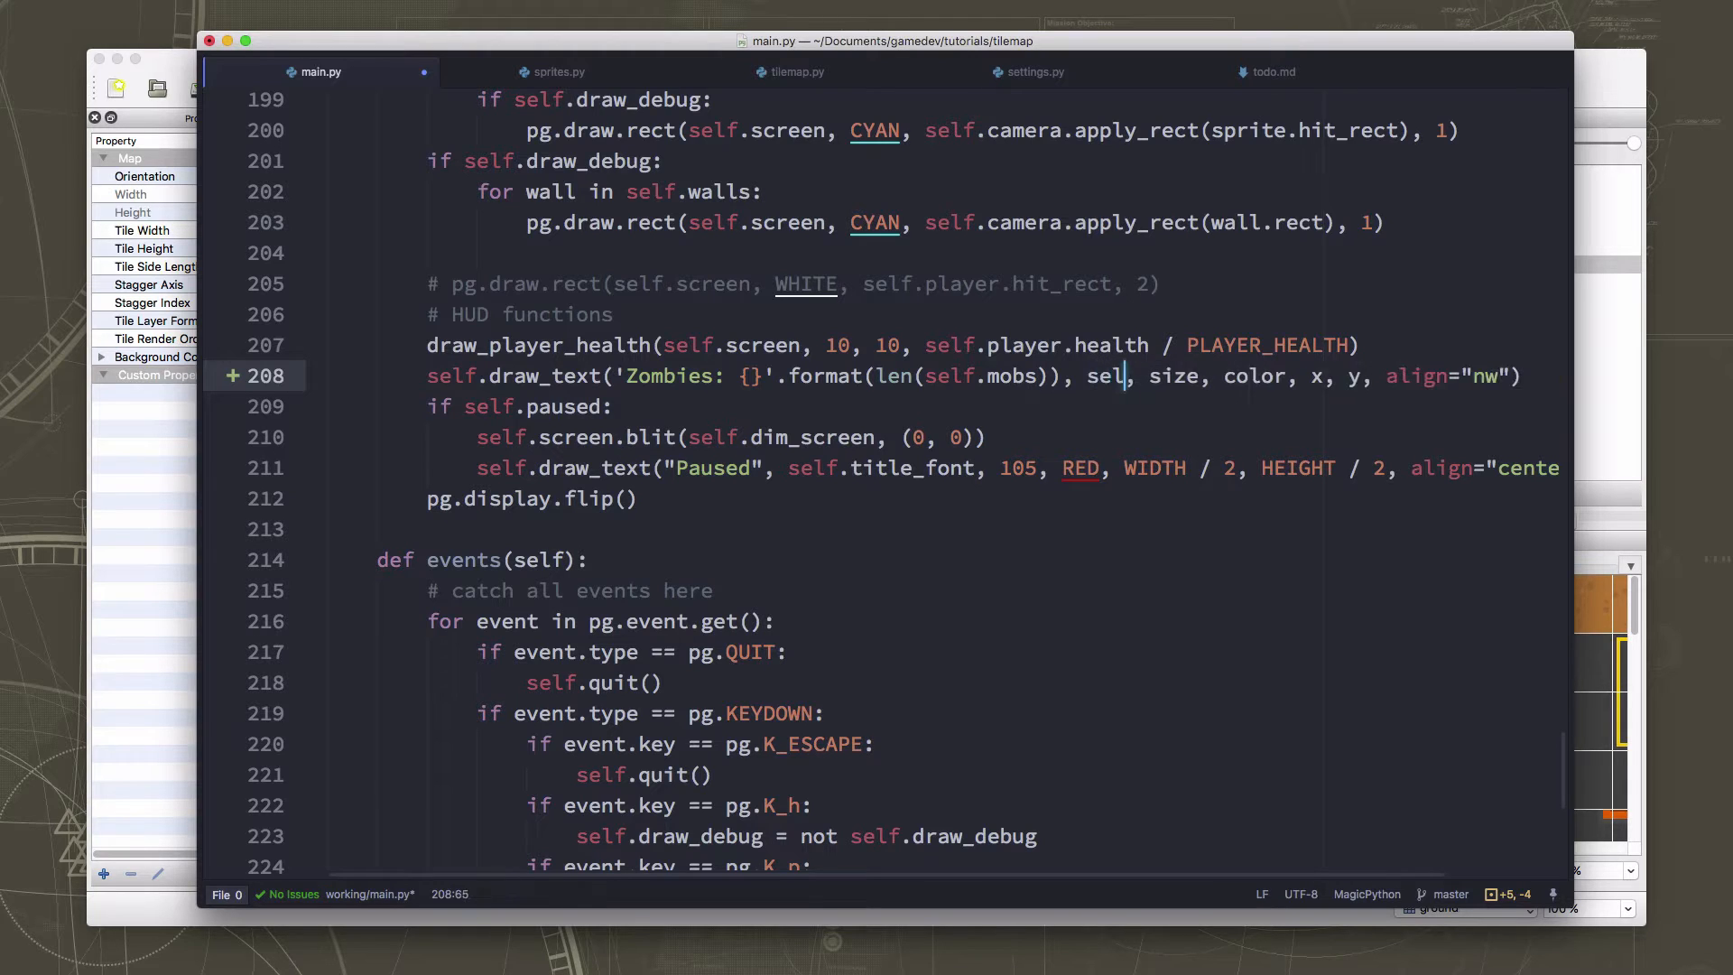
type(".hud_font")
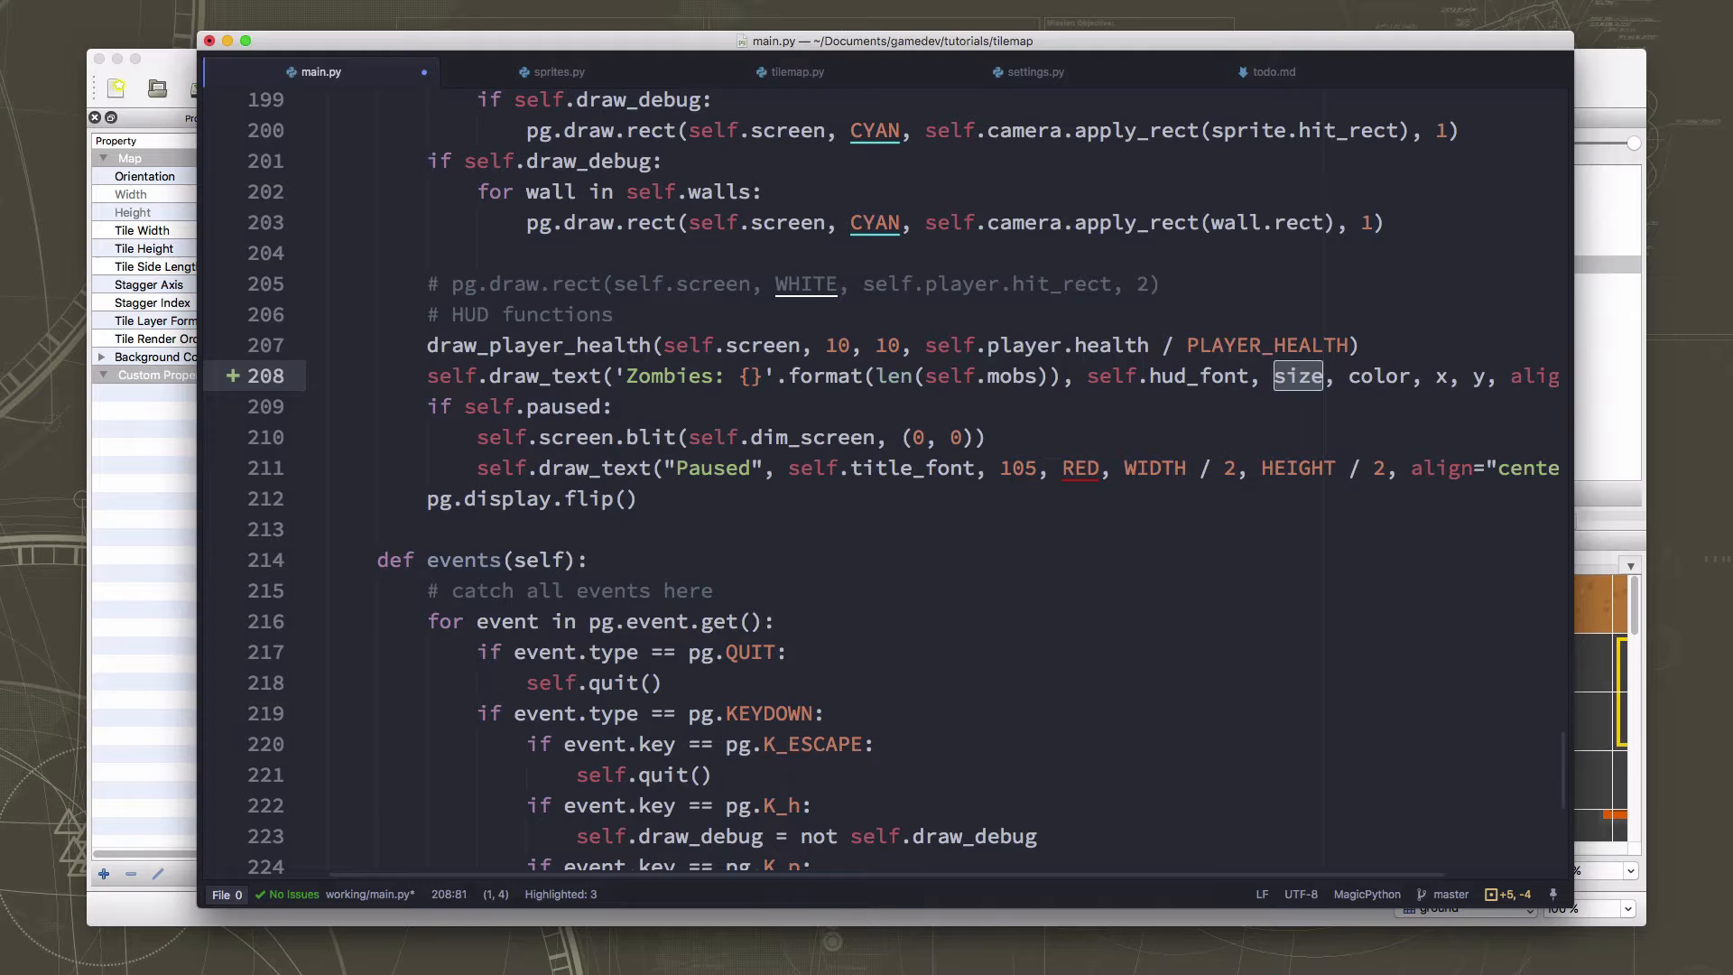
type("30")
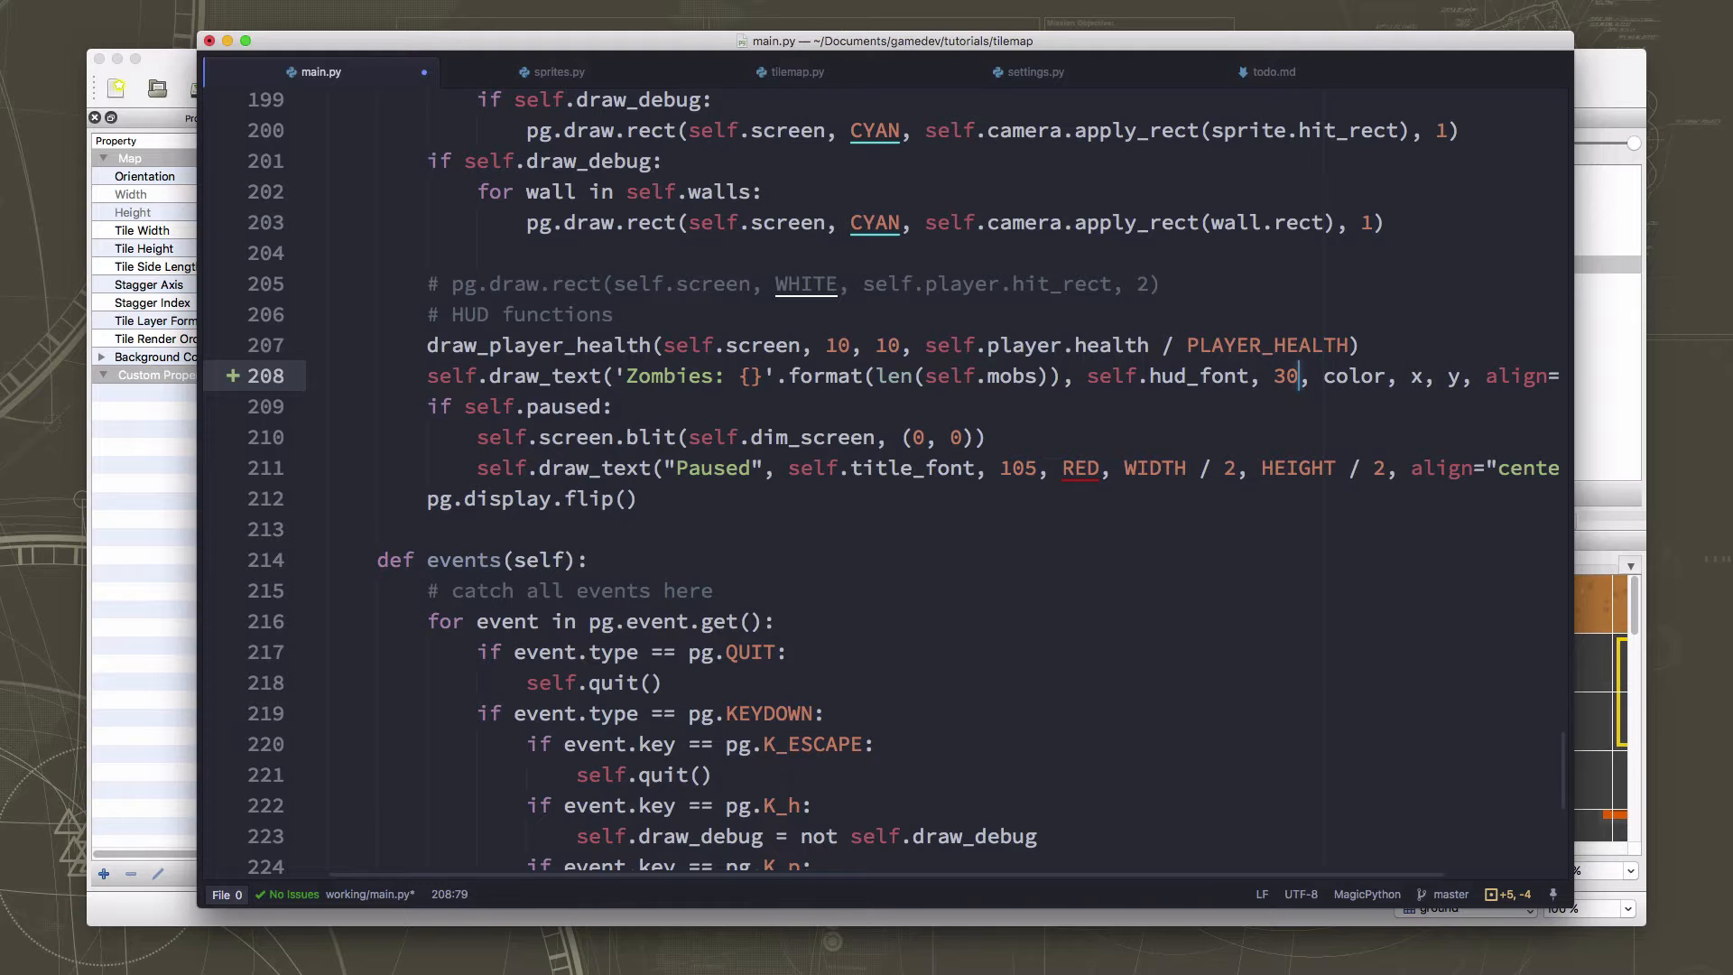
type("WHITE")
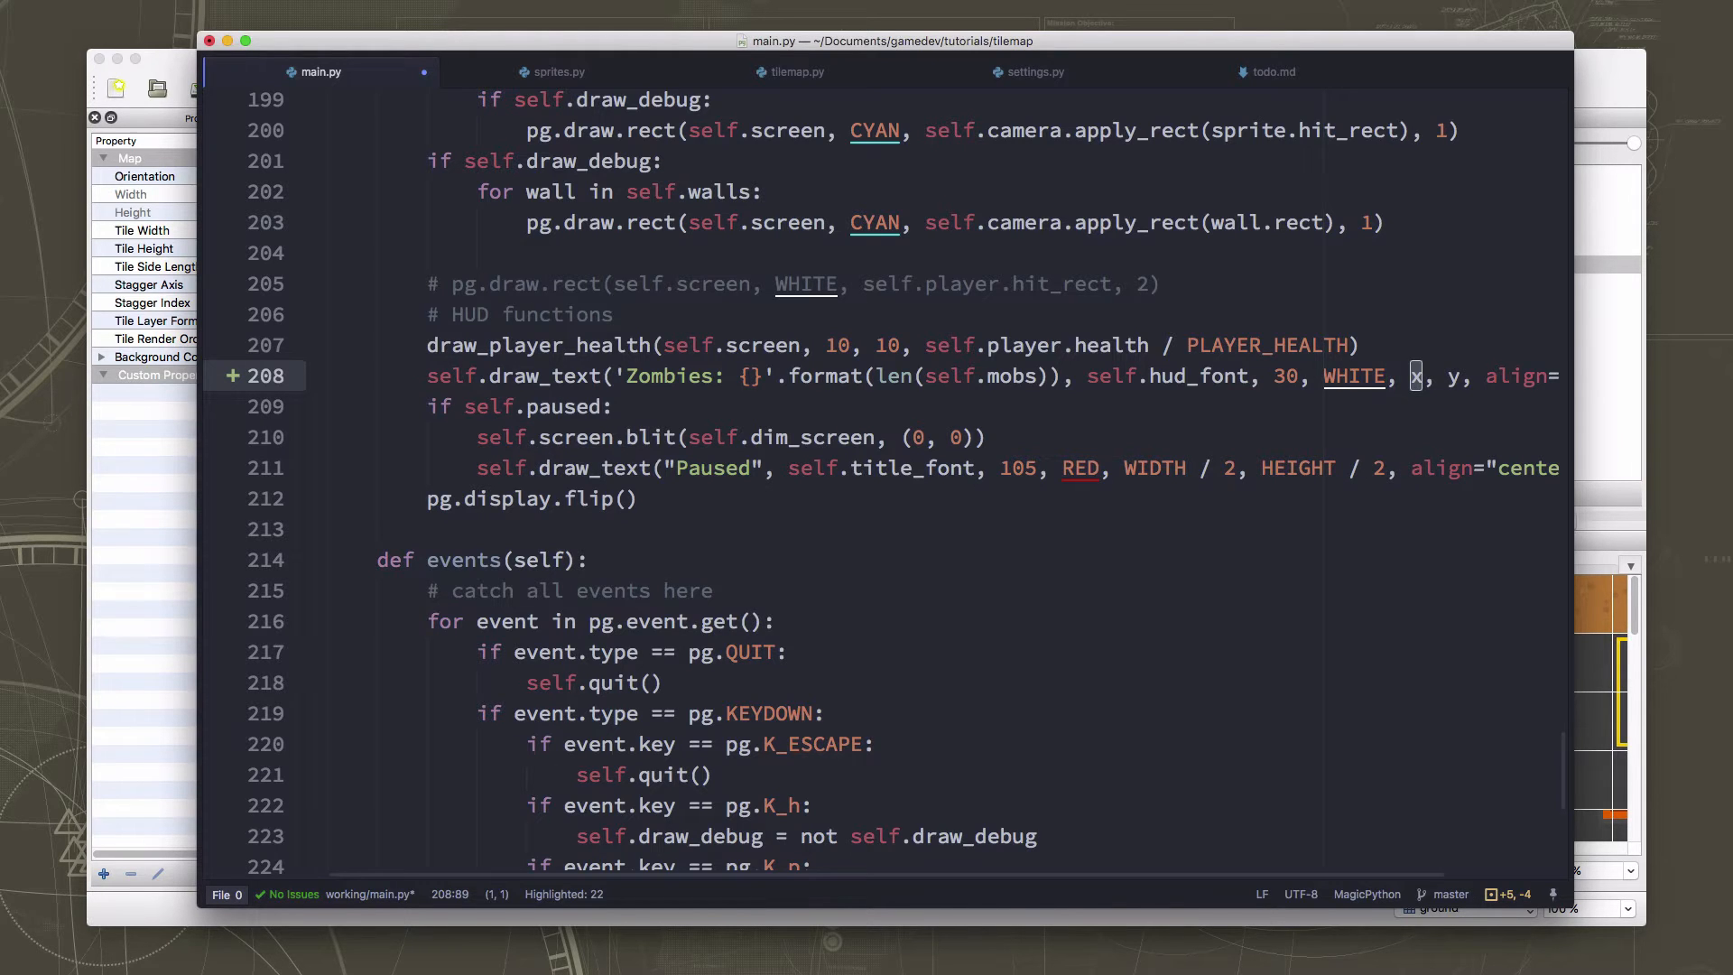
type("IDTH - 10")
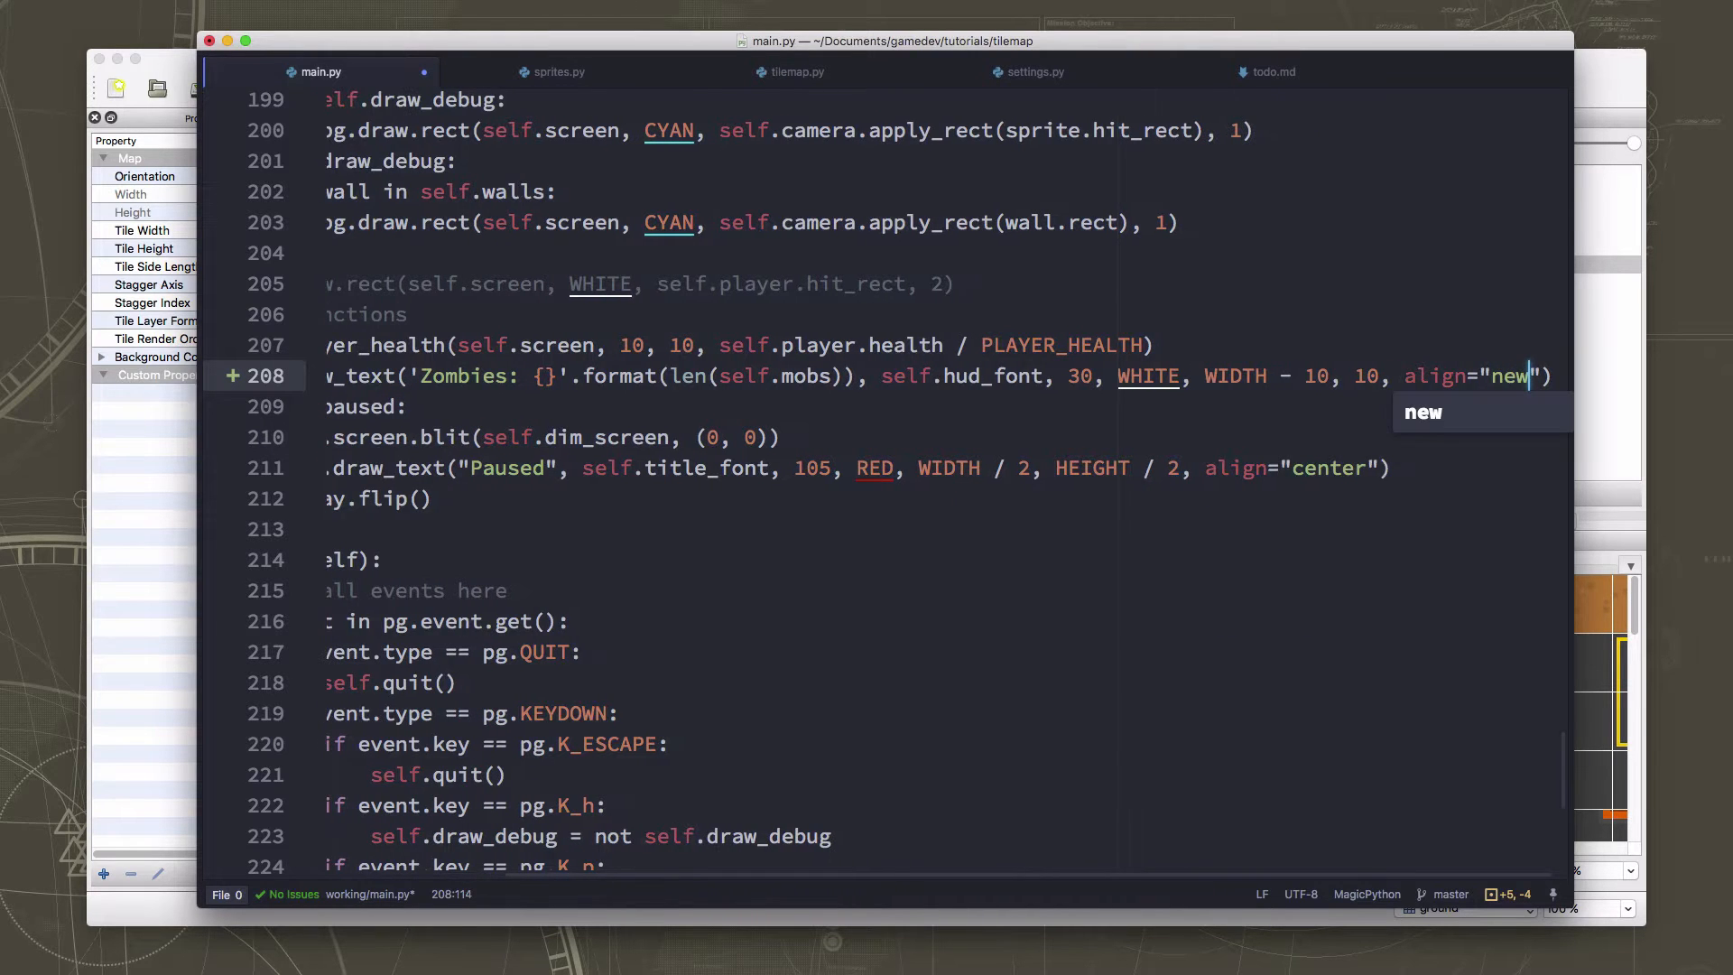
key("backspace")
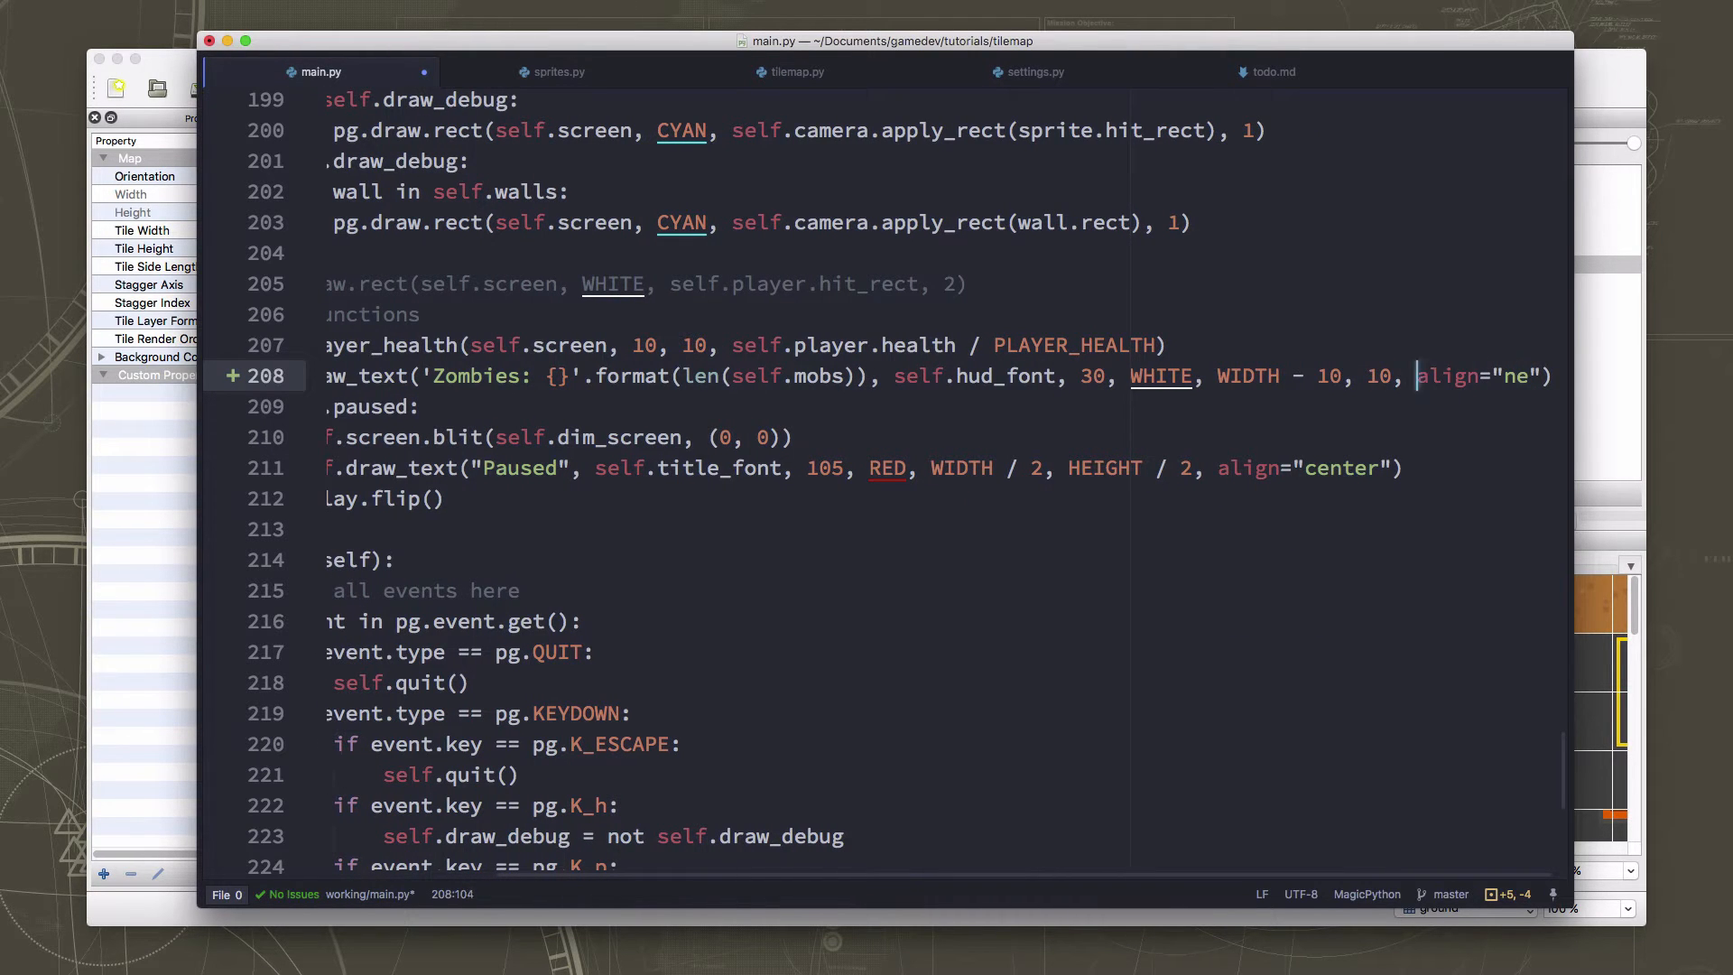
left_click(1157, 375)
type("# game over?")
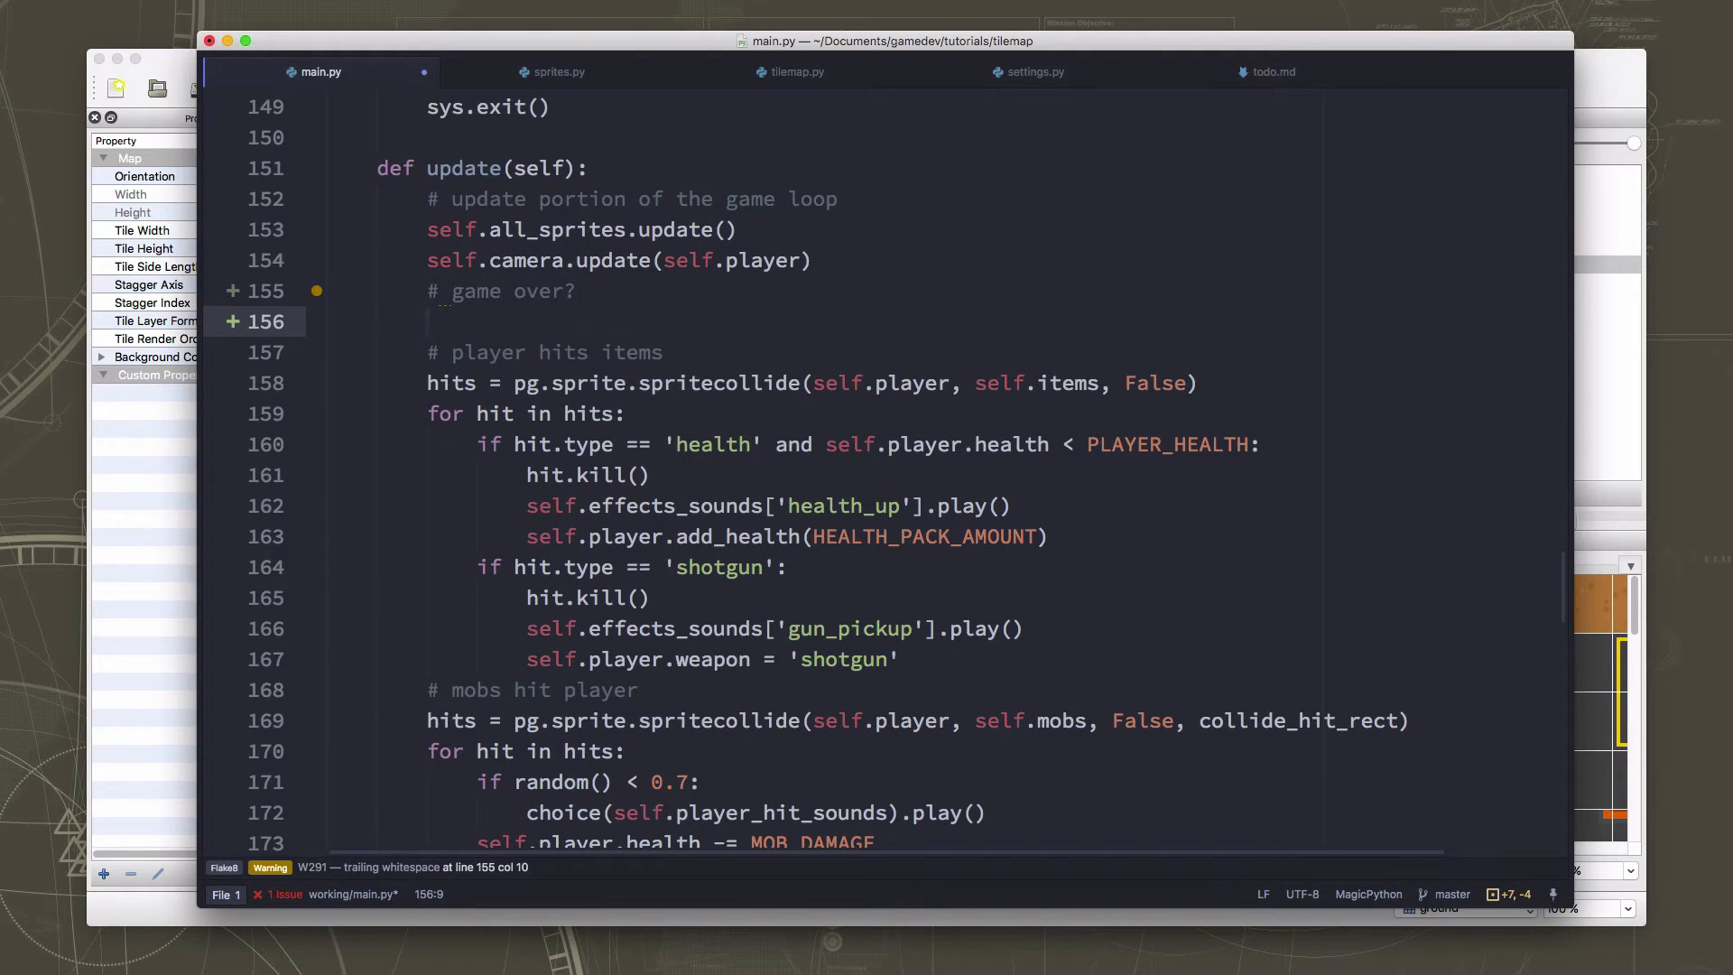
Write 'if len(self.mobs) == 0: self.playing = False' in update and jump to the game loop's show_go_screen call.
type("if len(self)")
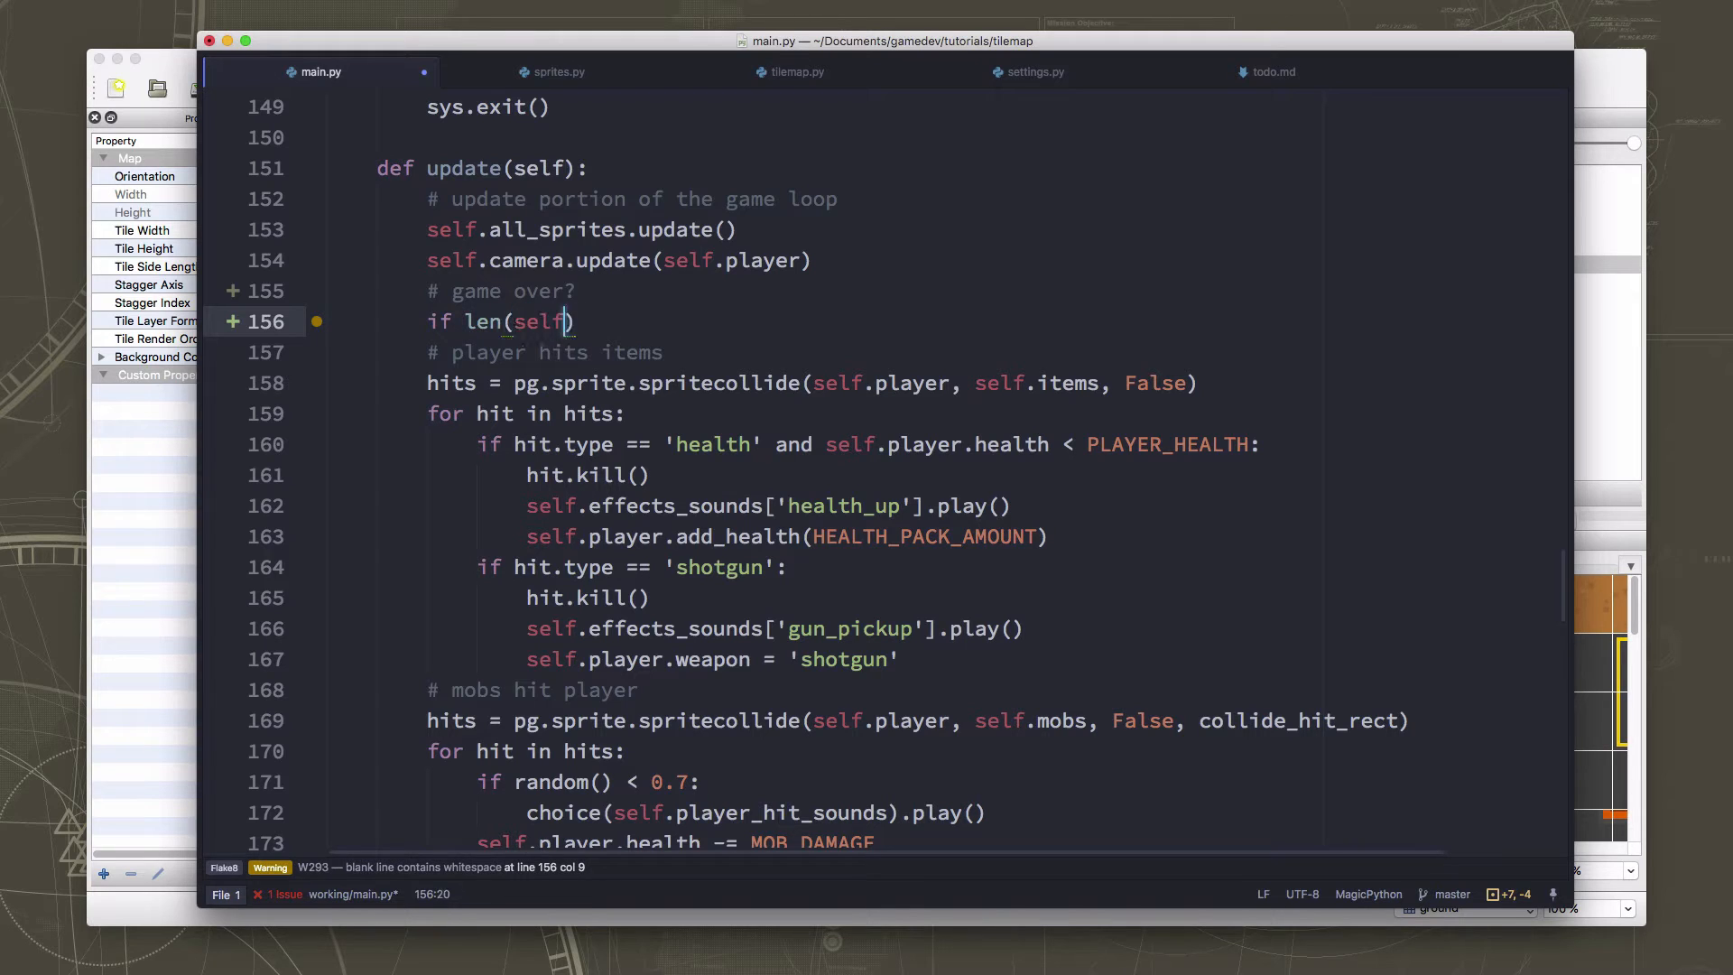
type(".mobs")
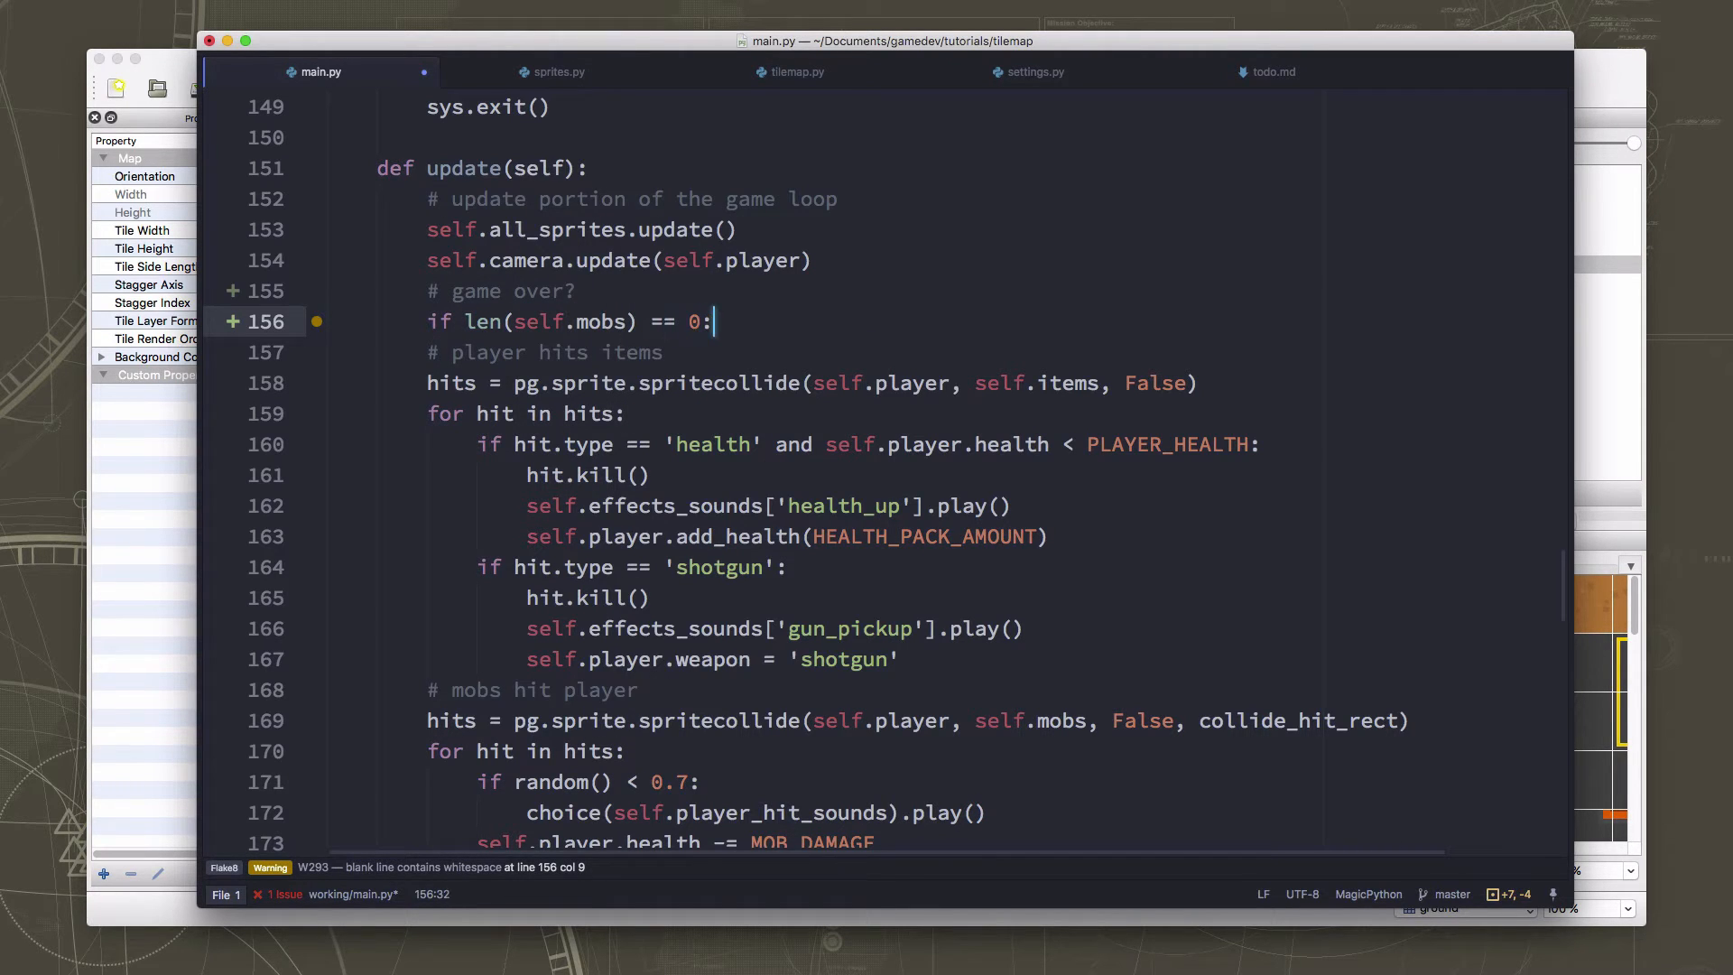
type("self.")
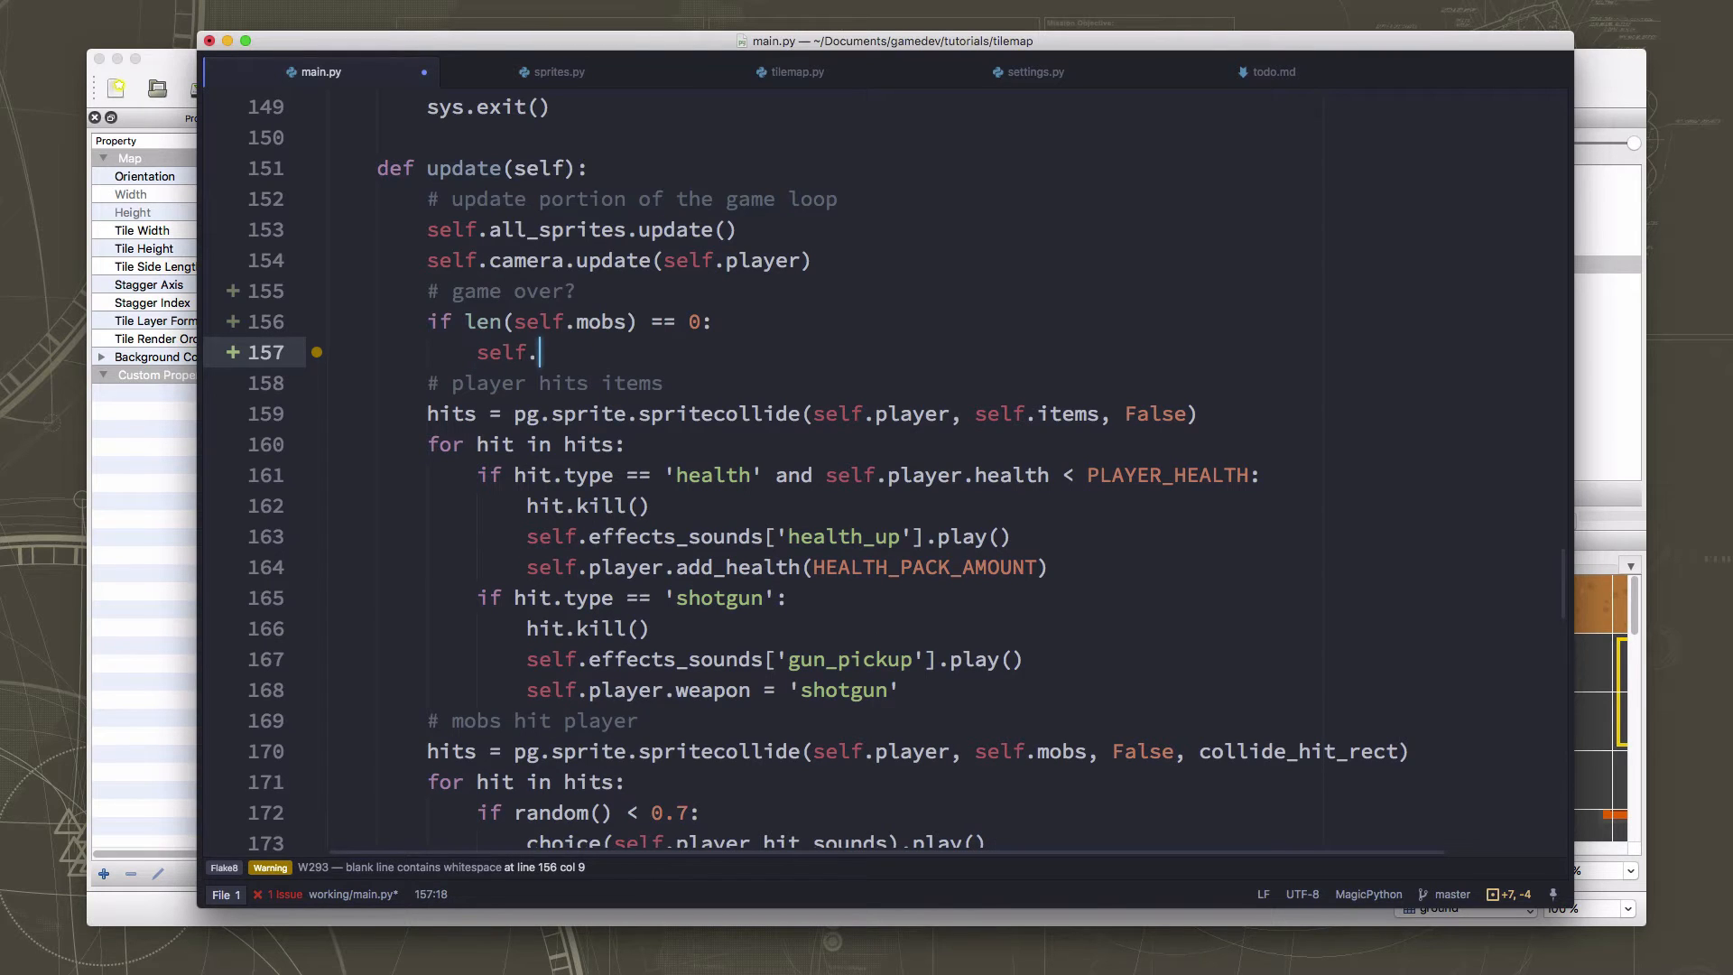
type("playing = False")
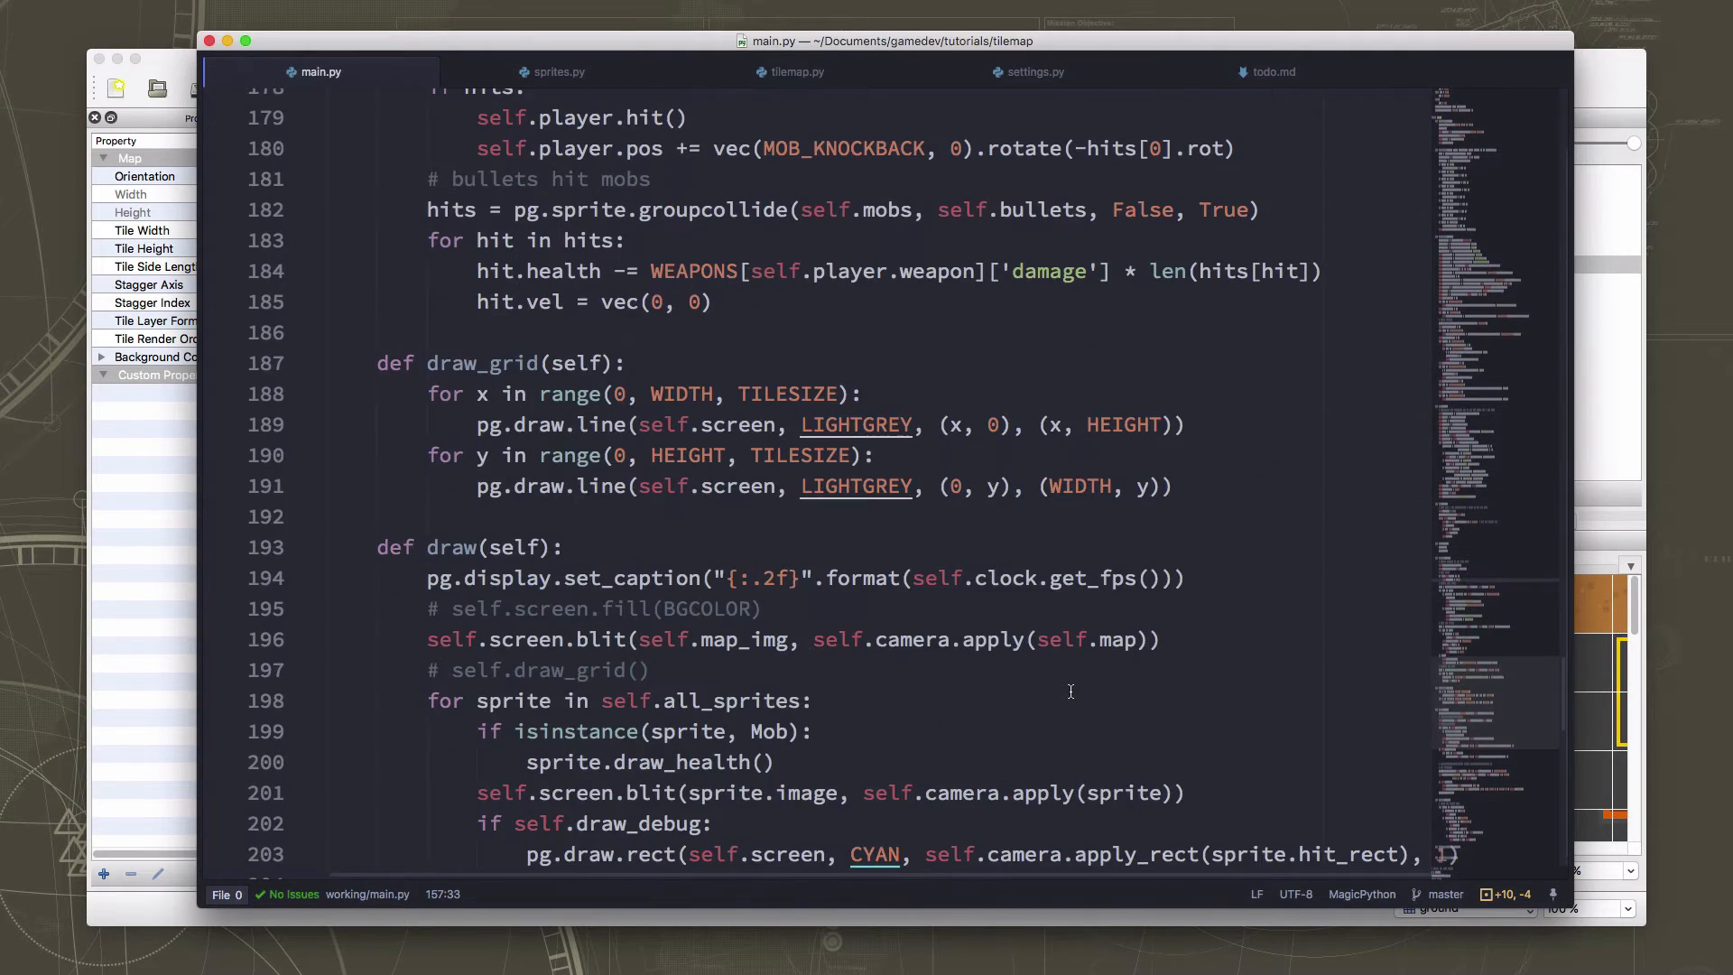
scroll("down", 3)
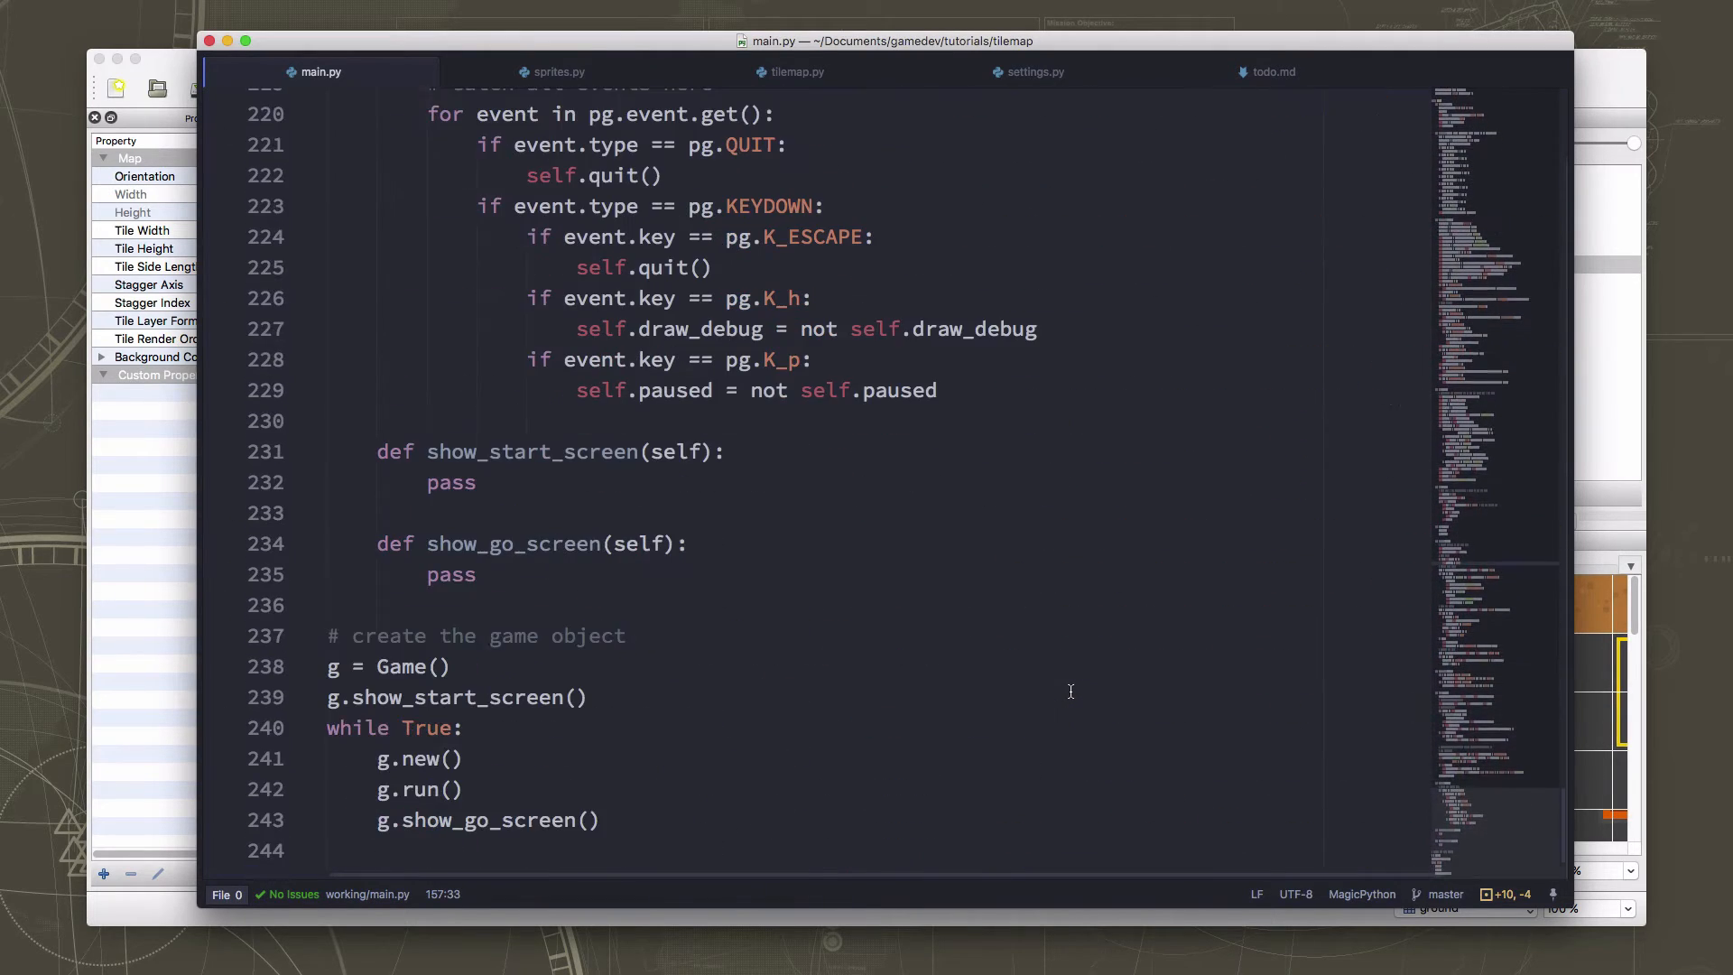
left_click(430, 789)
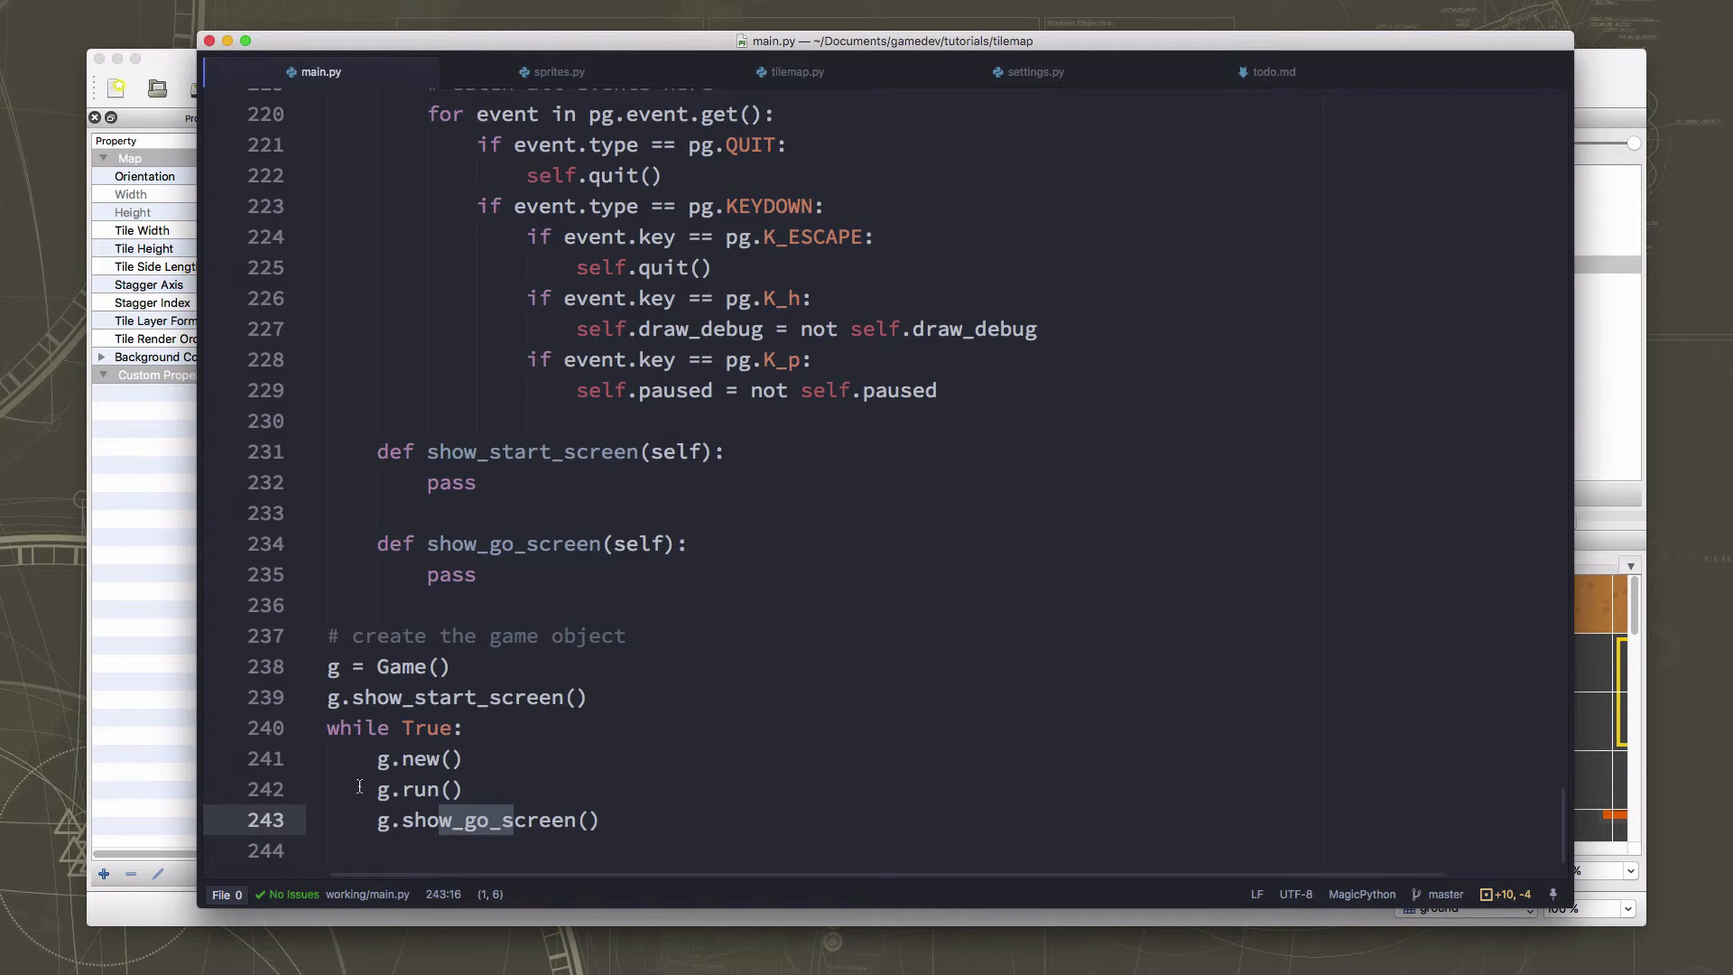
mouse_move(398, 789)
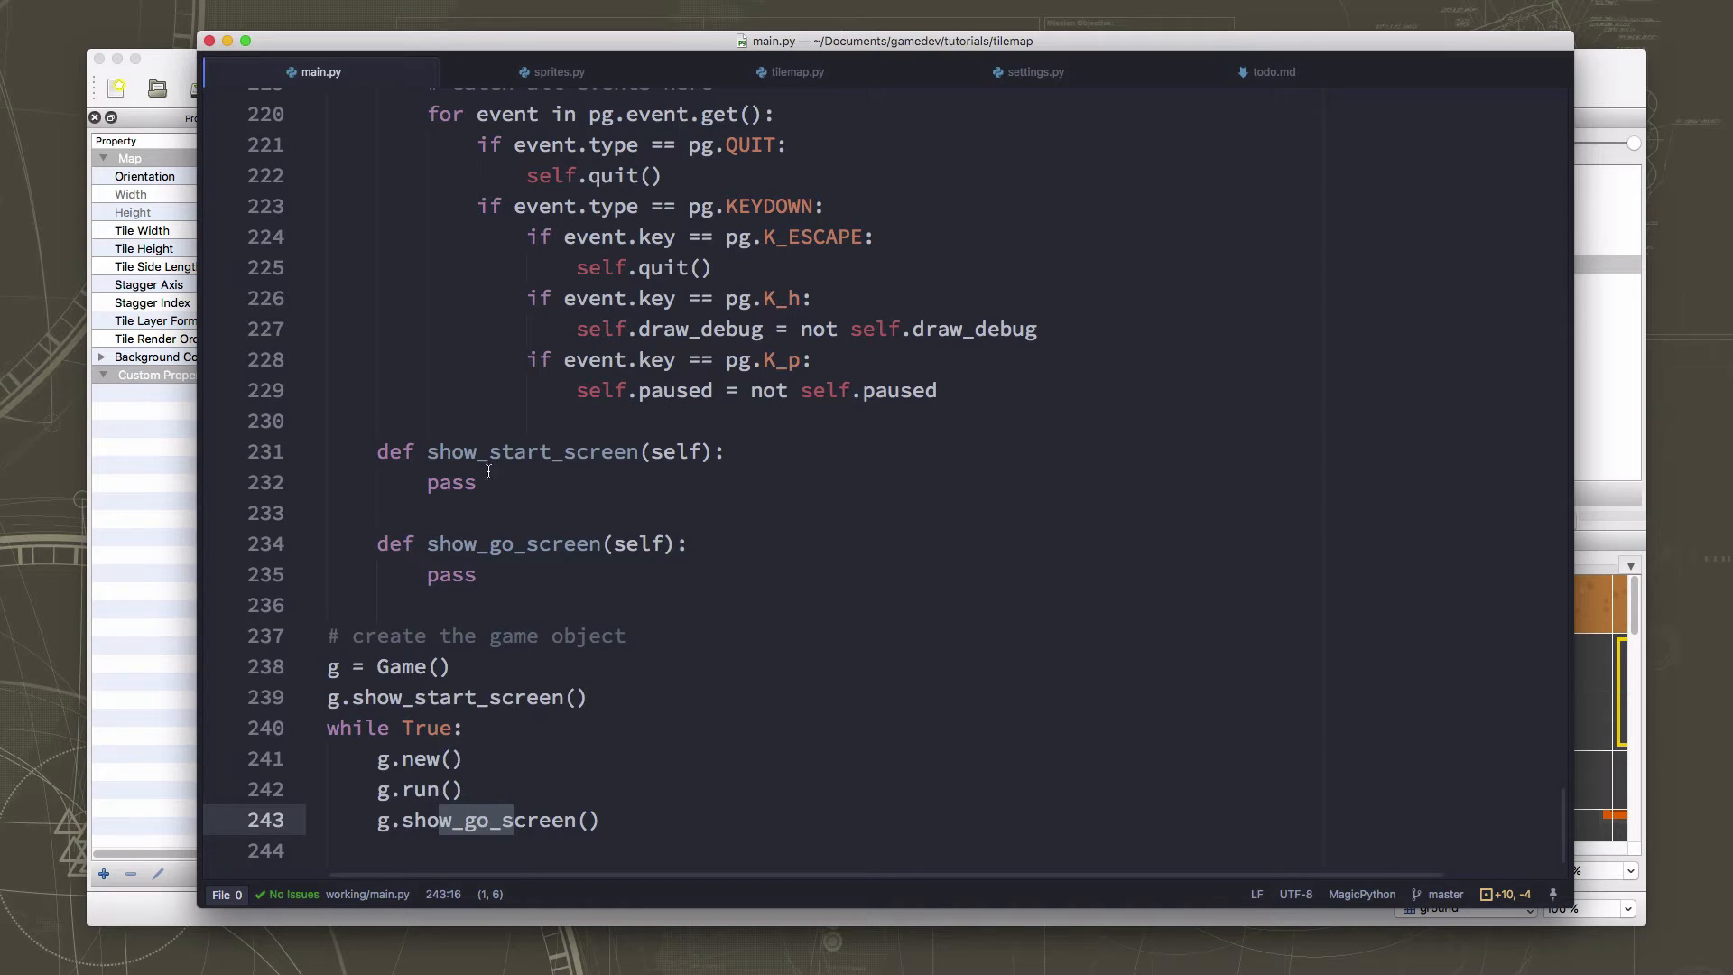
Select the placeholder pass in show_go_screen to overwrite it.
double_click(452, 574)
type("s")
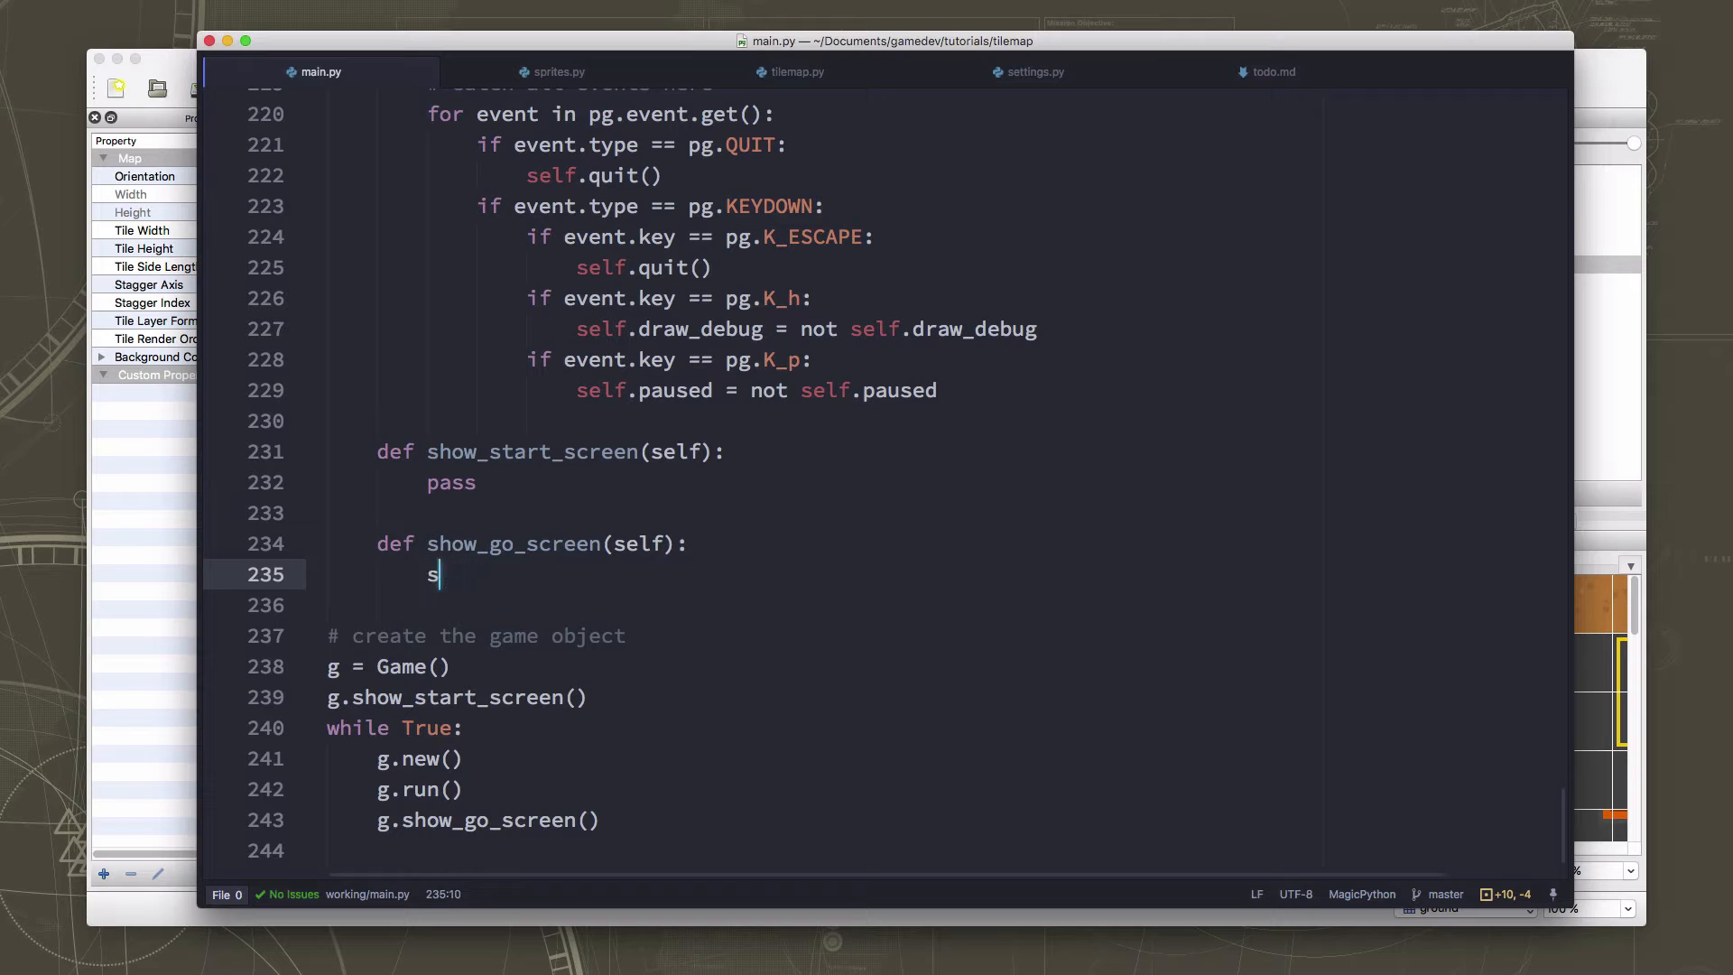
Fill the game-over screen BLACK and start a self.draw_text call for "GAME OVER".
type("creen.fill(BLACK")
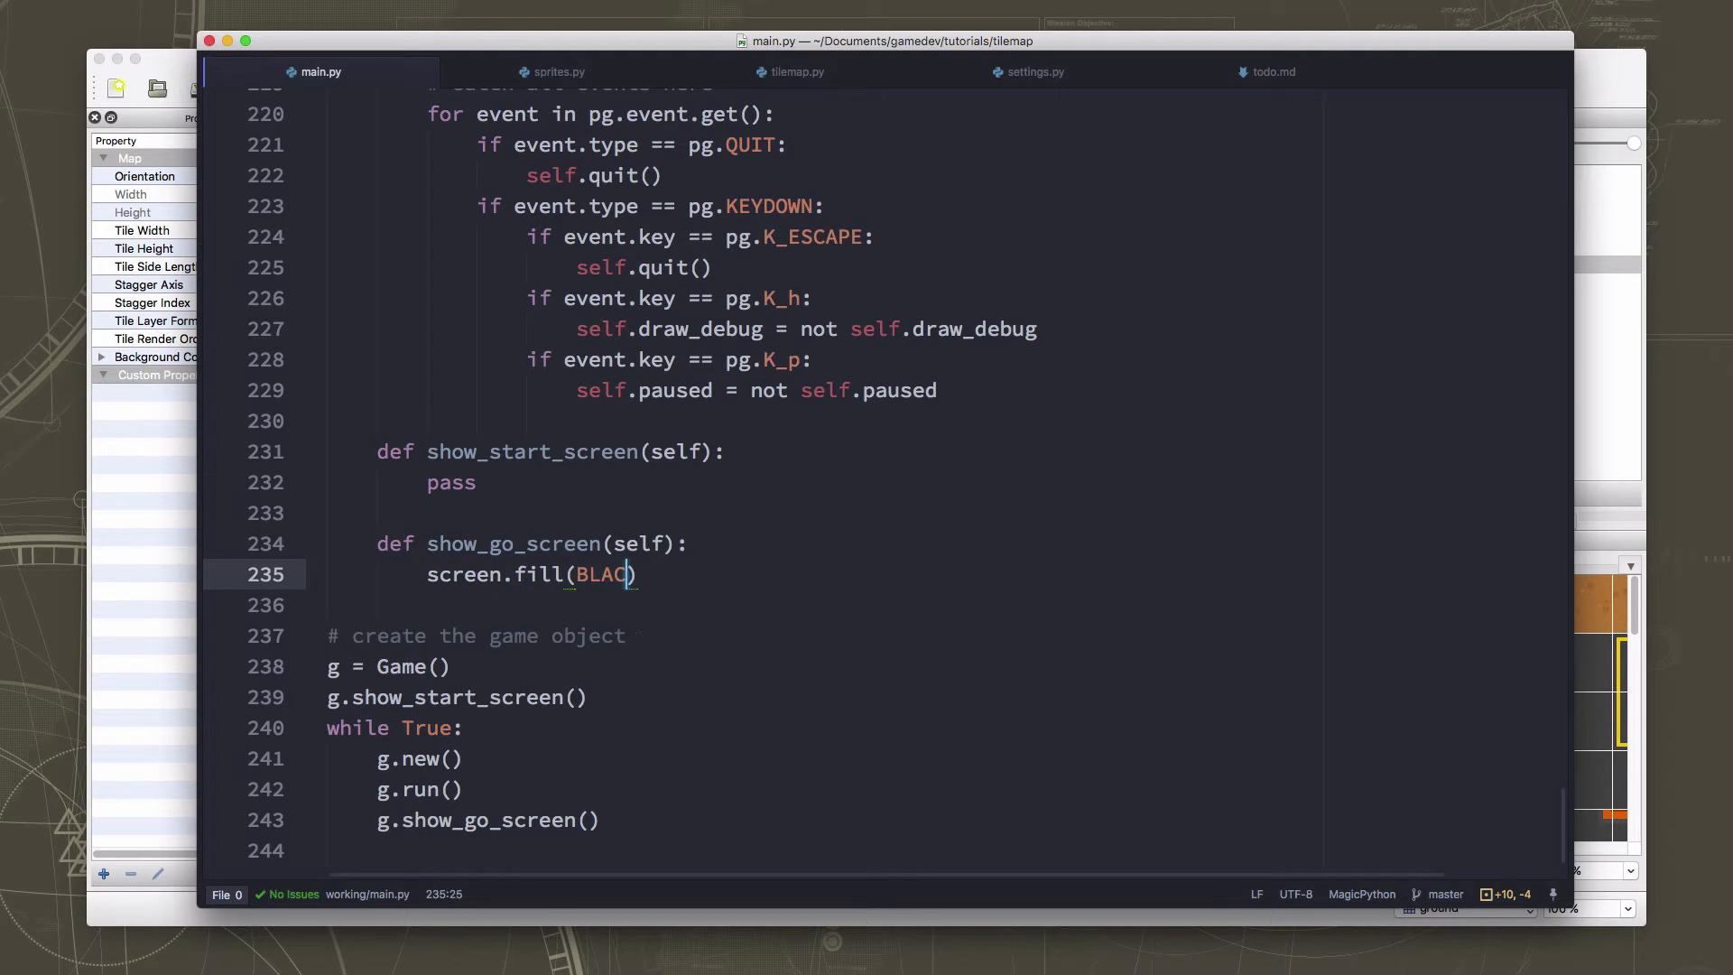
key("enter")
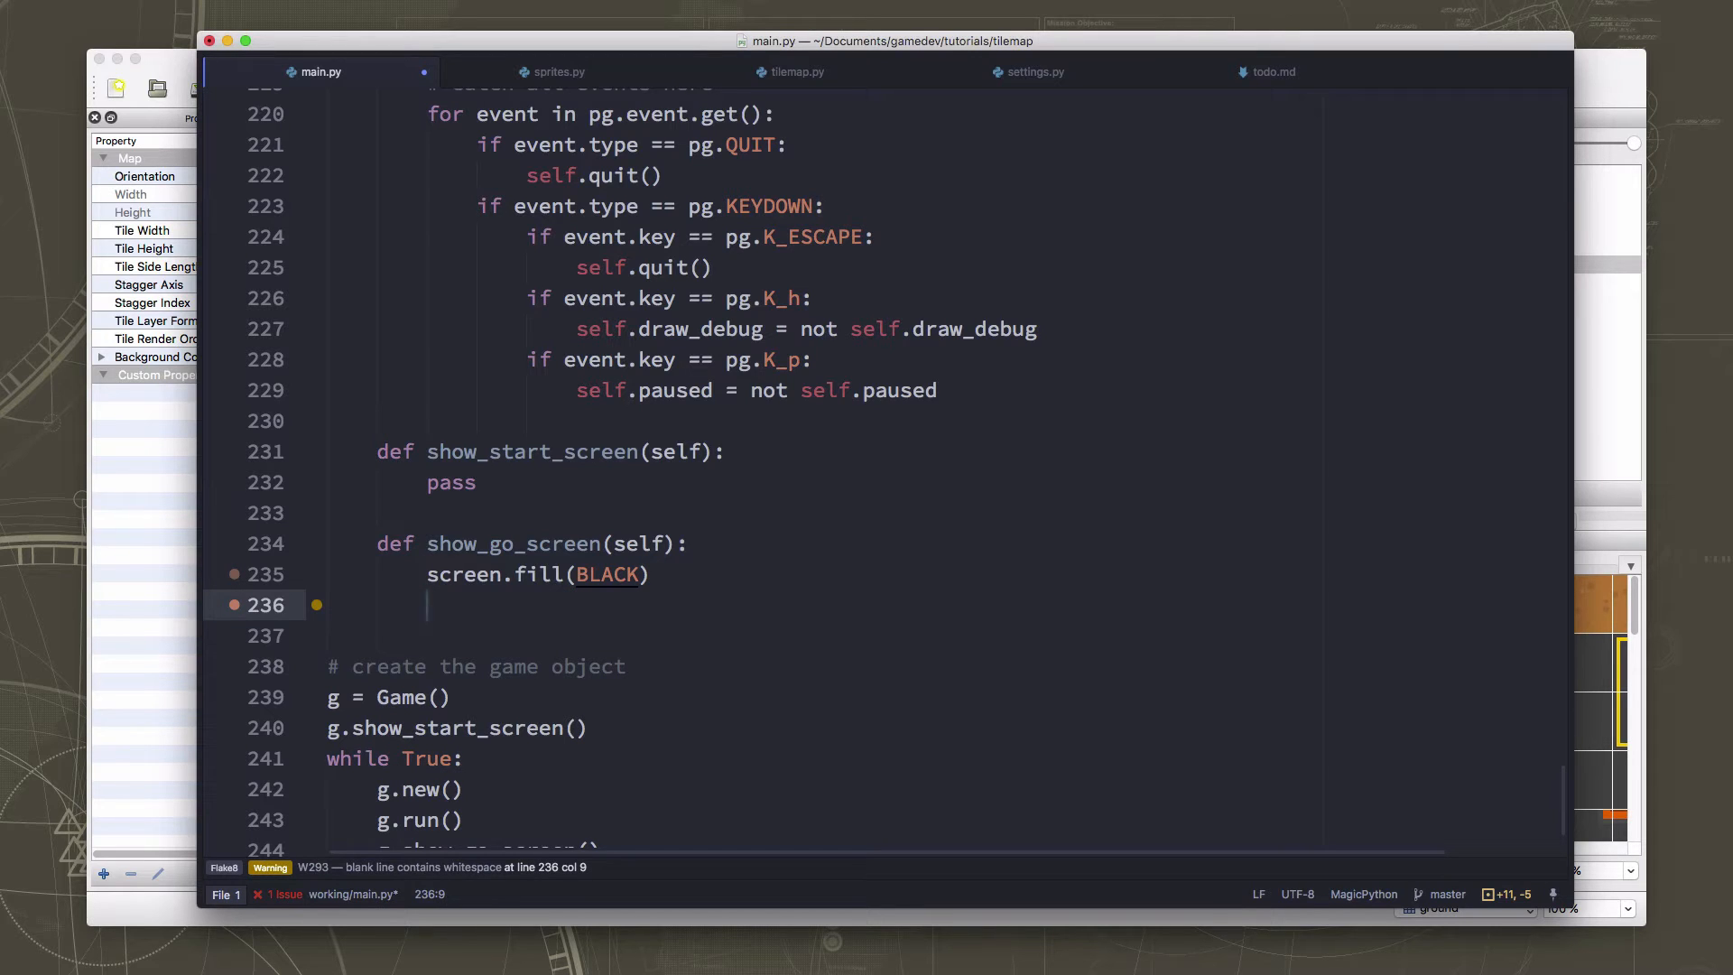
type("sel.f")
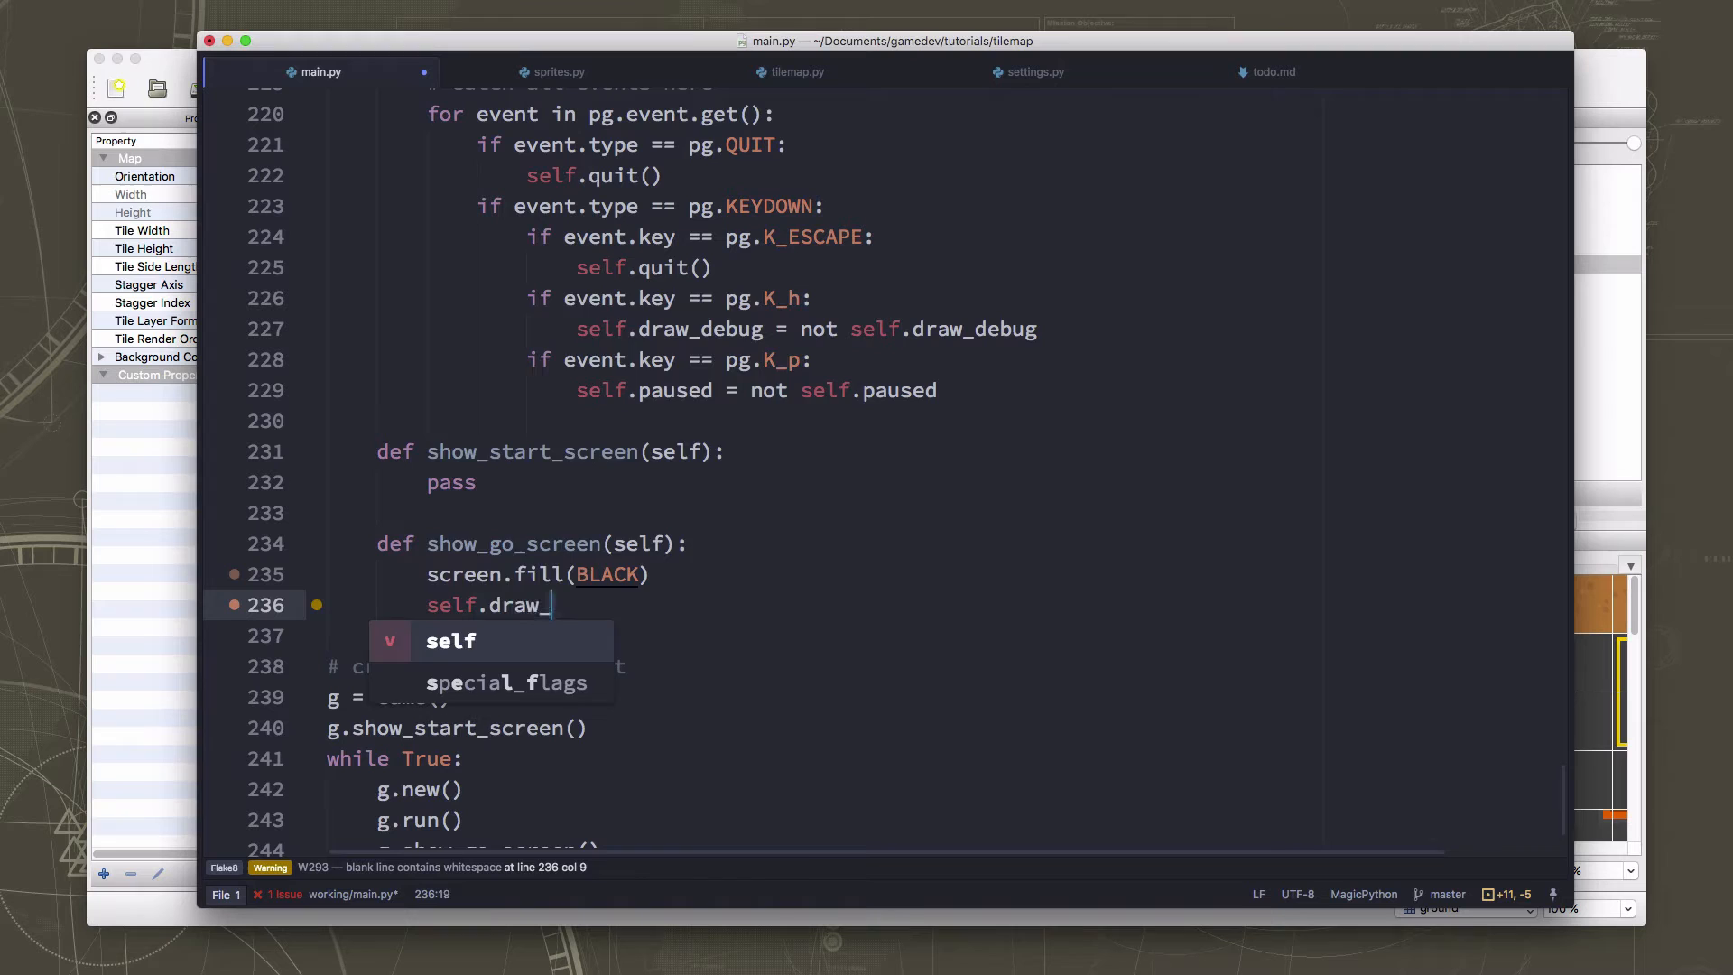
type("text()")
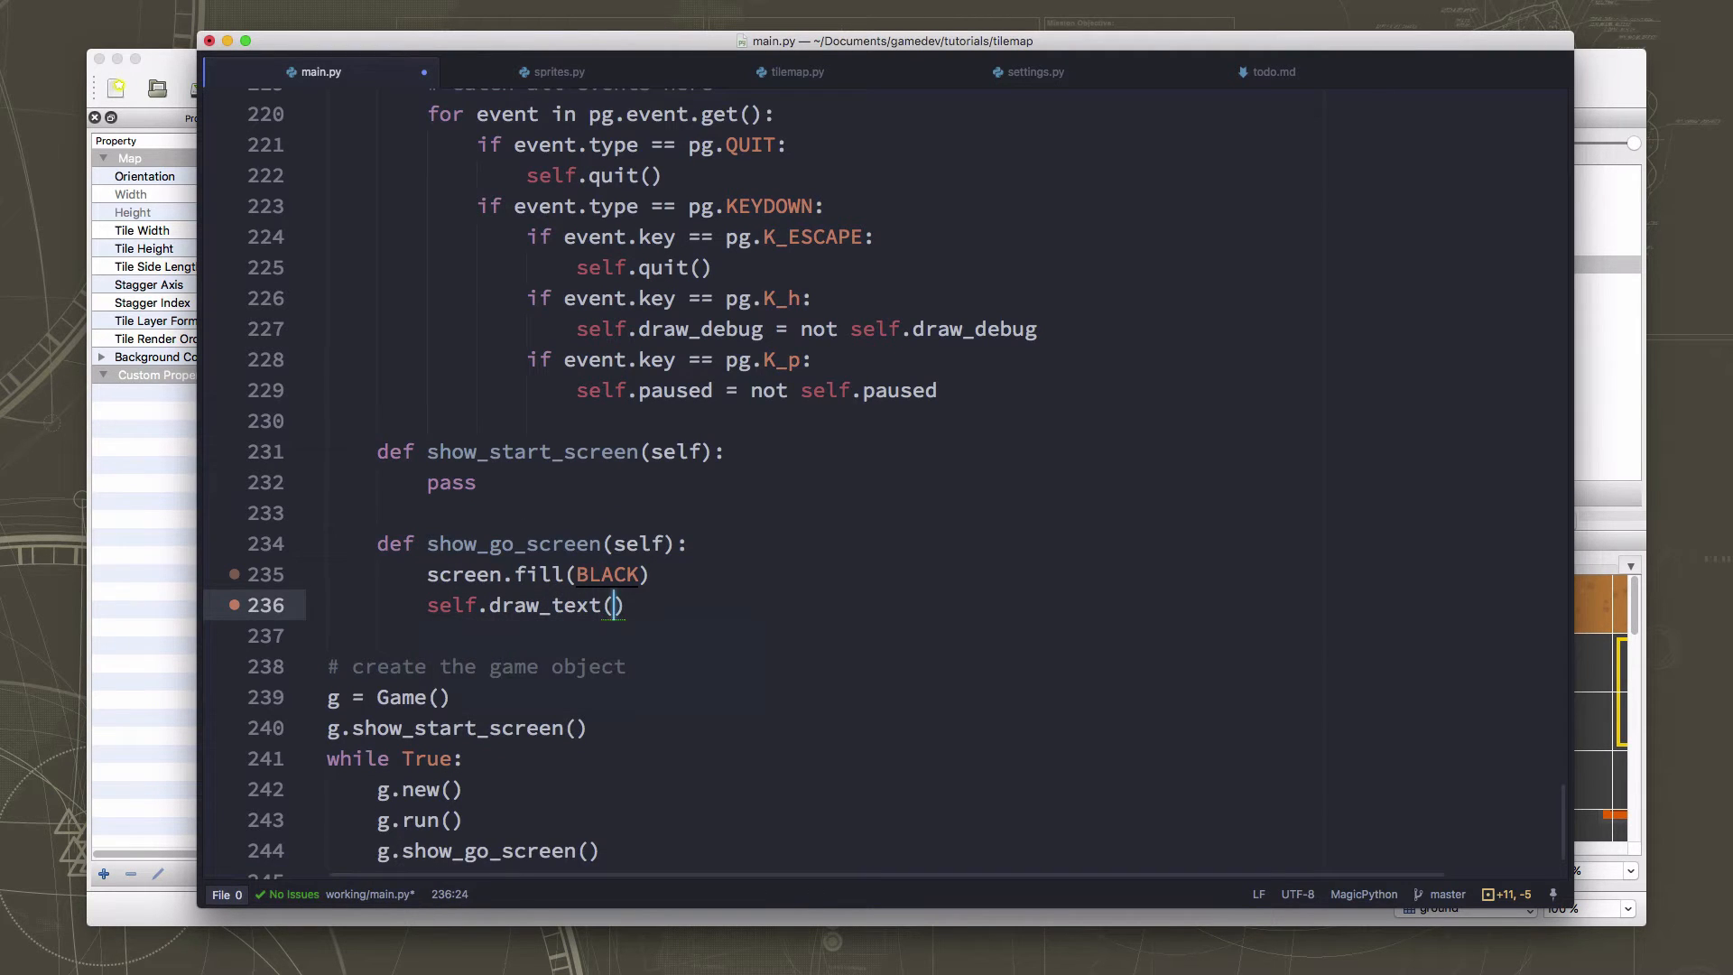
type("\"GAME\"")
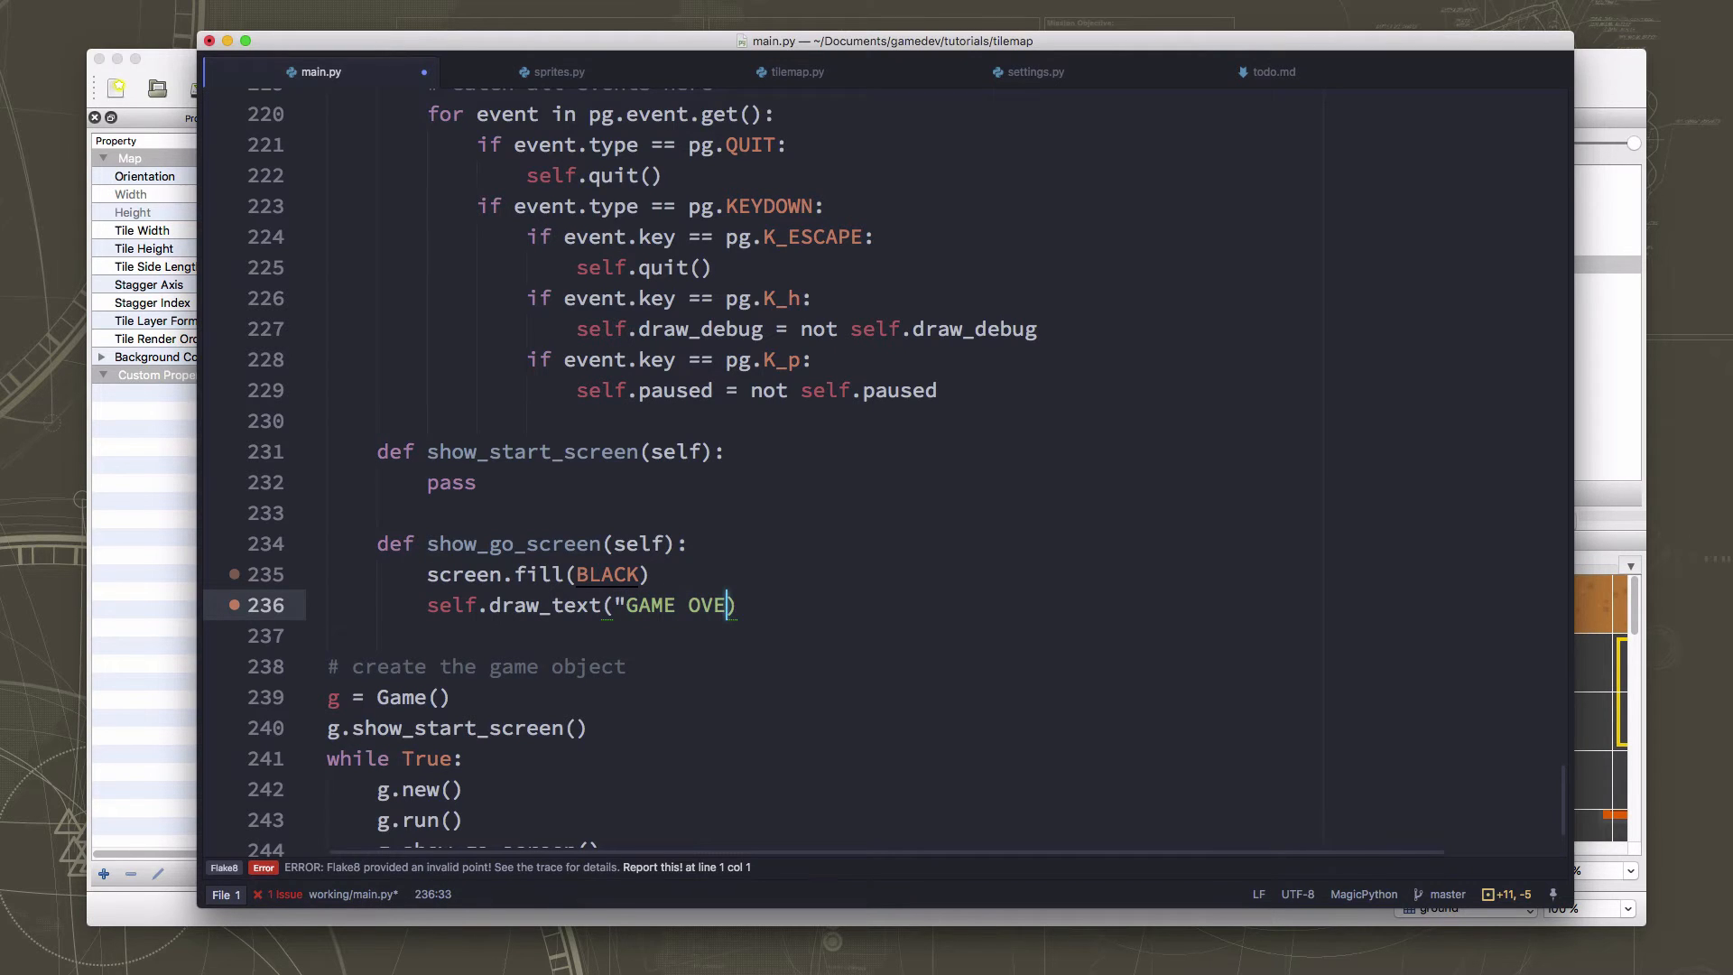
type("R\")")
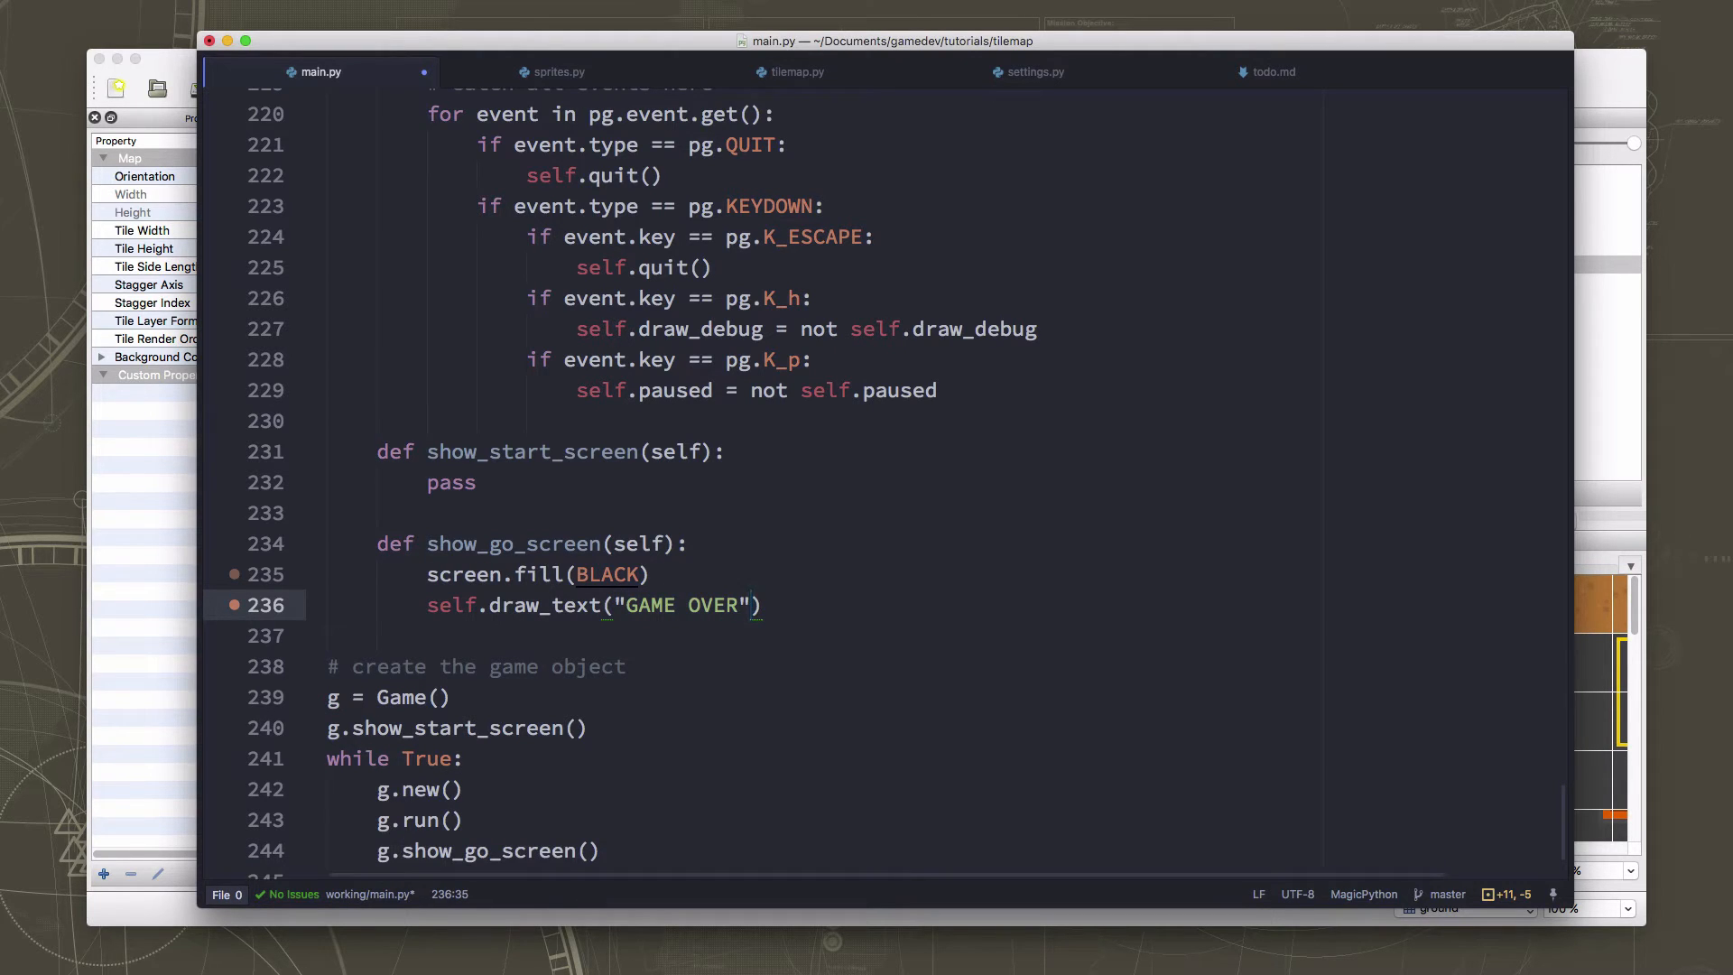
Pass self.title_font, size 100, RED, WIDTH / 2, HEIGHT / 2, align="center", wrapped onto two lines.
type(", self.tit")
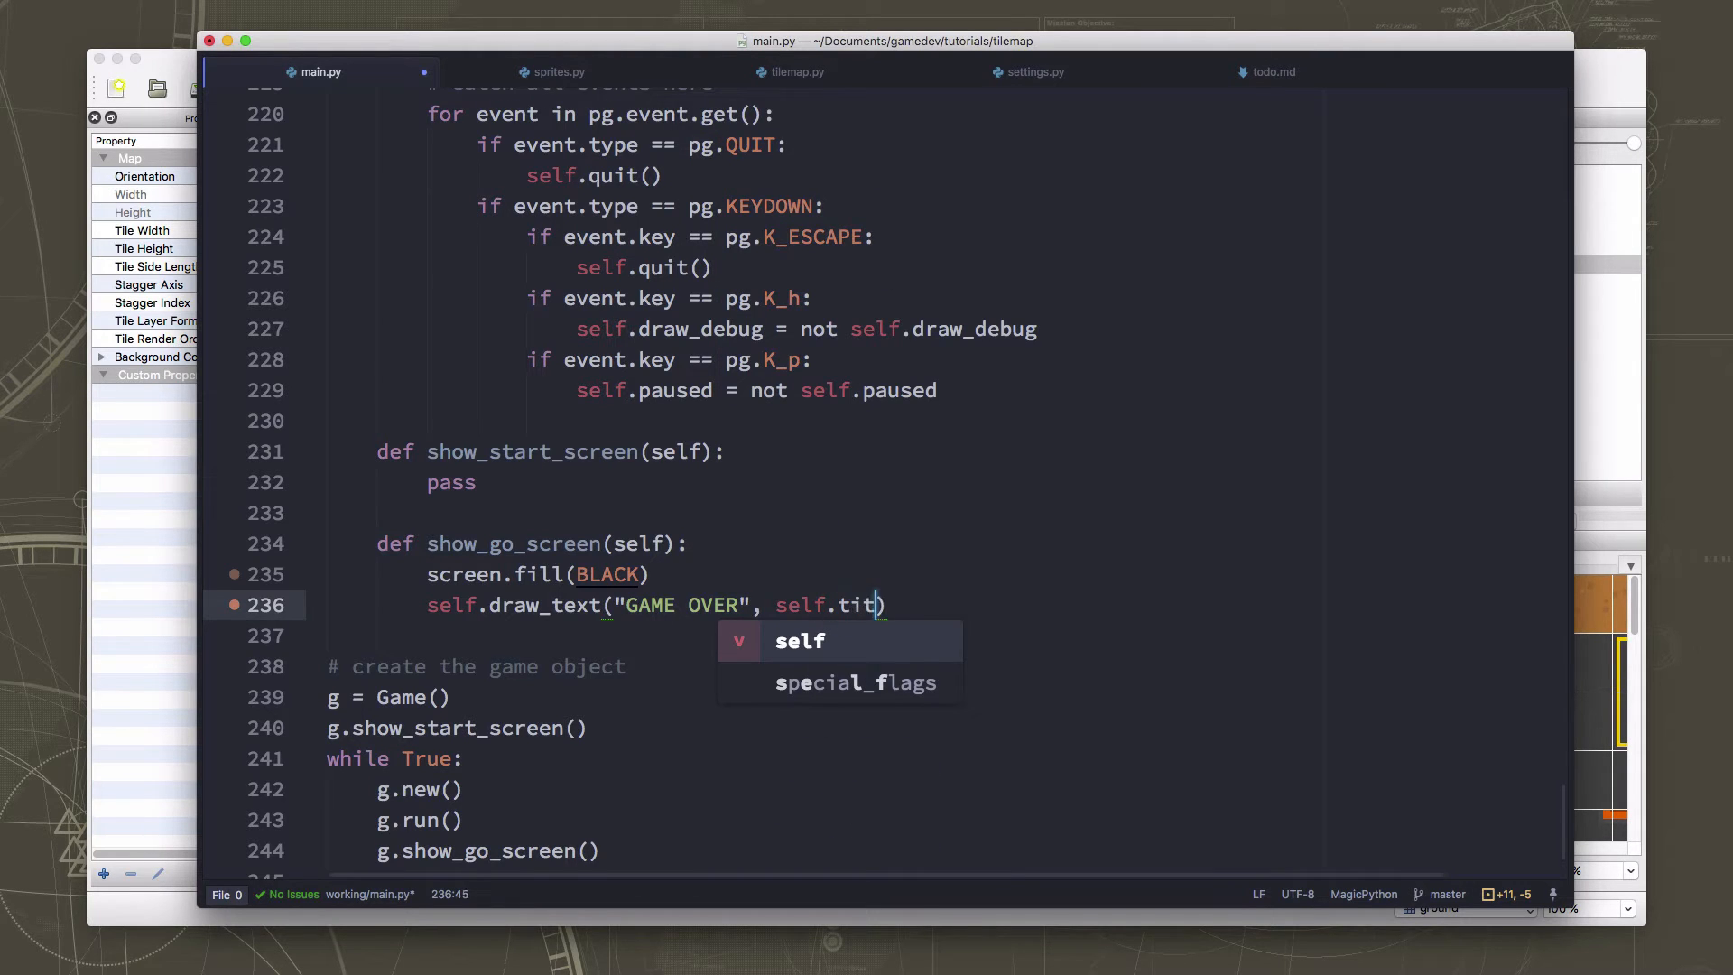
type("font, 1")
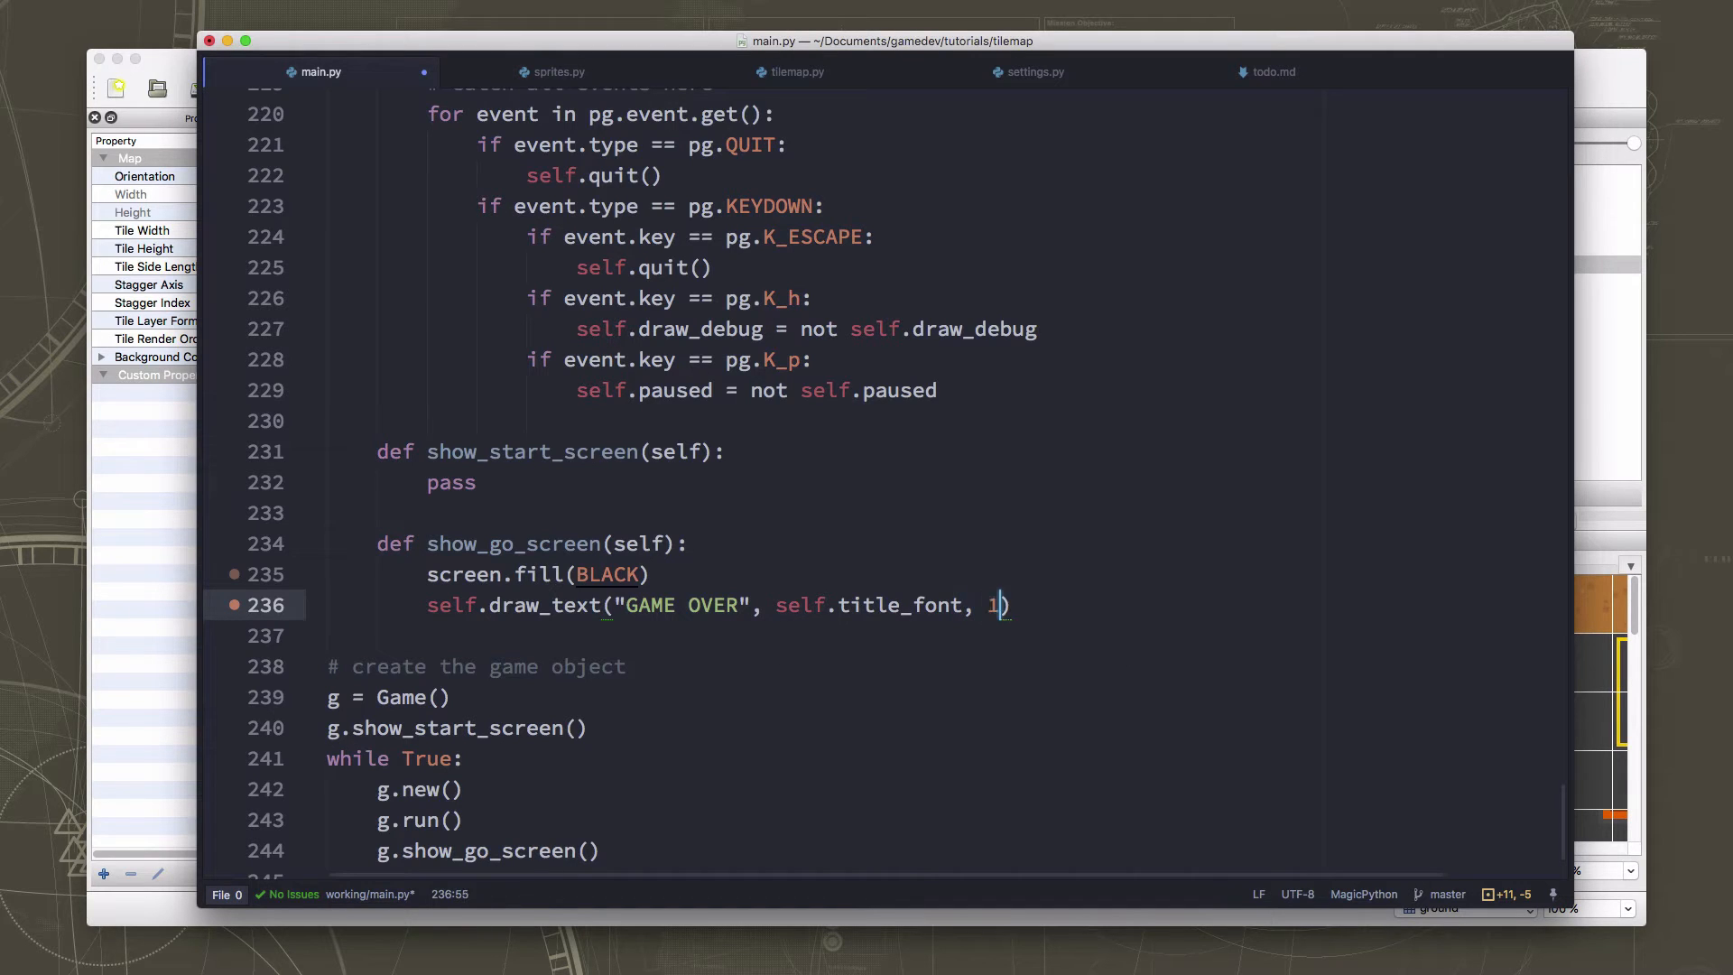
type("0")
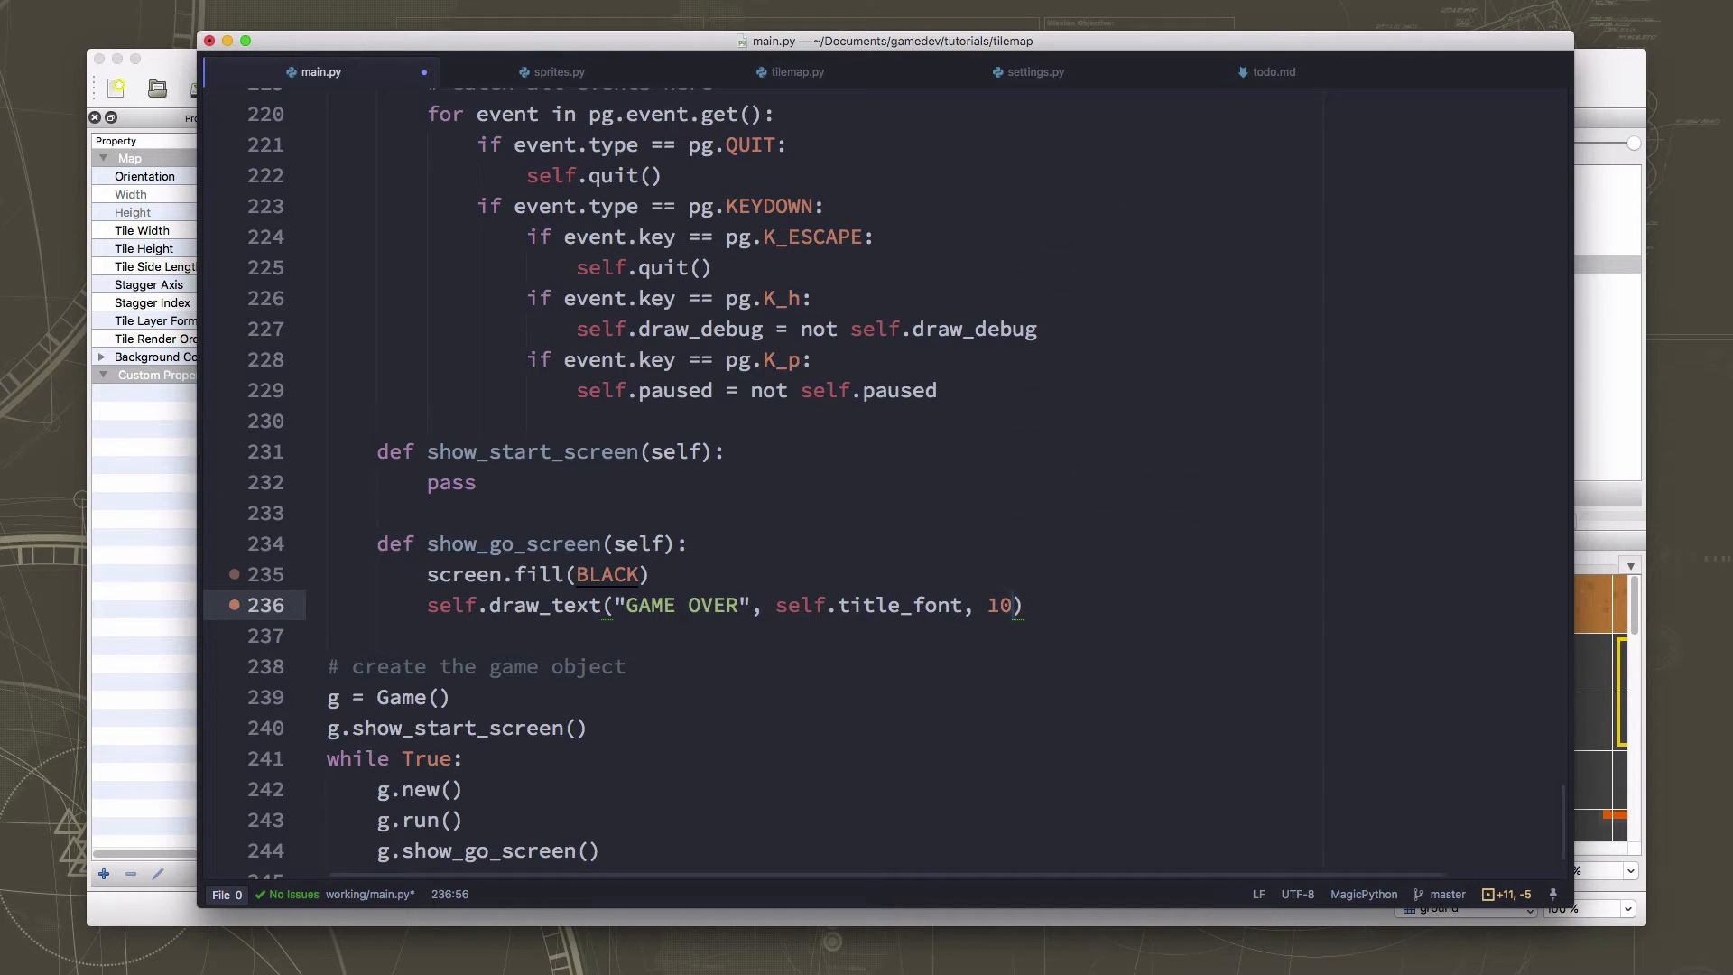
type("00, RED")
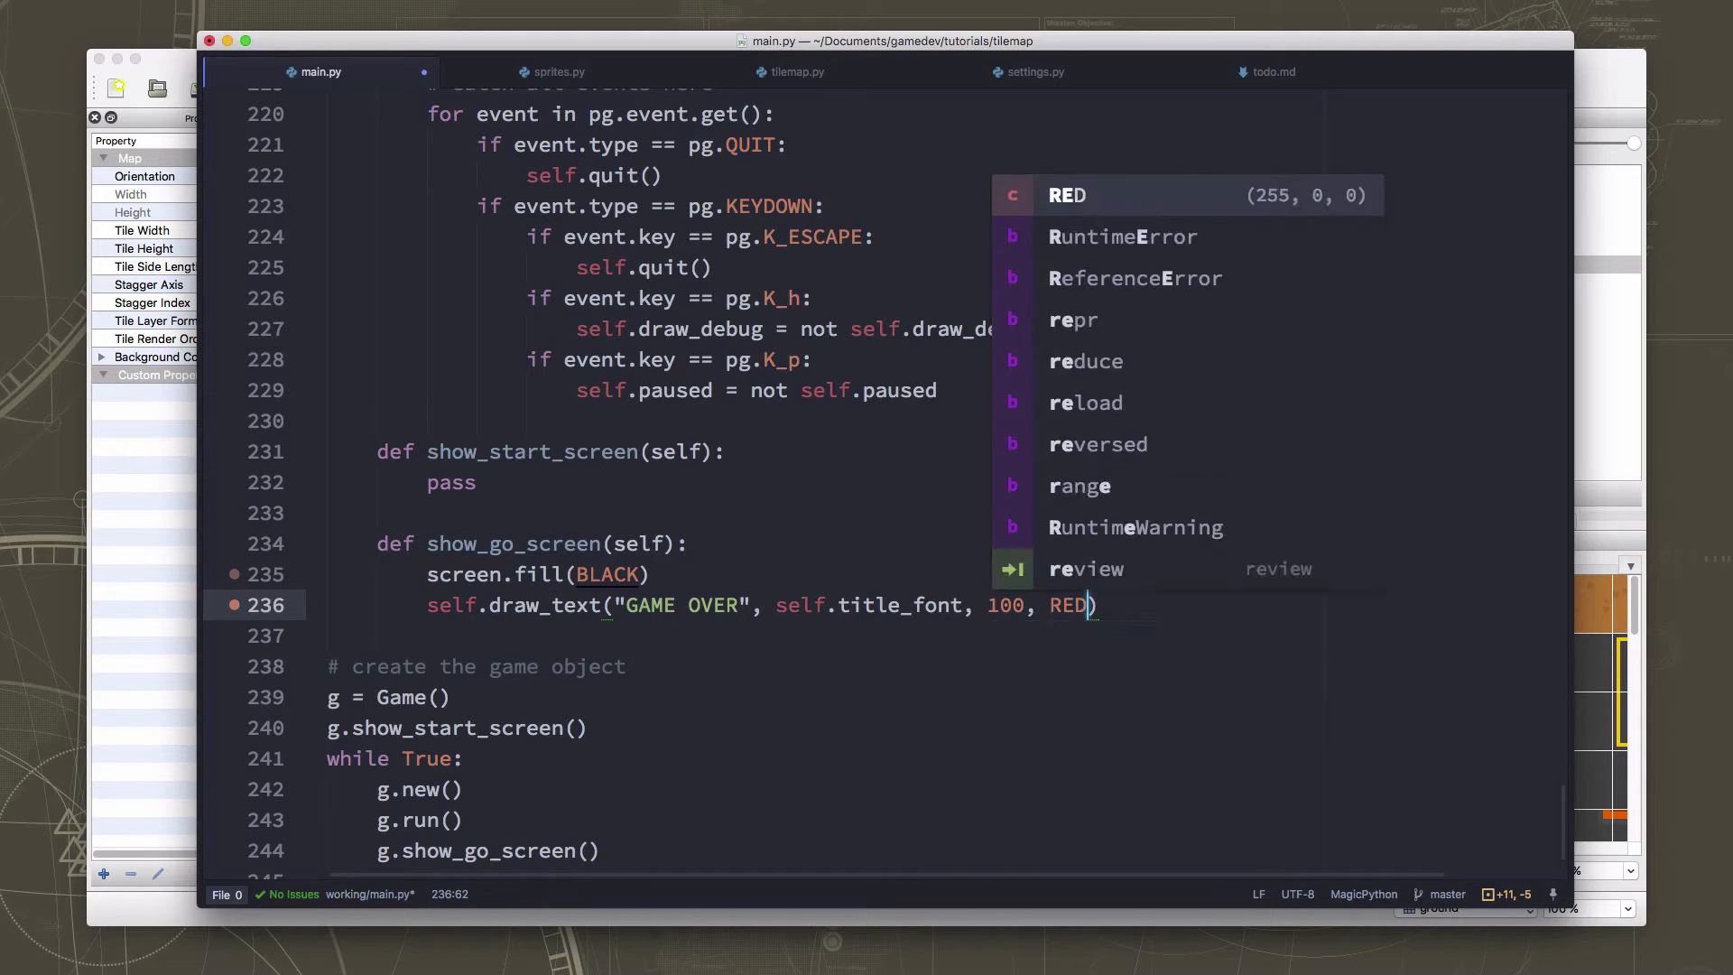
type(", W")
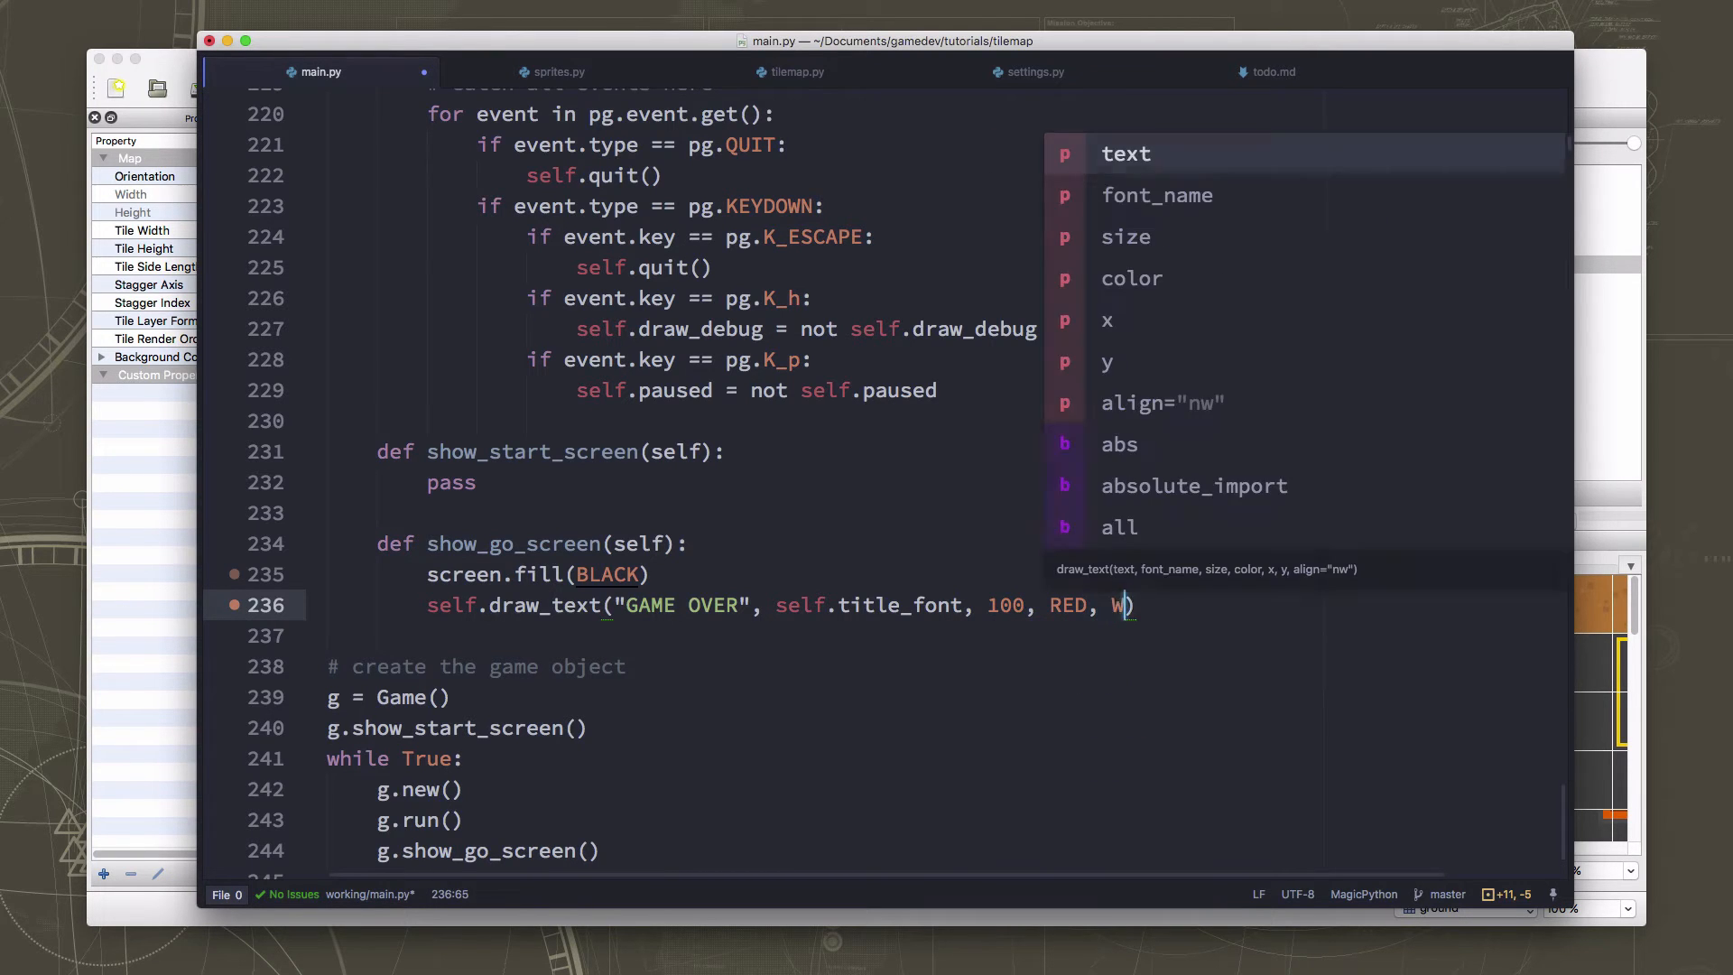
type("IDTH / 2")
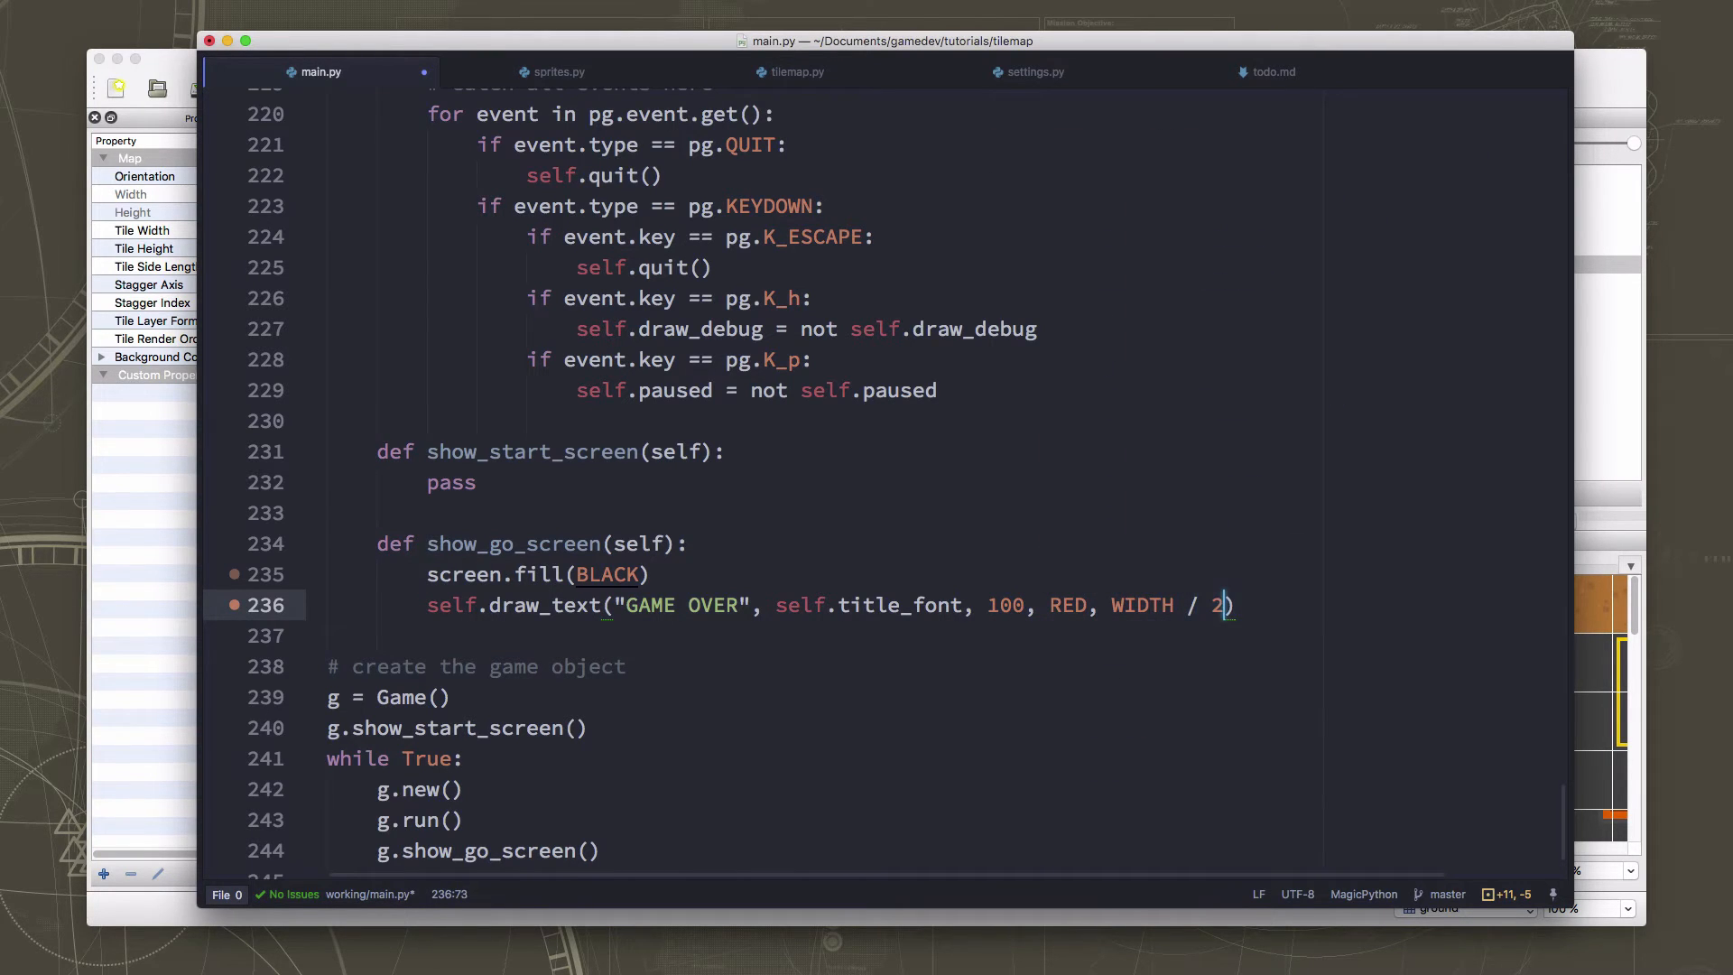
type(", HEIGHT / 2, al")
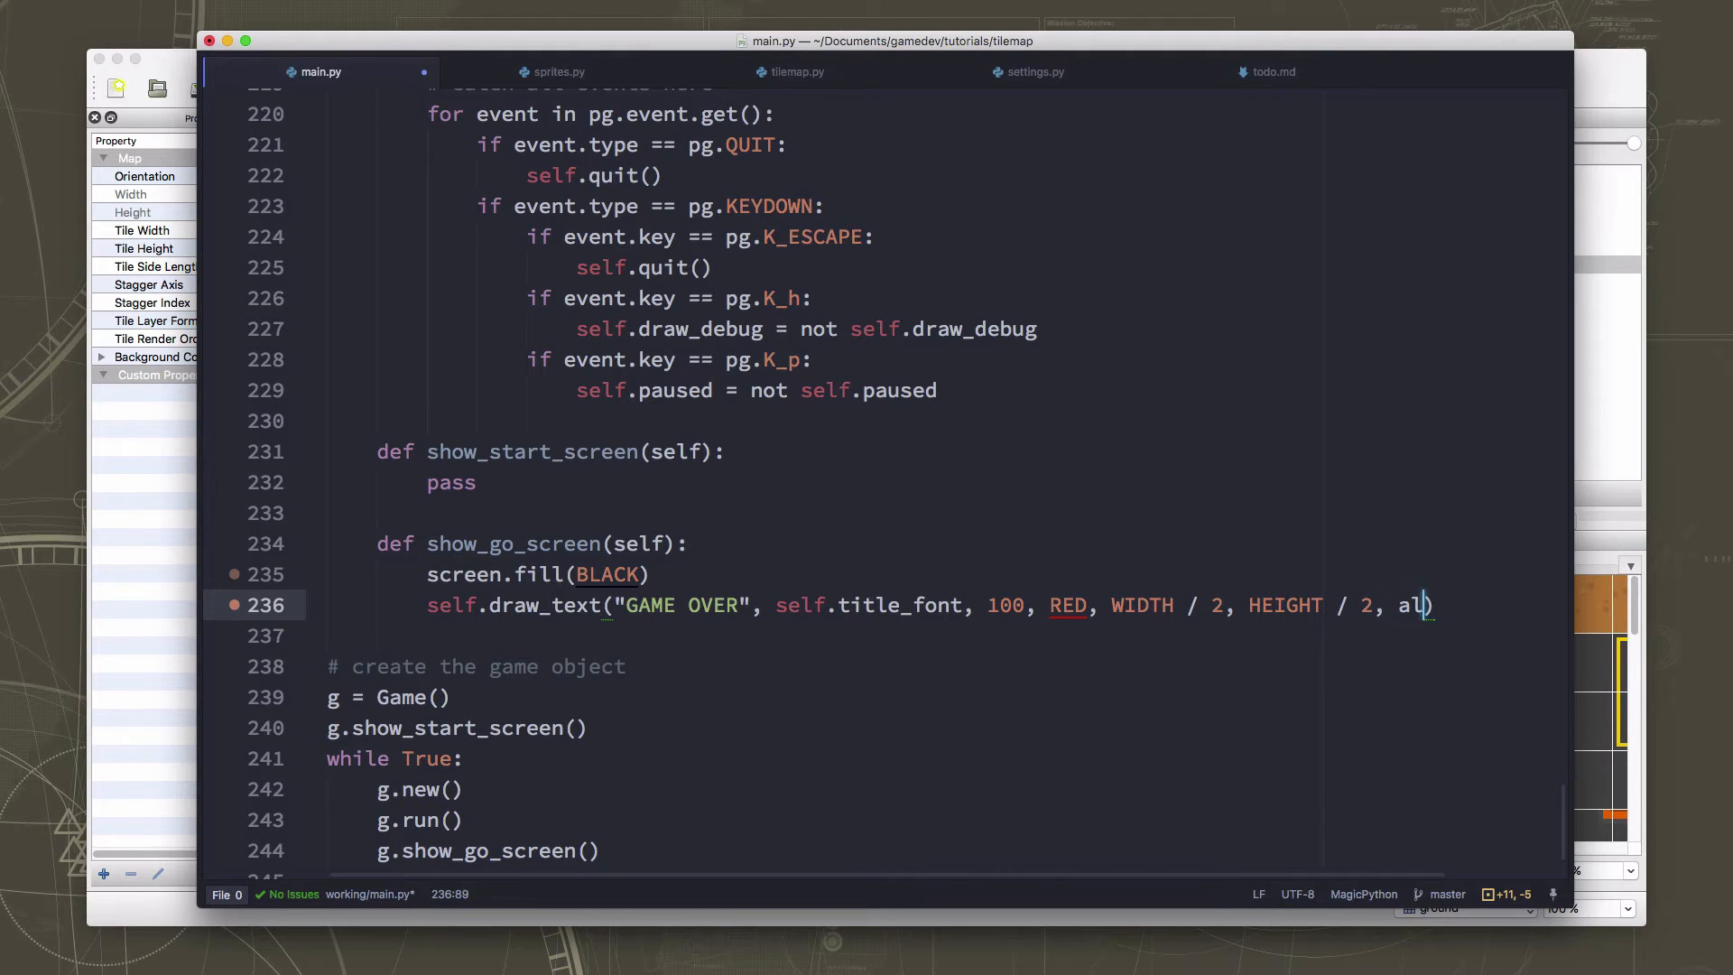
type("ign")
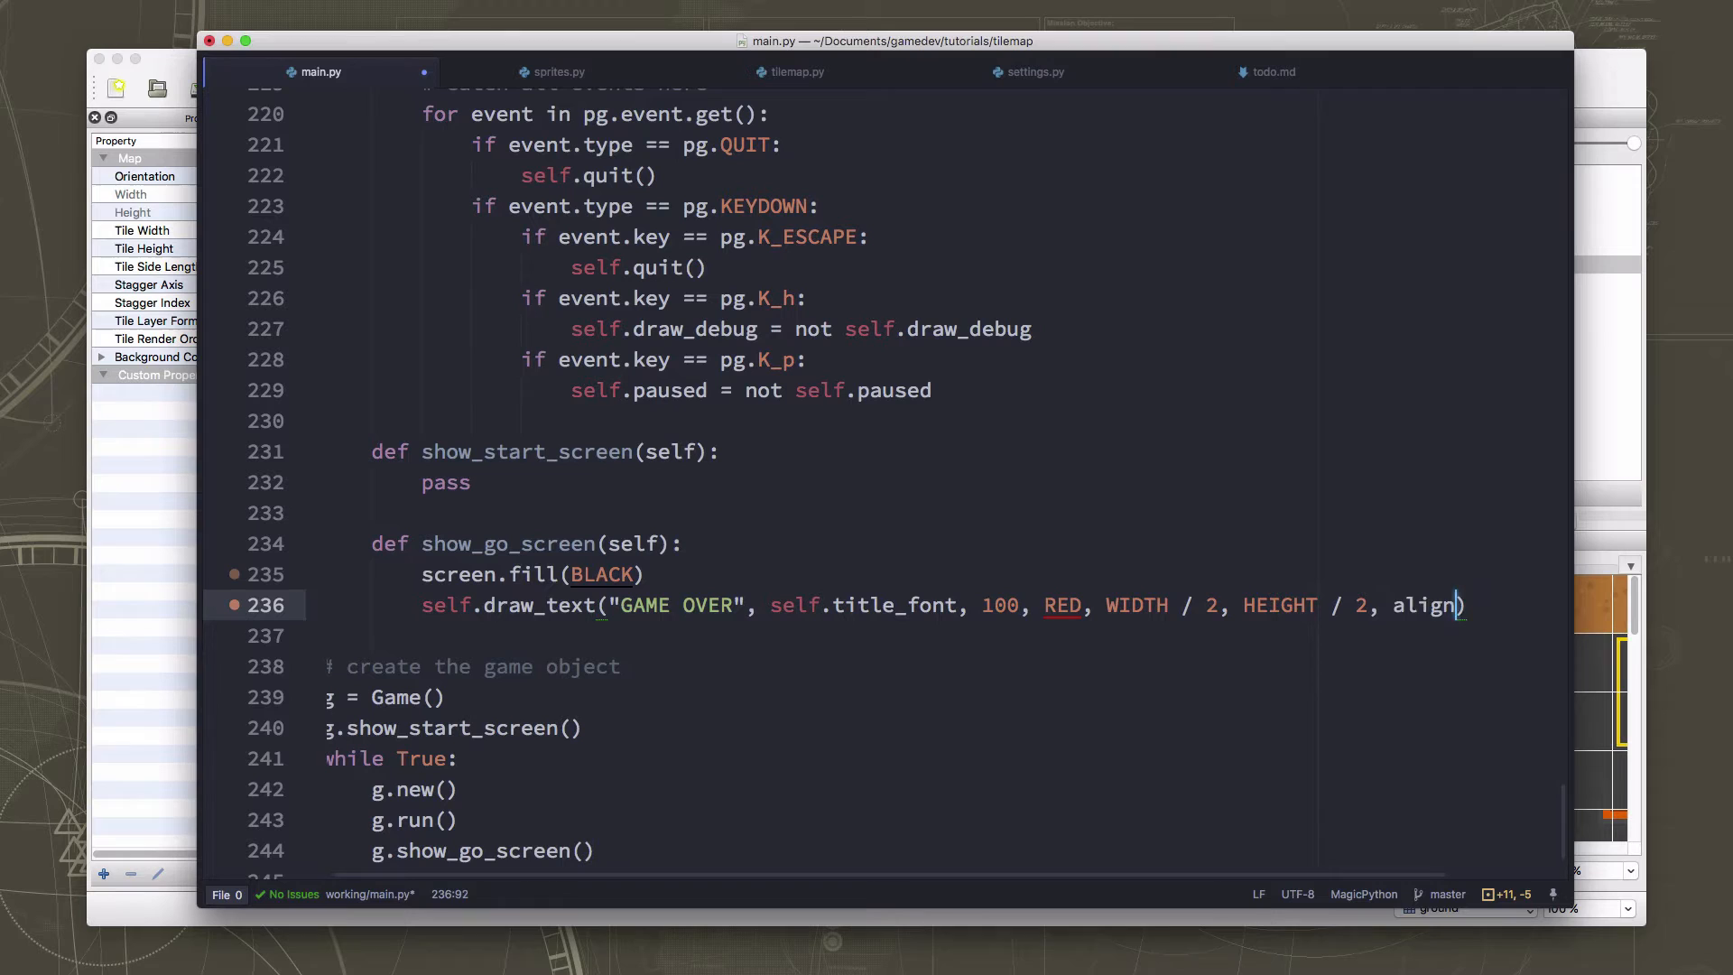
type("=")
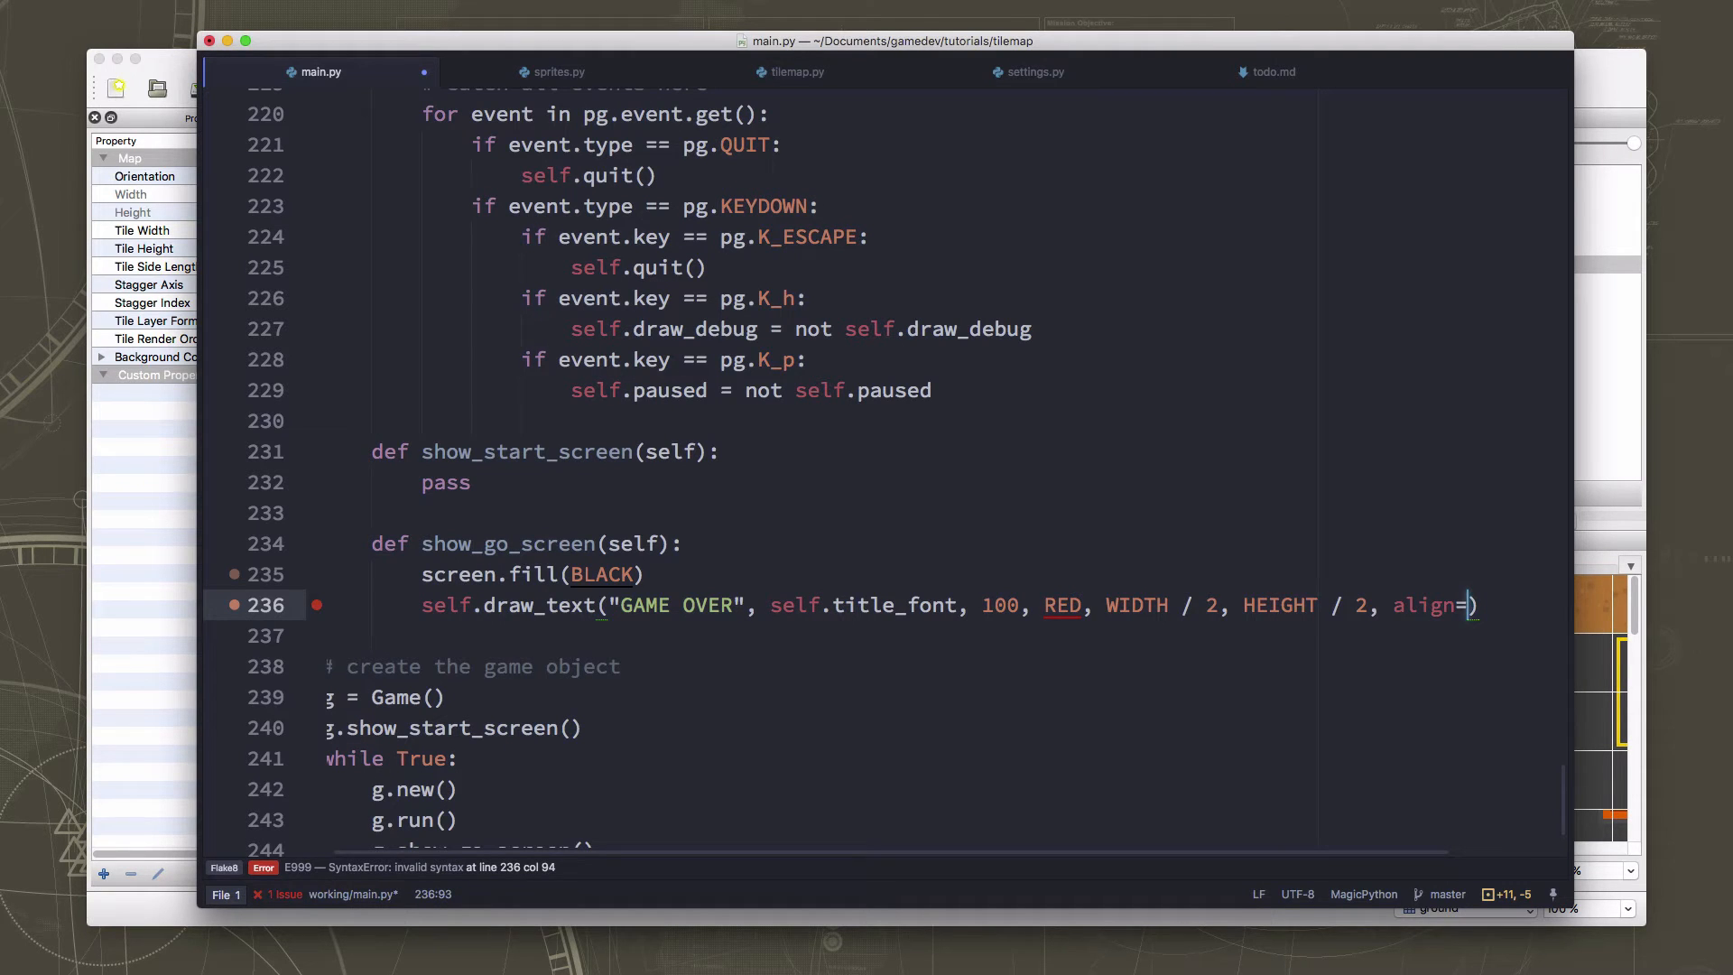
type("\"center\"")
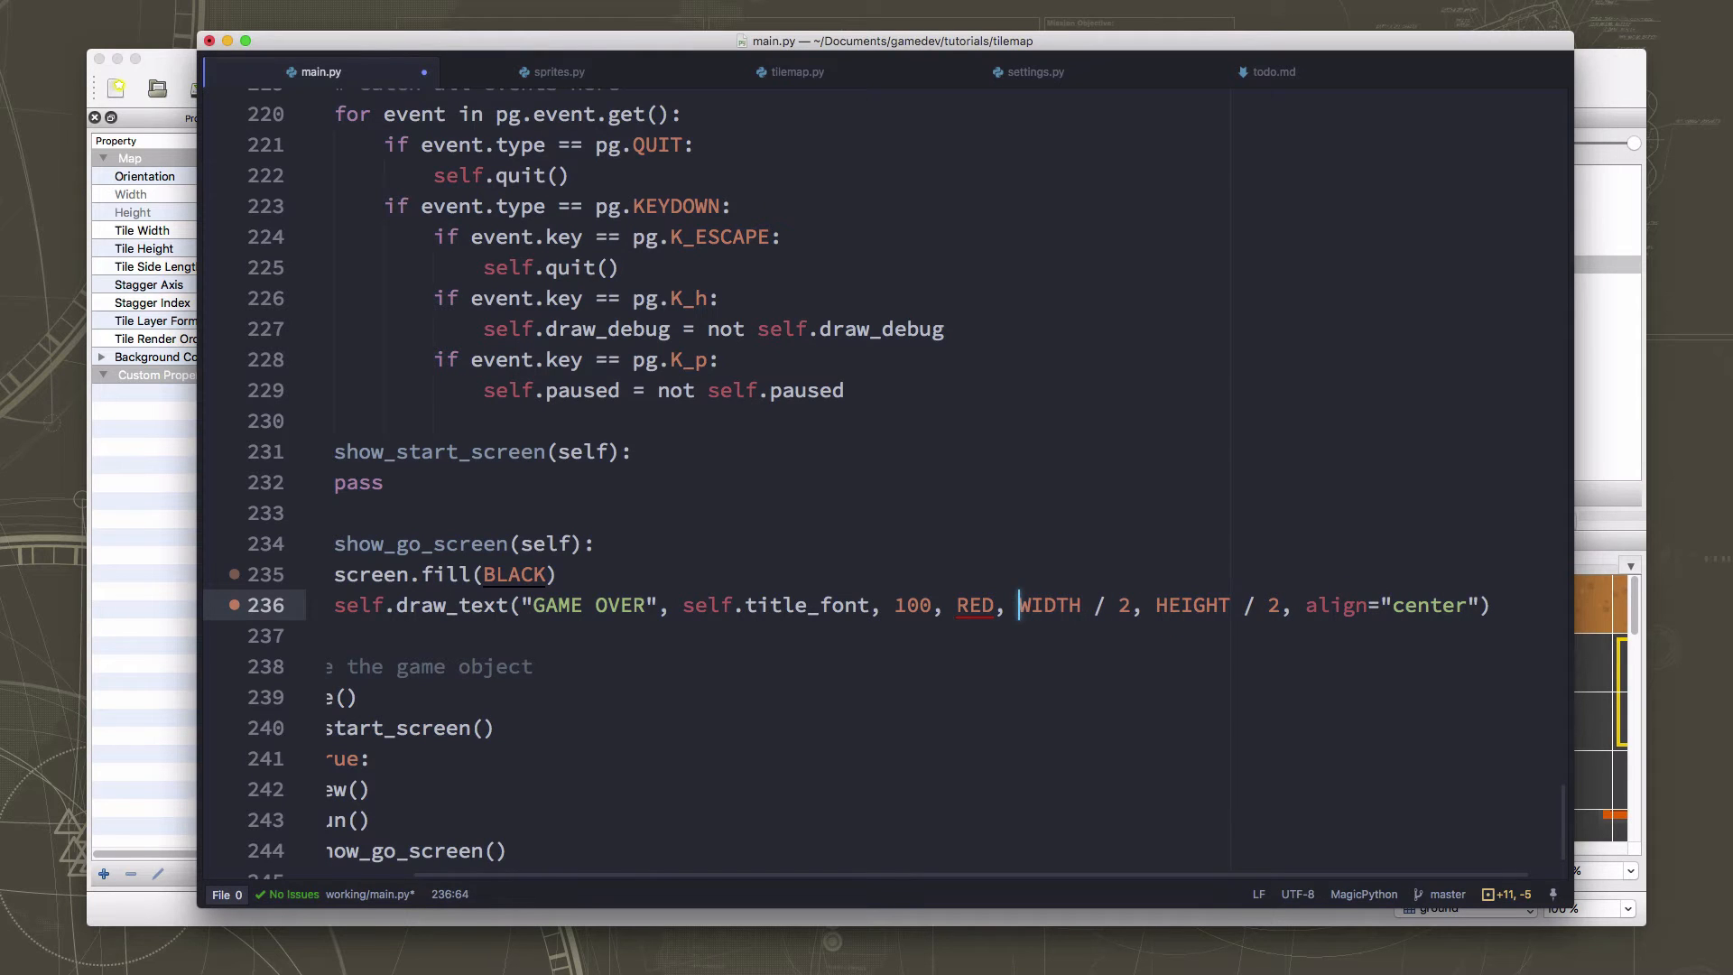
key("enter")
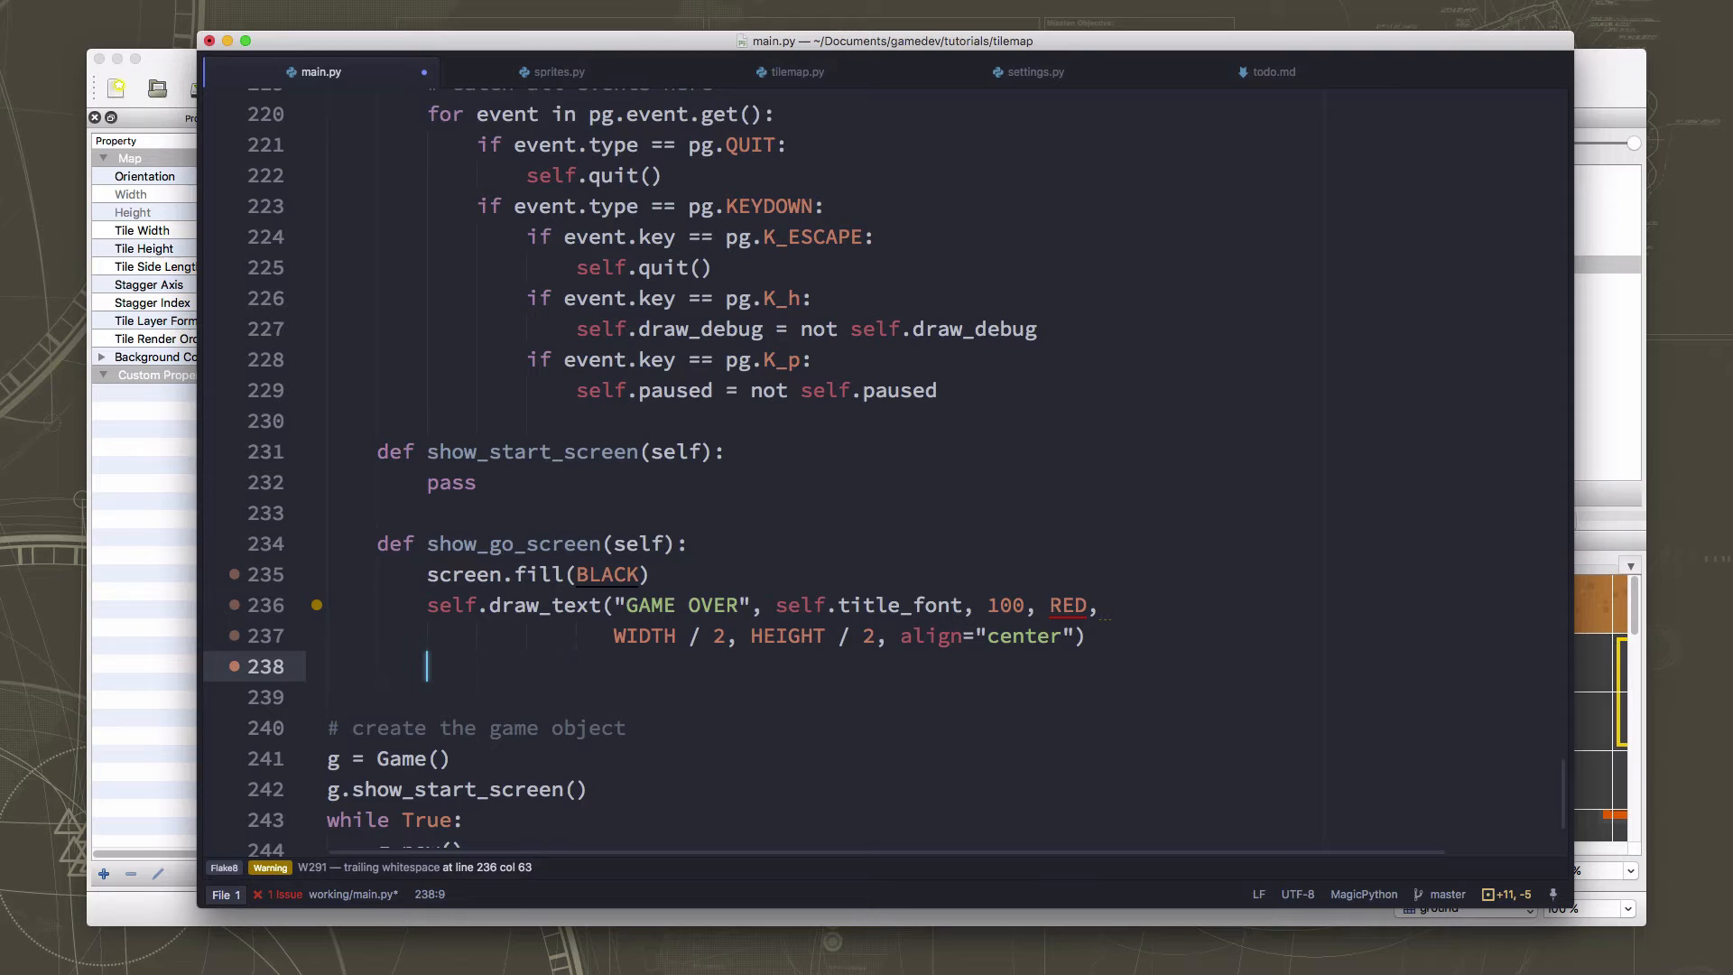
Add a second draw_text call using self.title_font at size 75.
type("self.draw_text(\"Press a key to start\", font_name, size, color, x, y, align=\"nw")
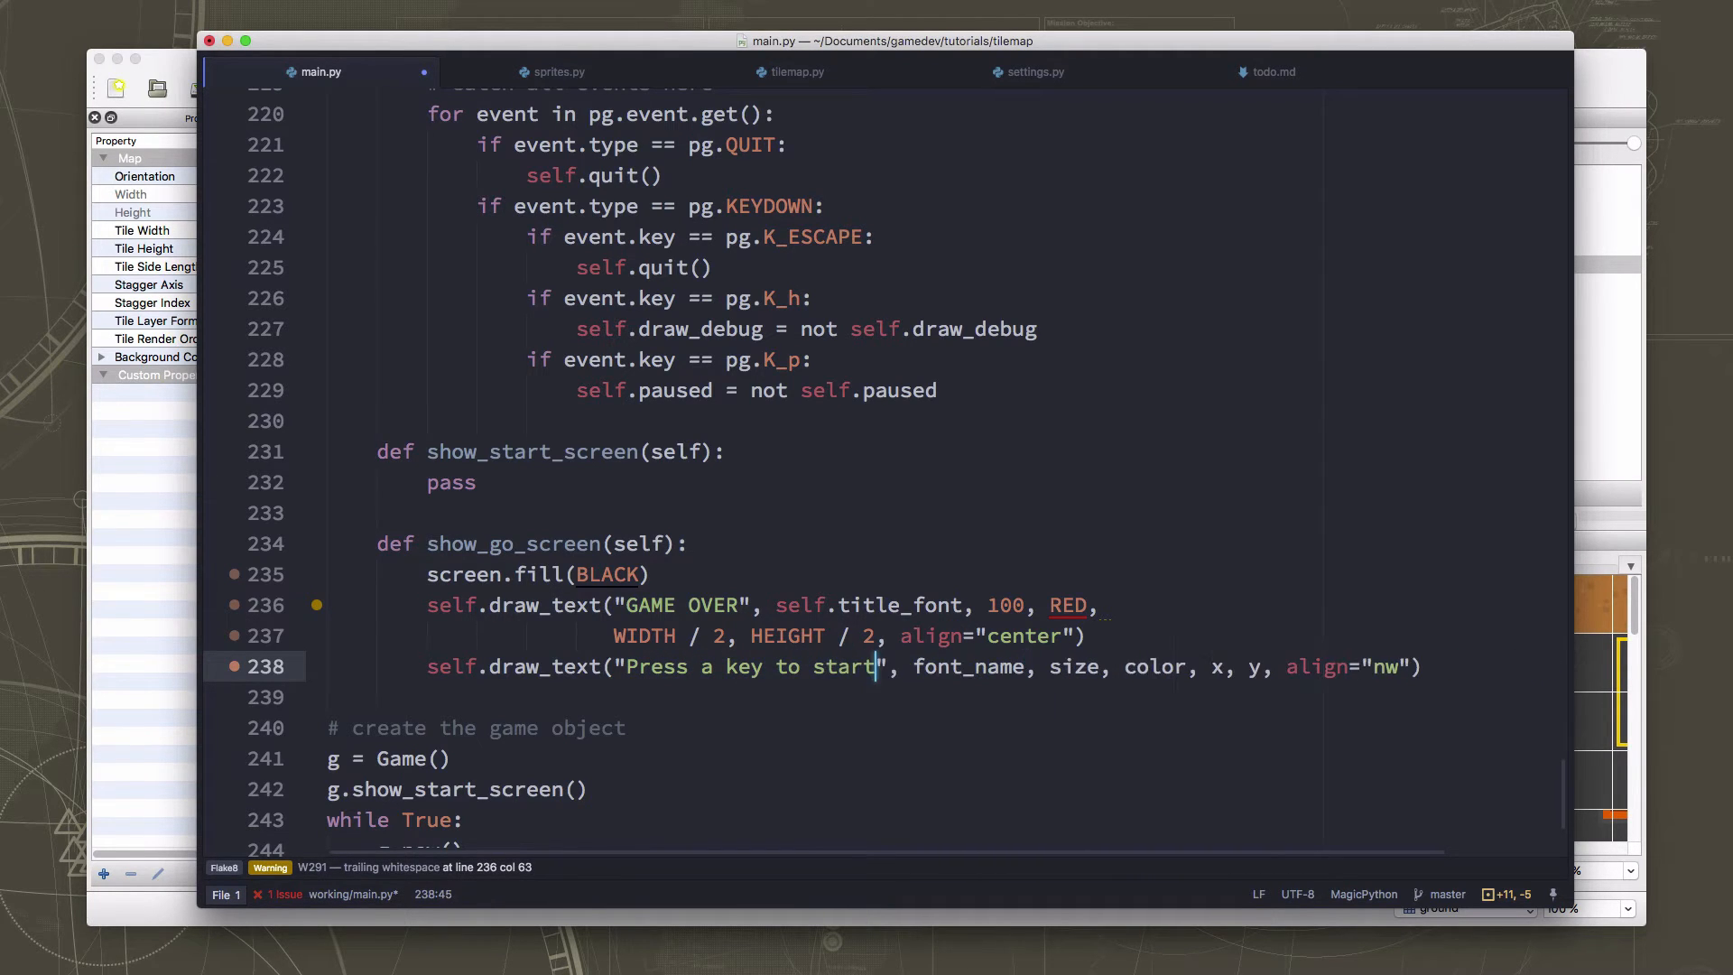
double_click(967, 666)
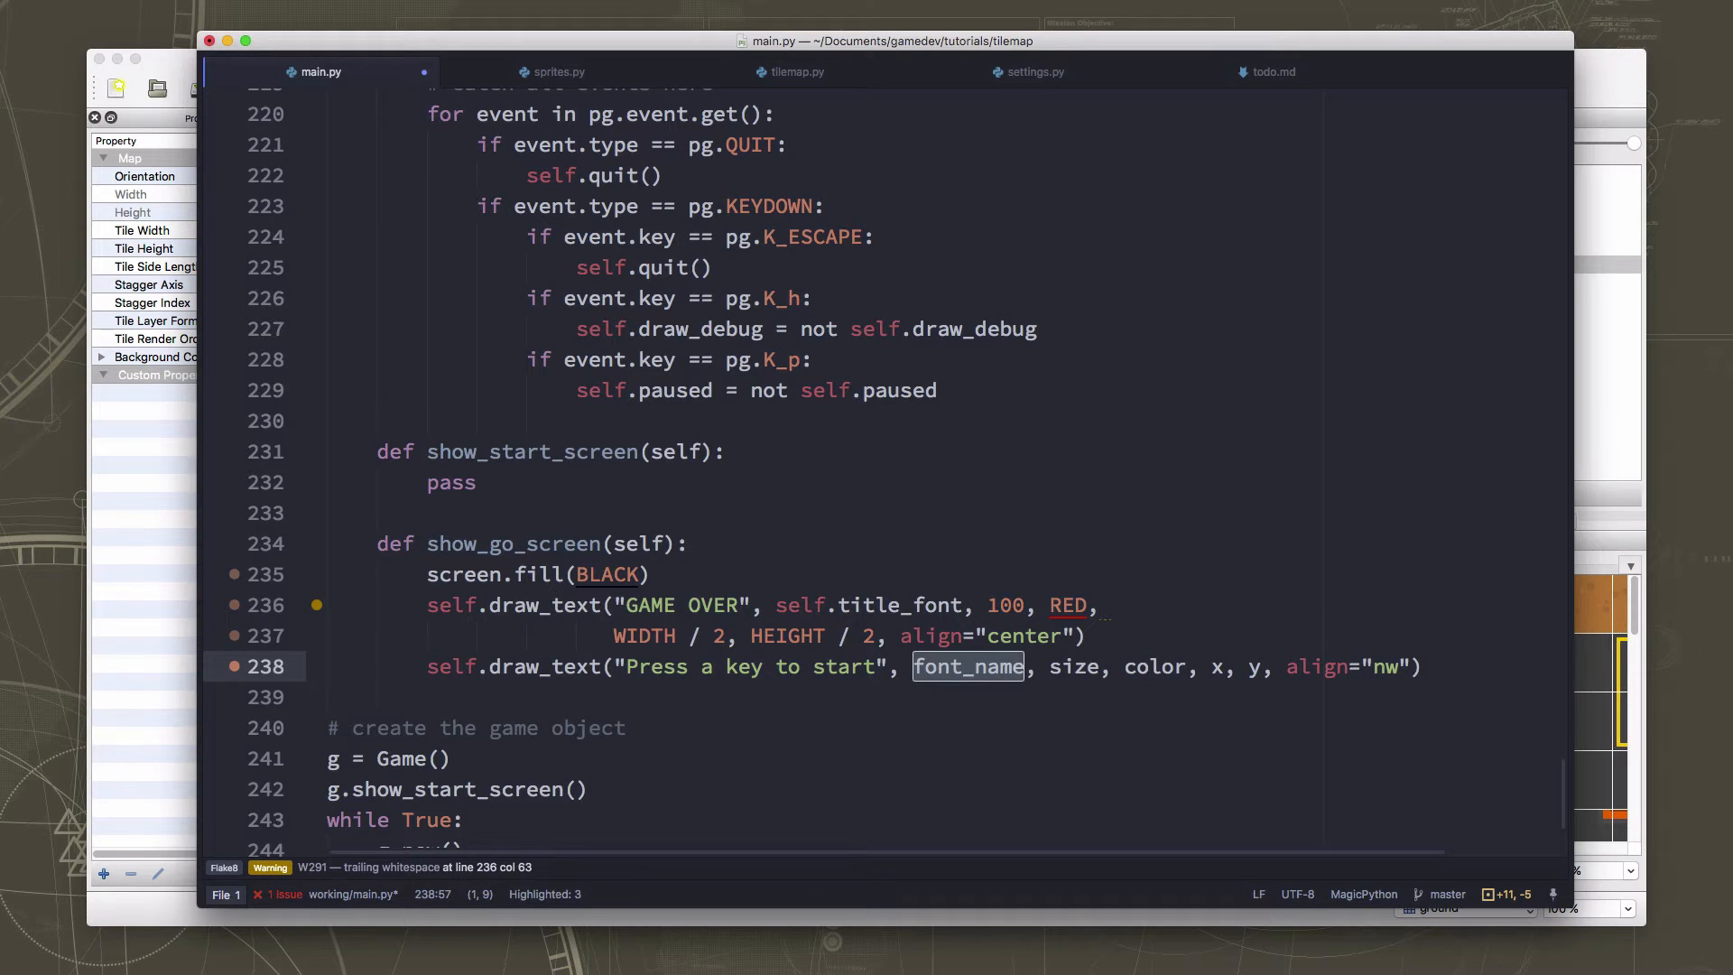
type("self.title_")
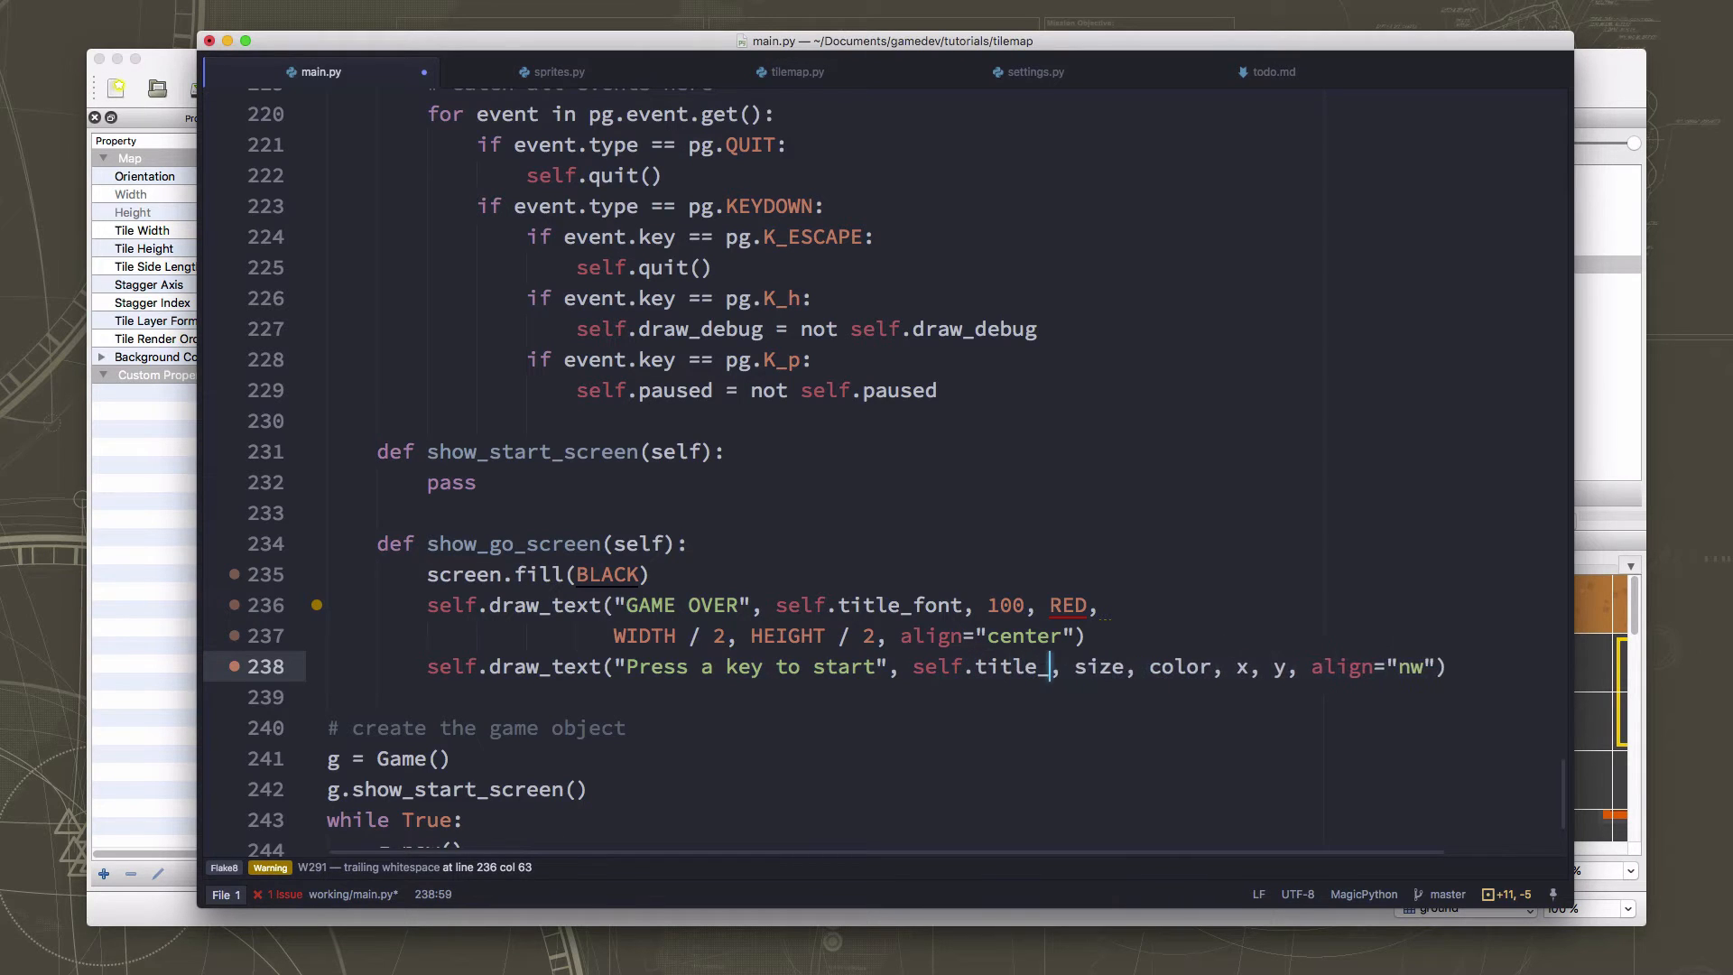
type("font")
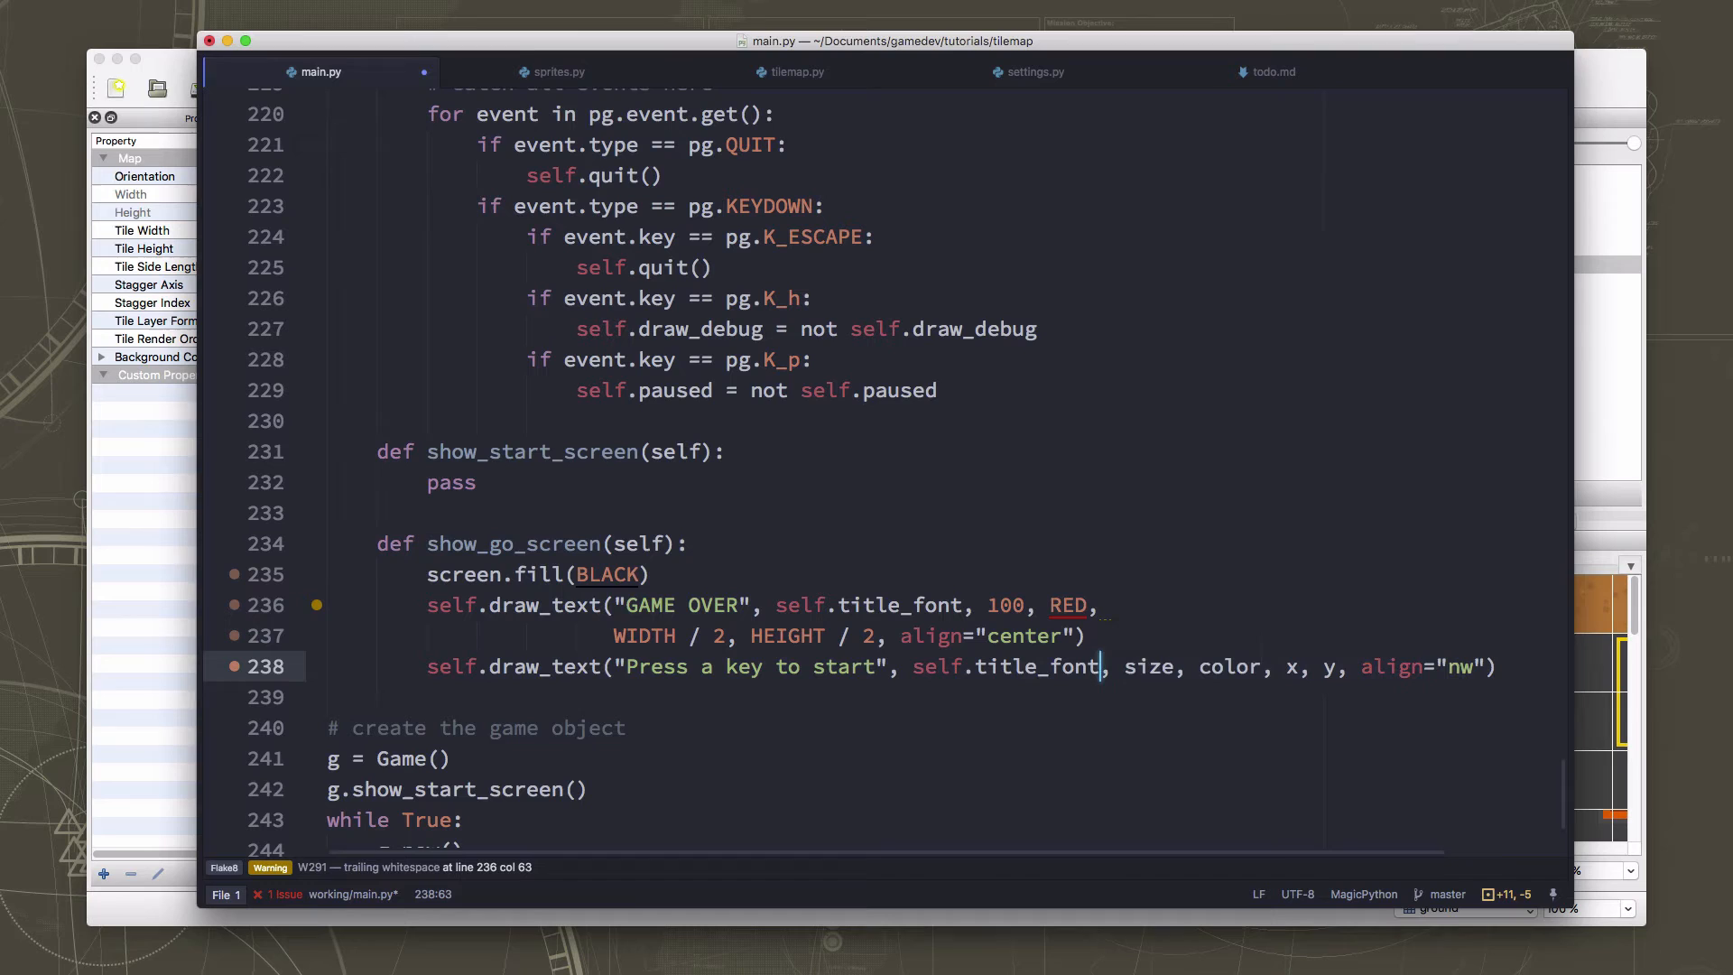
double_click(1148, 666)
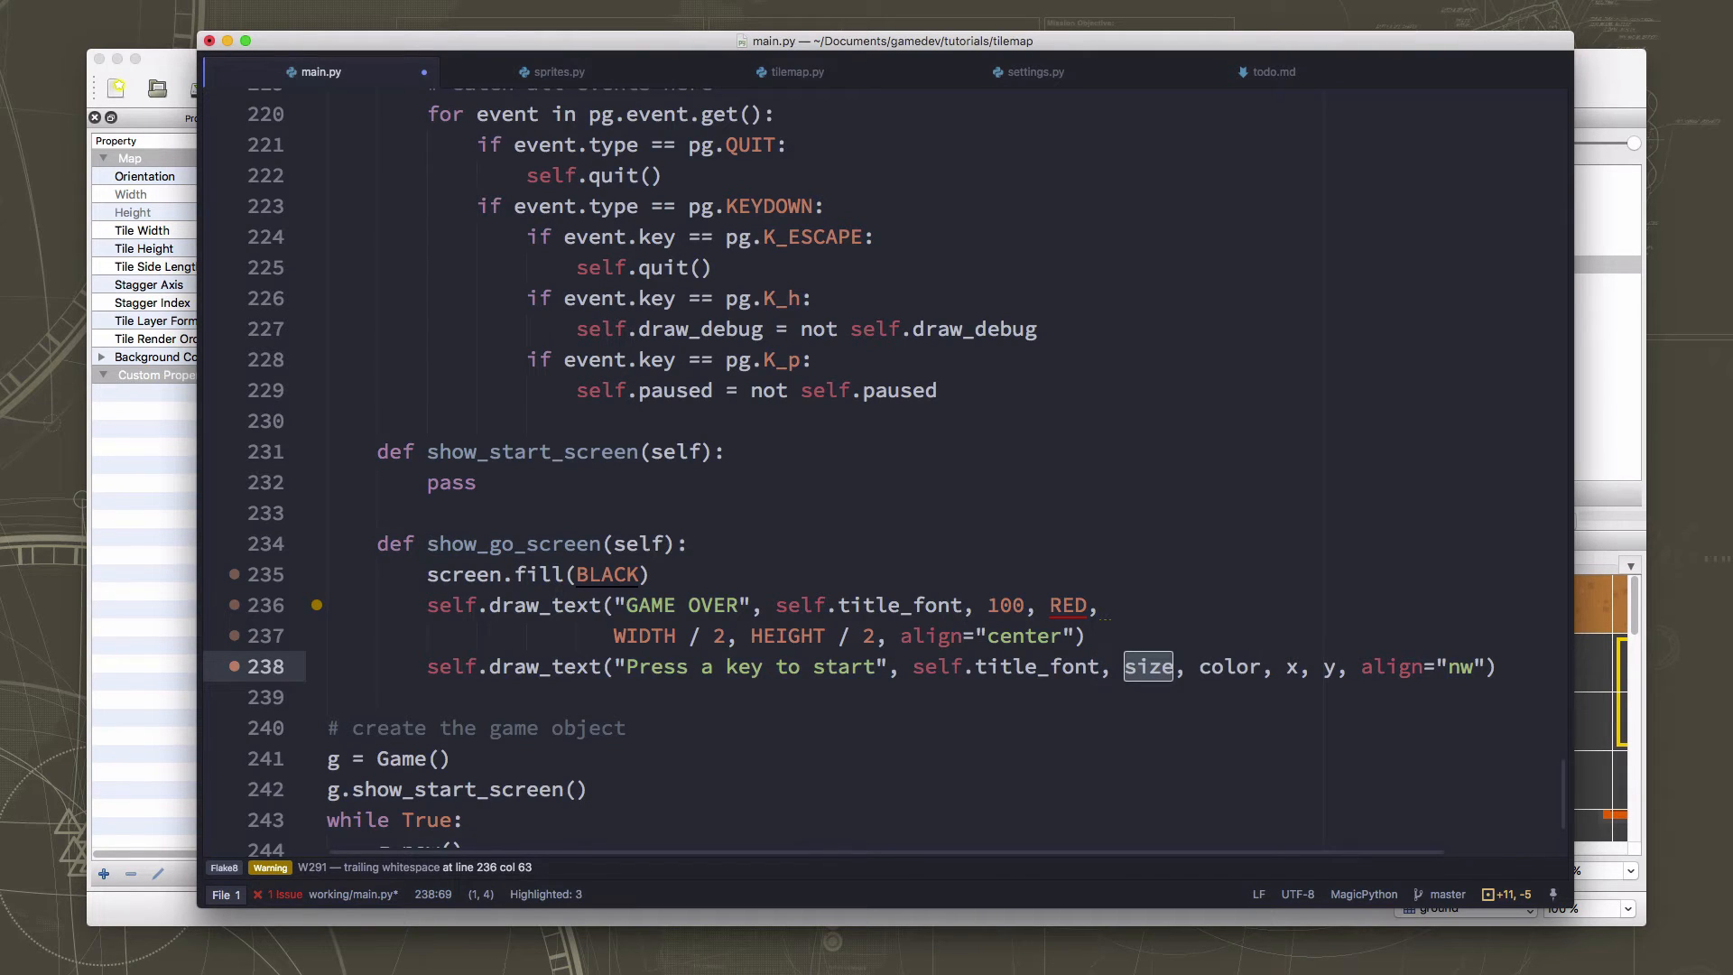
type("75")
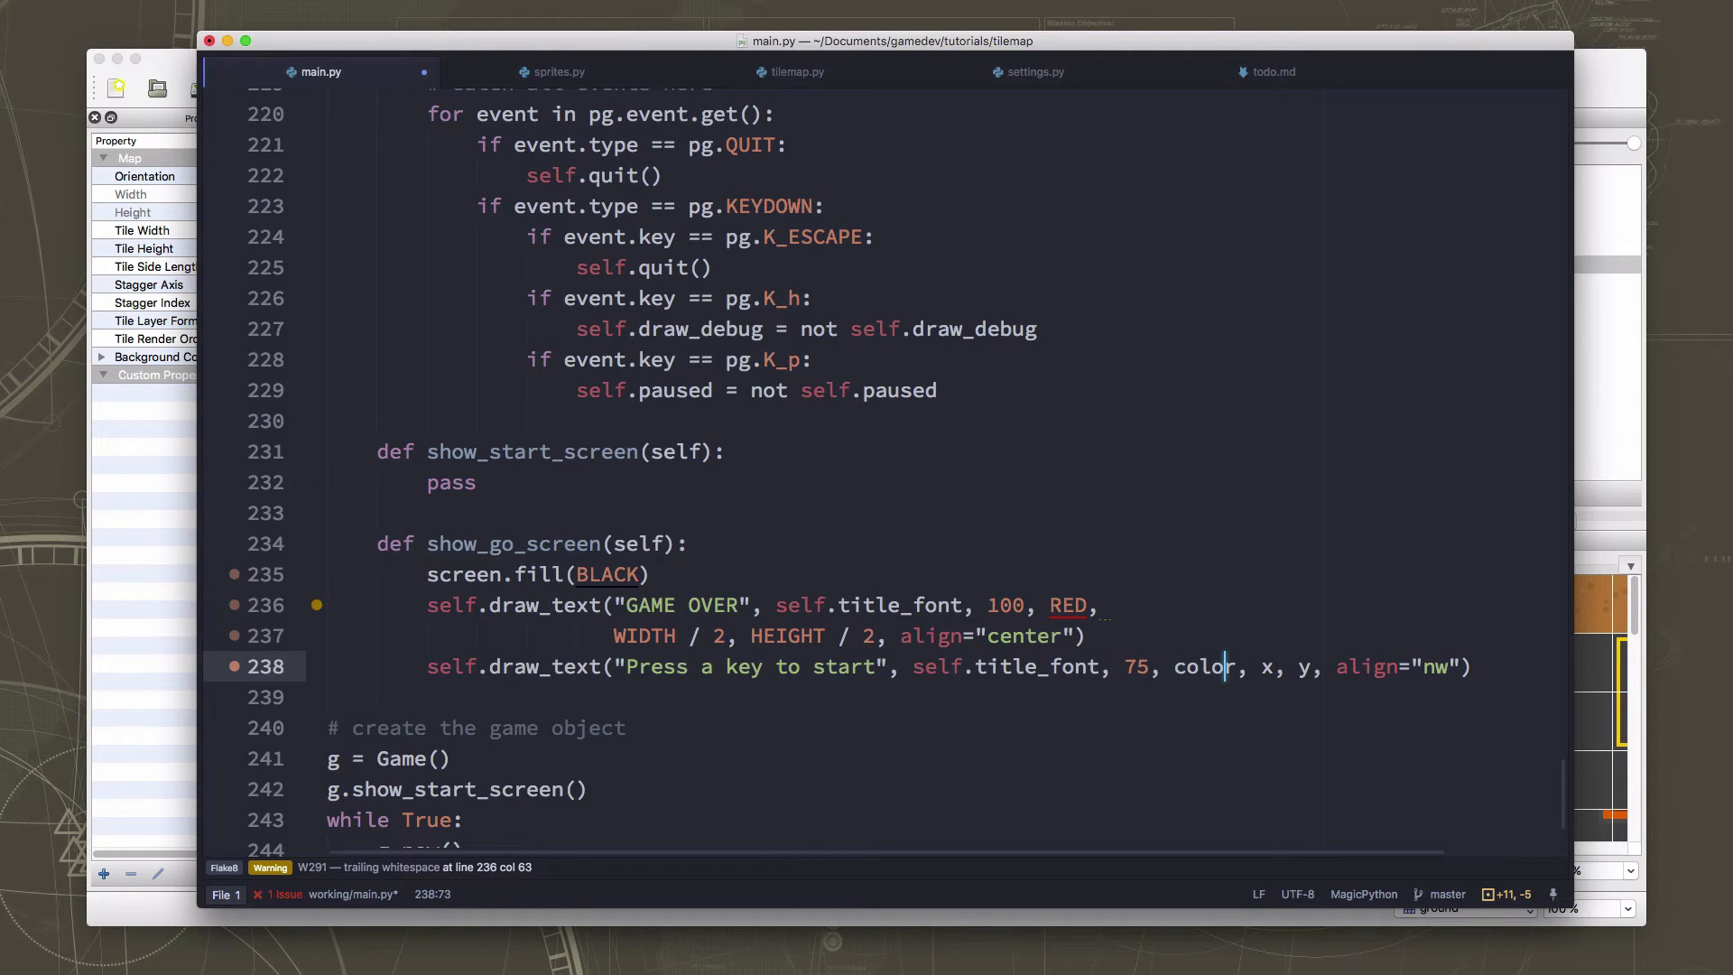
Make it WHITE, centred at WIDTH / 2, HEIGHT * 3 / 4 with align="center".
type("WHITE")
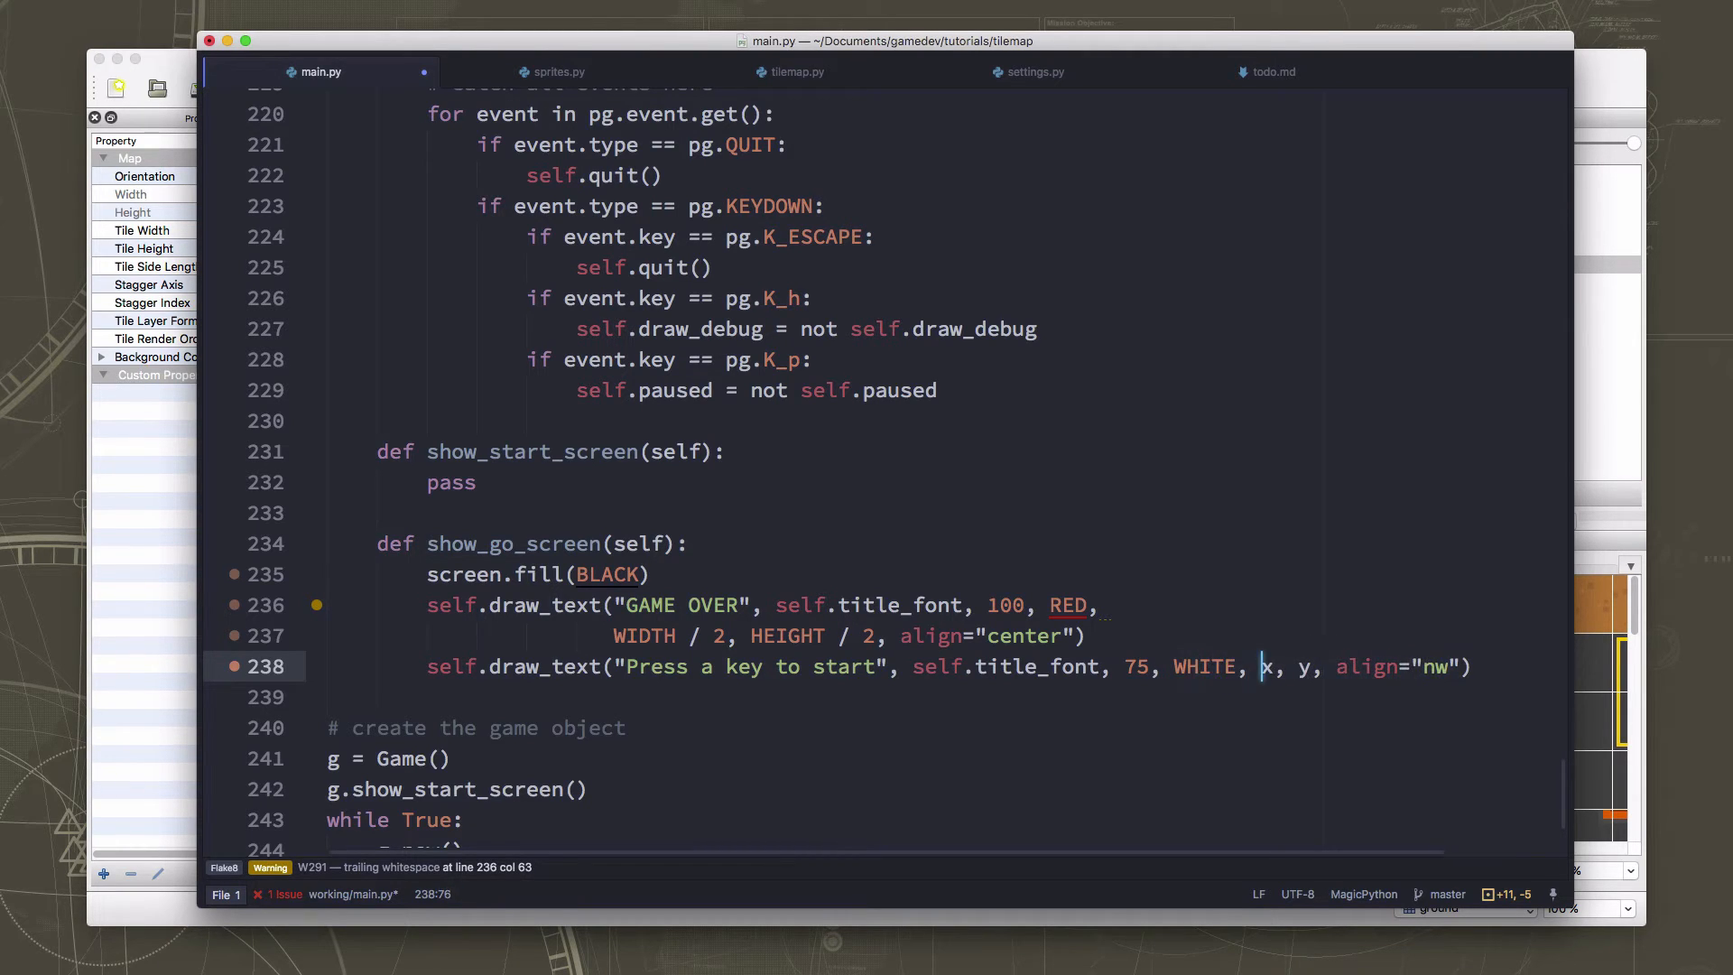
type("W")
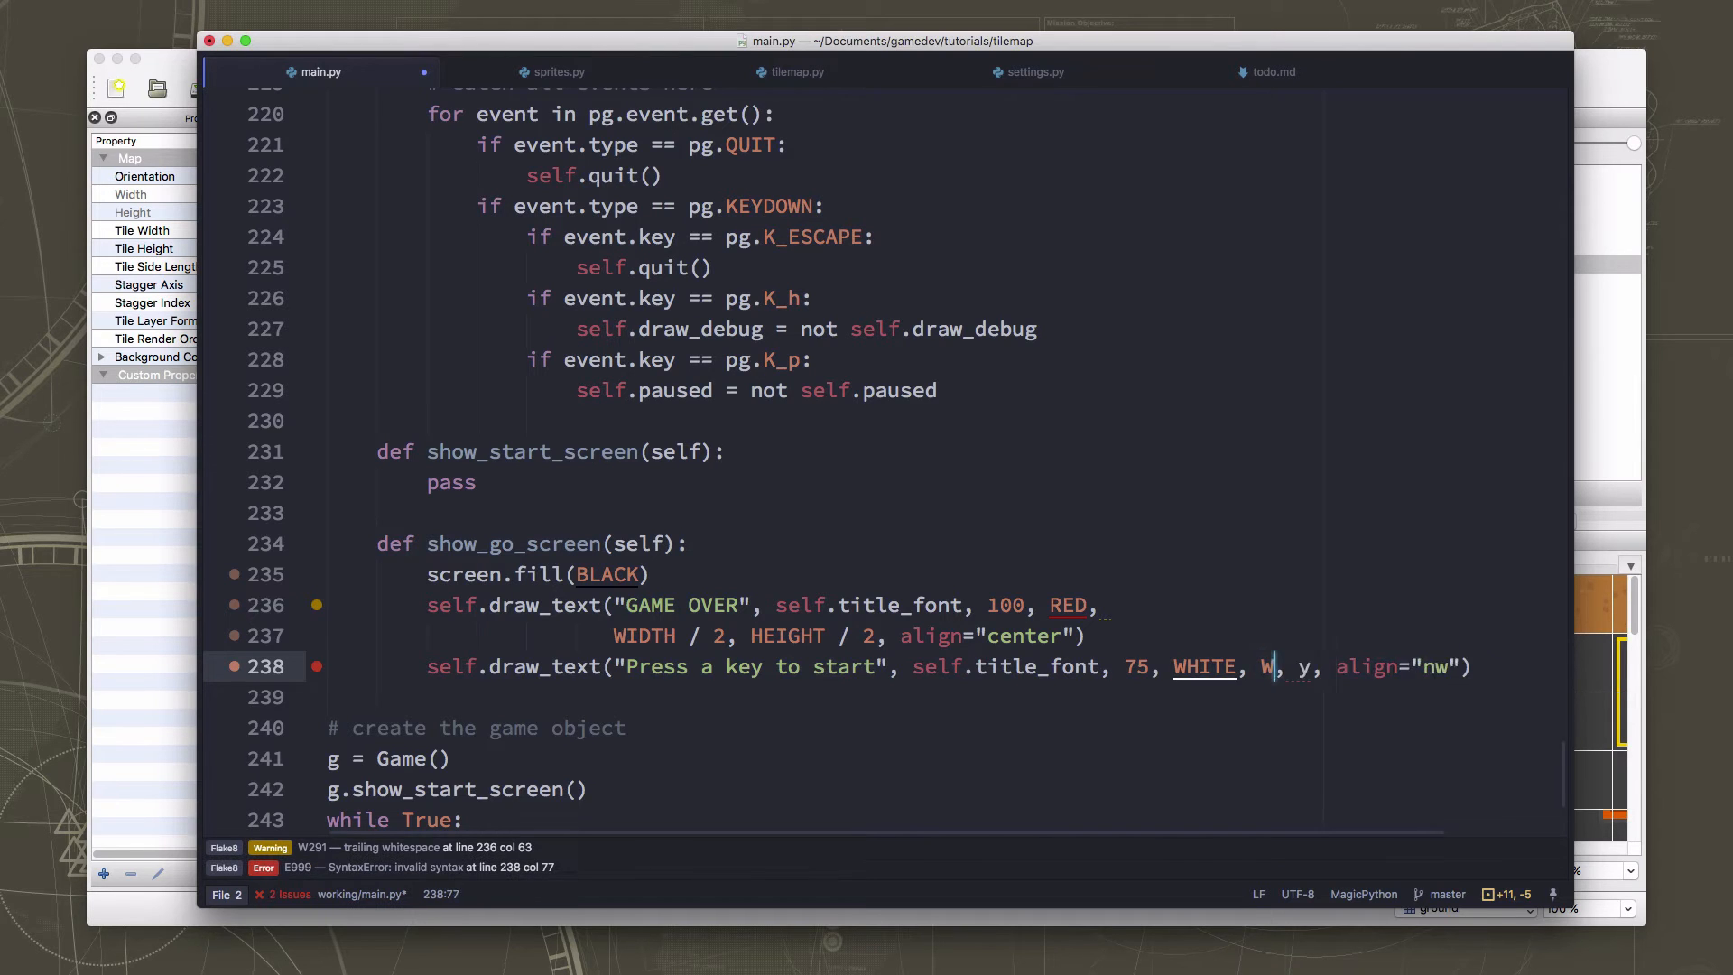
type("IDTH / 2")
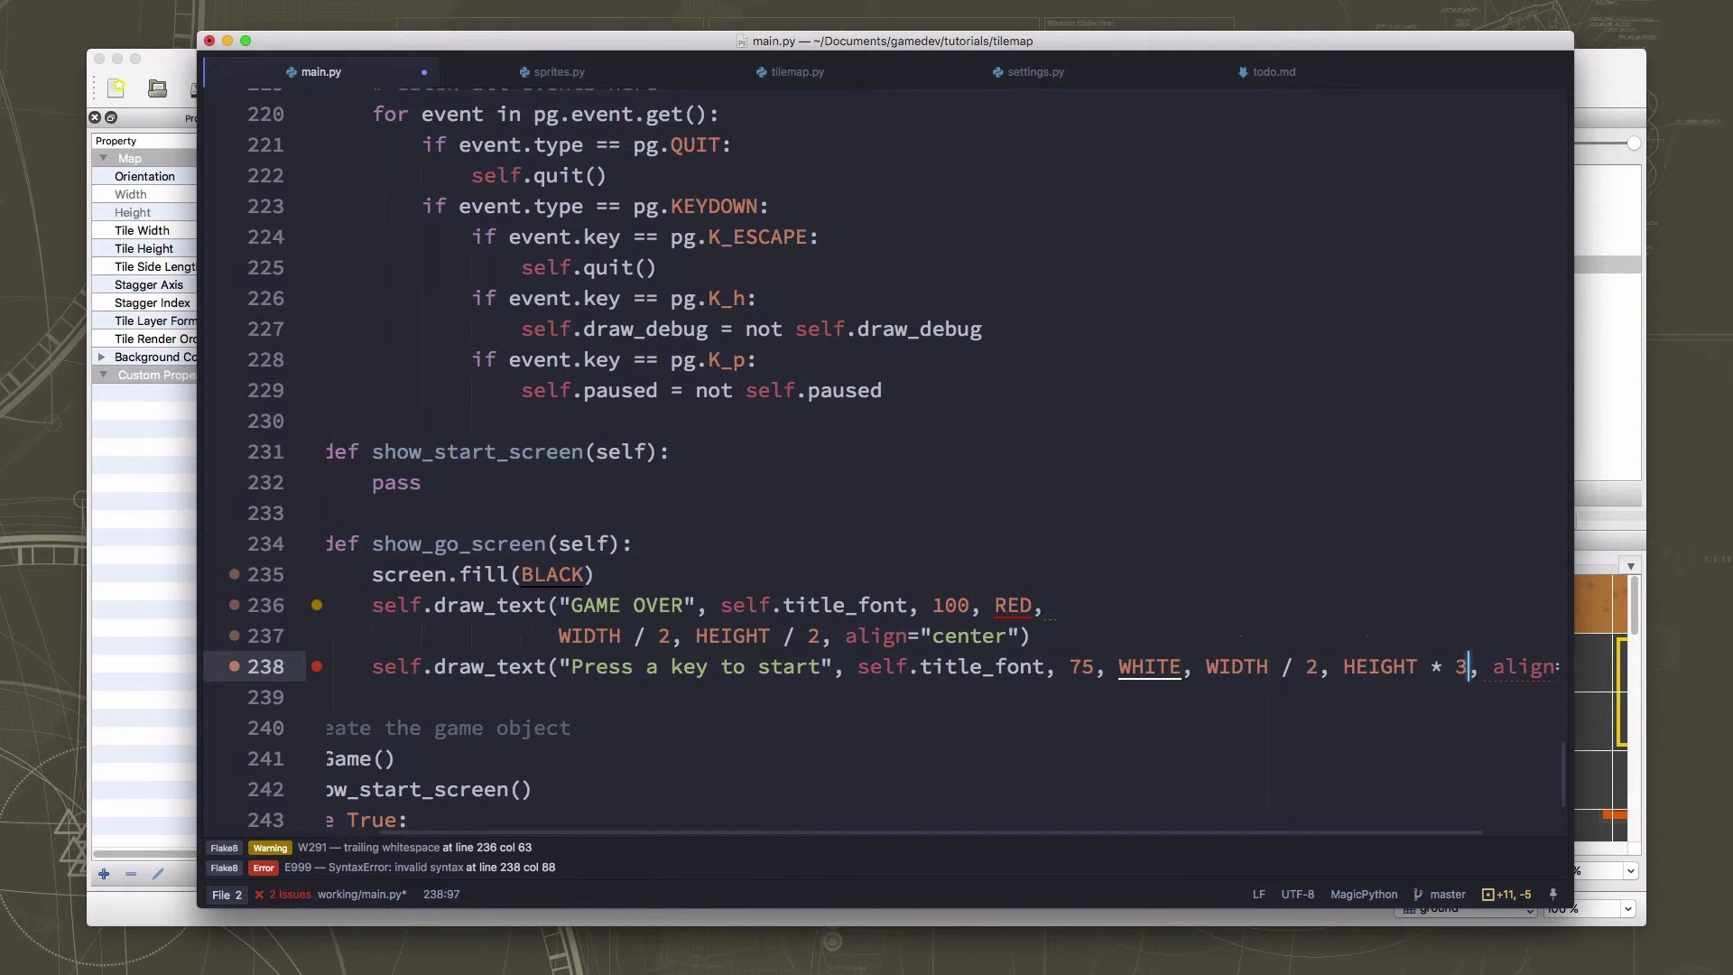
type("/ 4")
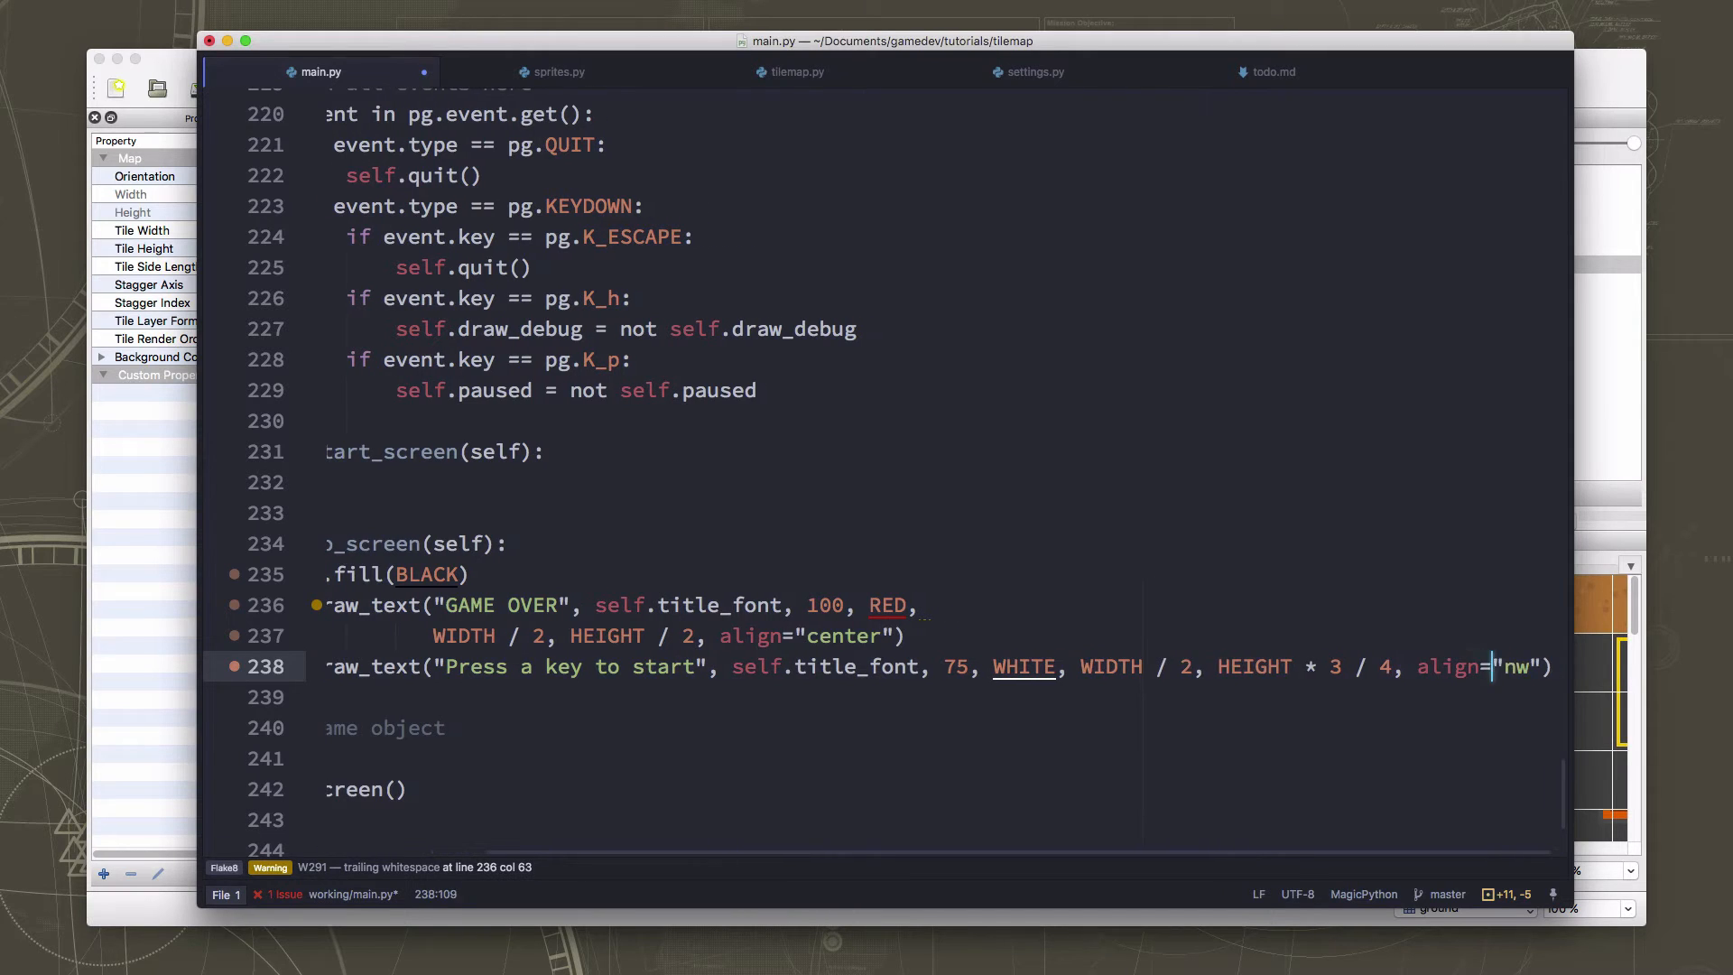
type("center")
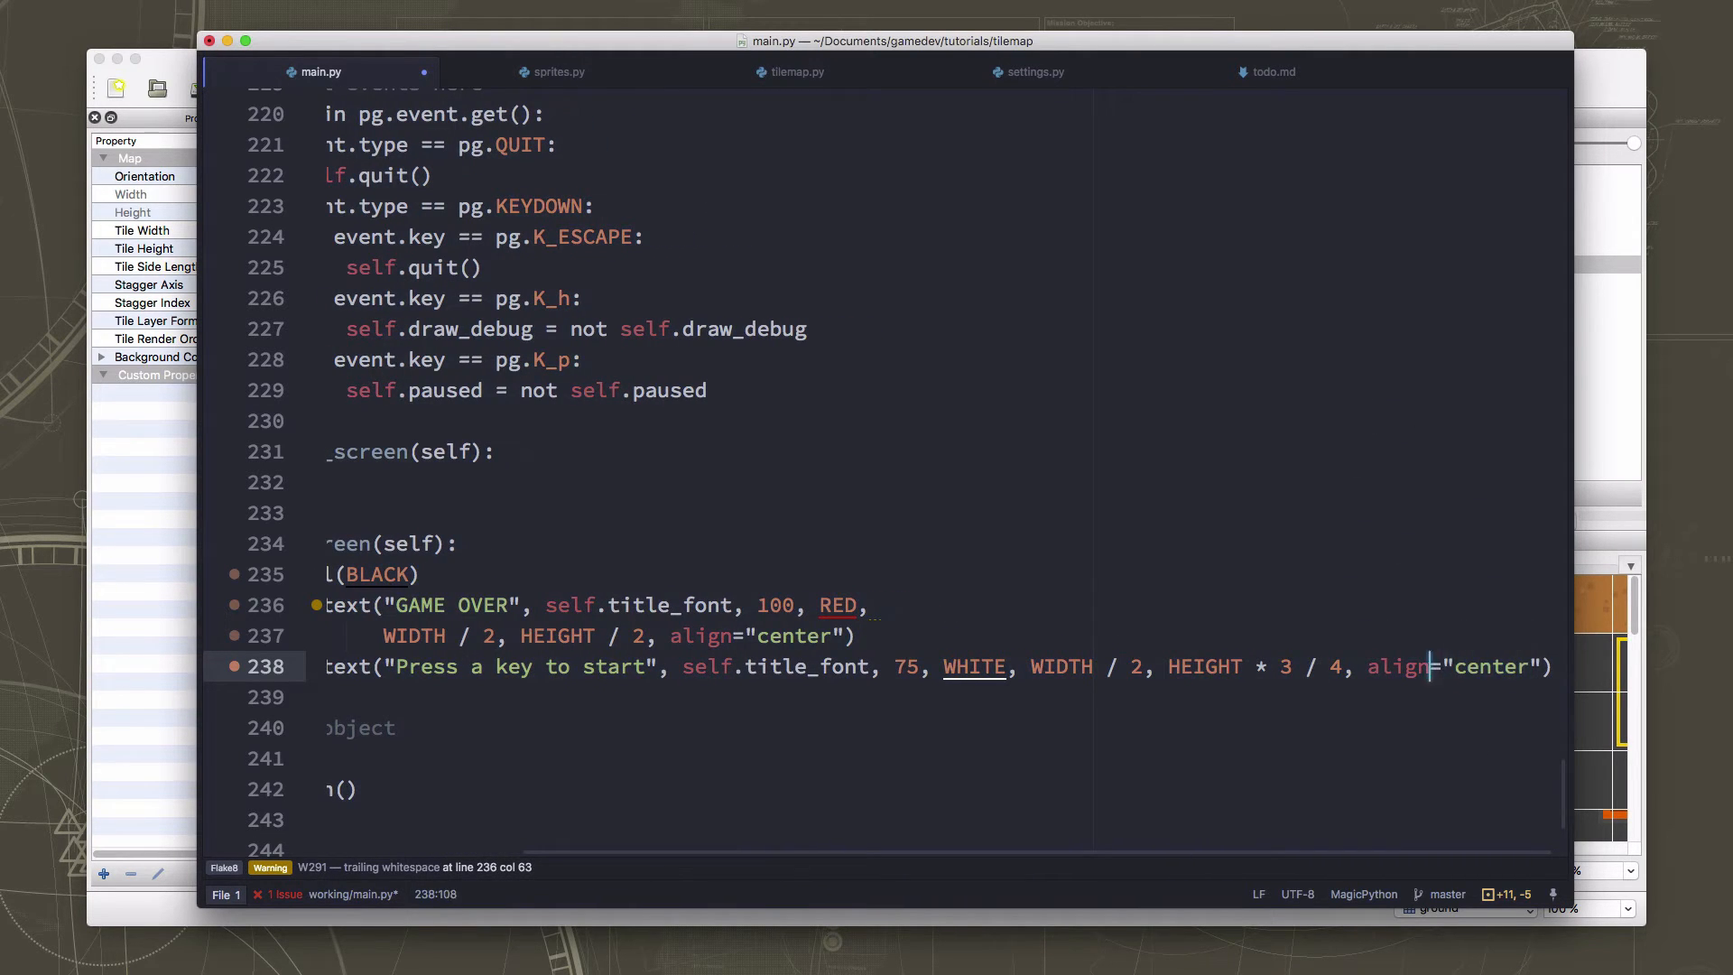
left_click(1130, 666)
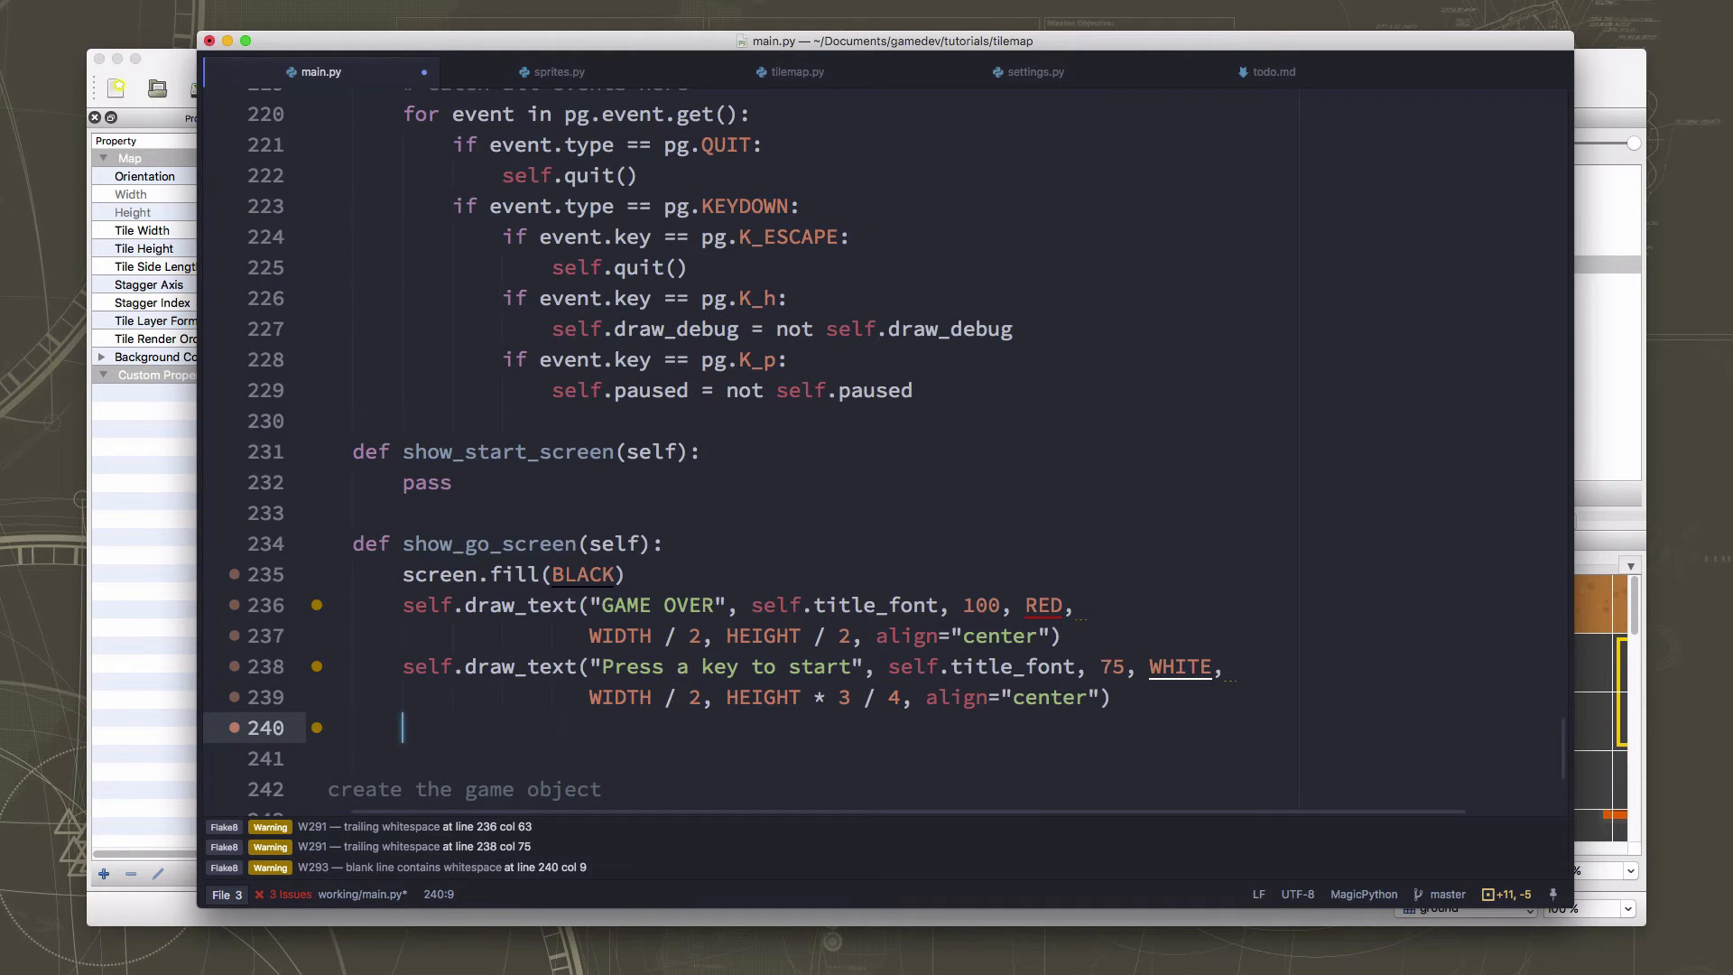
Call pg.display.flip() and self.wait_for_key() in show_go_screen, then begin a new def line.
type("pg.dis")
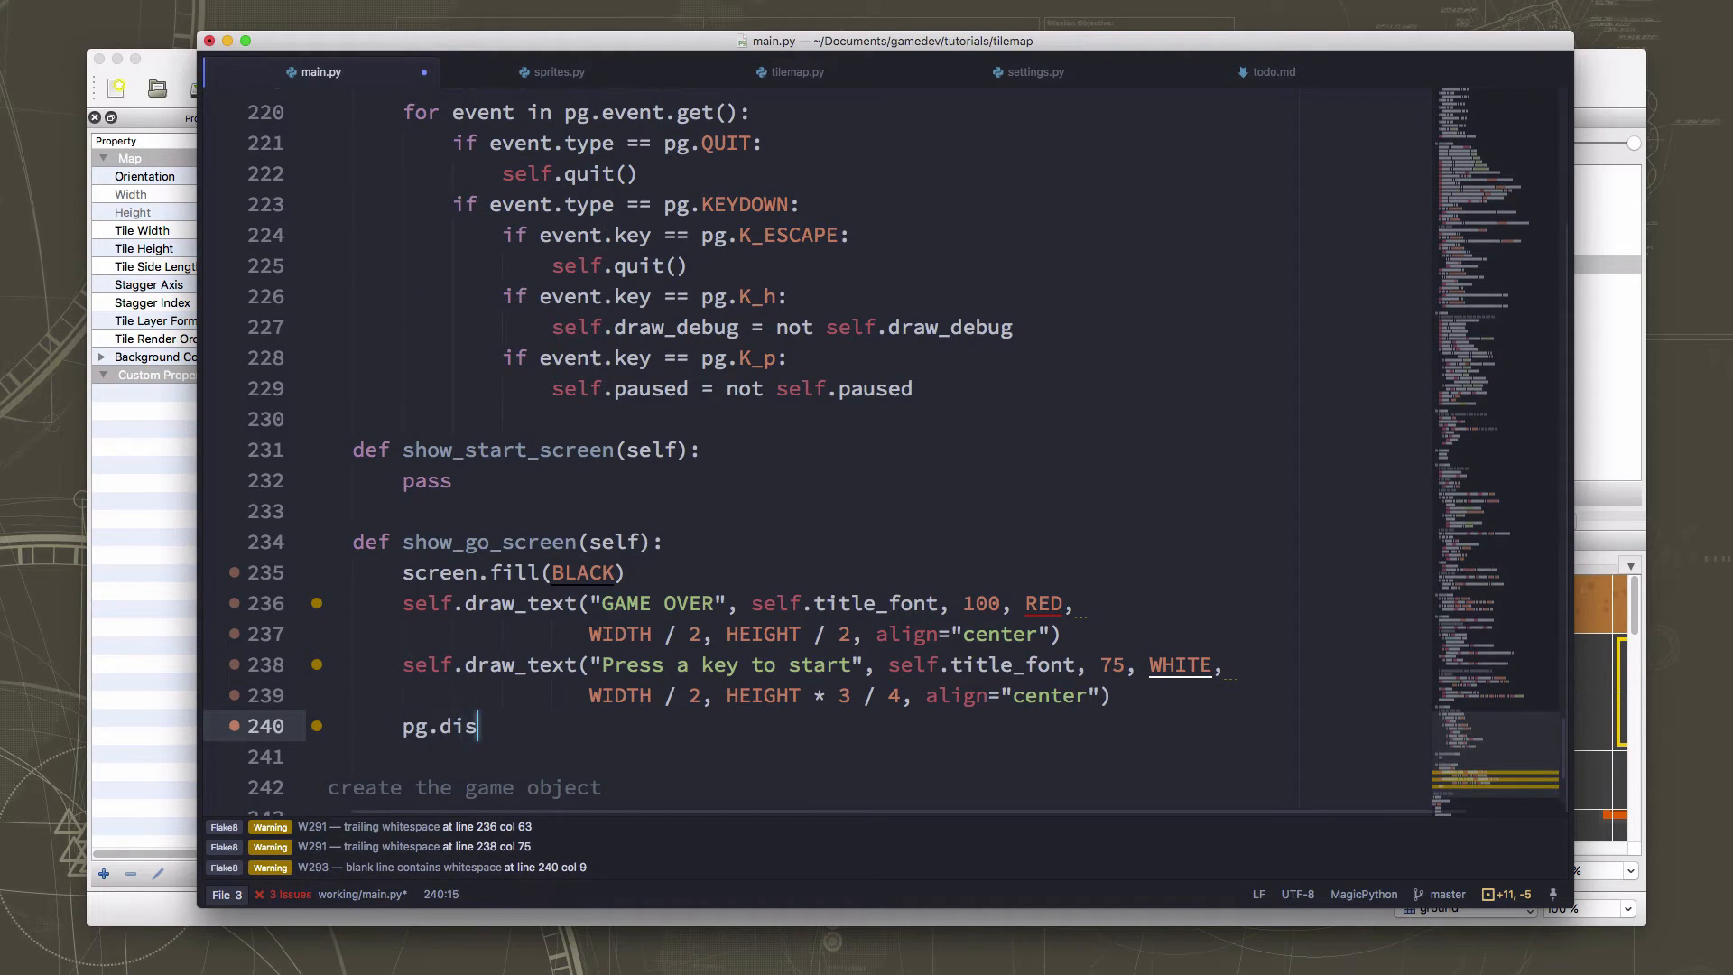
type("play.flip()")
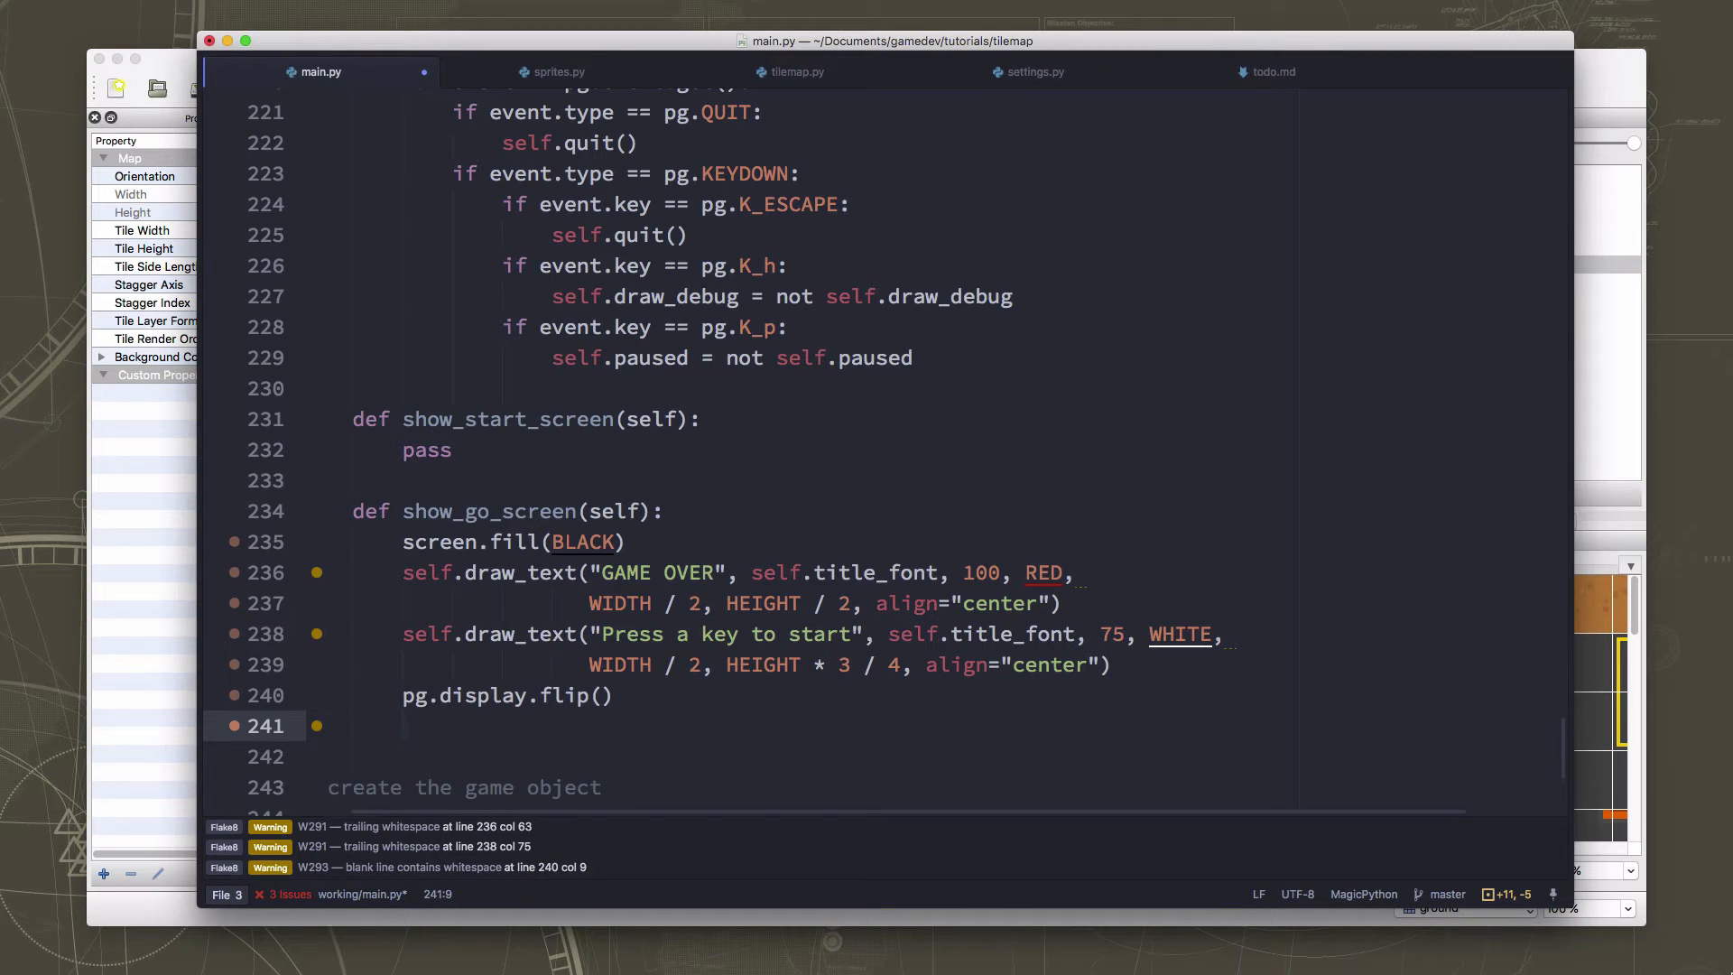
left_click(403, 726)
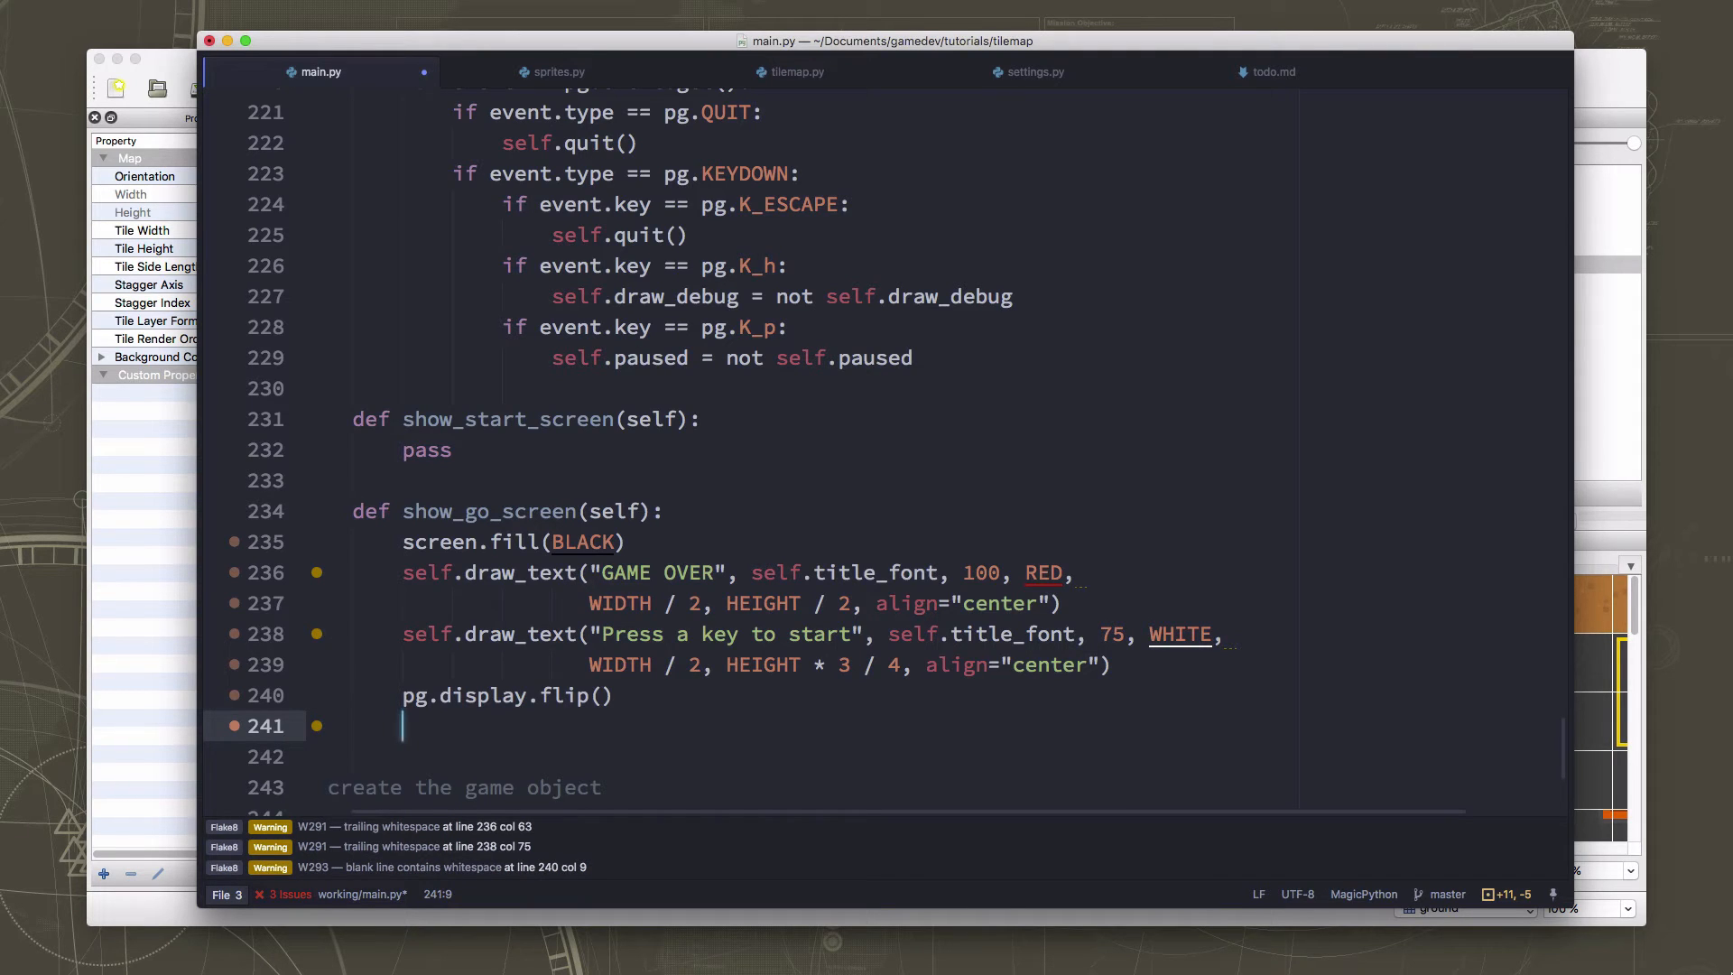
type("self.w")
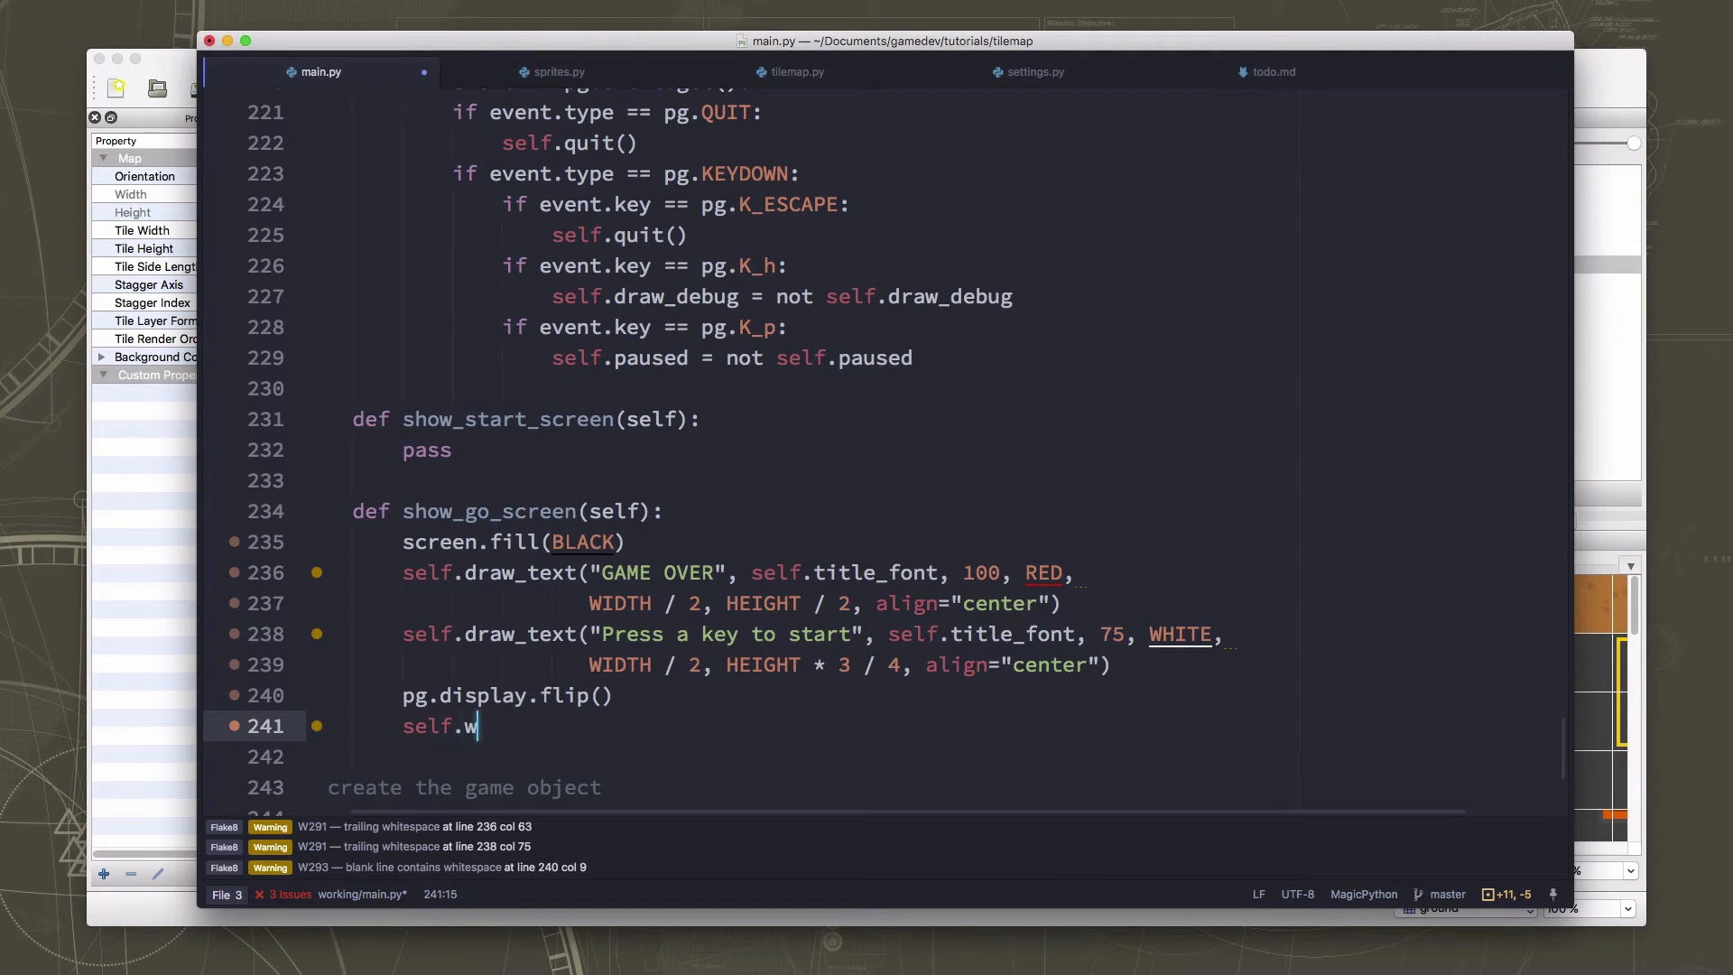
type("ait_for")
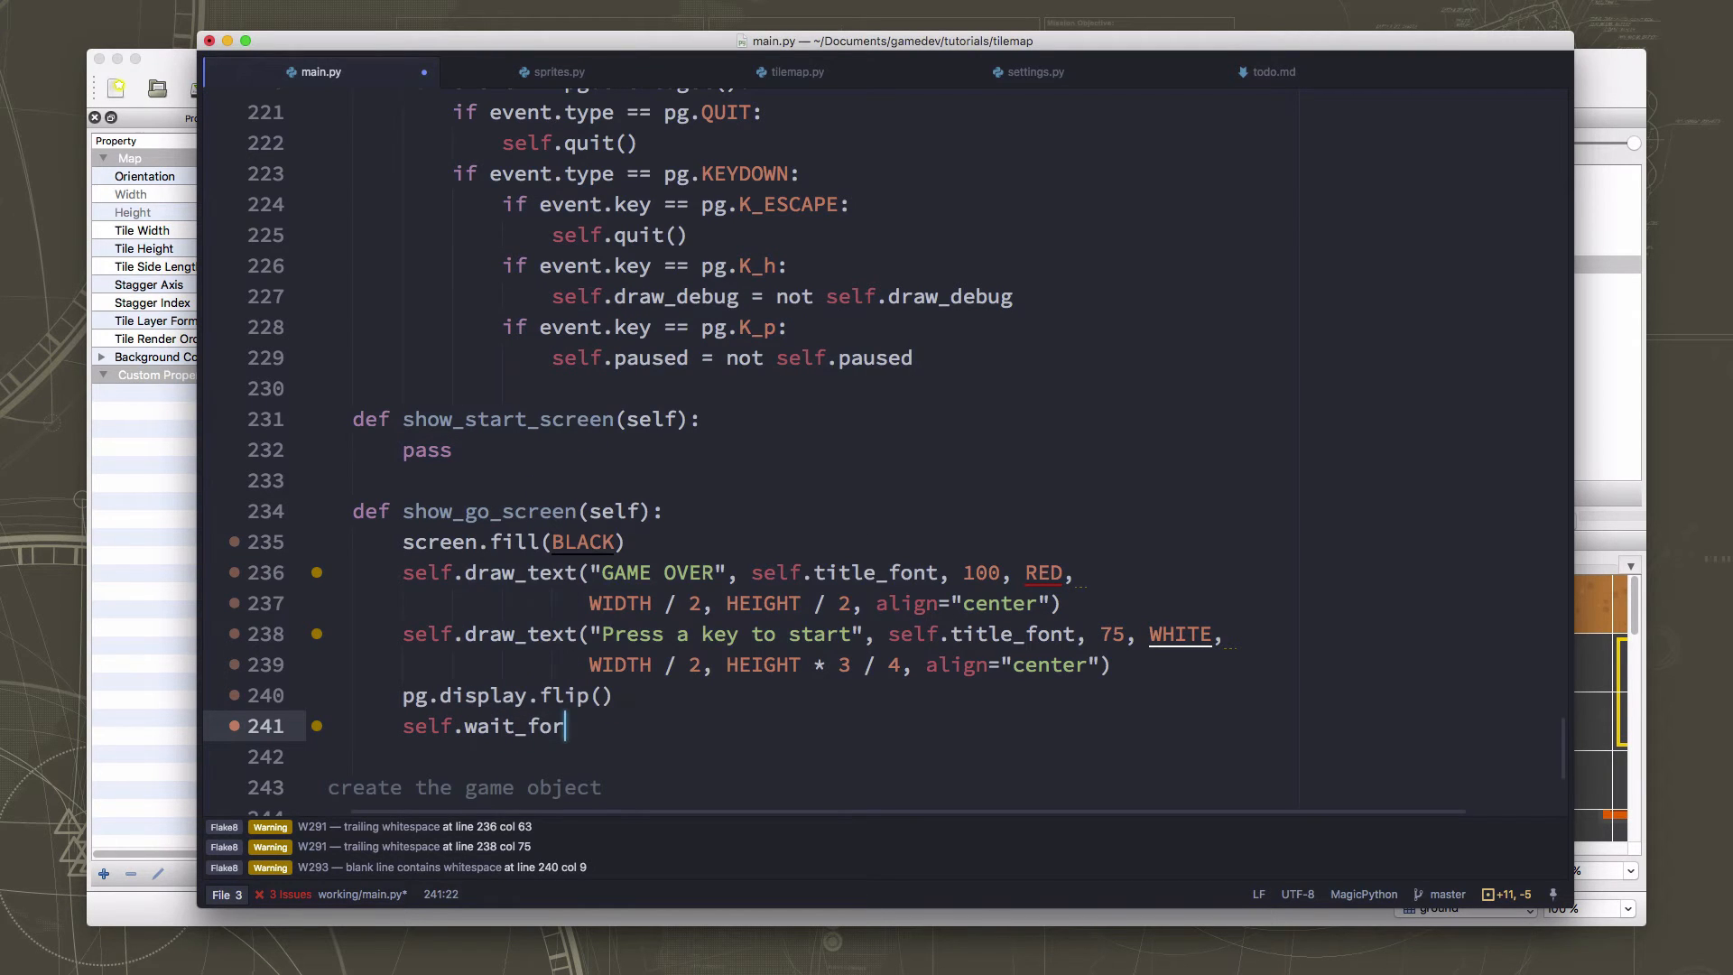
type("_key(")
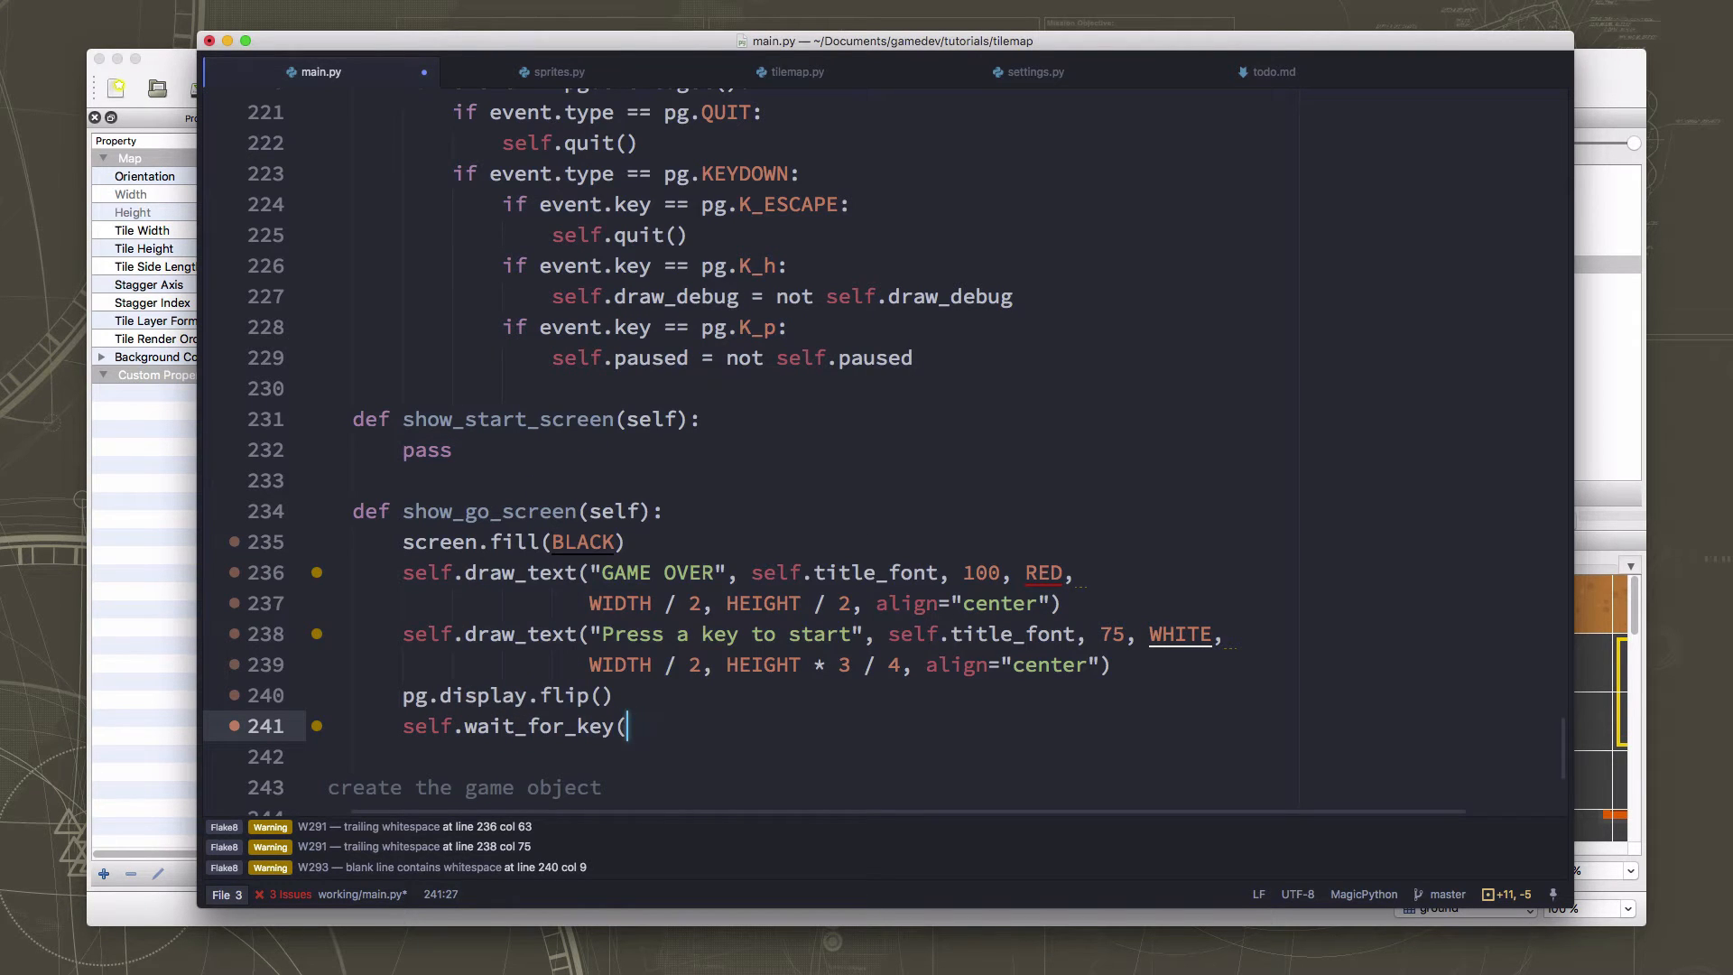
type(")")
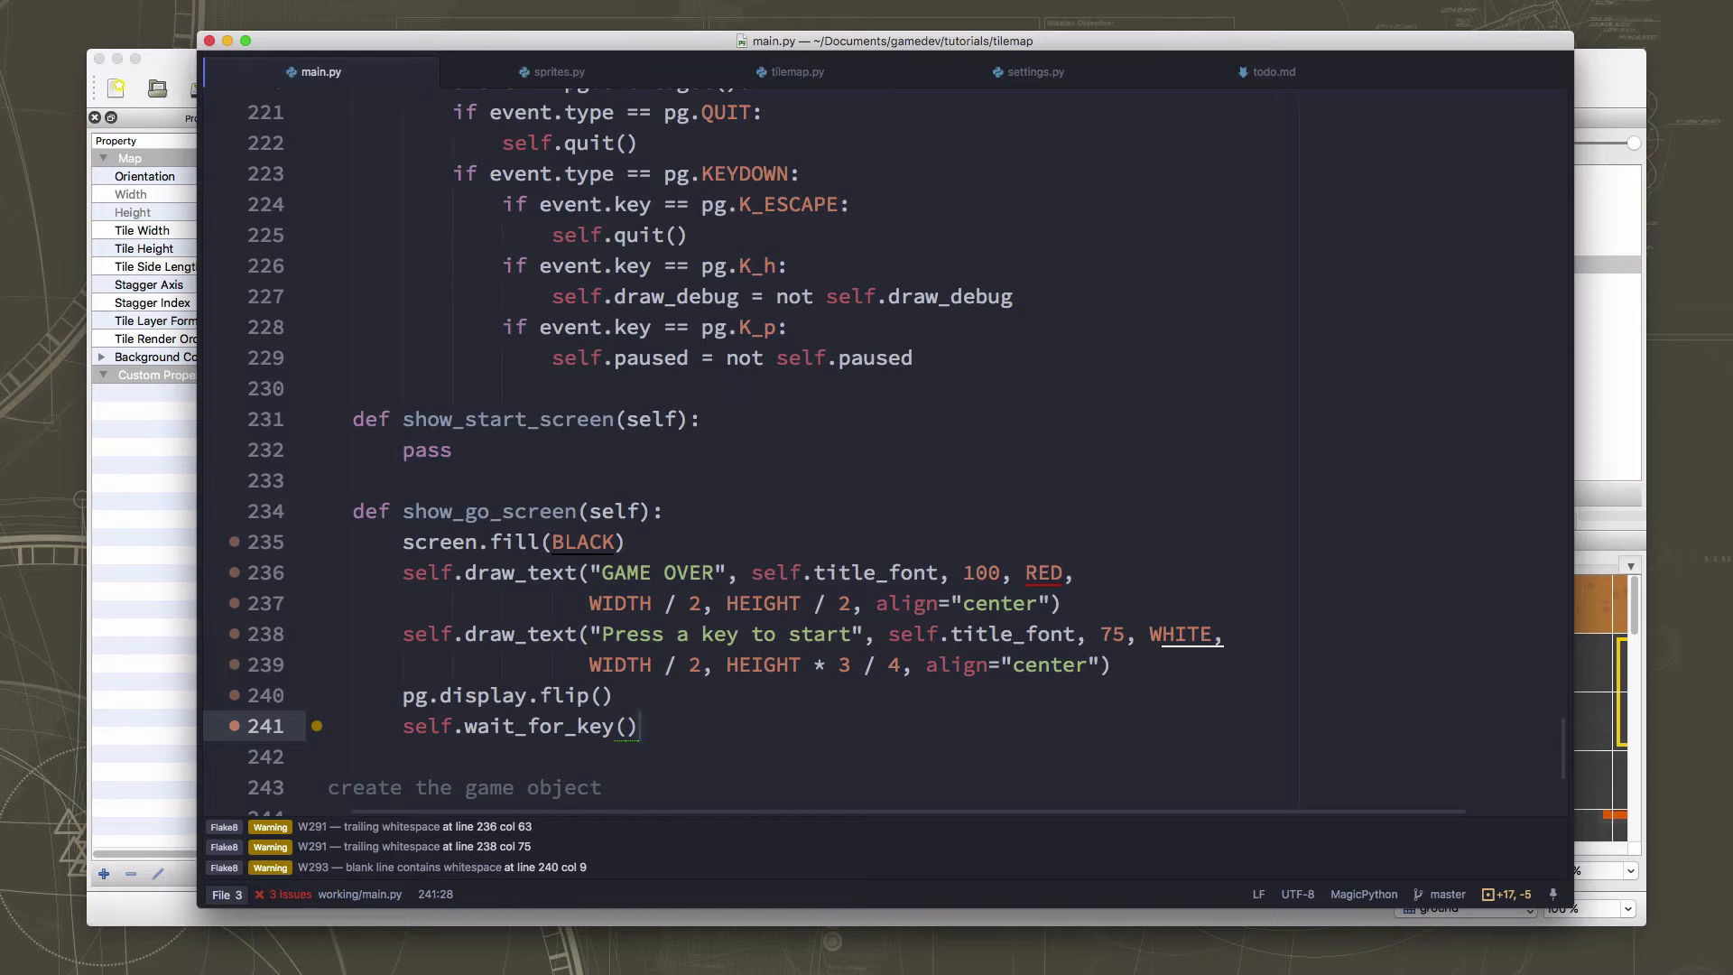
type("def d")
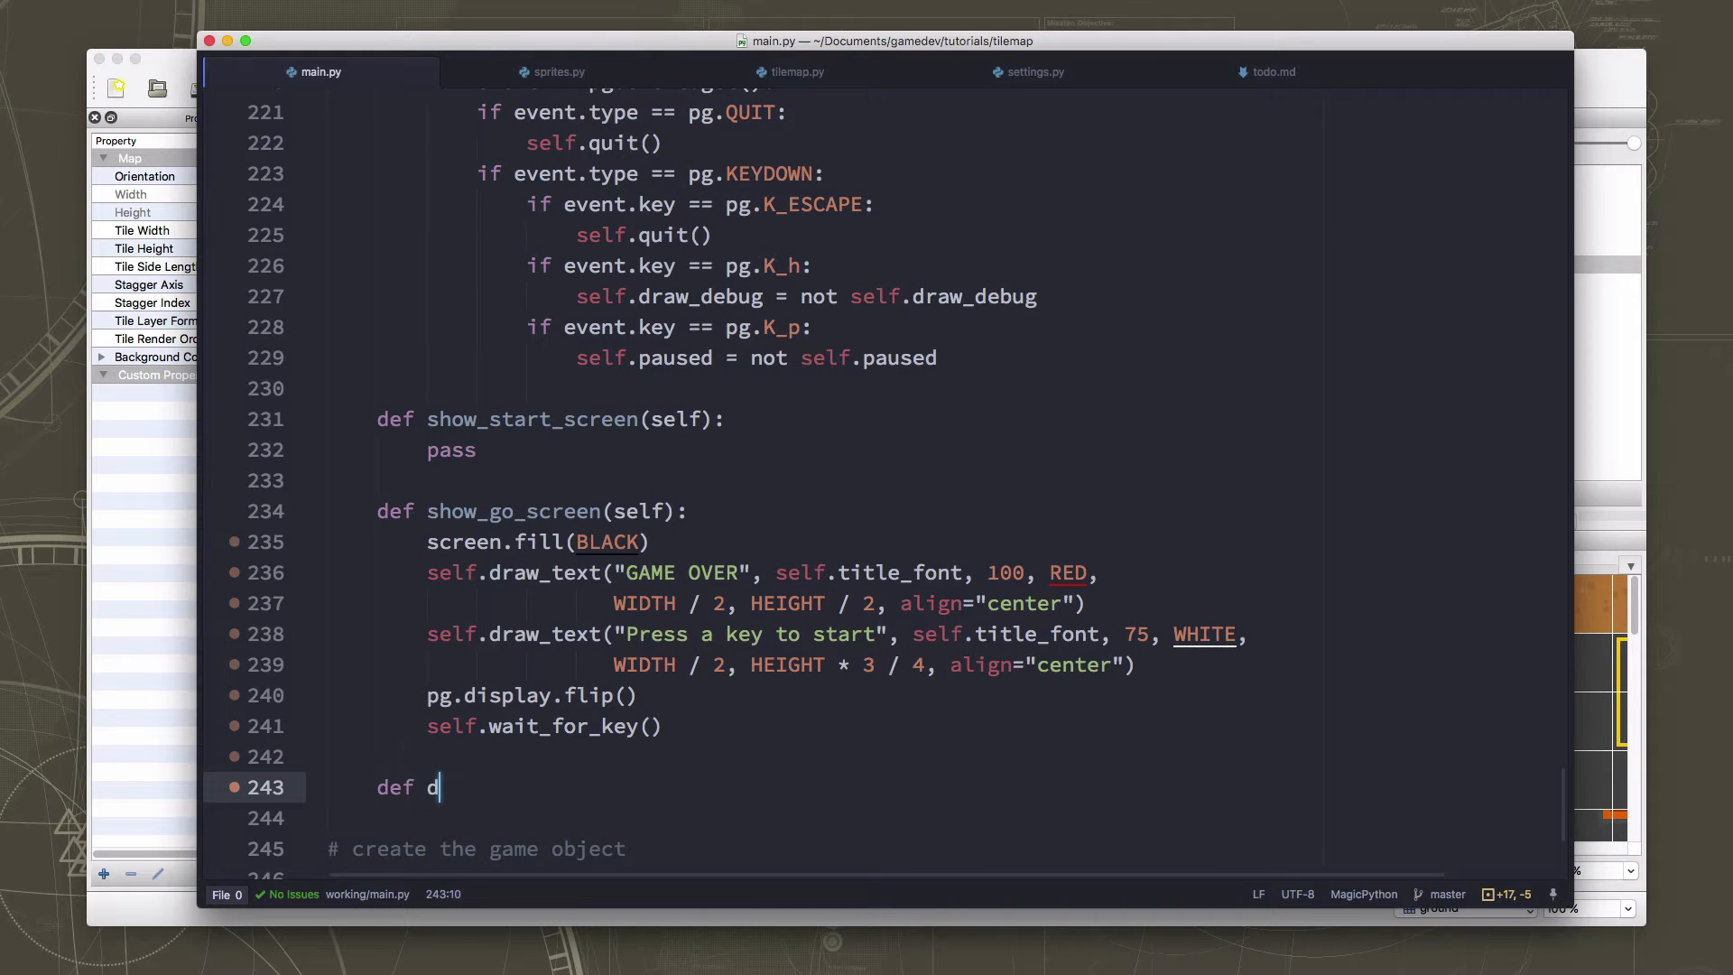
Define wait_for_key(self) with waiting = True and a while waiting loop ticking self.clock at FPS.
type("ait_for_key")
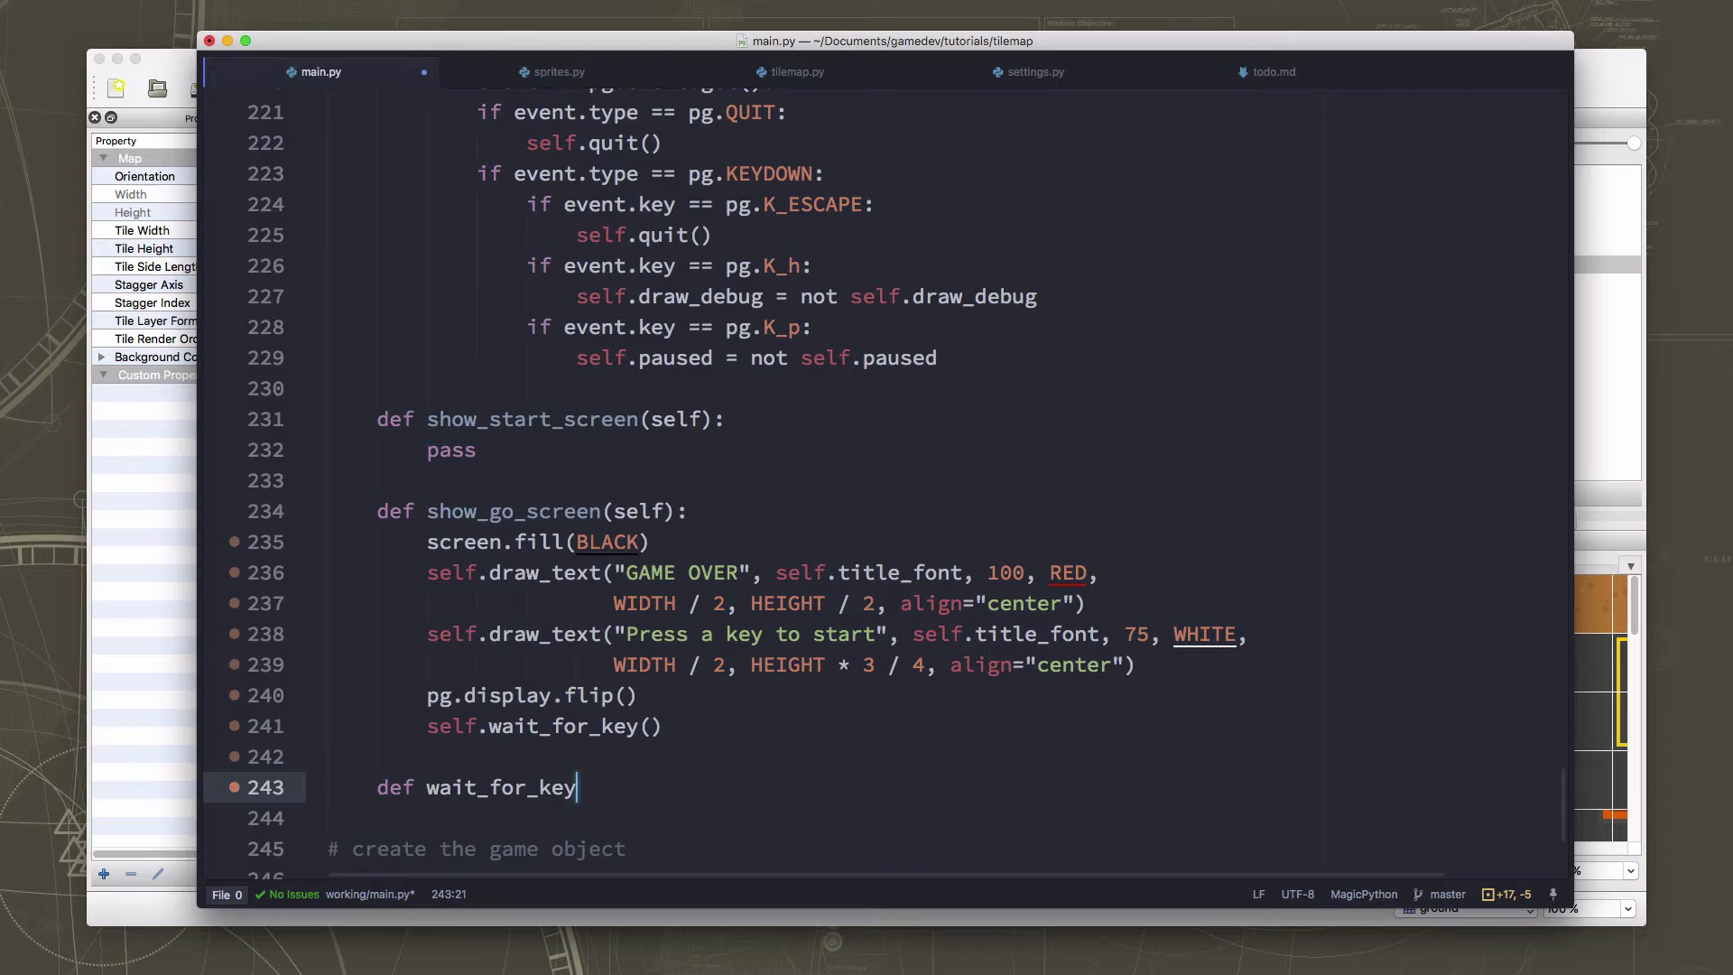
type("(self):")
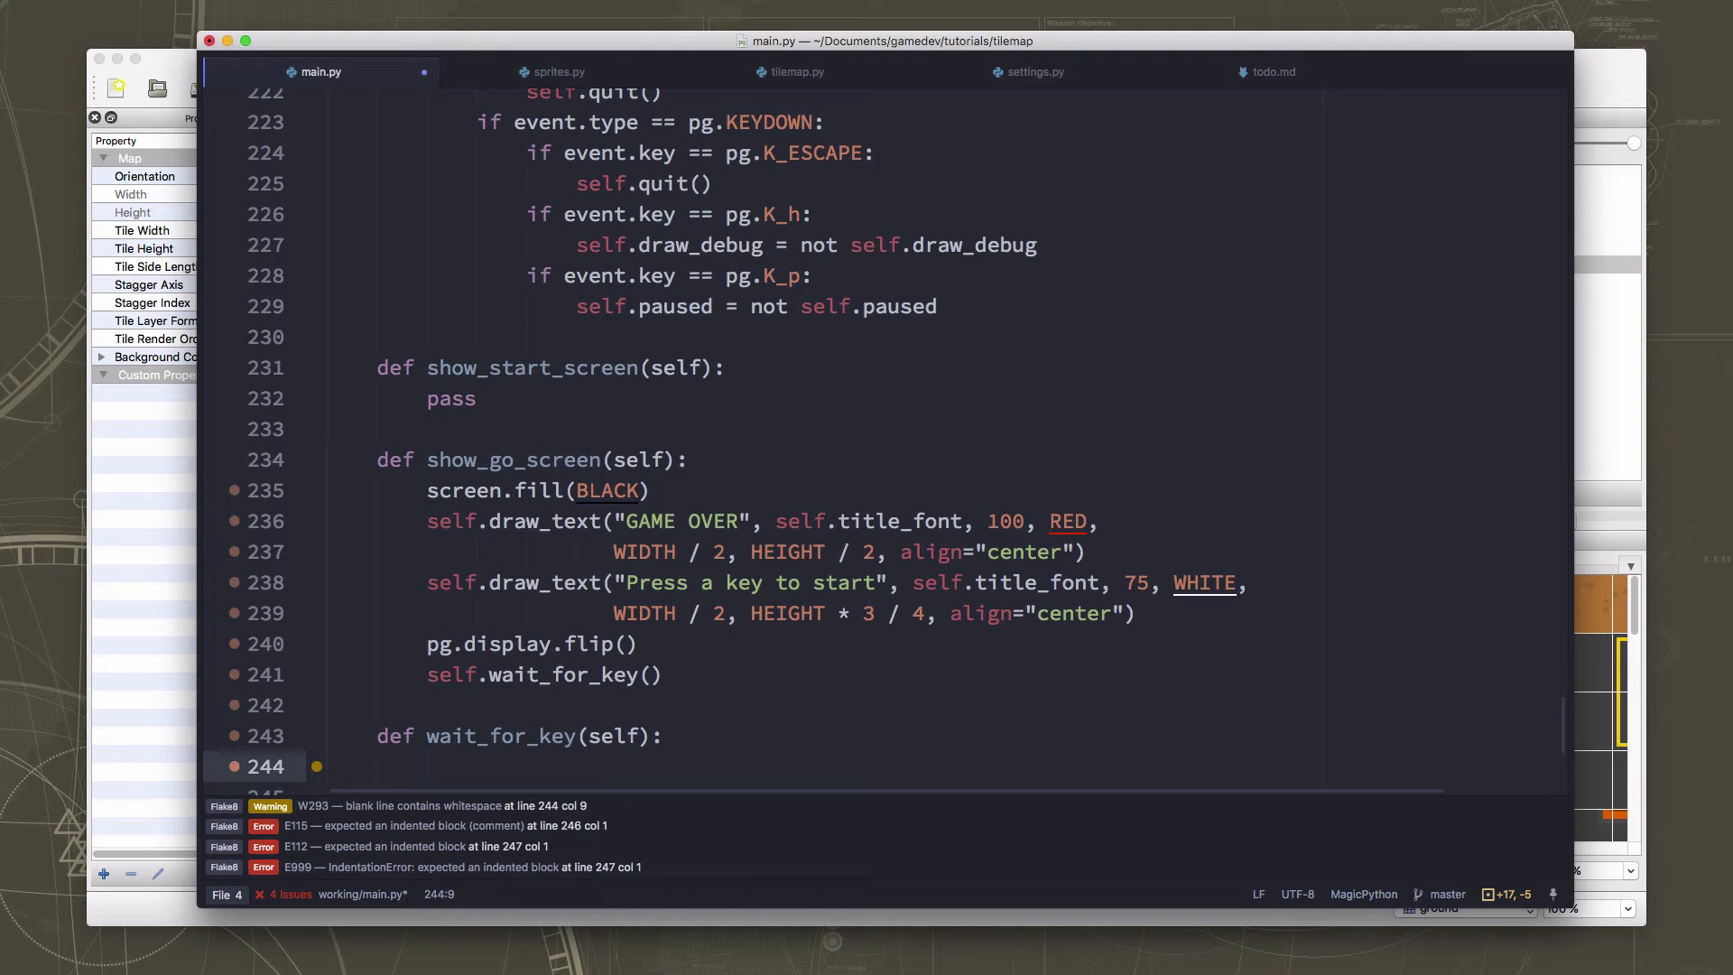
type("wia")
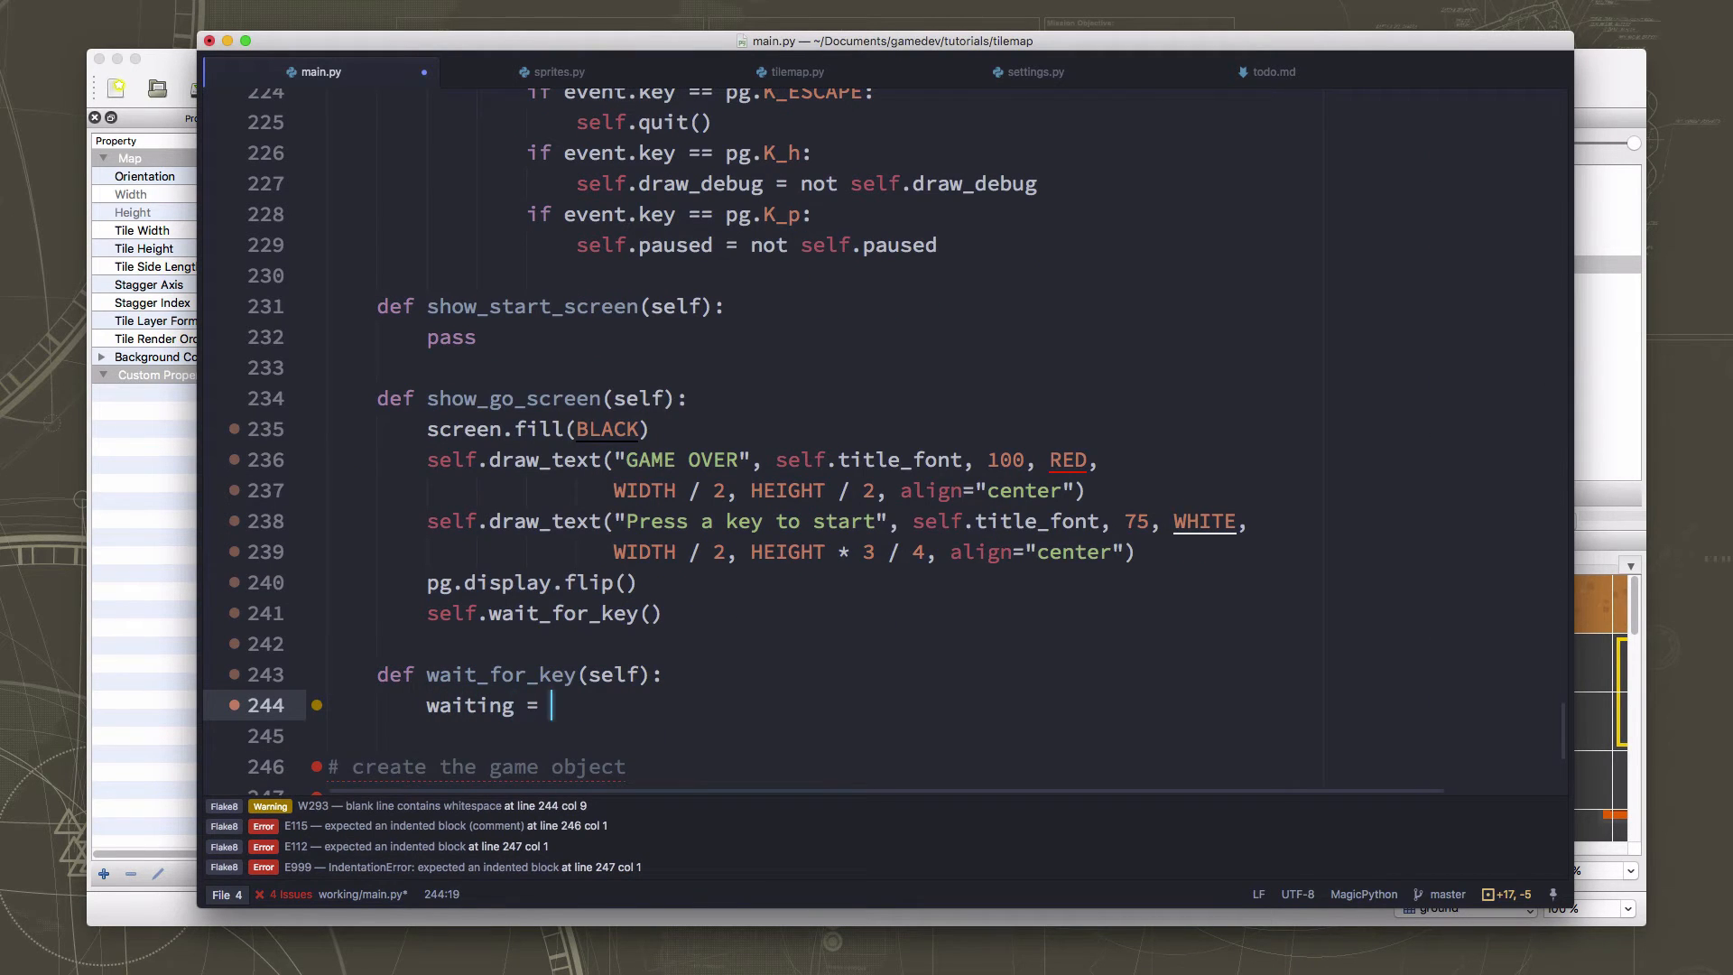
type("True")
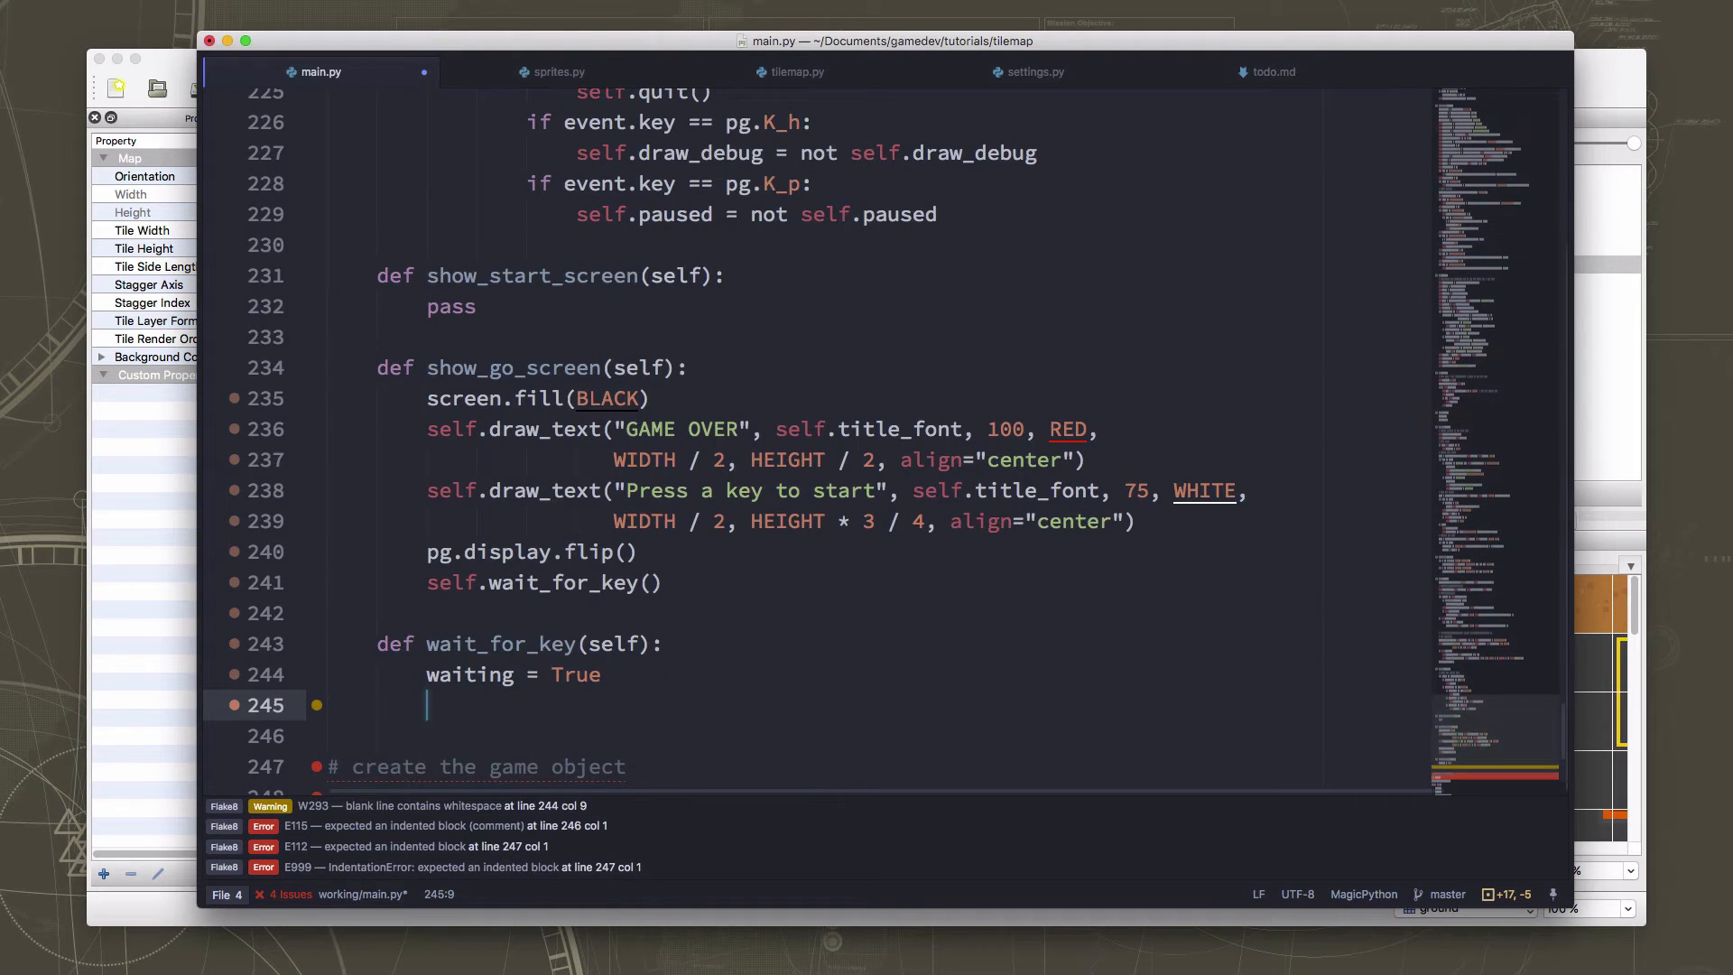
type("while w")
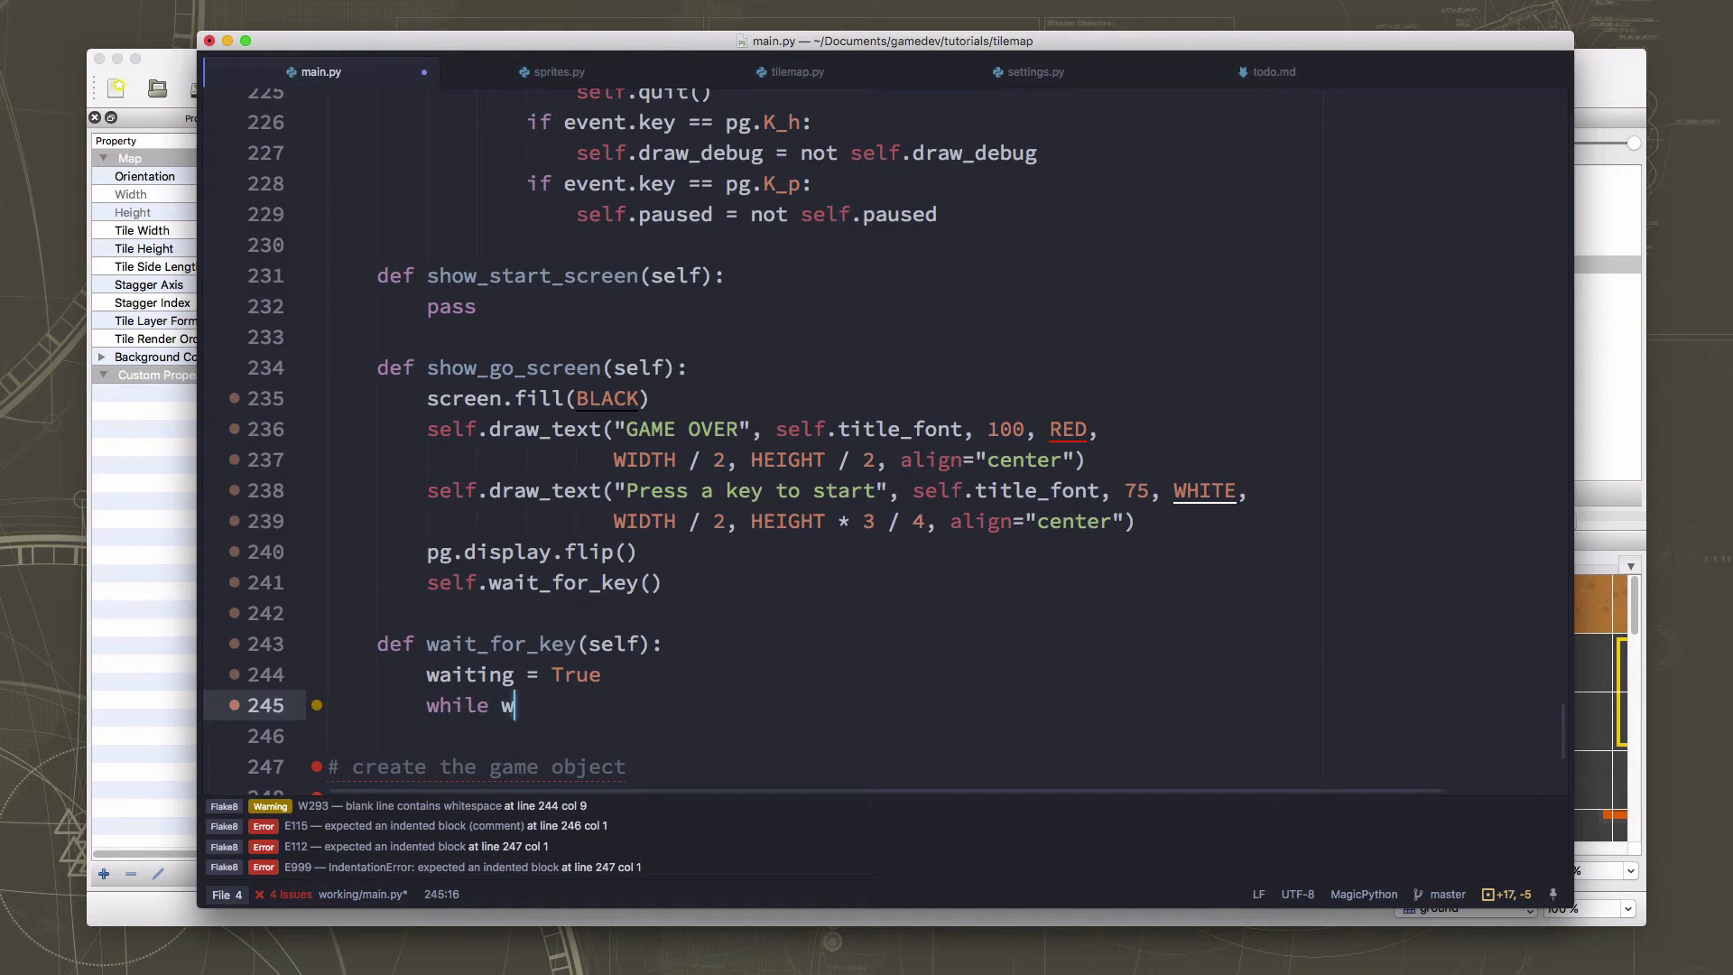
type("aiting:")
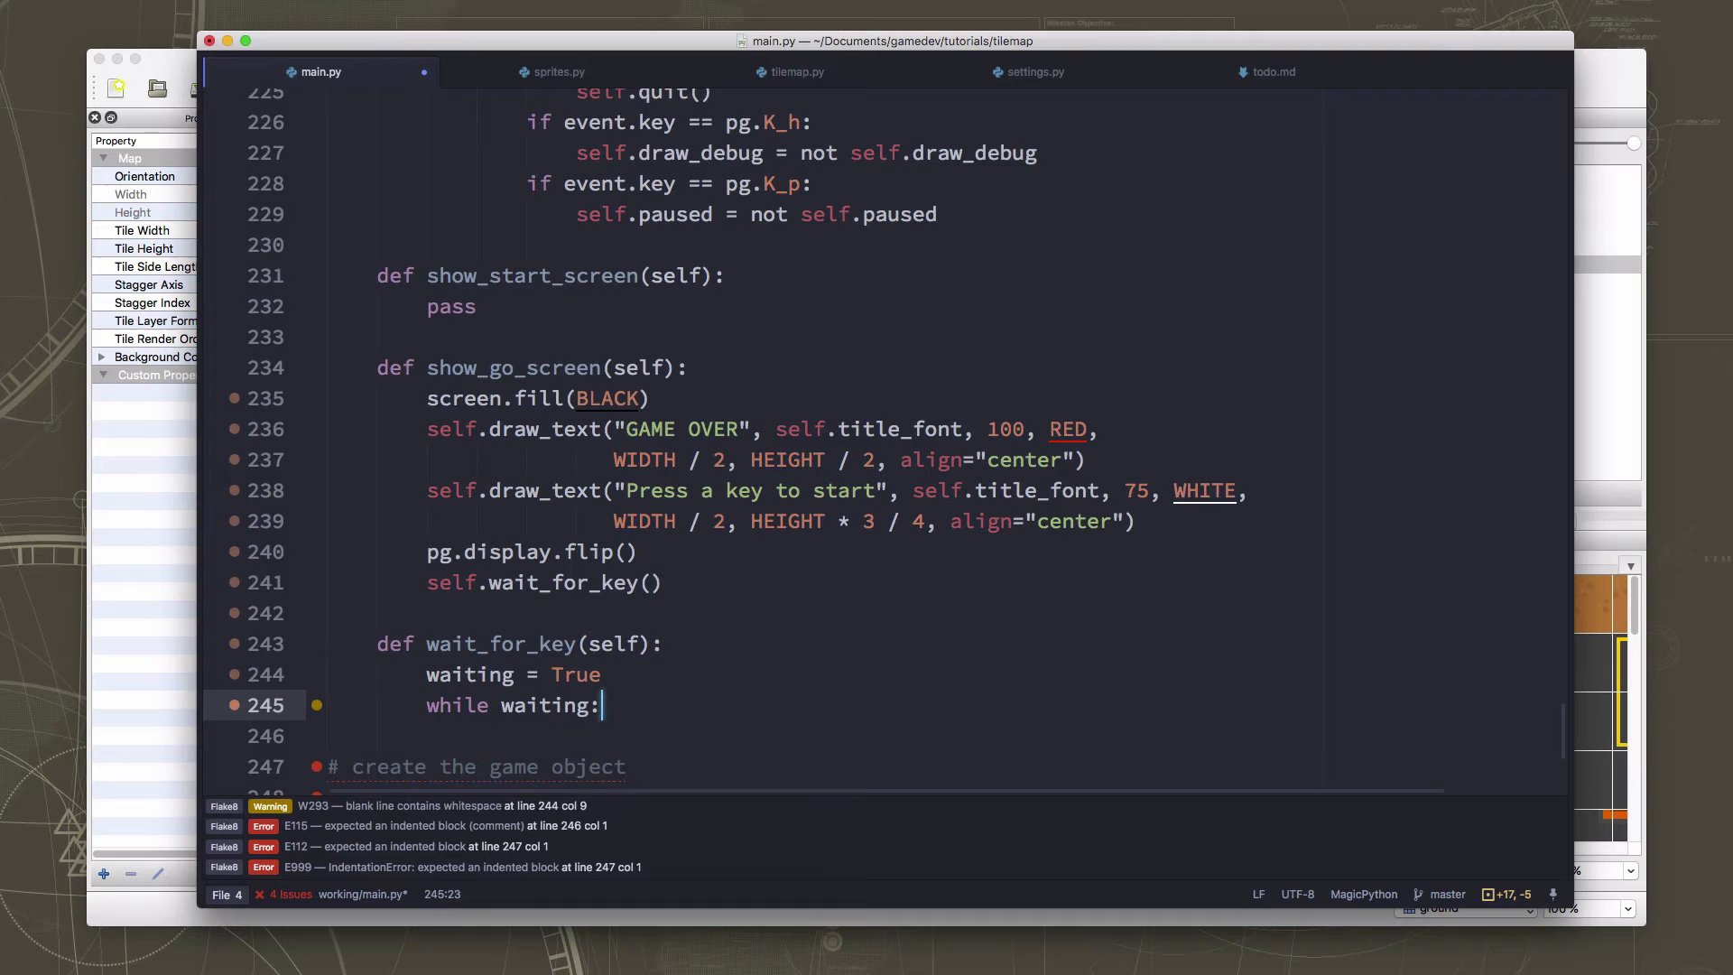
key("enter")
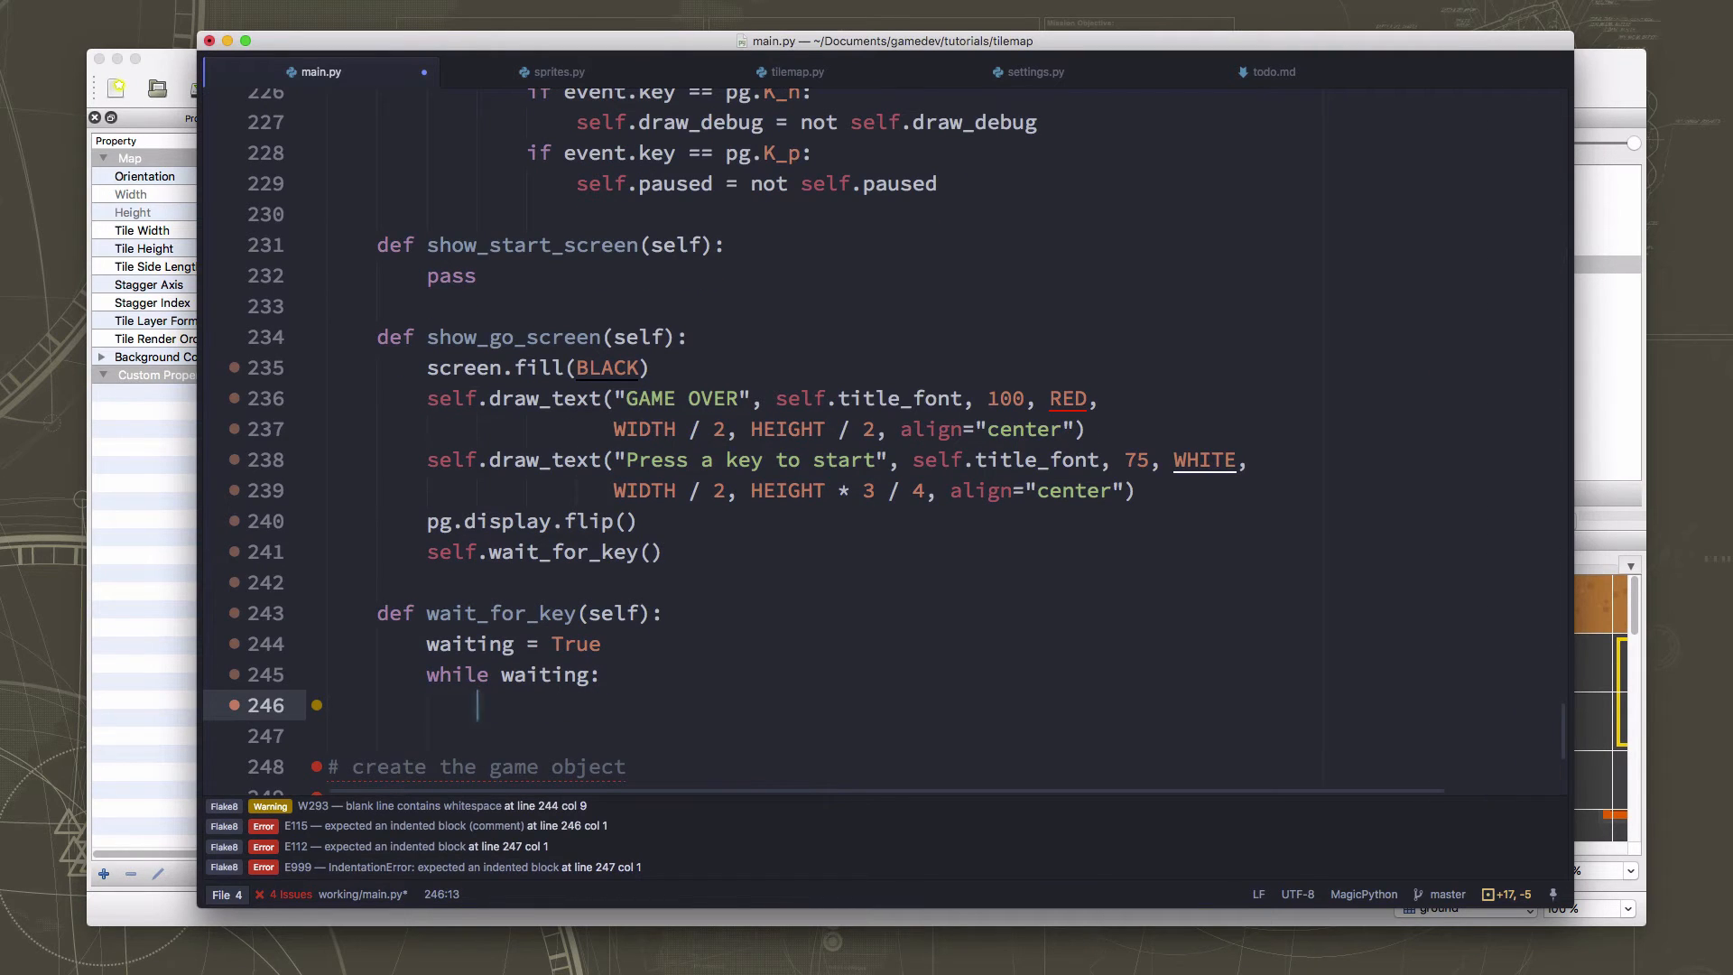
type("self.clock.tick(FPS)")
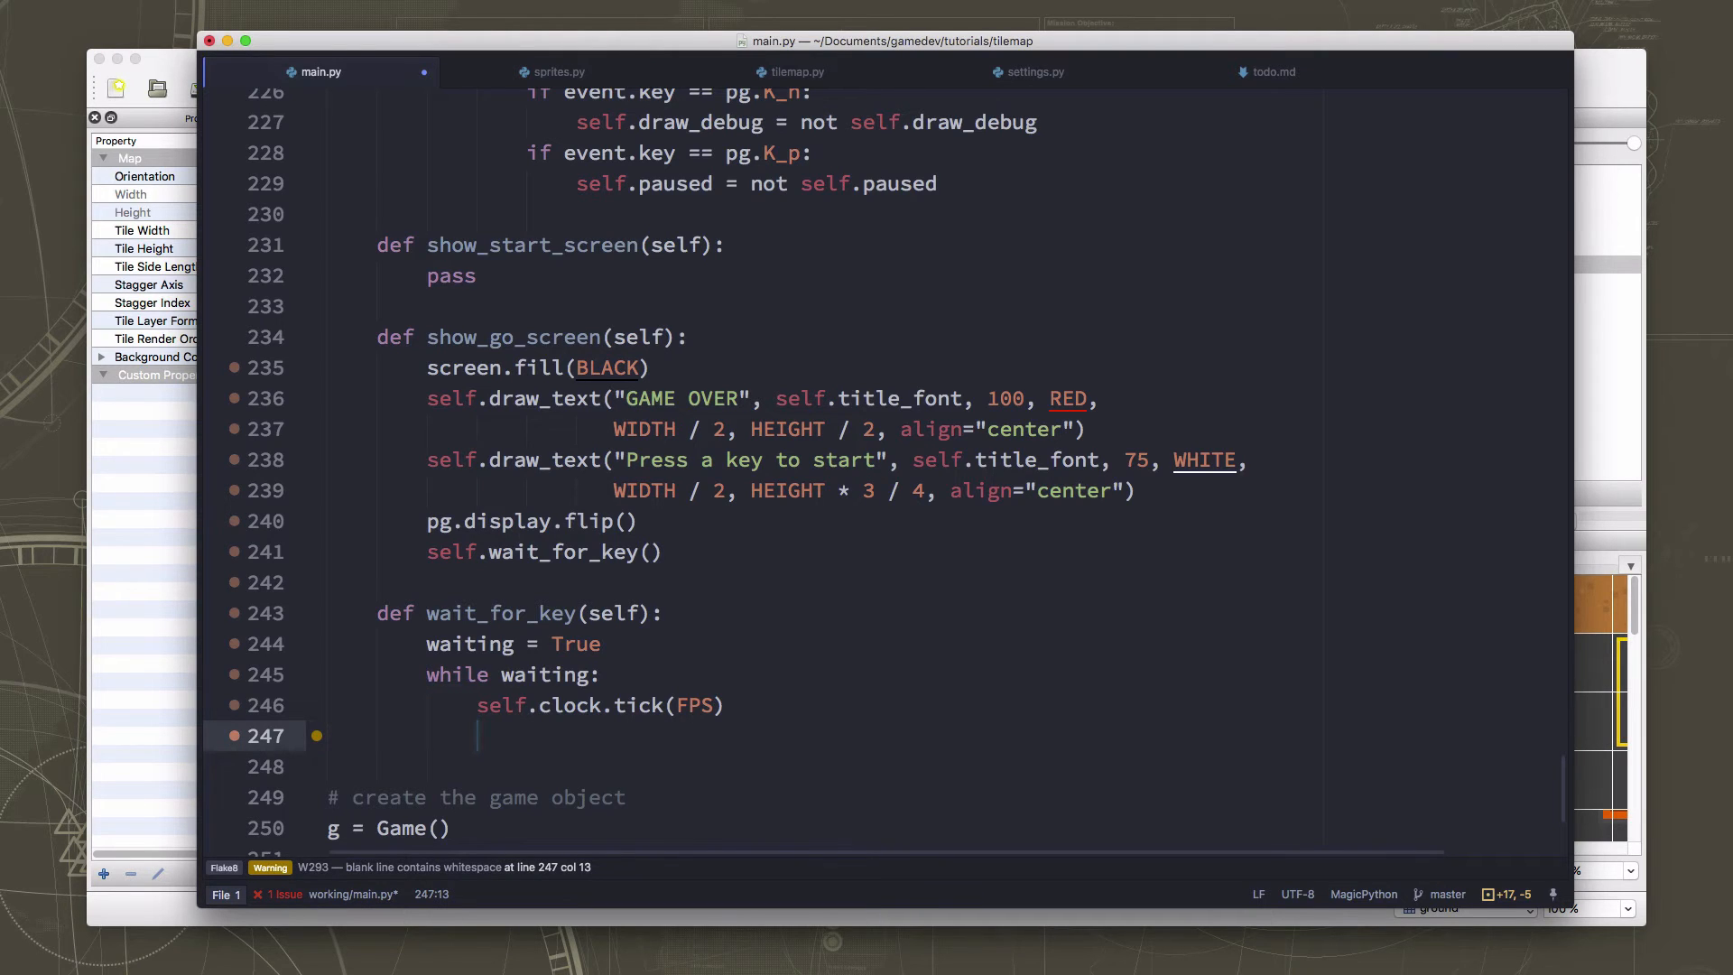
Loop over pg.event.get() and on pg.QUIT set waiting = False and call self.quit().
type("for we")
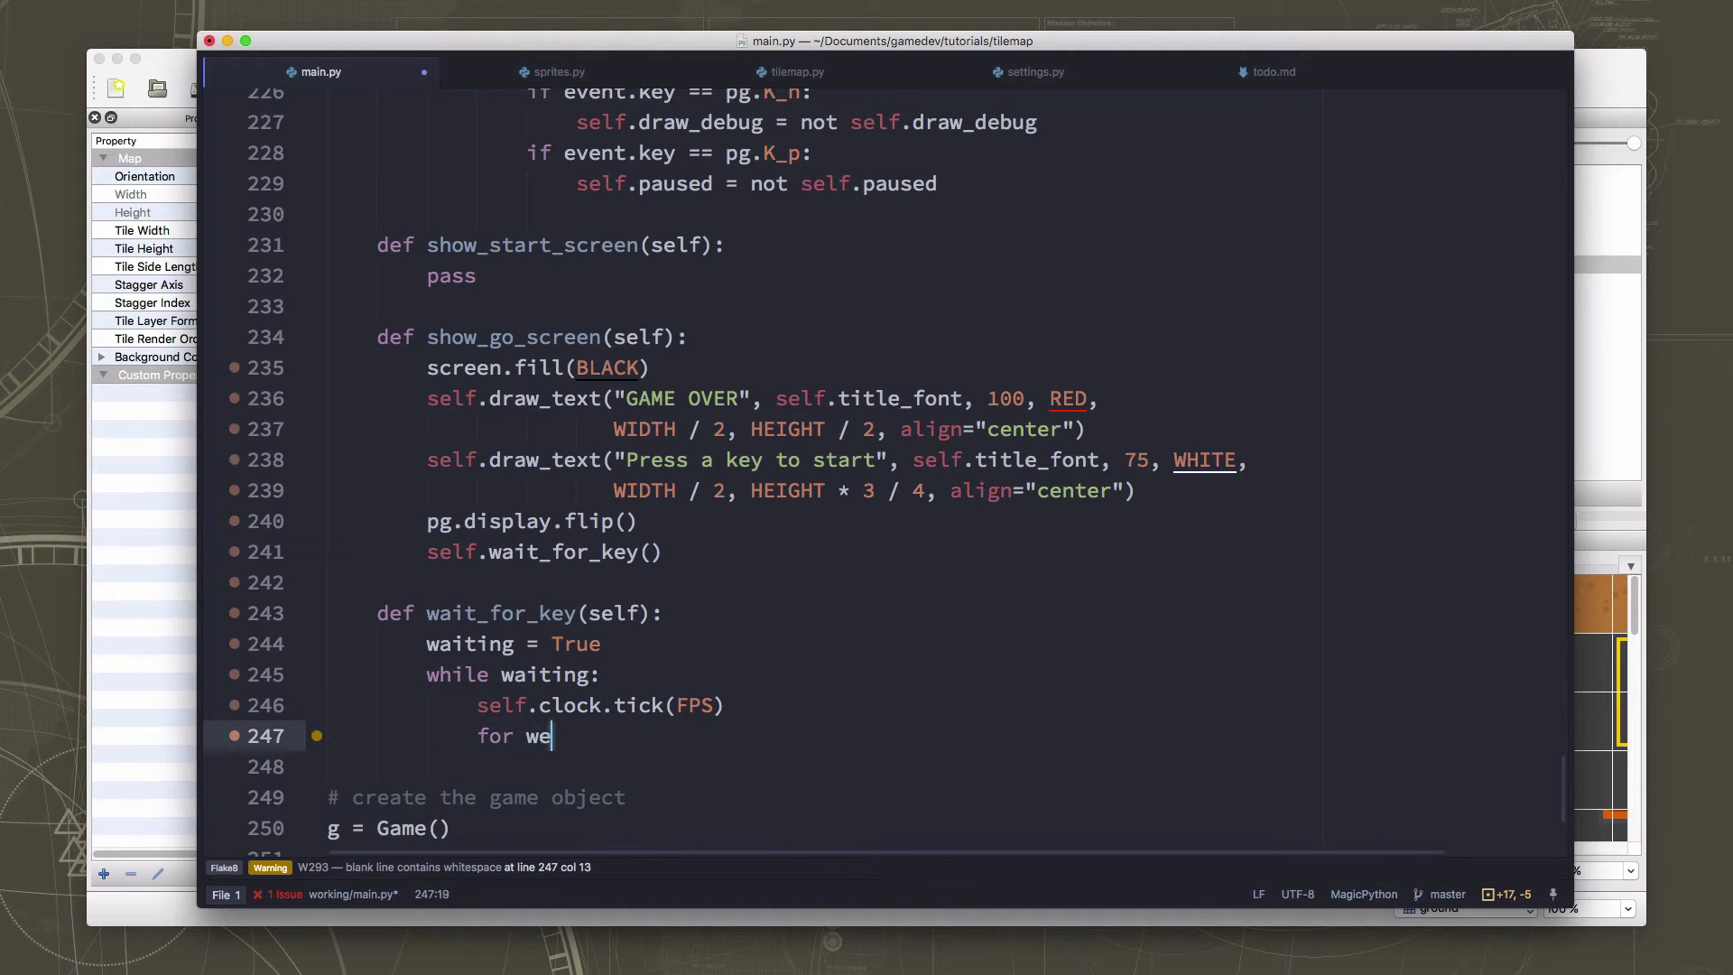
type("vent in pg.")
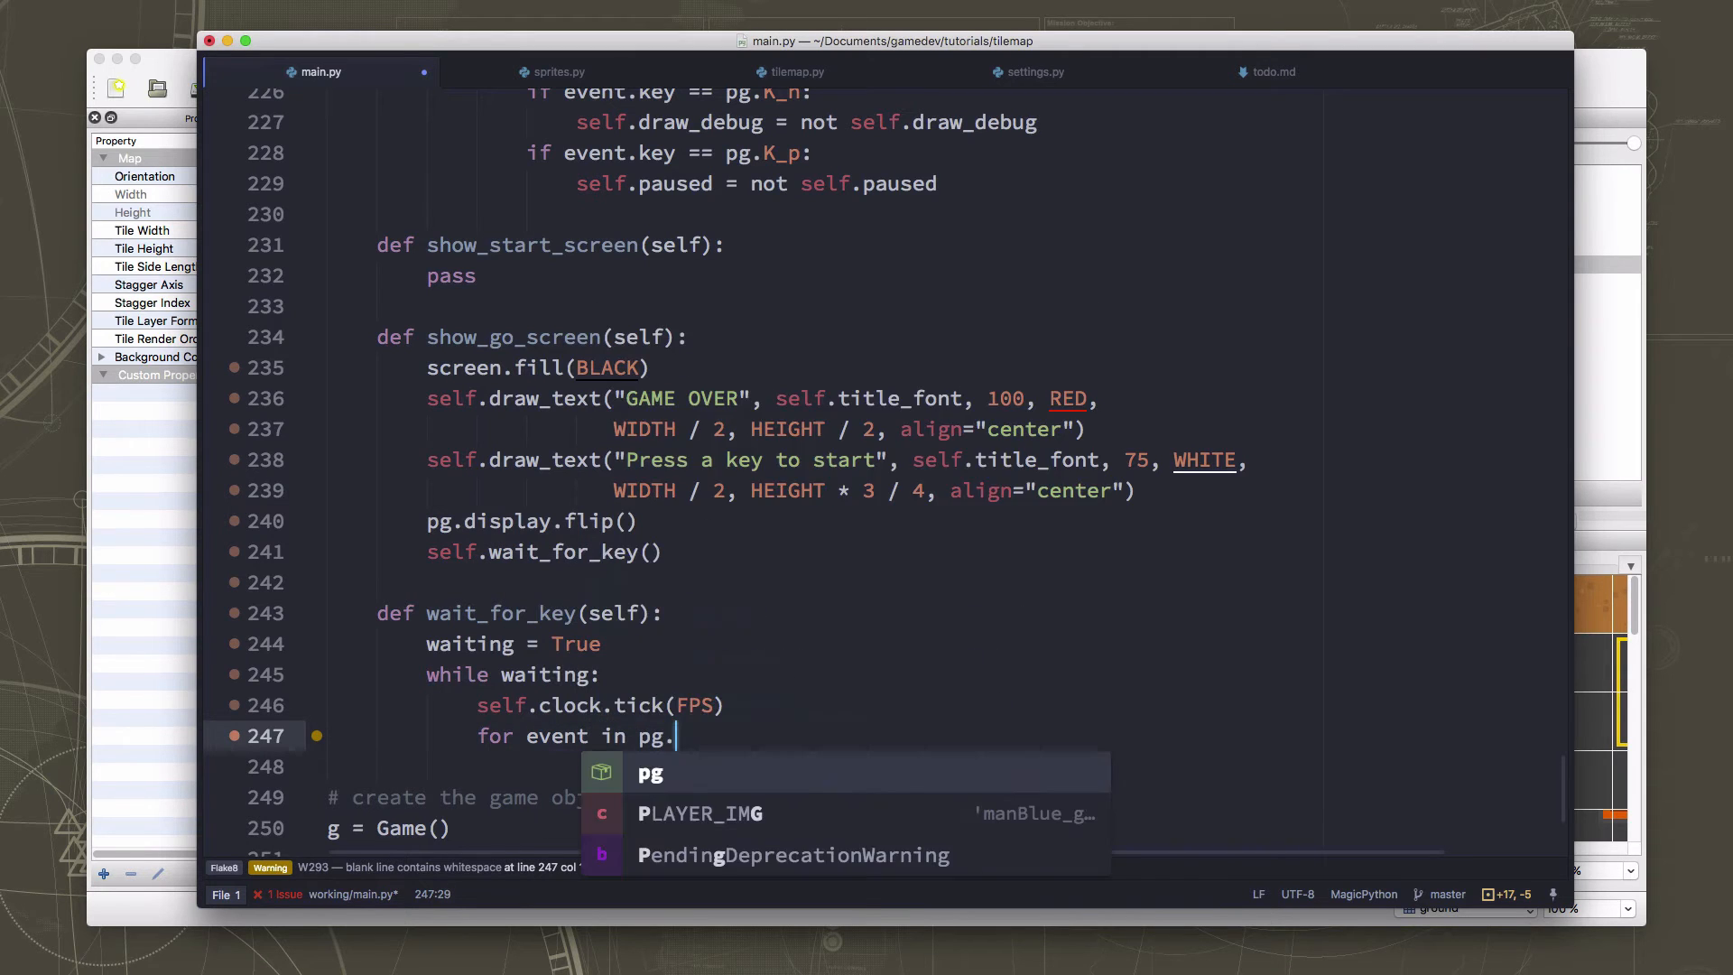
type("event.get():")
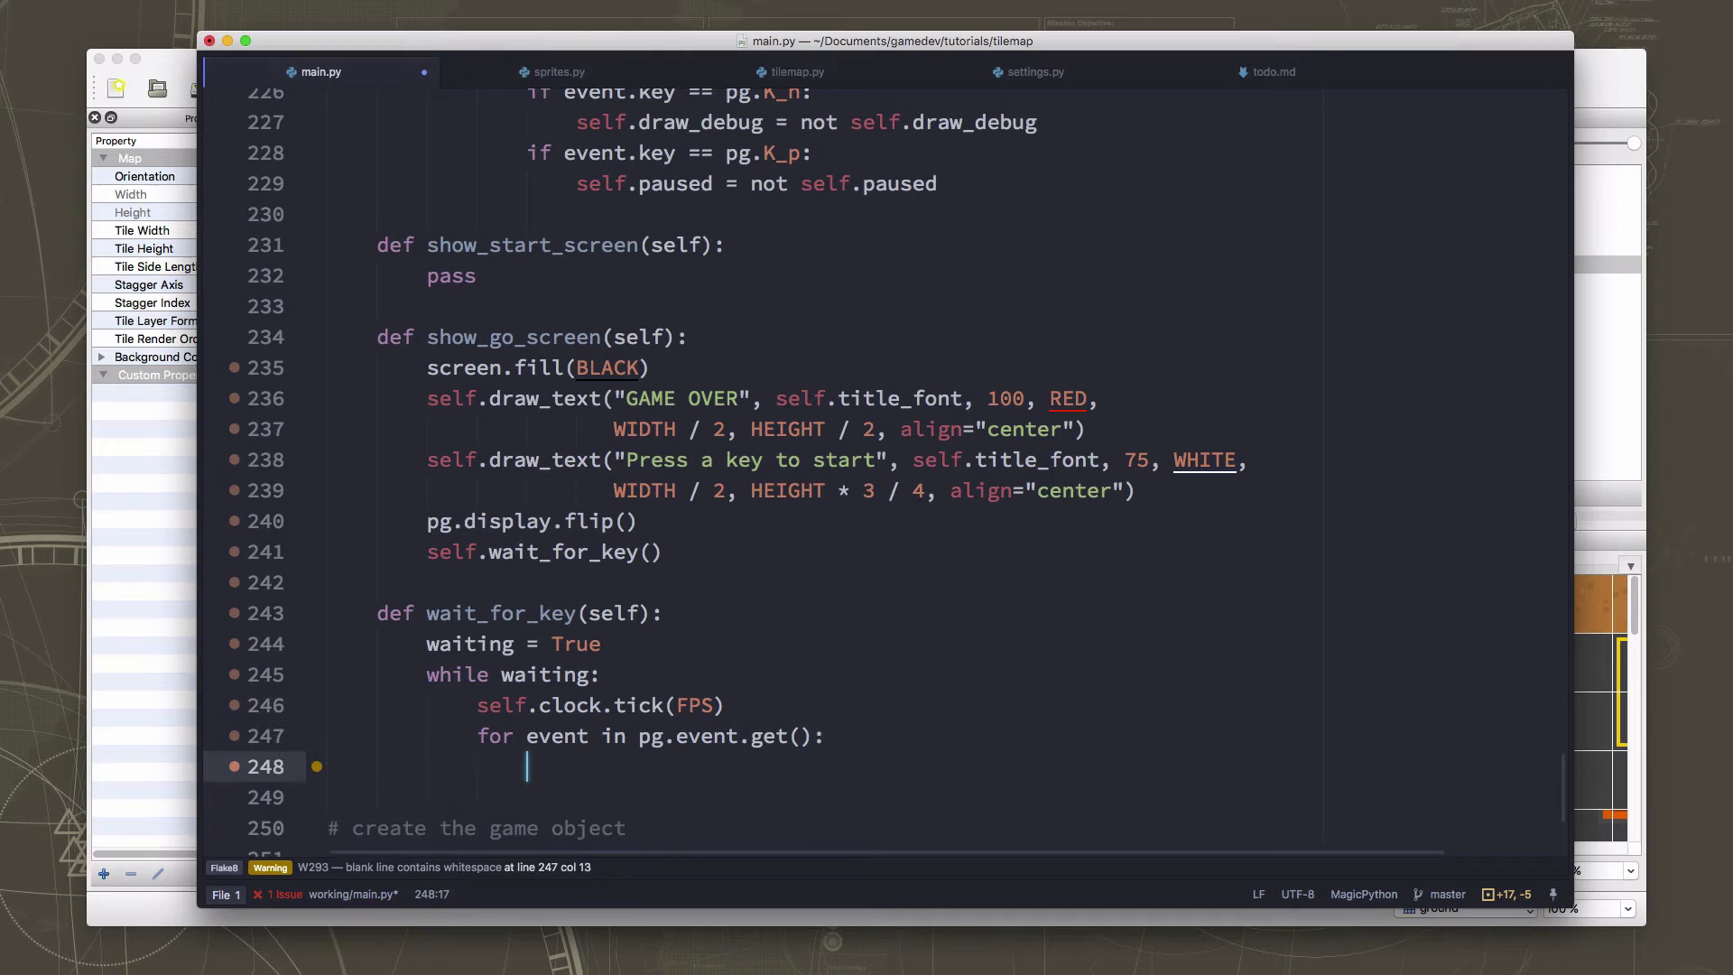
type("f")
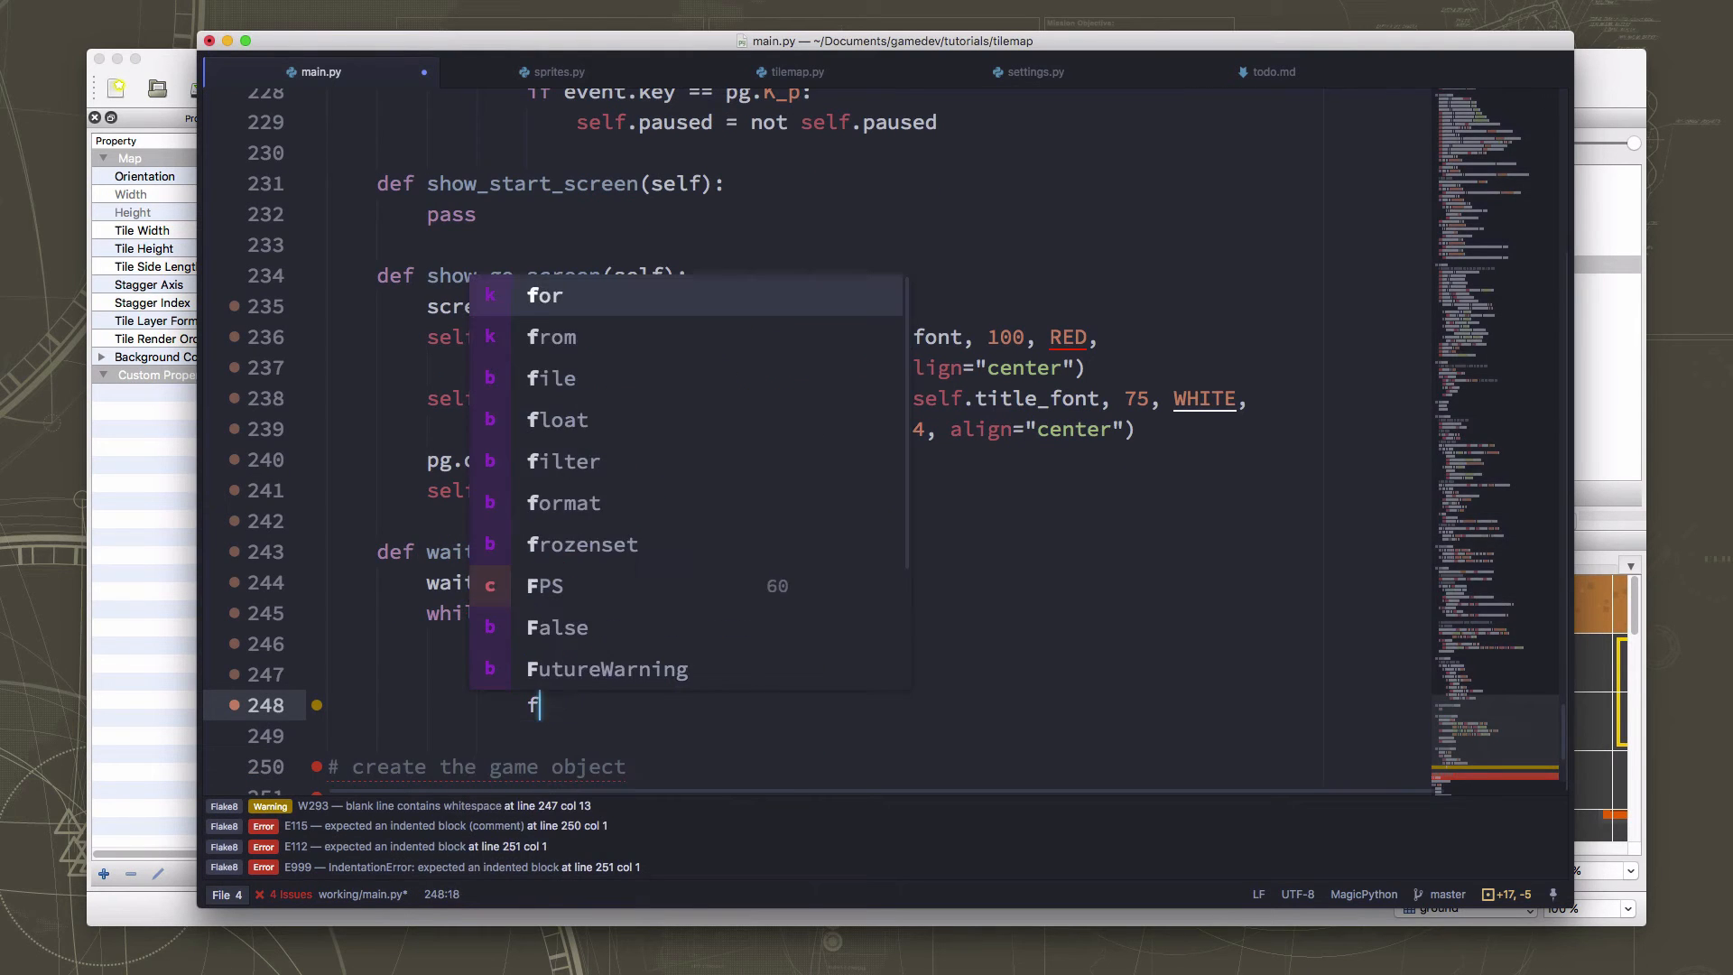
type("if e")
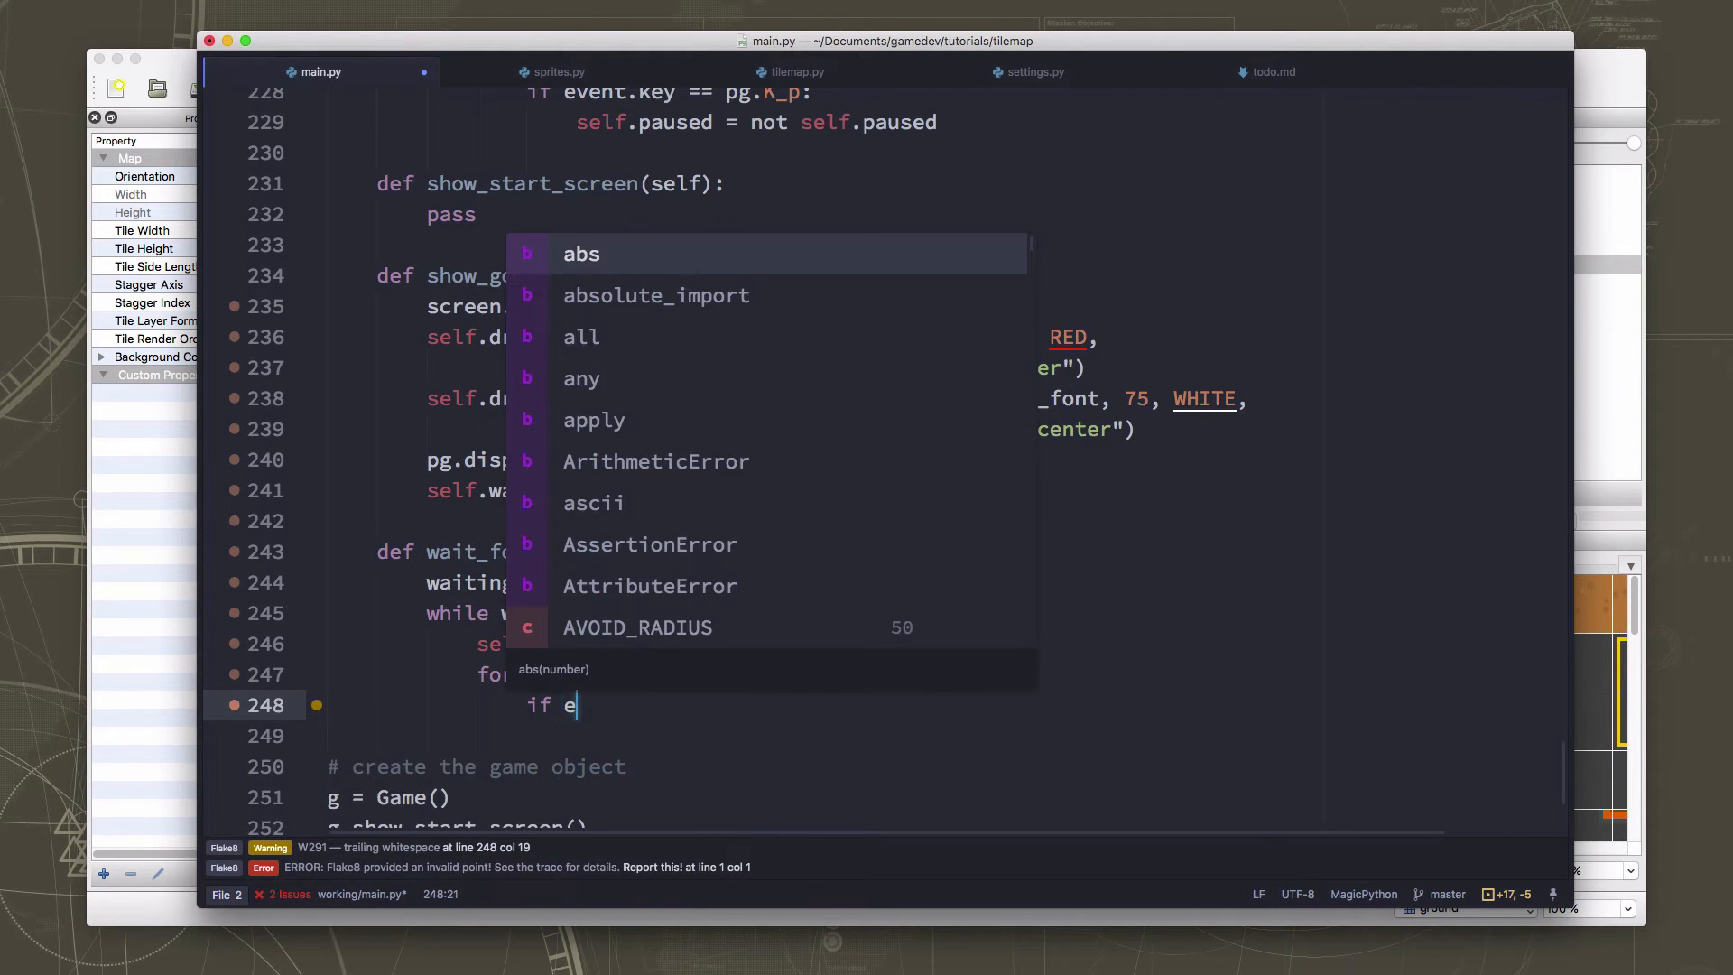
type("vent.type ==")
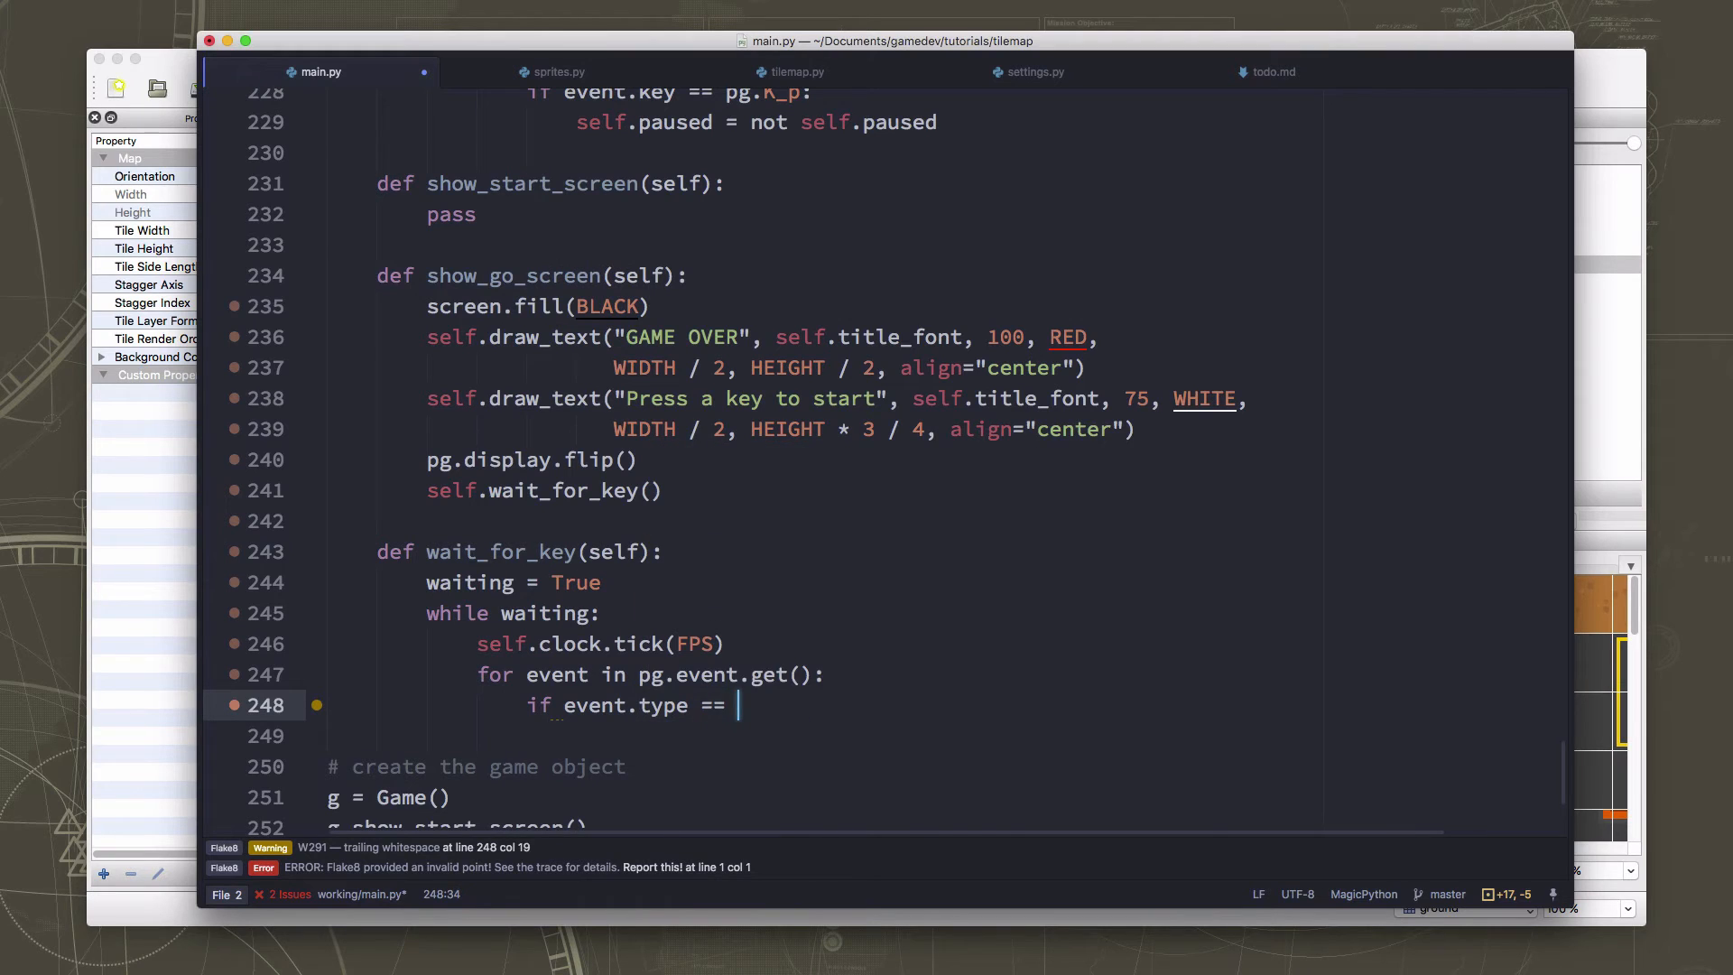
type("pg.QUIT:")
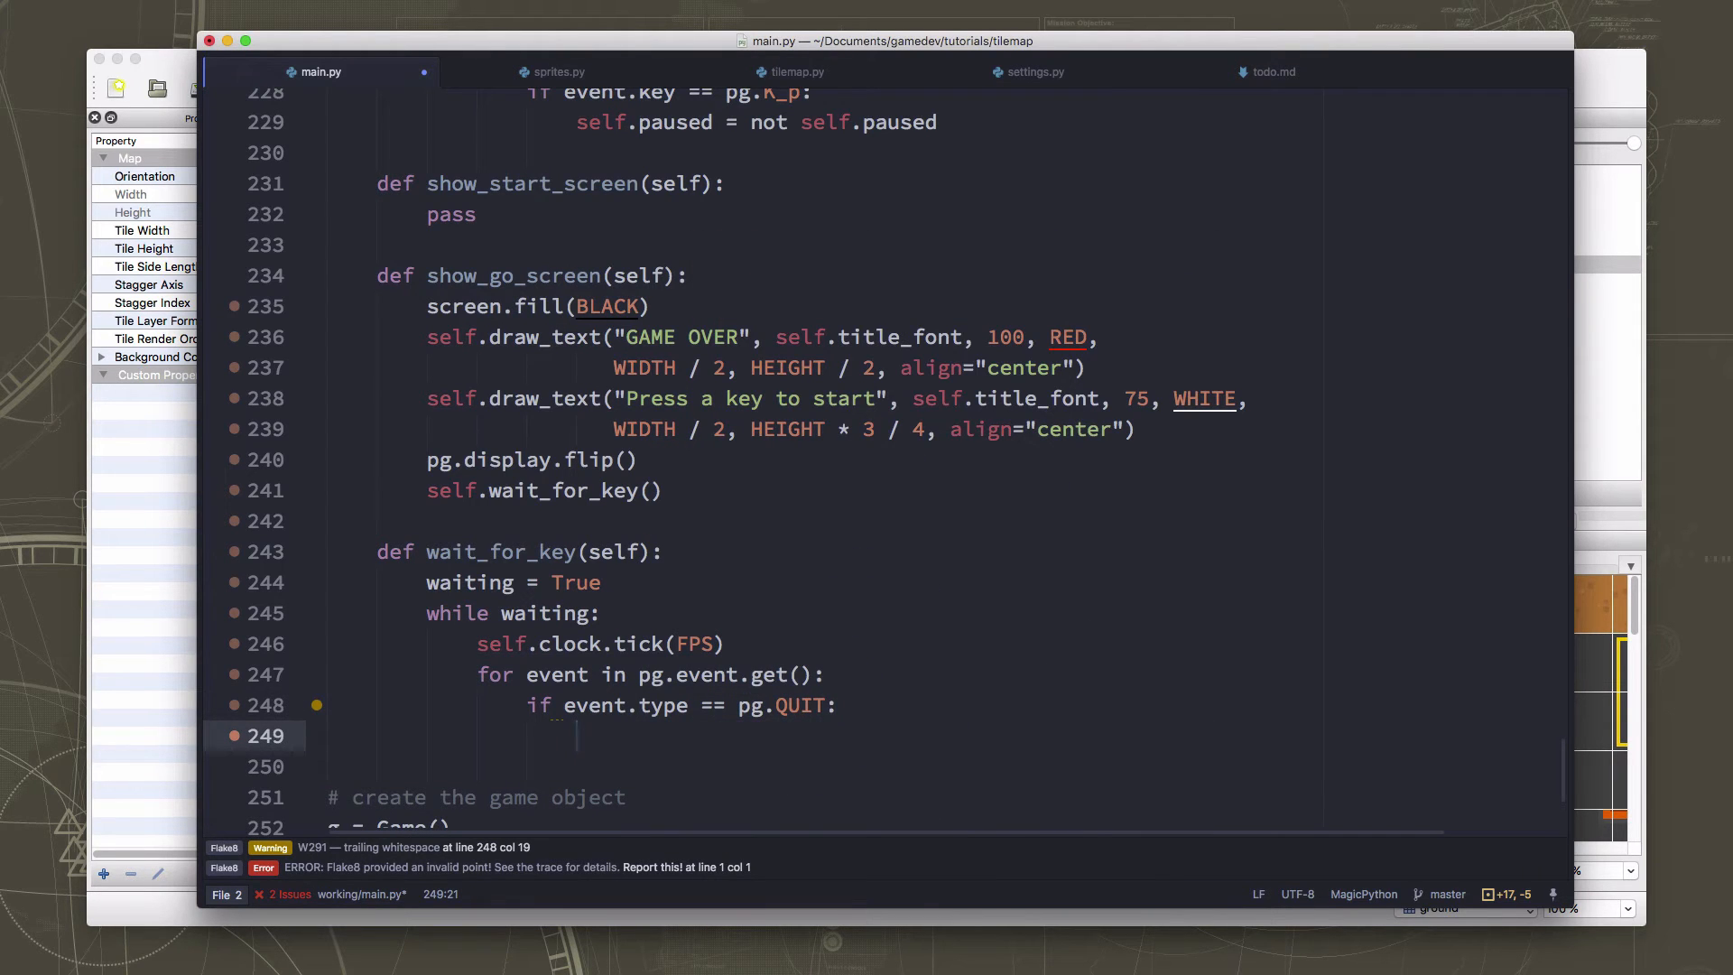
type("waiiting =")
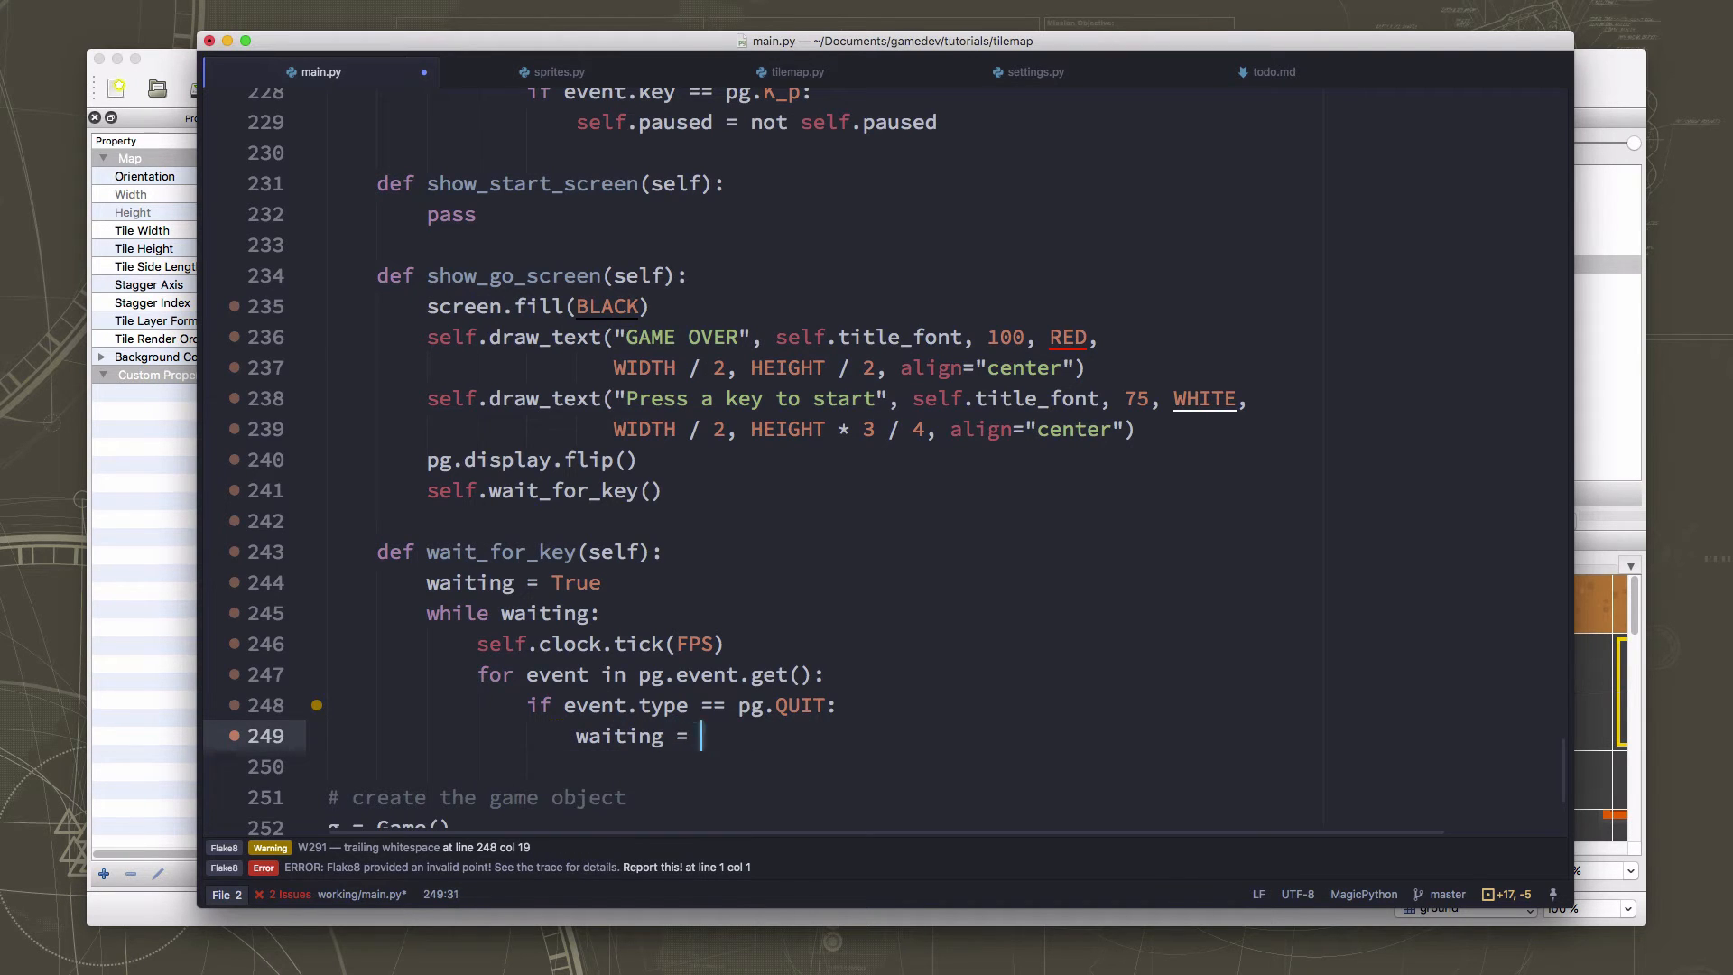
type("False")
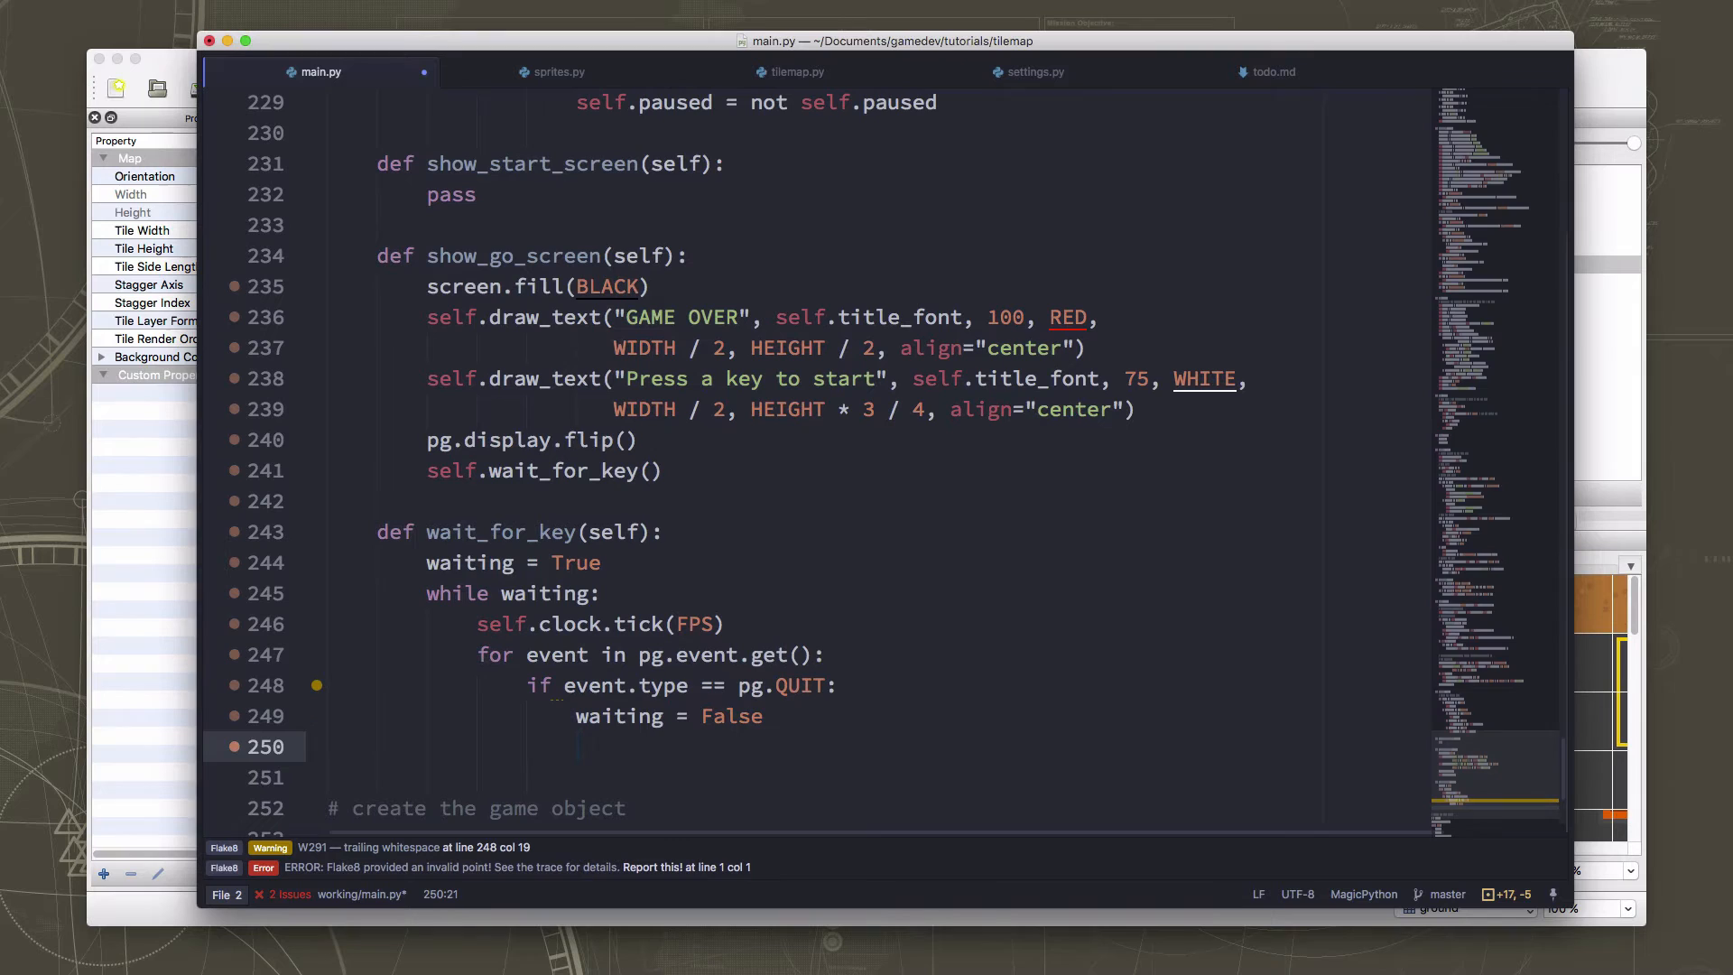
type("self.quit()")
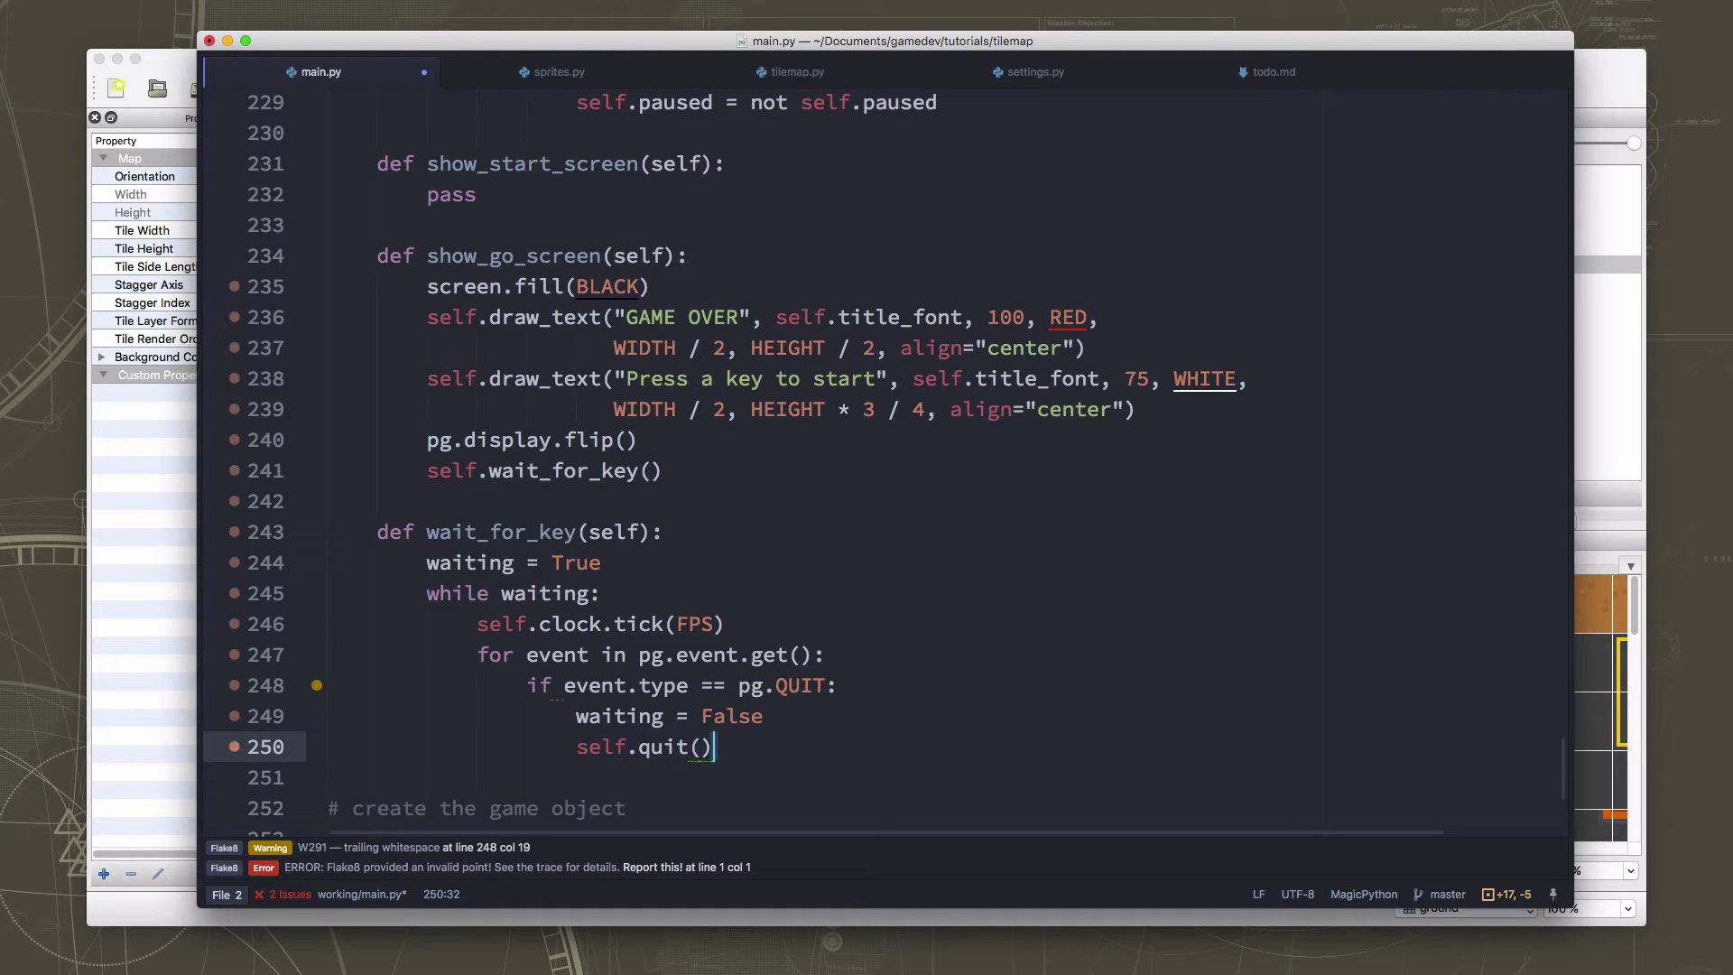
key("enter")
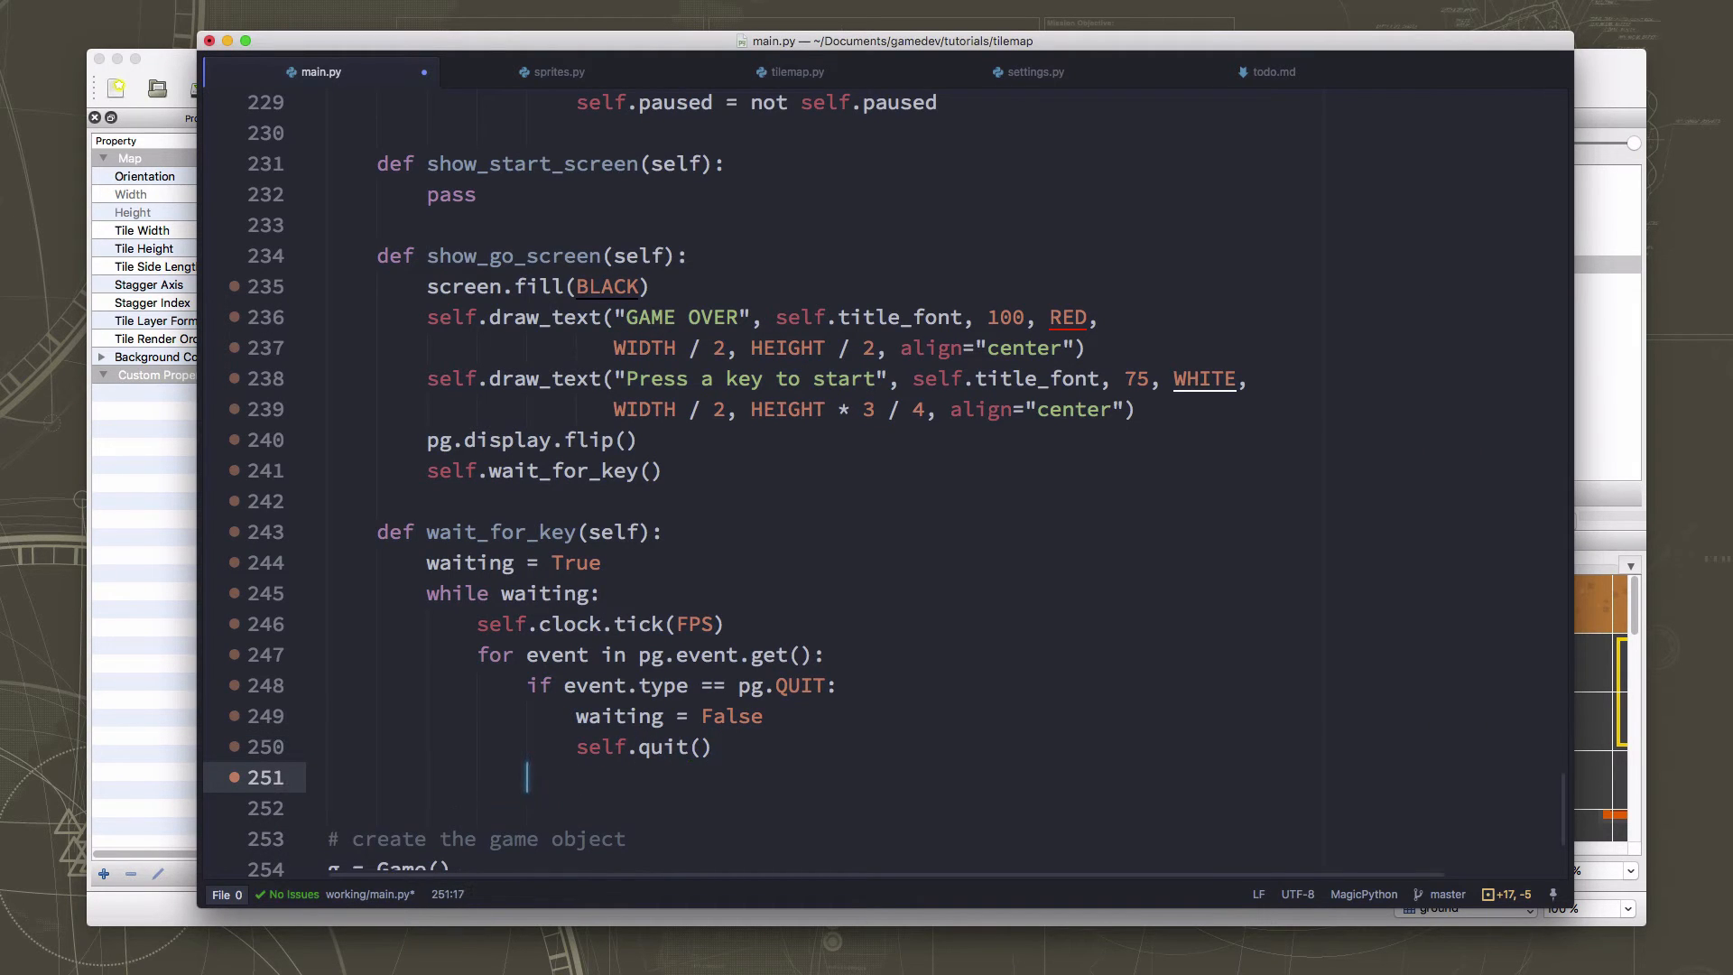
Add 'if event.type == pg.KEYUP:' with 'waiting = False' beneath the QUIT check.
type("if envet.")
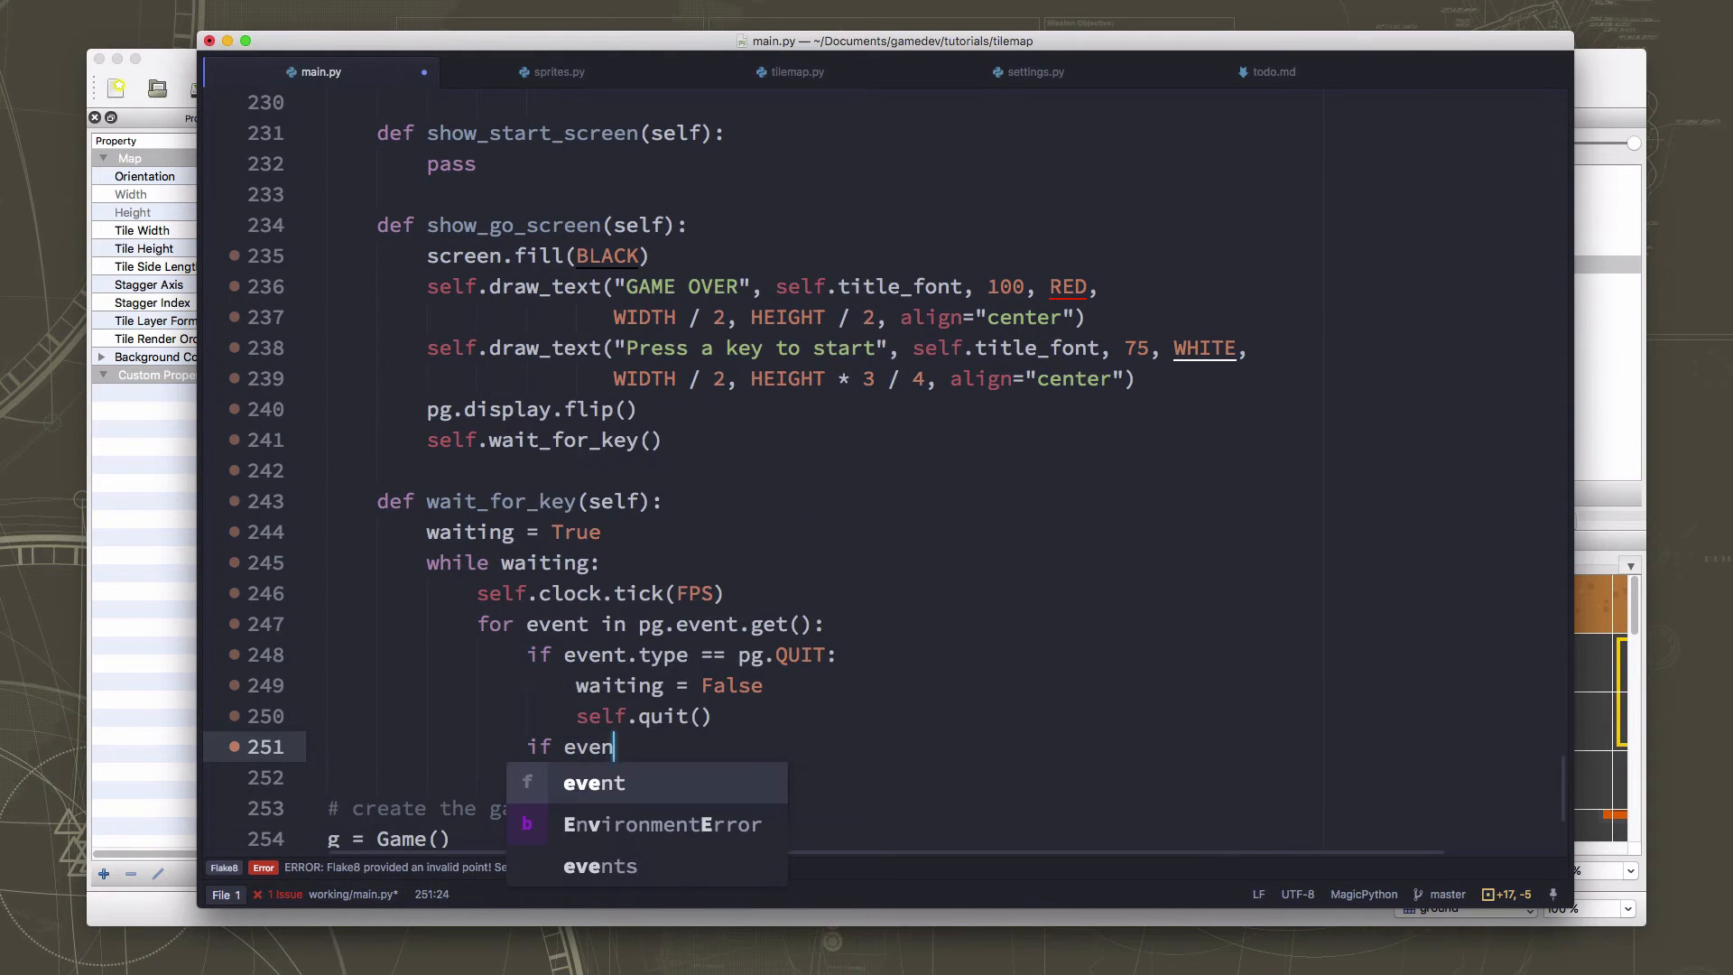
type("t.type == pg.KE")
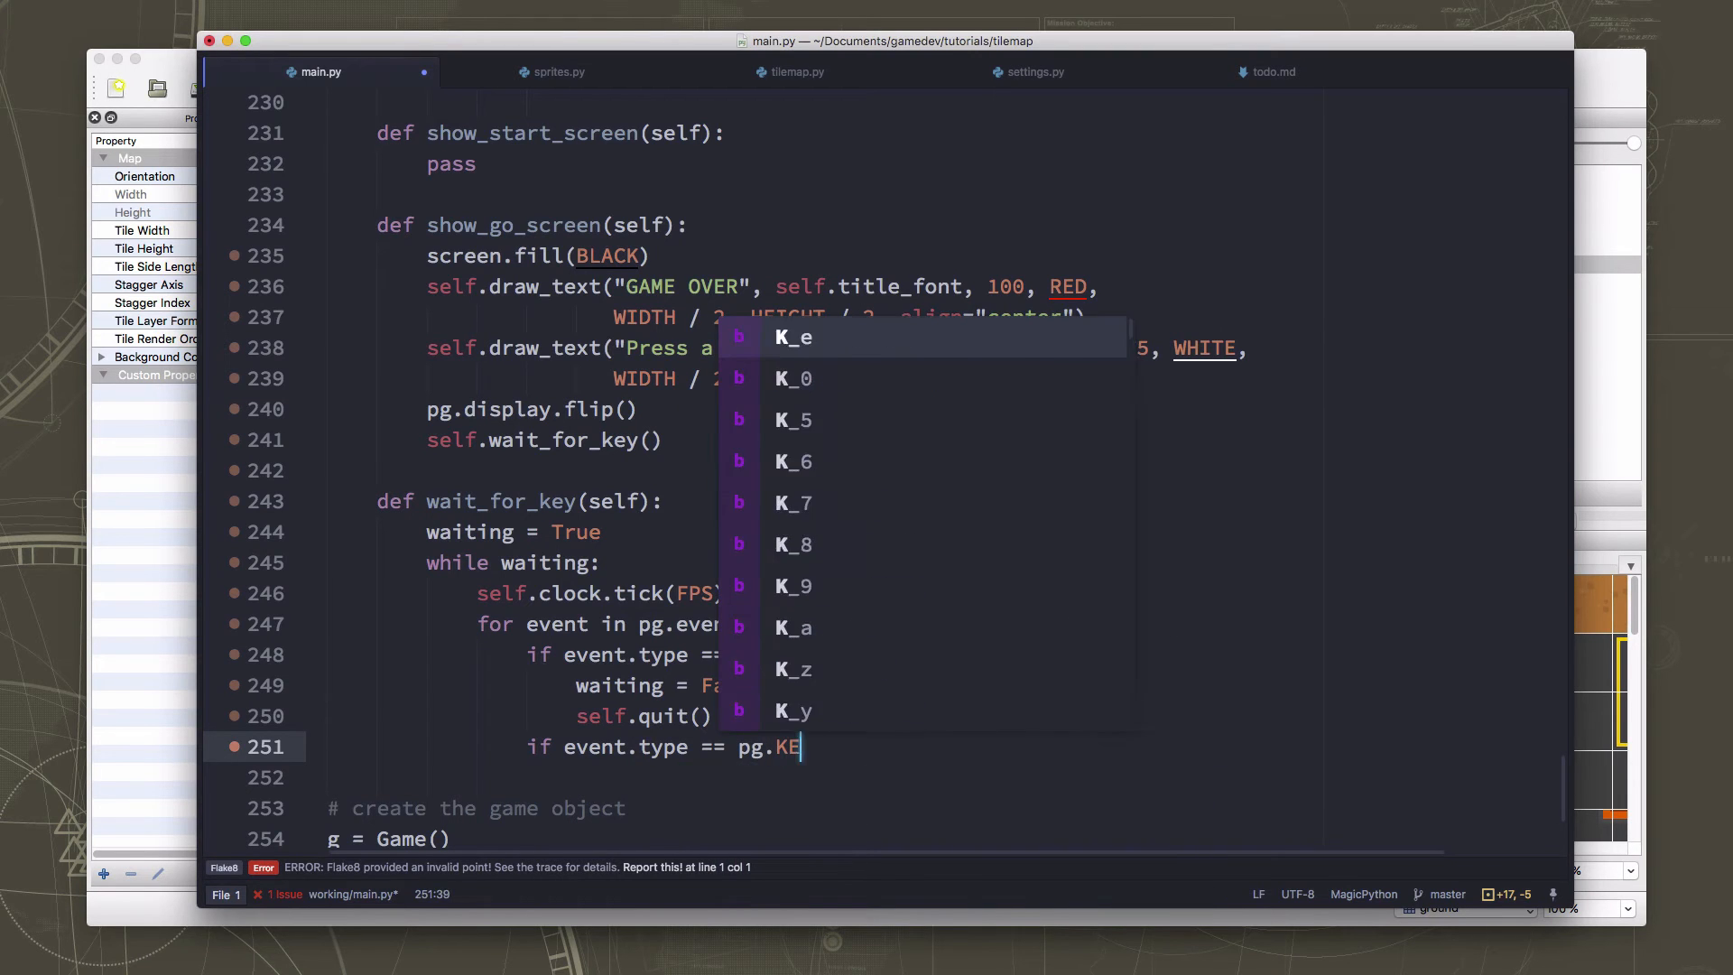
type("YUP:")
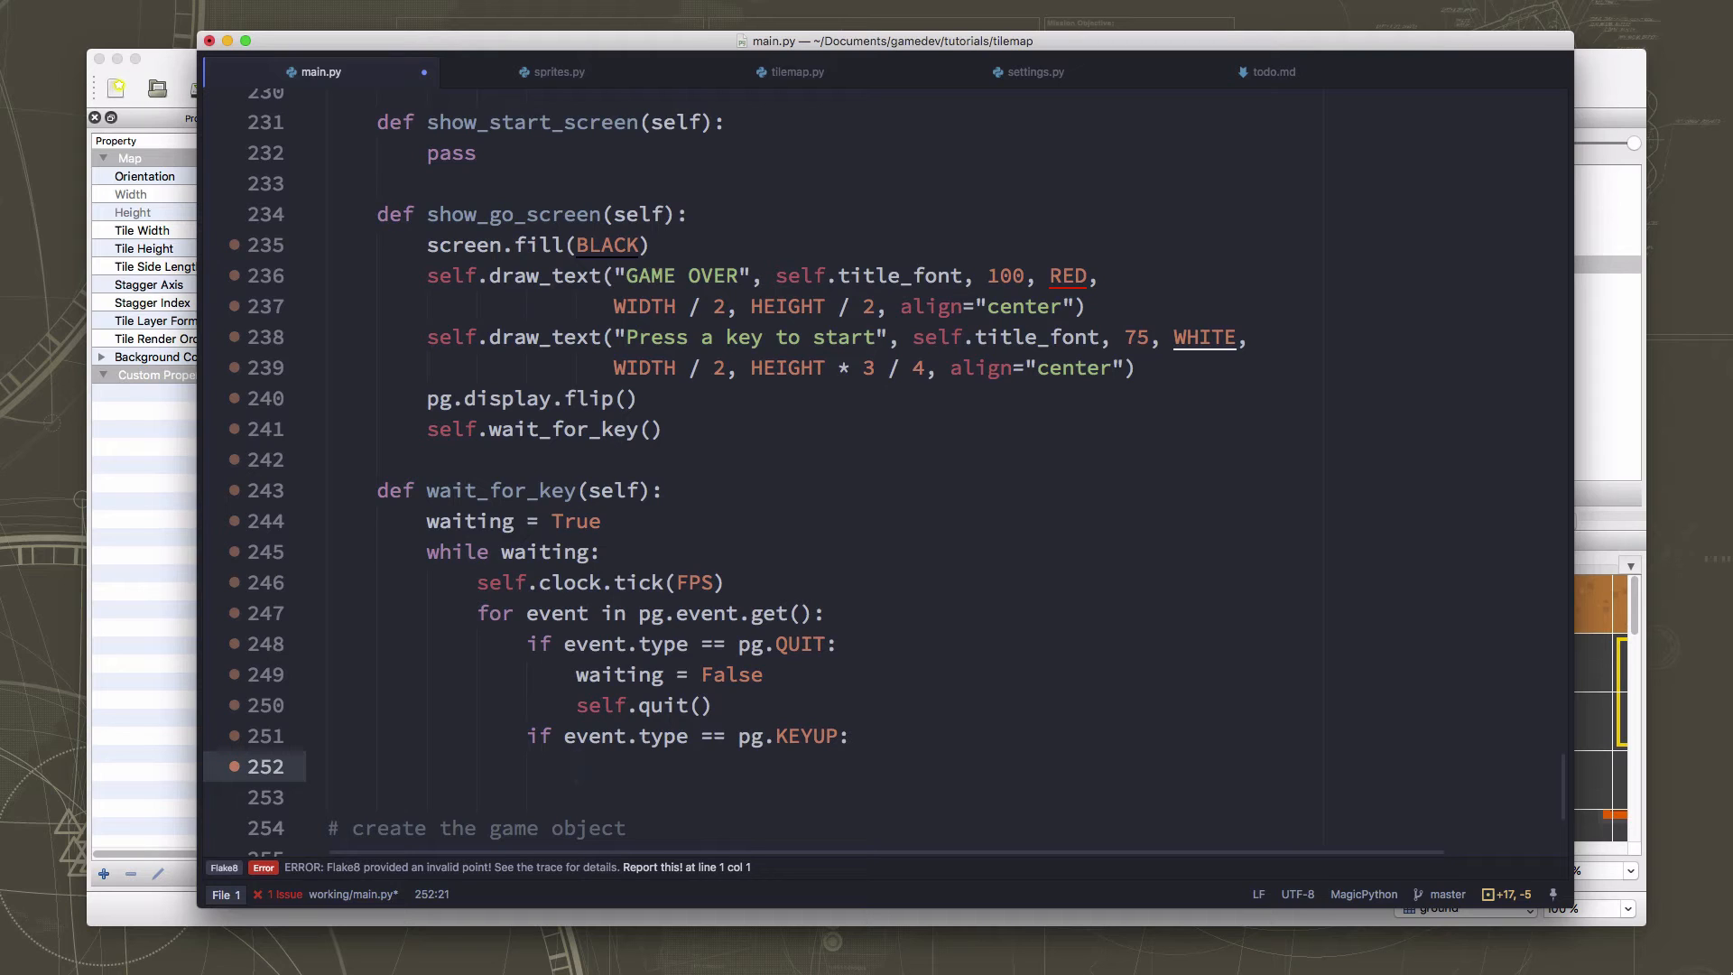
key("enter")
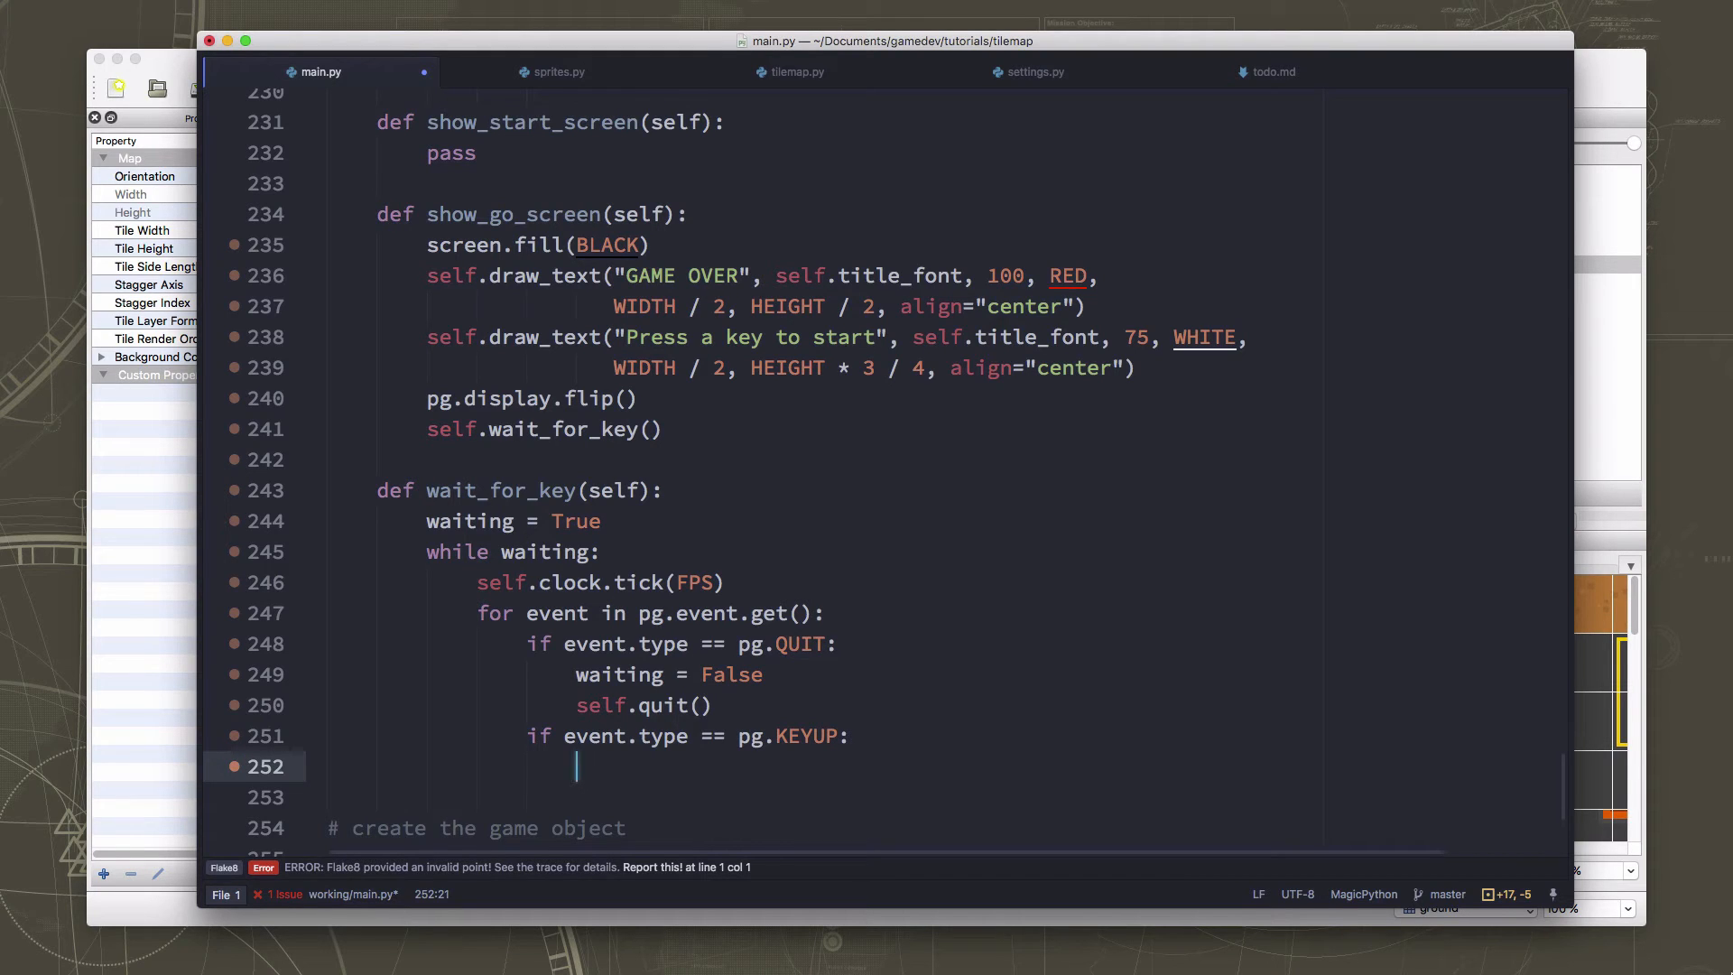
type("wai")
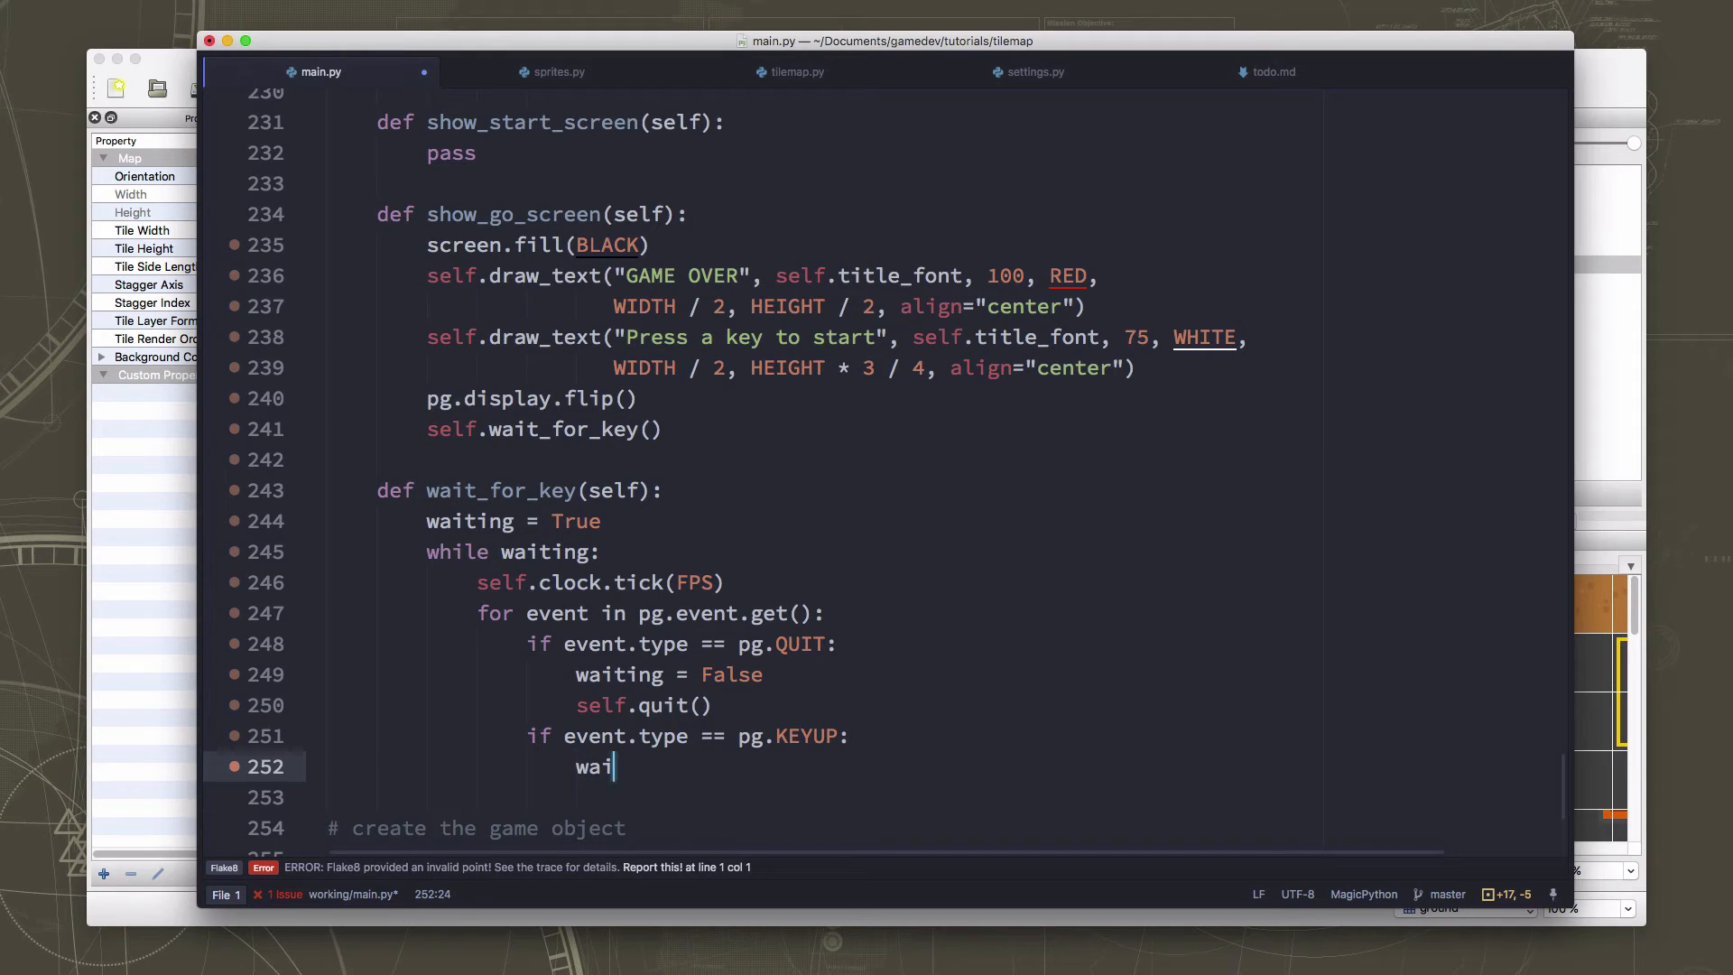
type("ting = False")
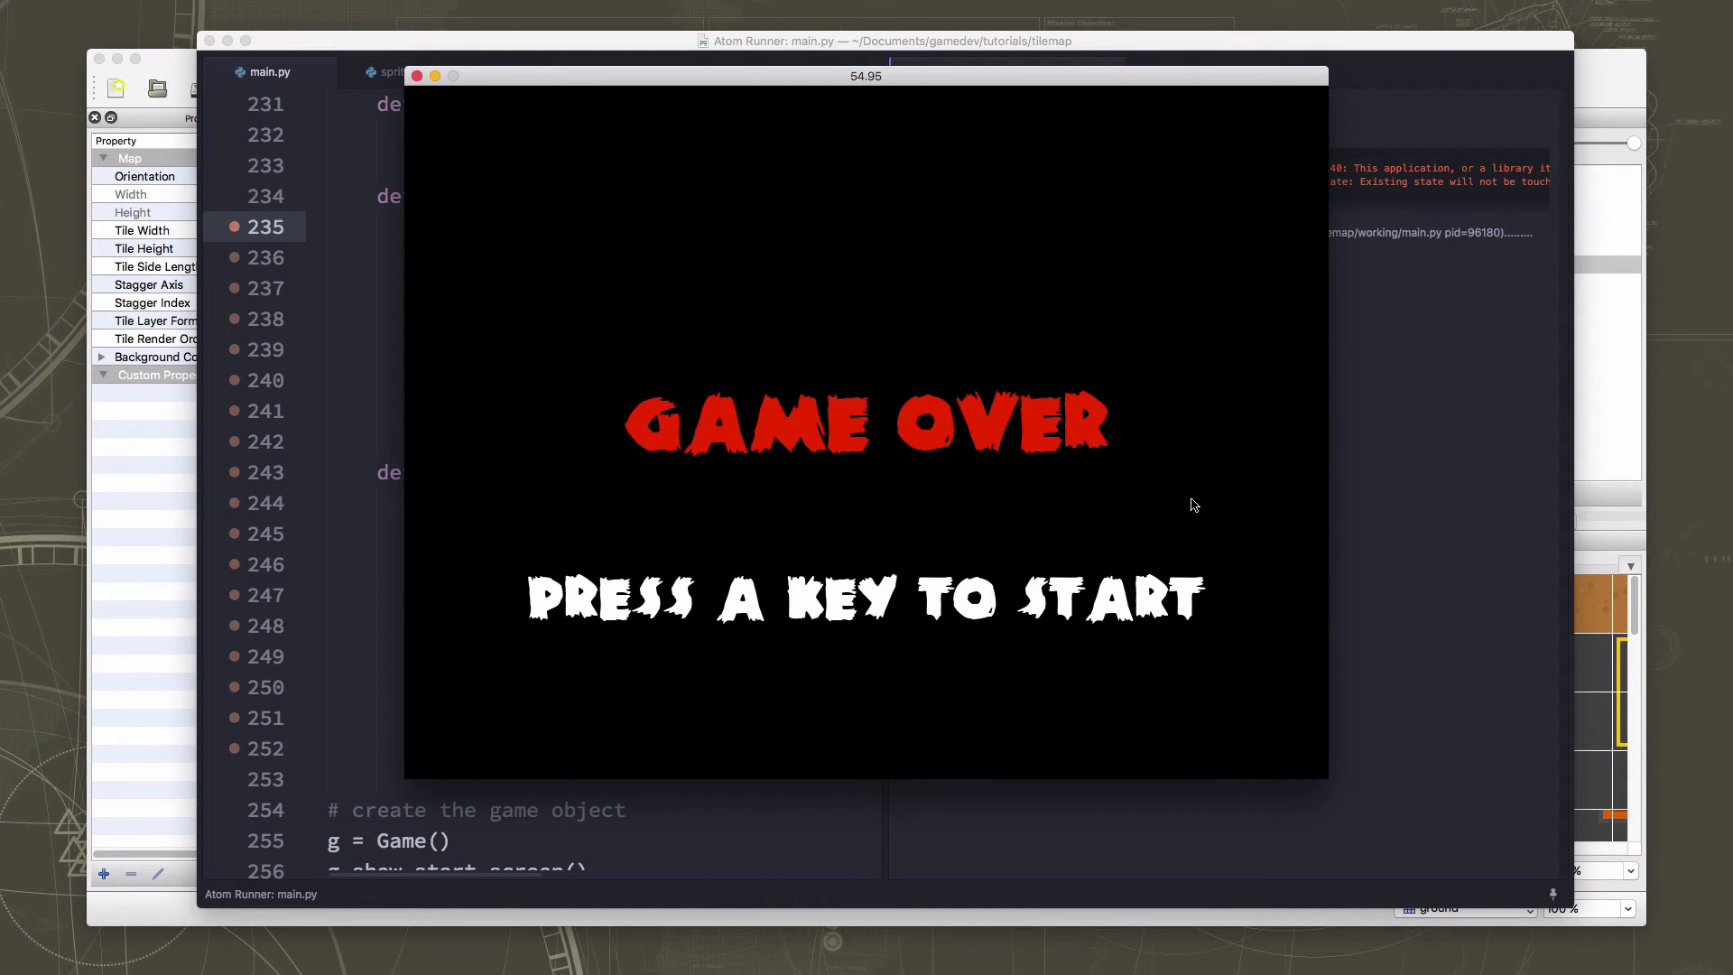
Dismiss the Game Over screen with a key to check the wait works.
key("space")
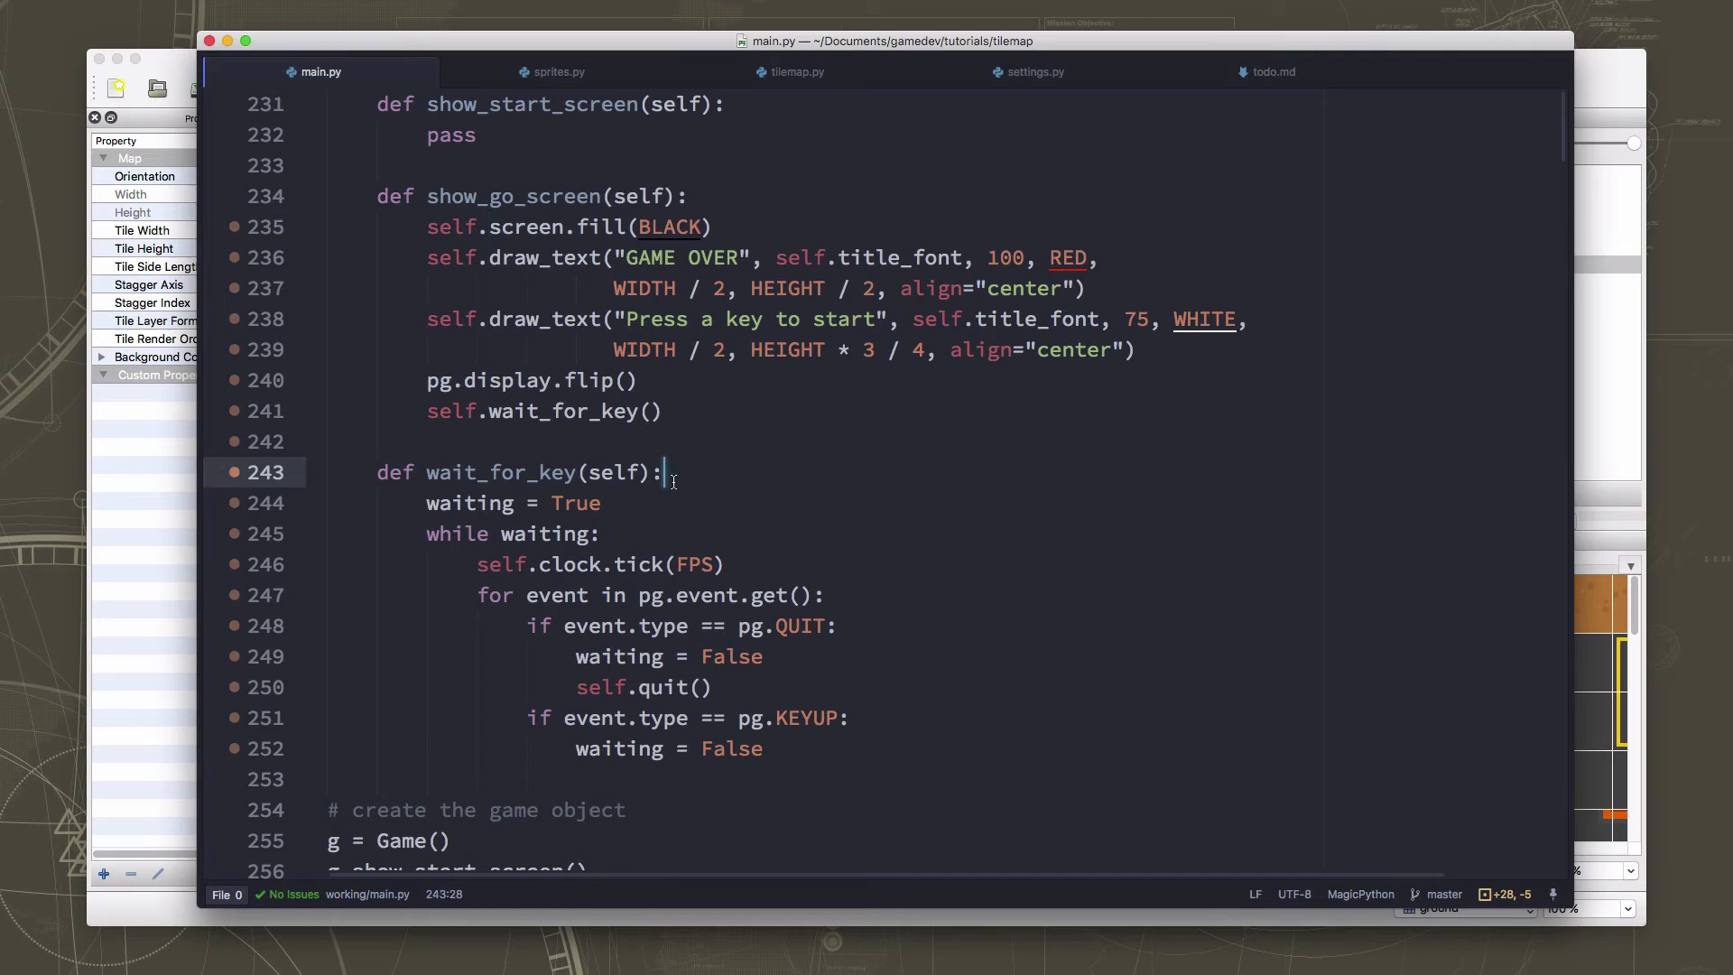
Add 'pg.event.wait()' at the top of wait_for_key, then stop the test run.
type("p")
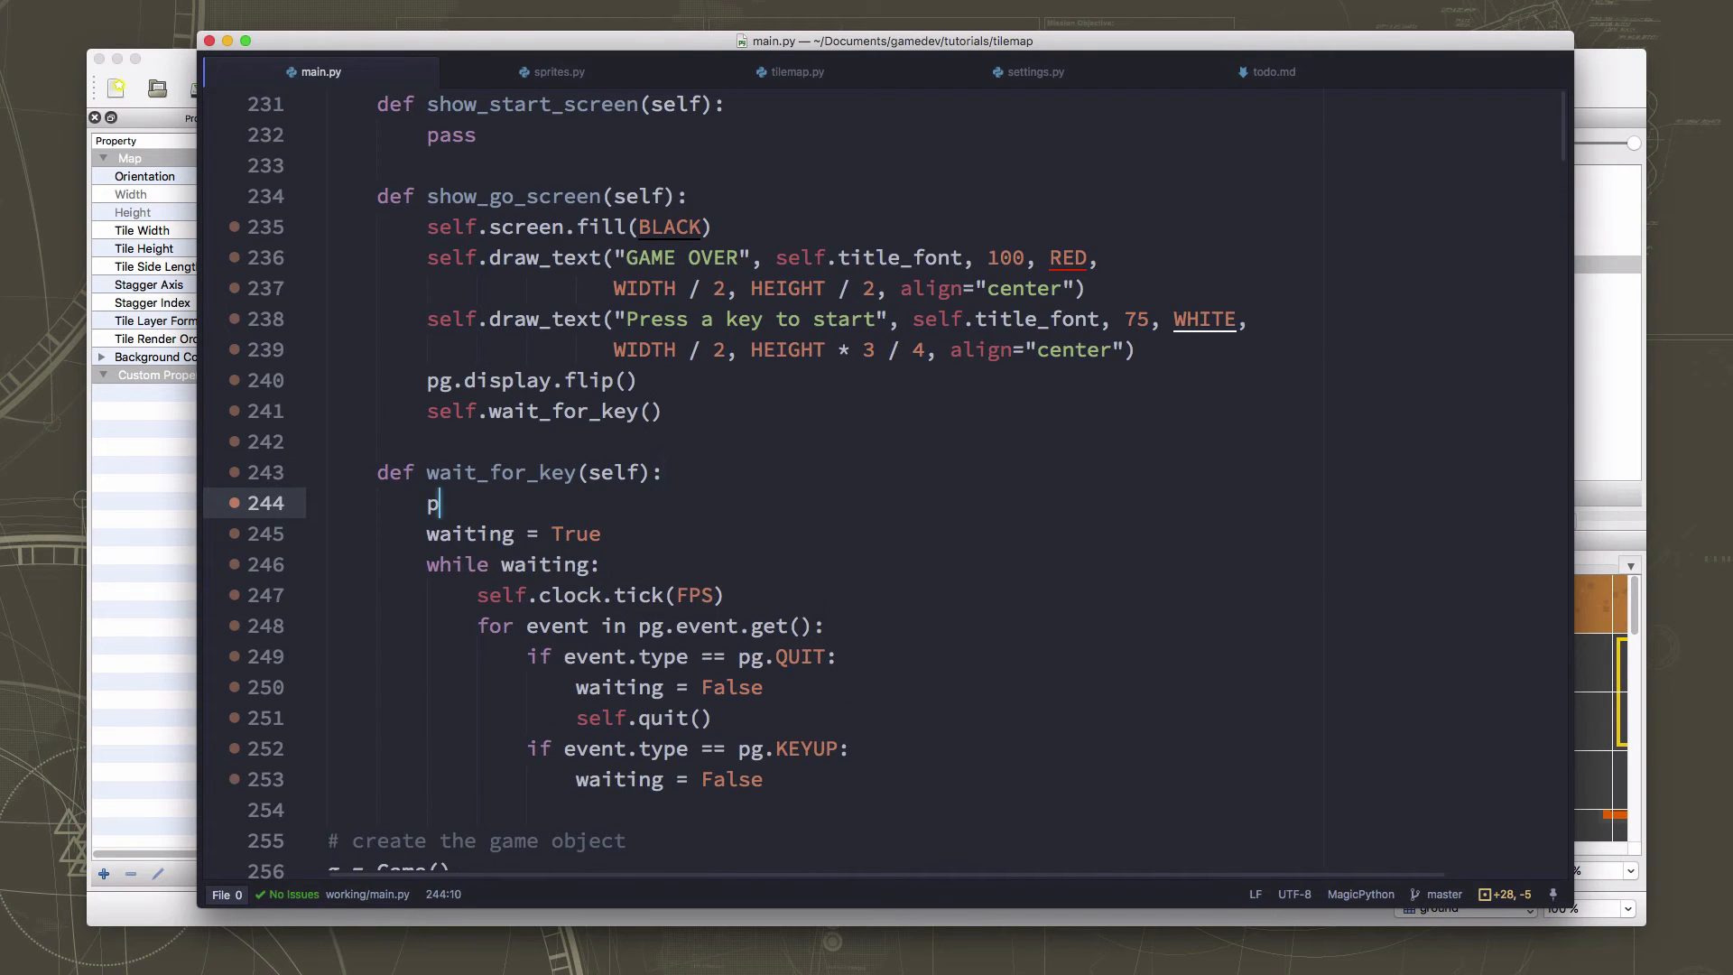
type("g.")
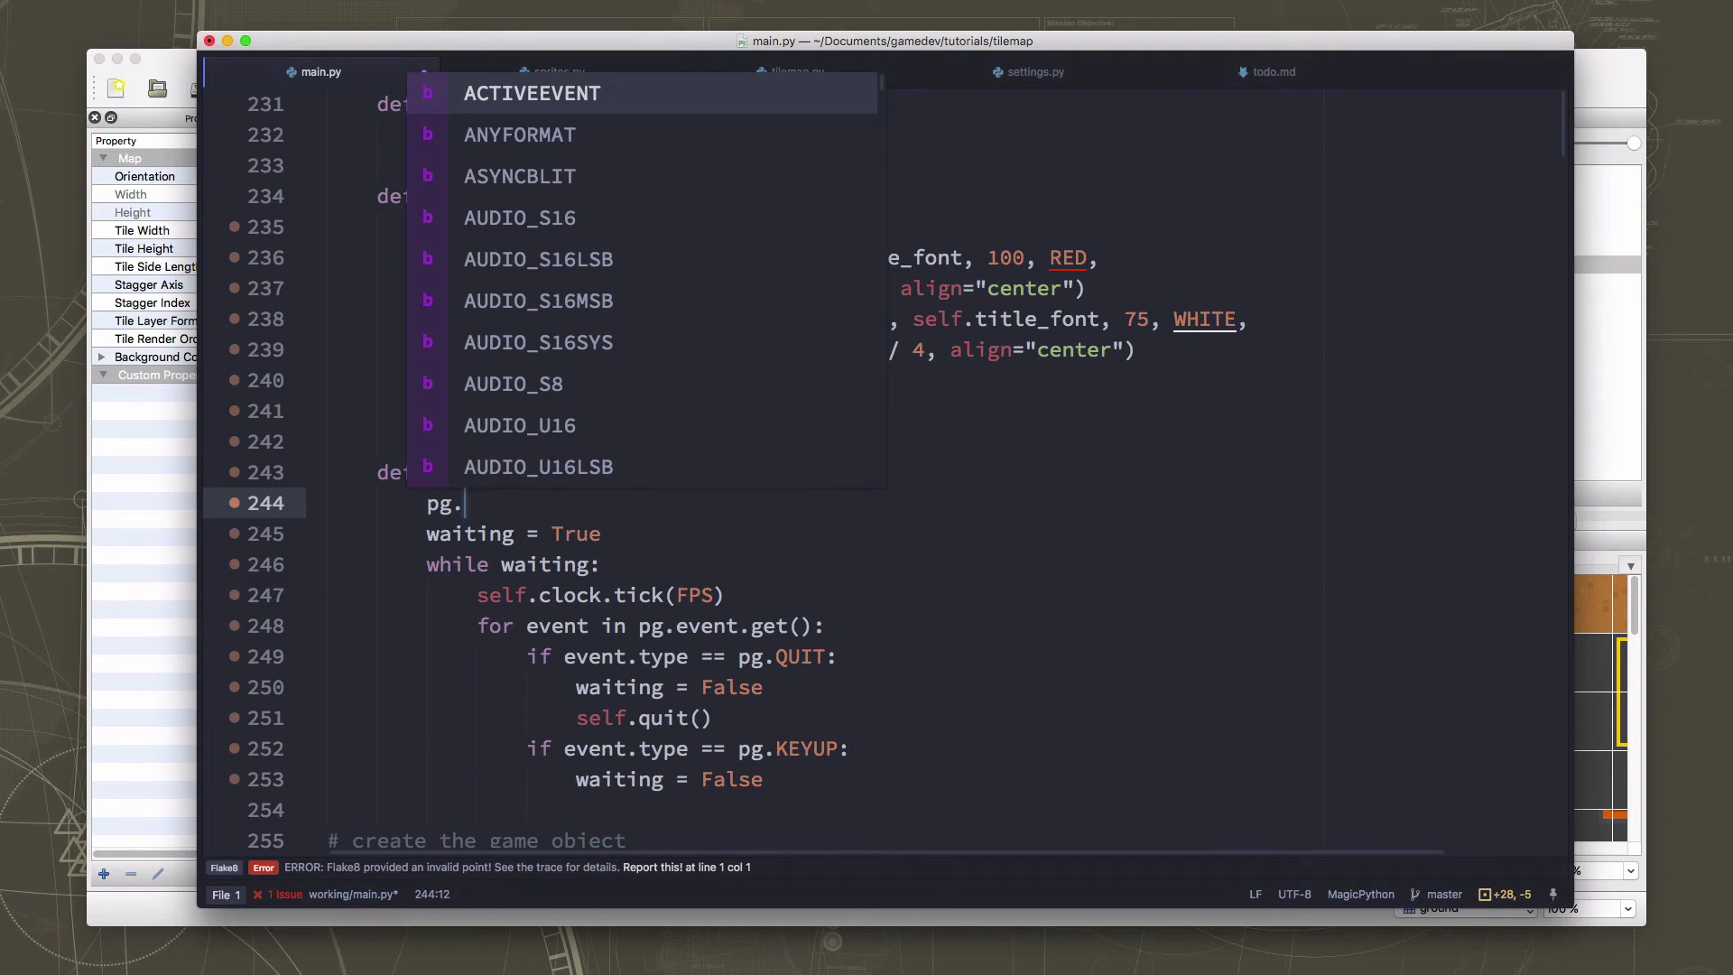
type("event.wait()")
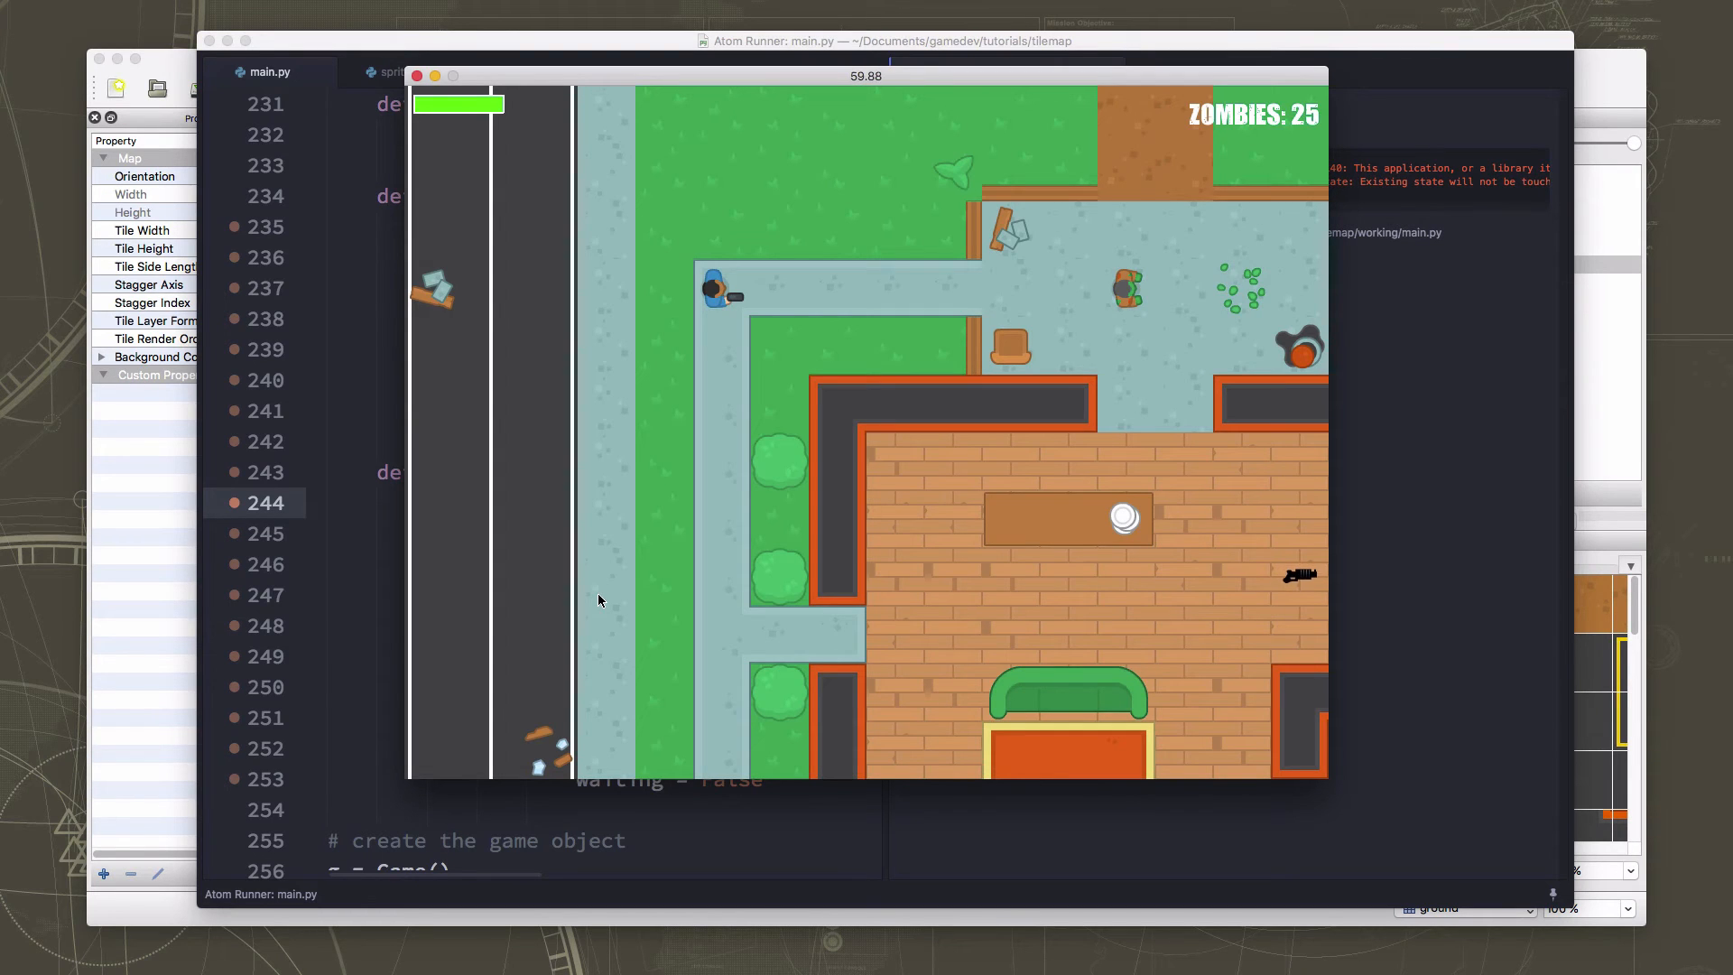
left_click(417, 75)
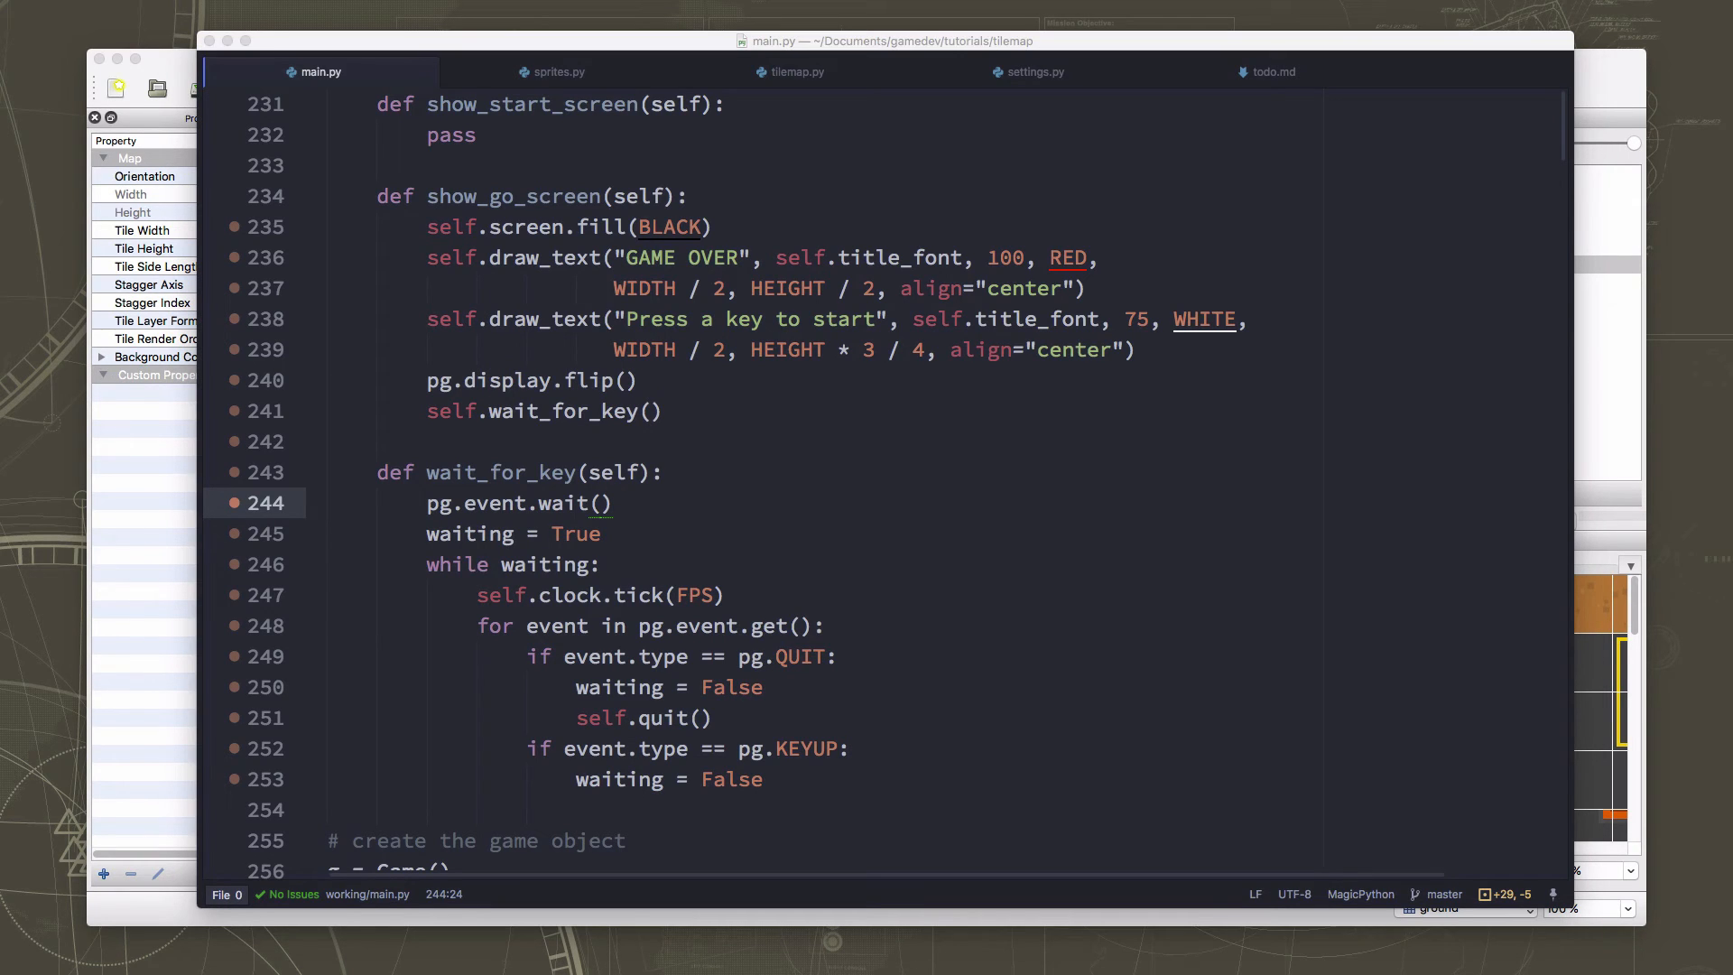
mouse_move(836, 244)
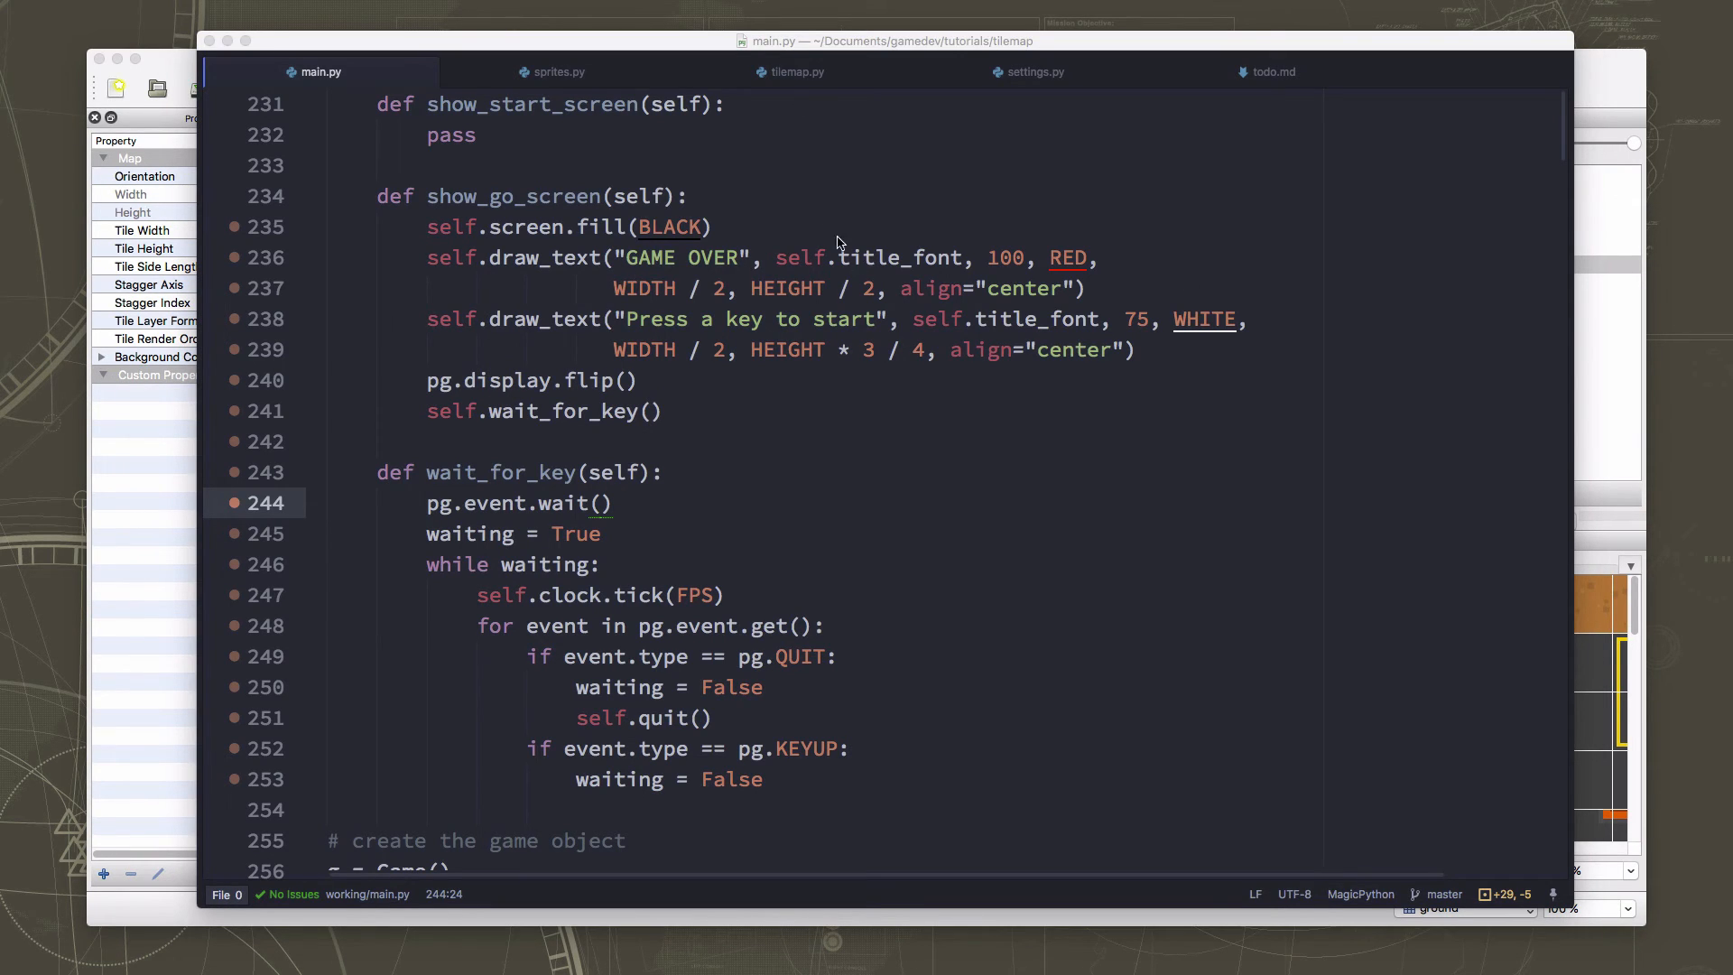
mouse_move(890, 345)
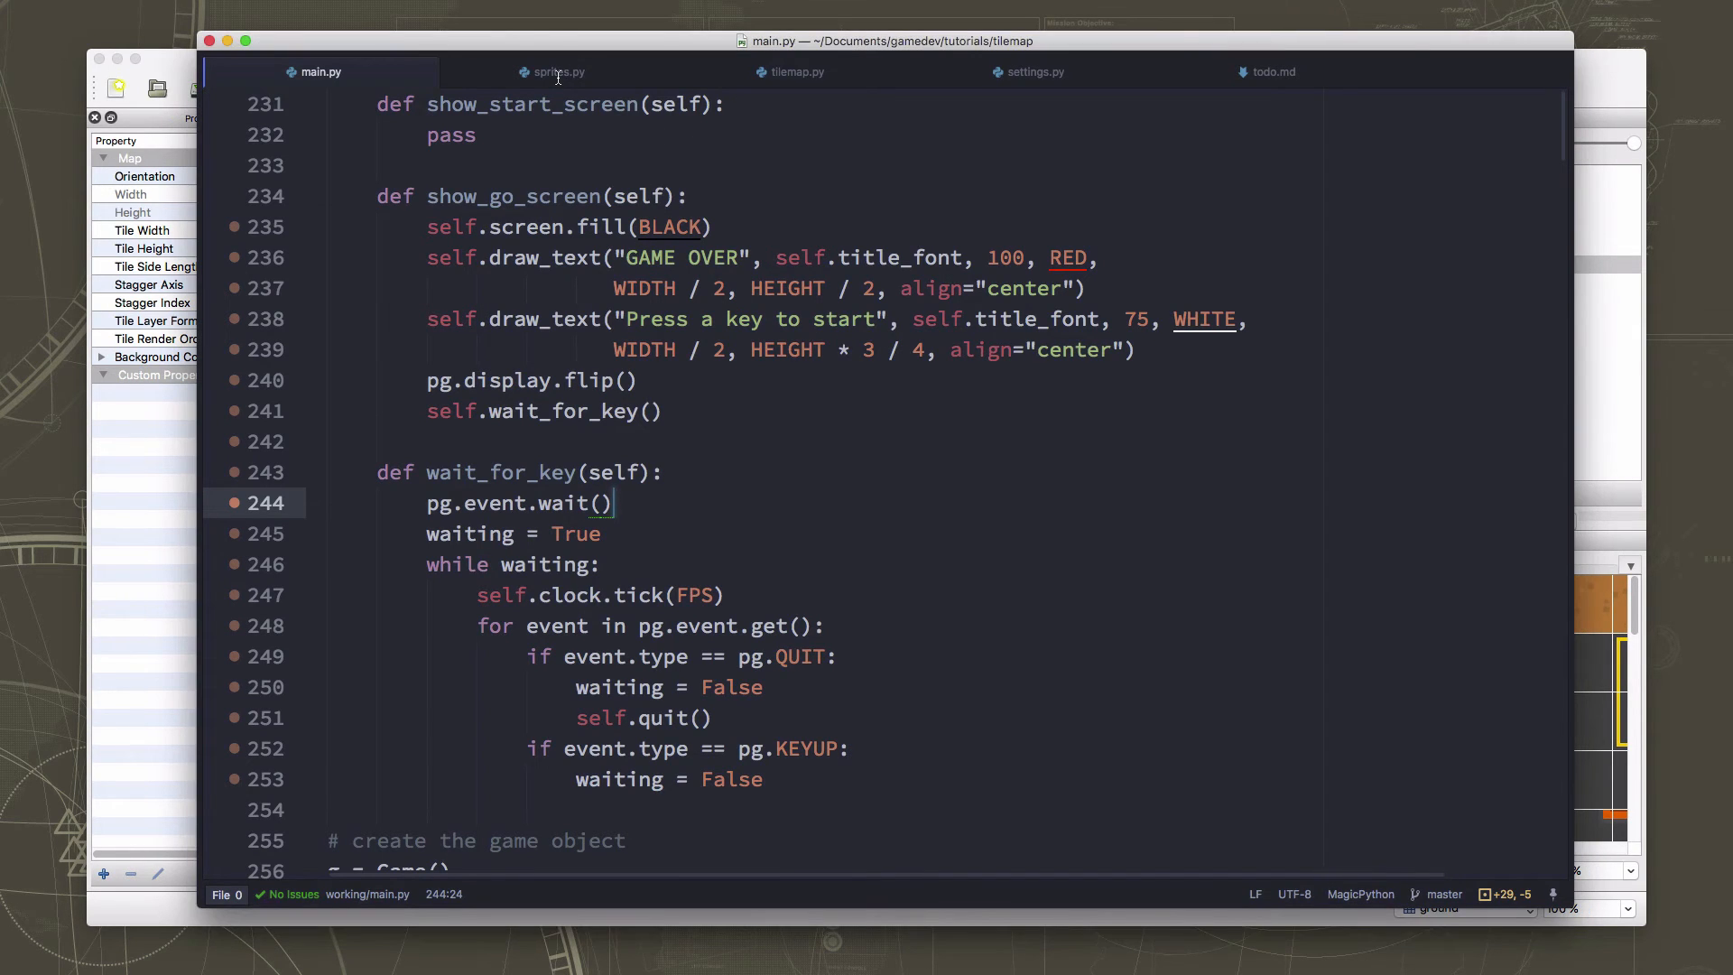
In sprites.py, add a 'damage' parameter to Bullet.__init__.
left_click(558, 73)
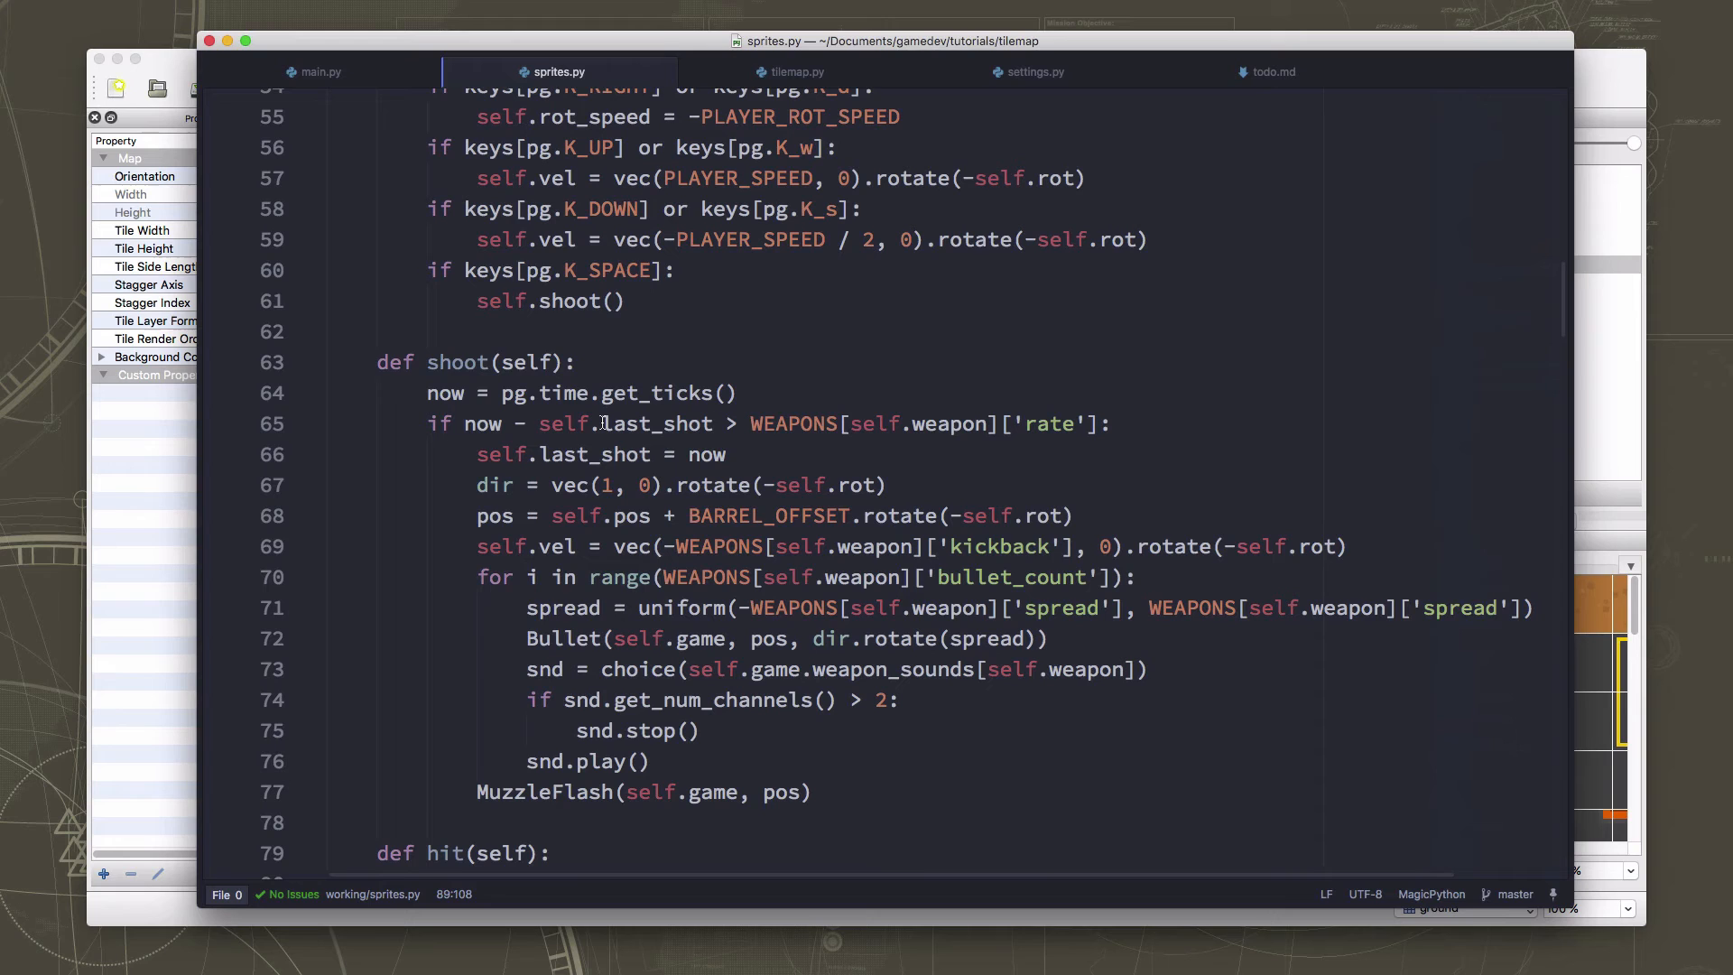
mouse_move(733, 159)
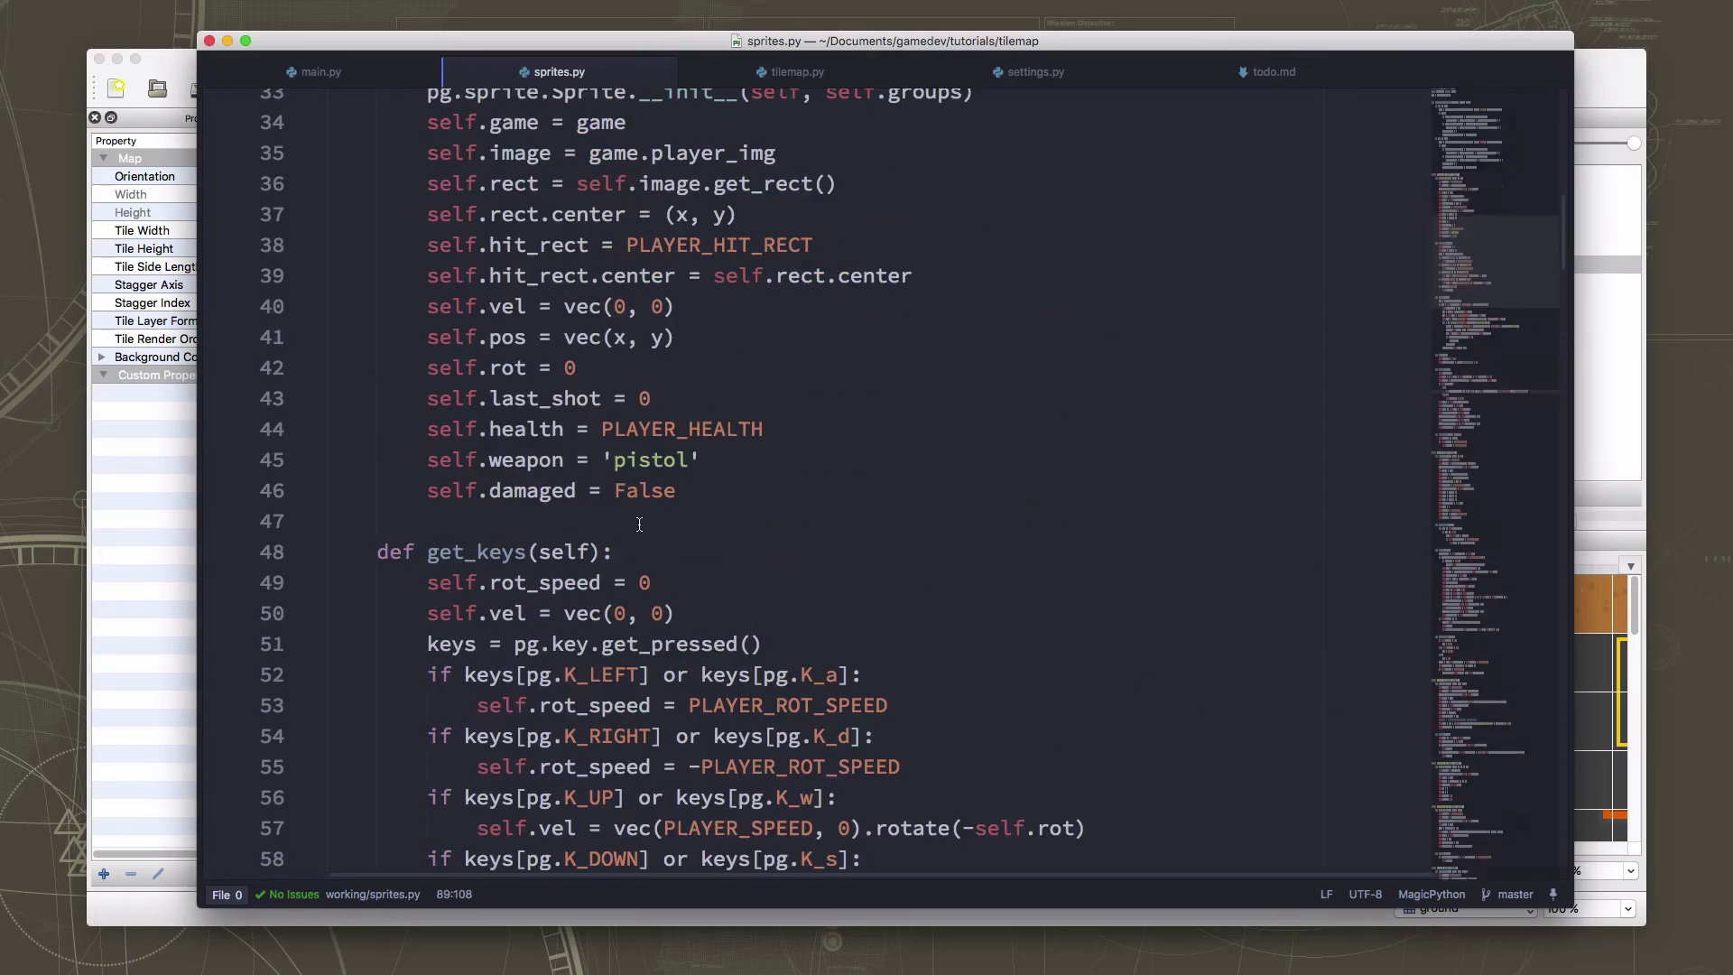
scroll("down", 3)
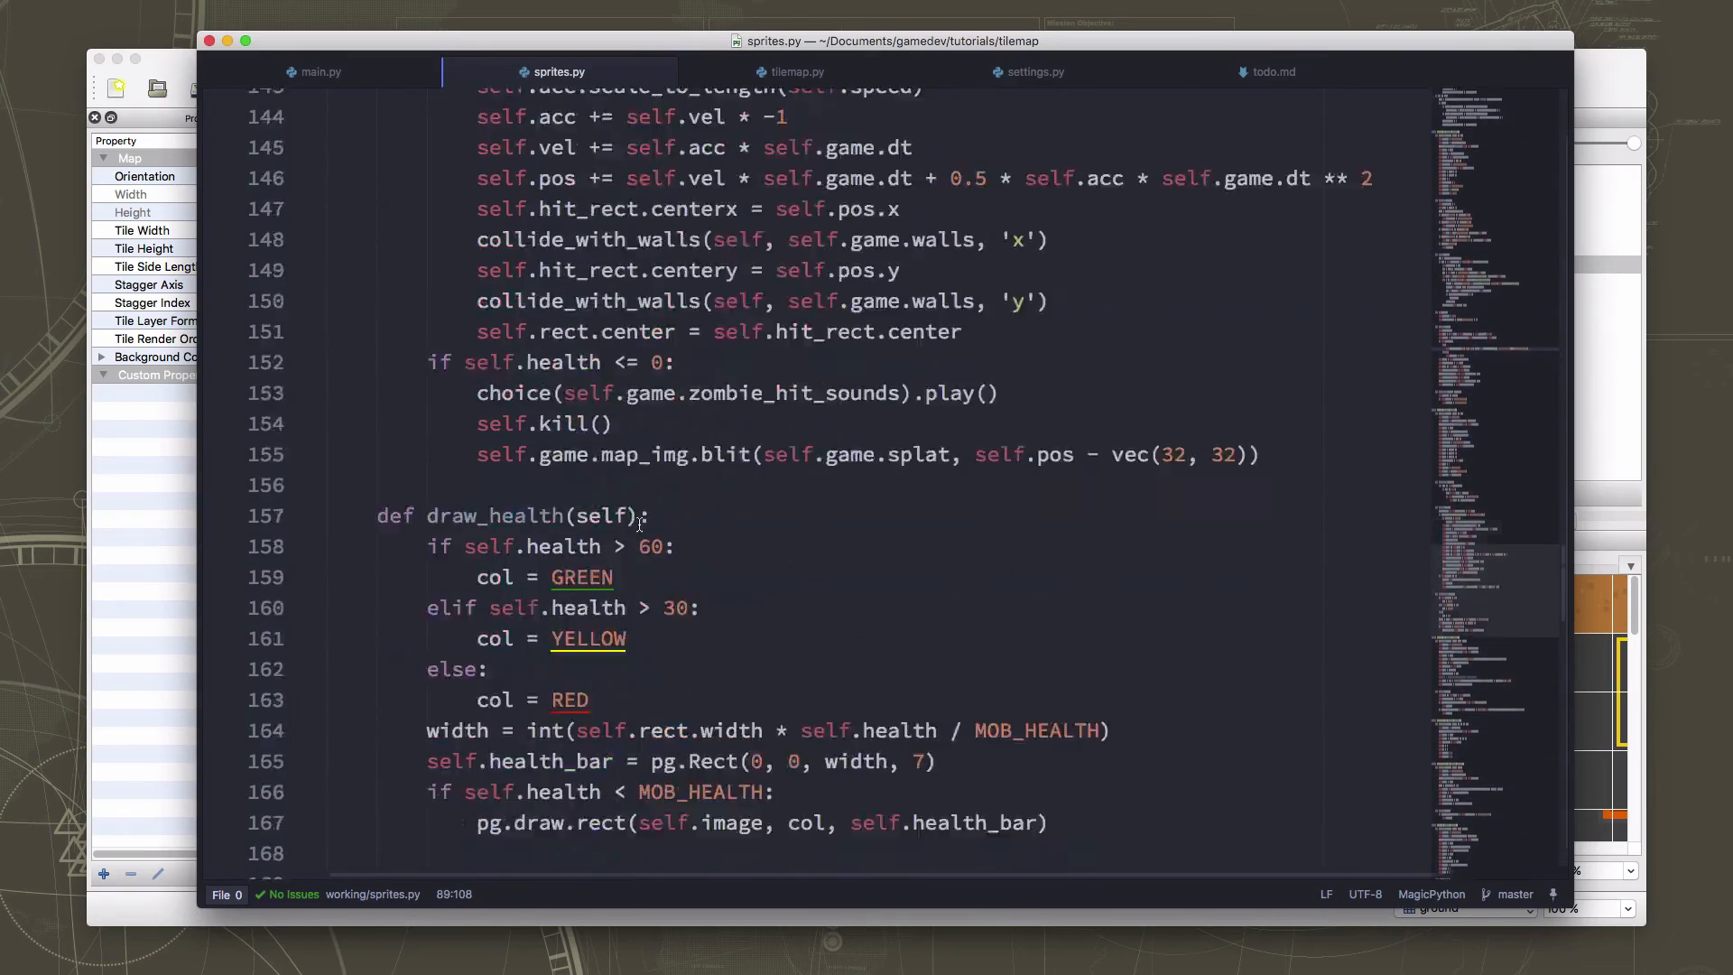
scroll("down", 3)
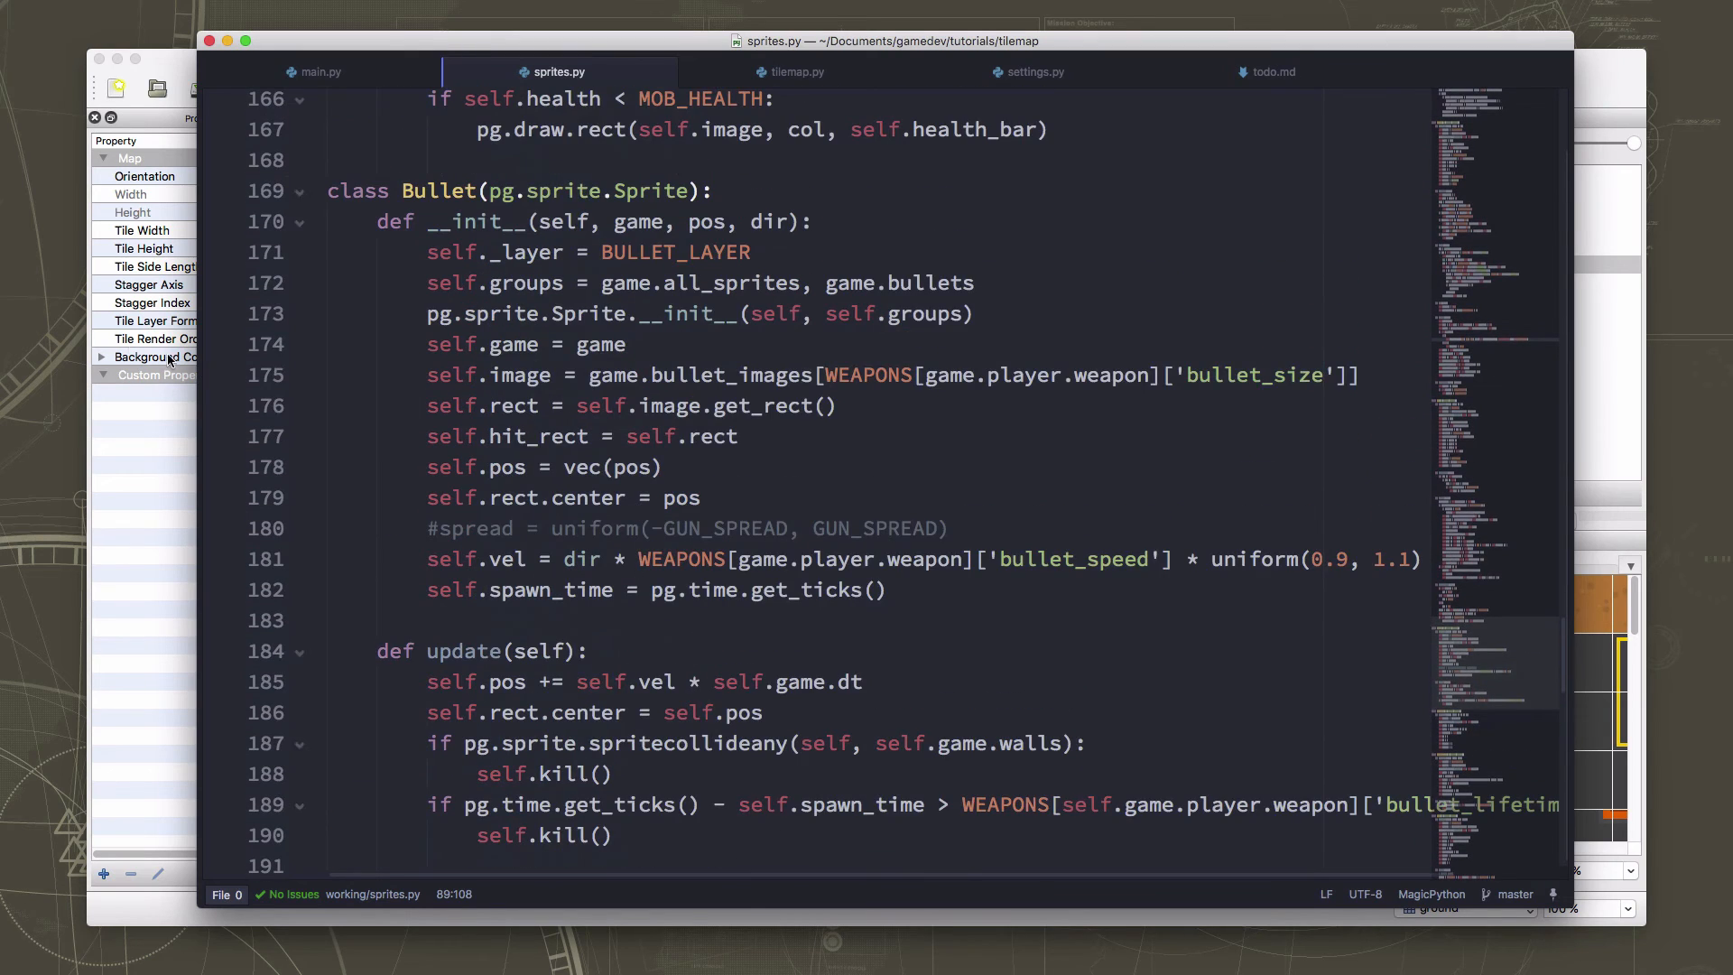
left_click(789, 220)
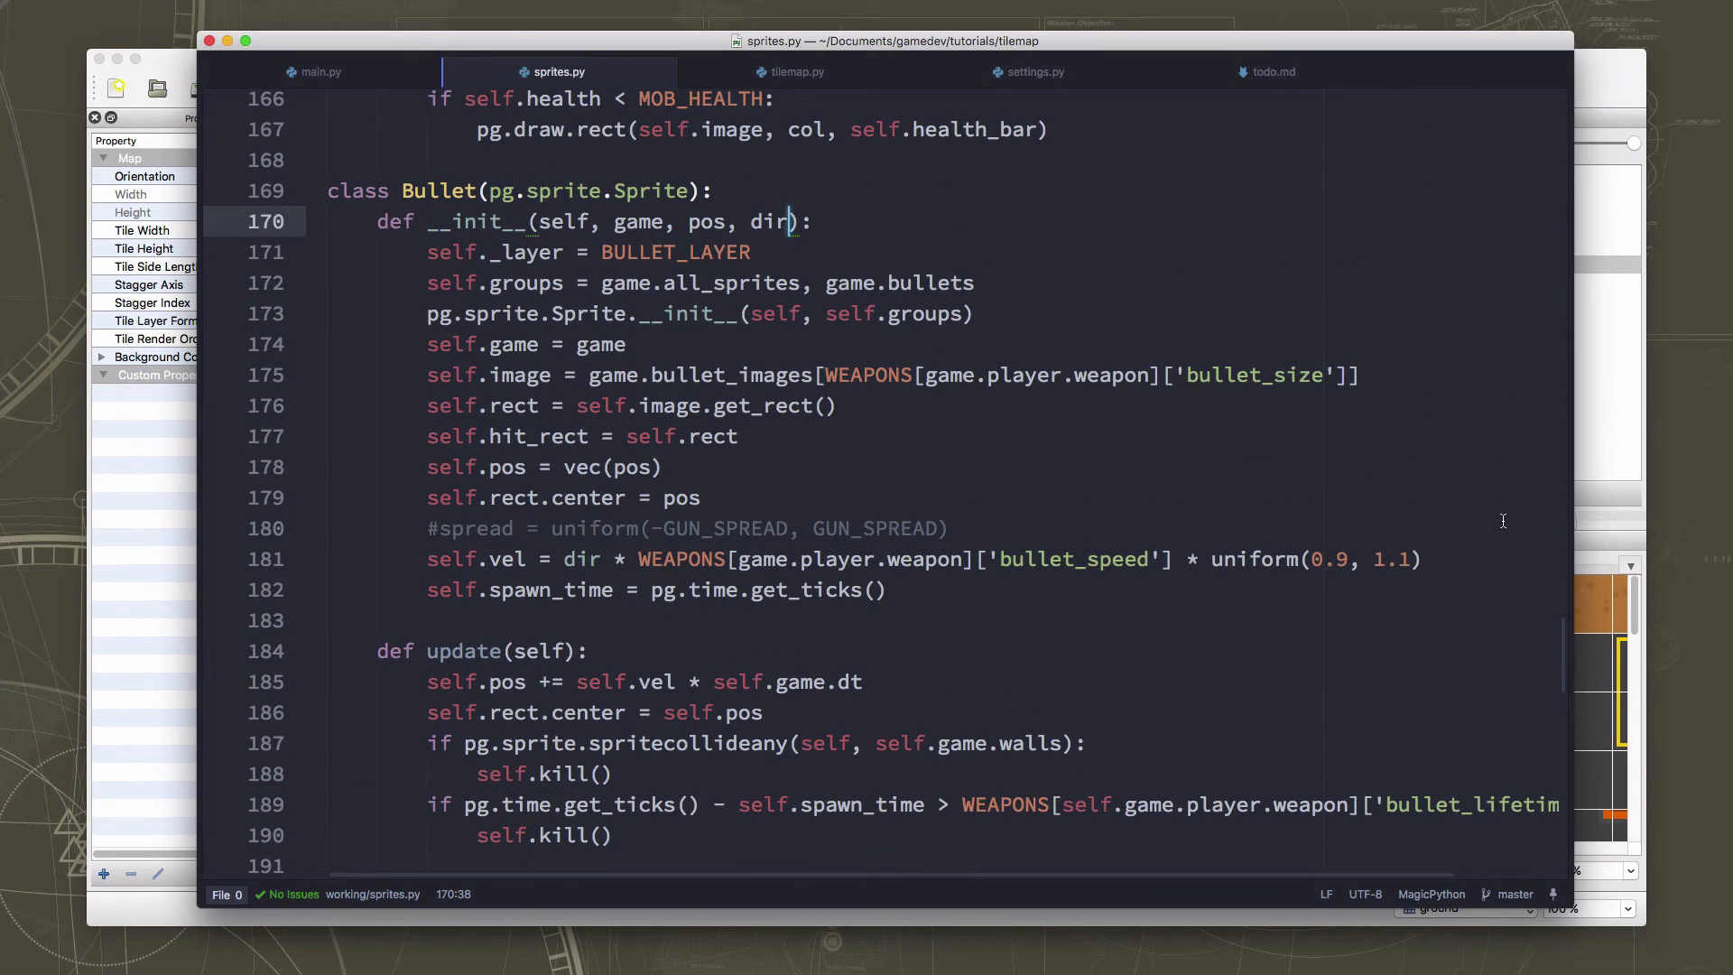
type(", damage")
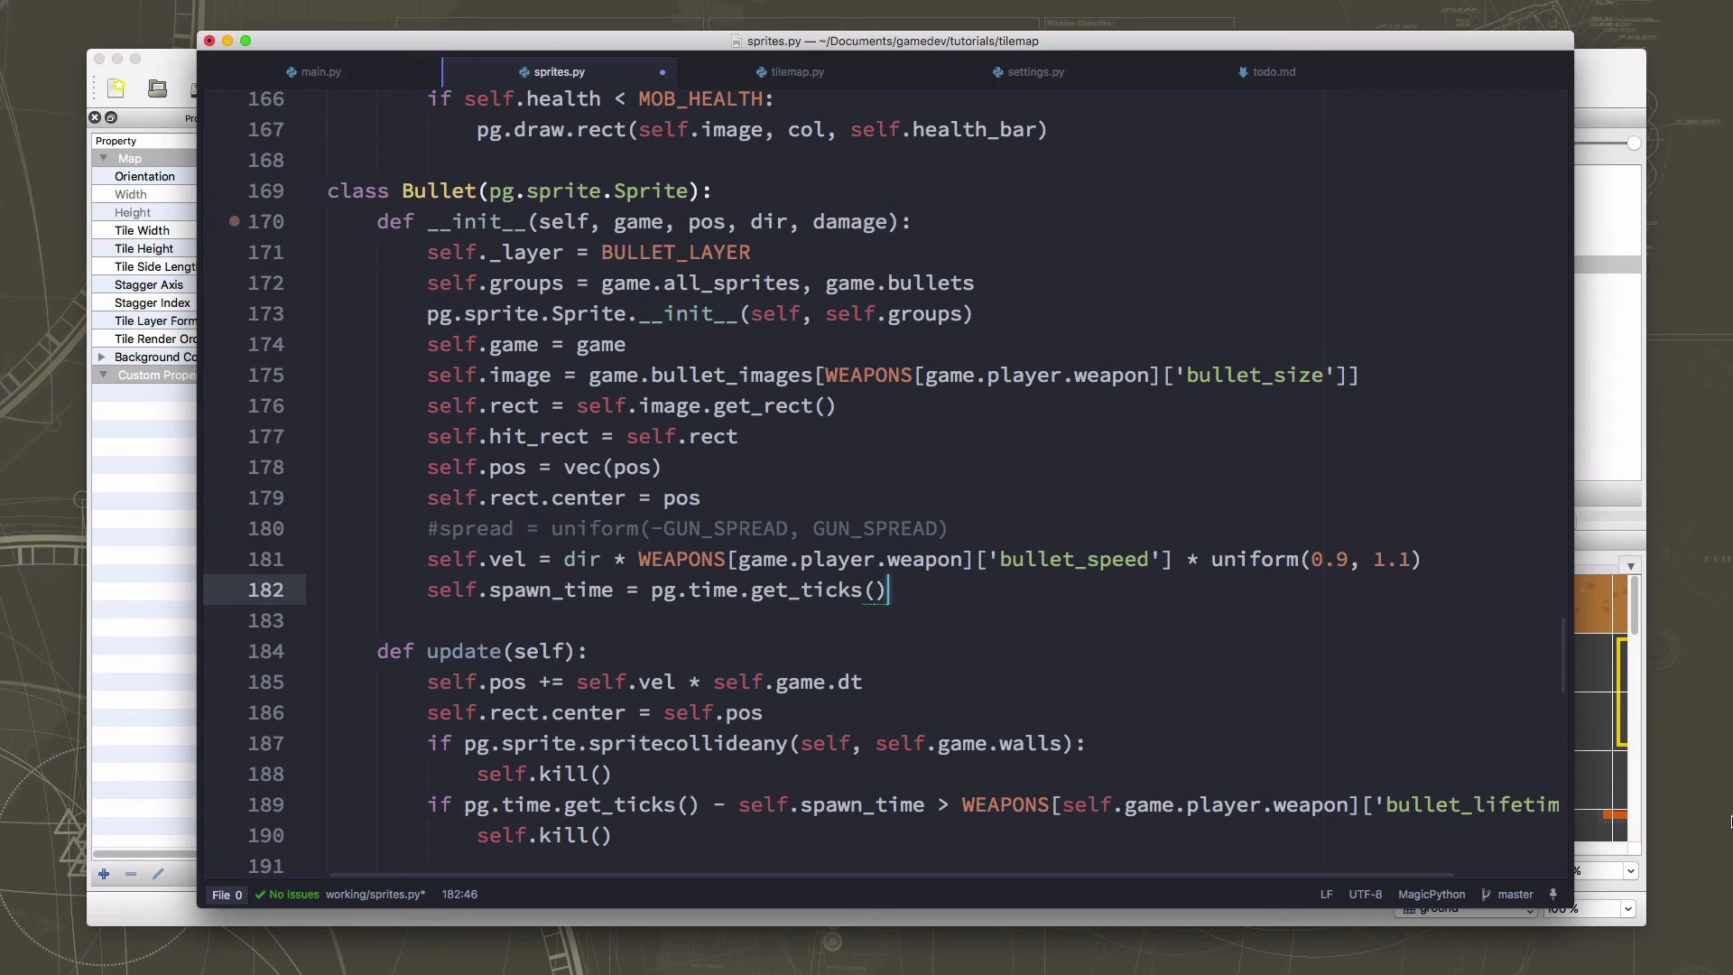
Store it with 'self.damage = damage' below self.spawn_time.
type("self.")
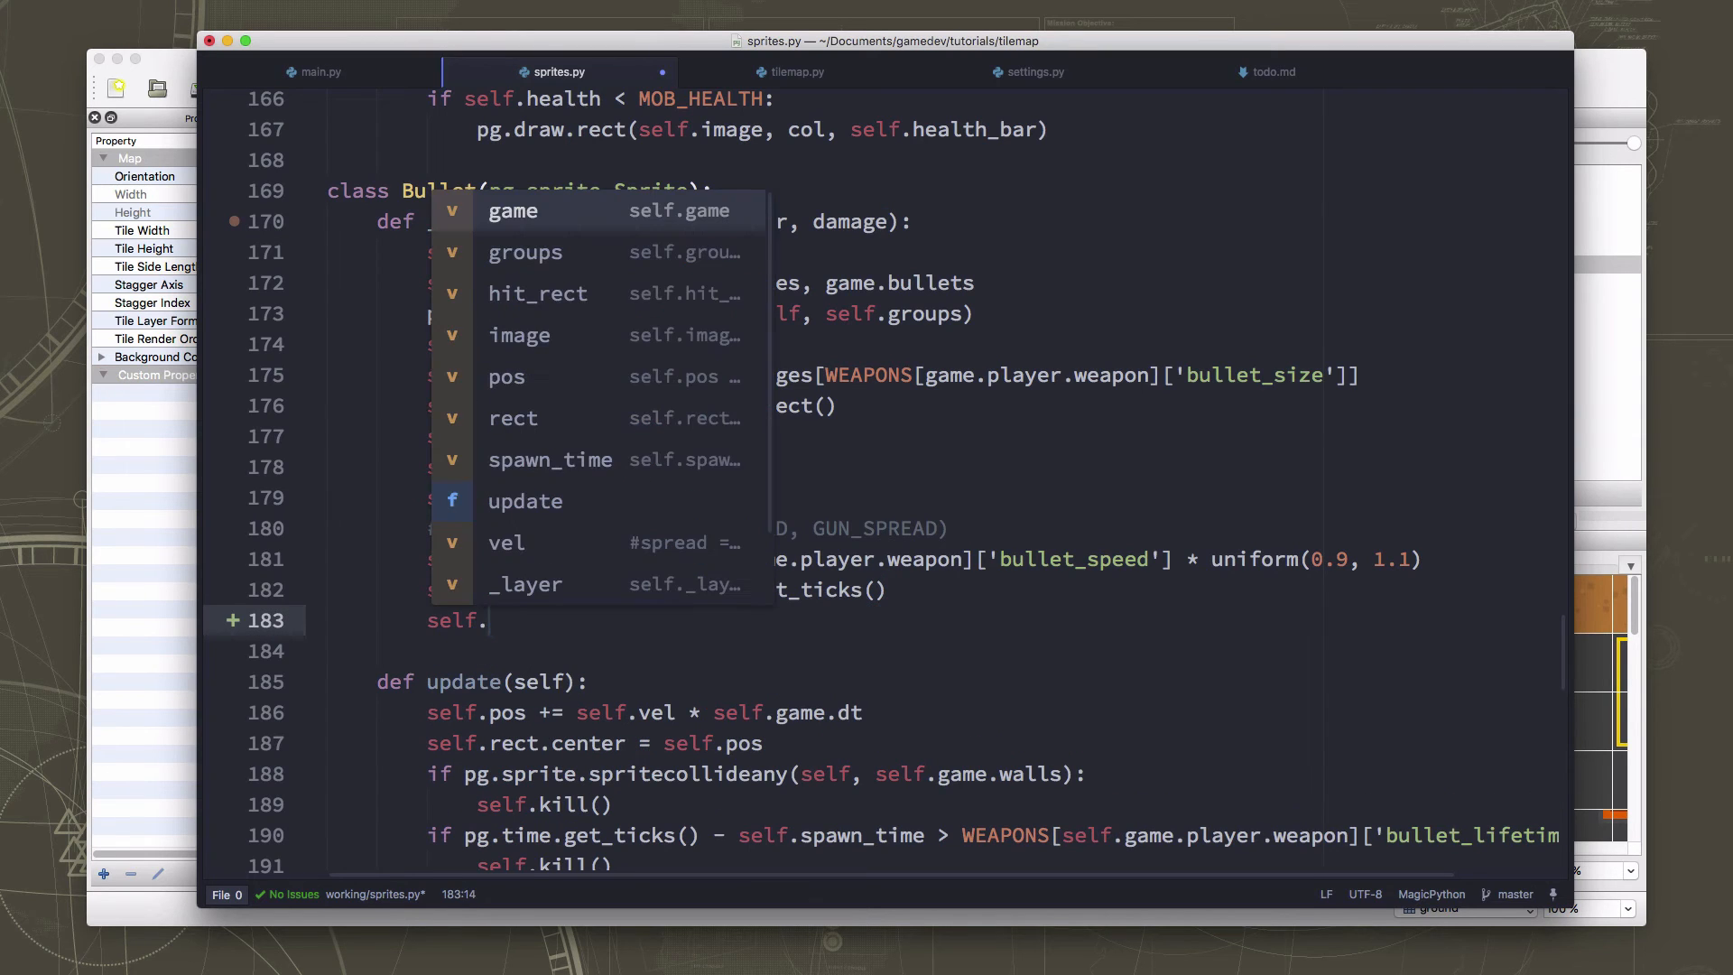
type("da")
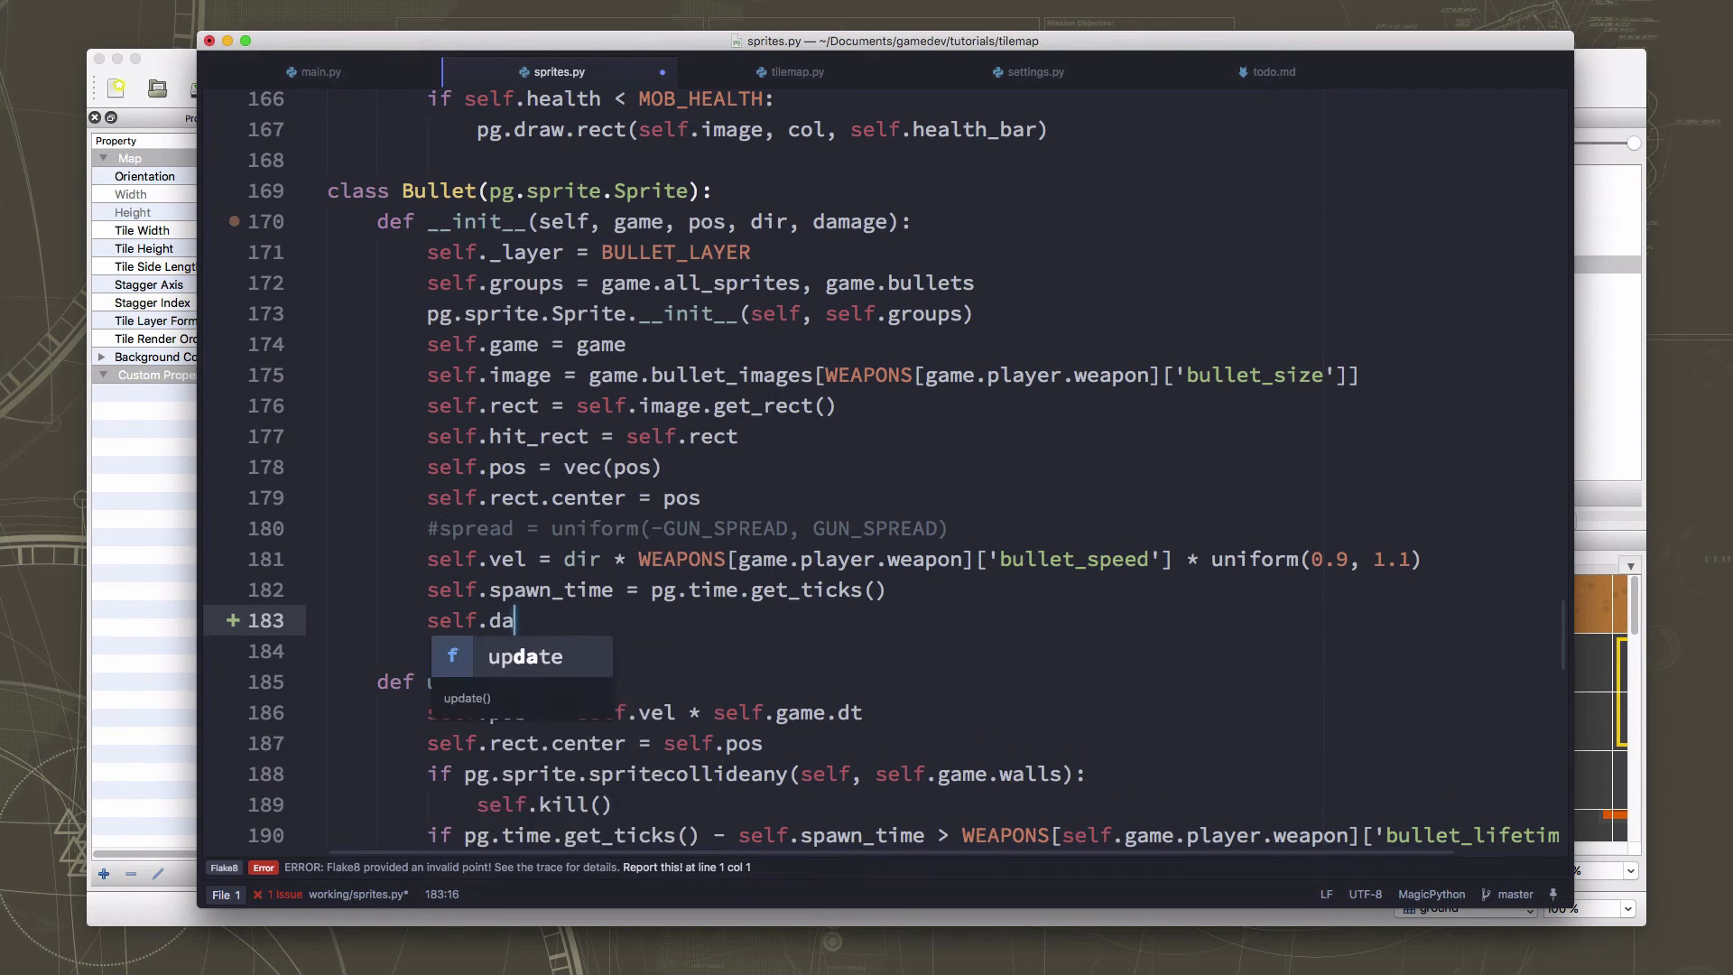
type("mage = damage")
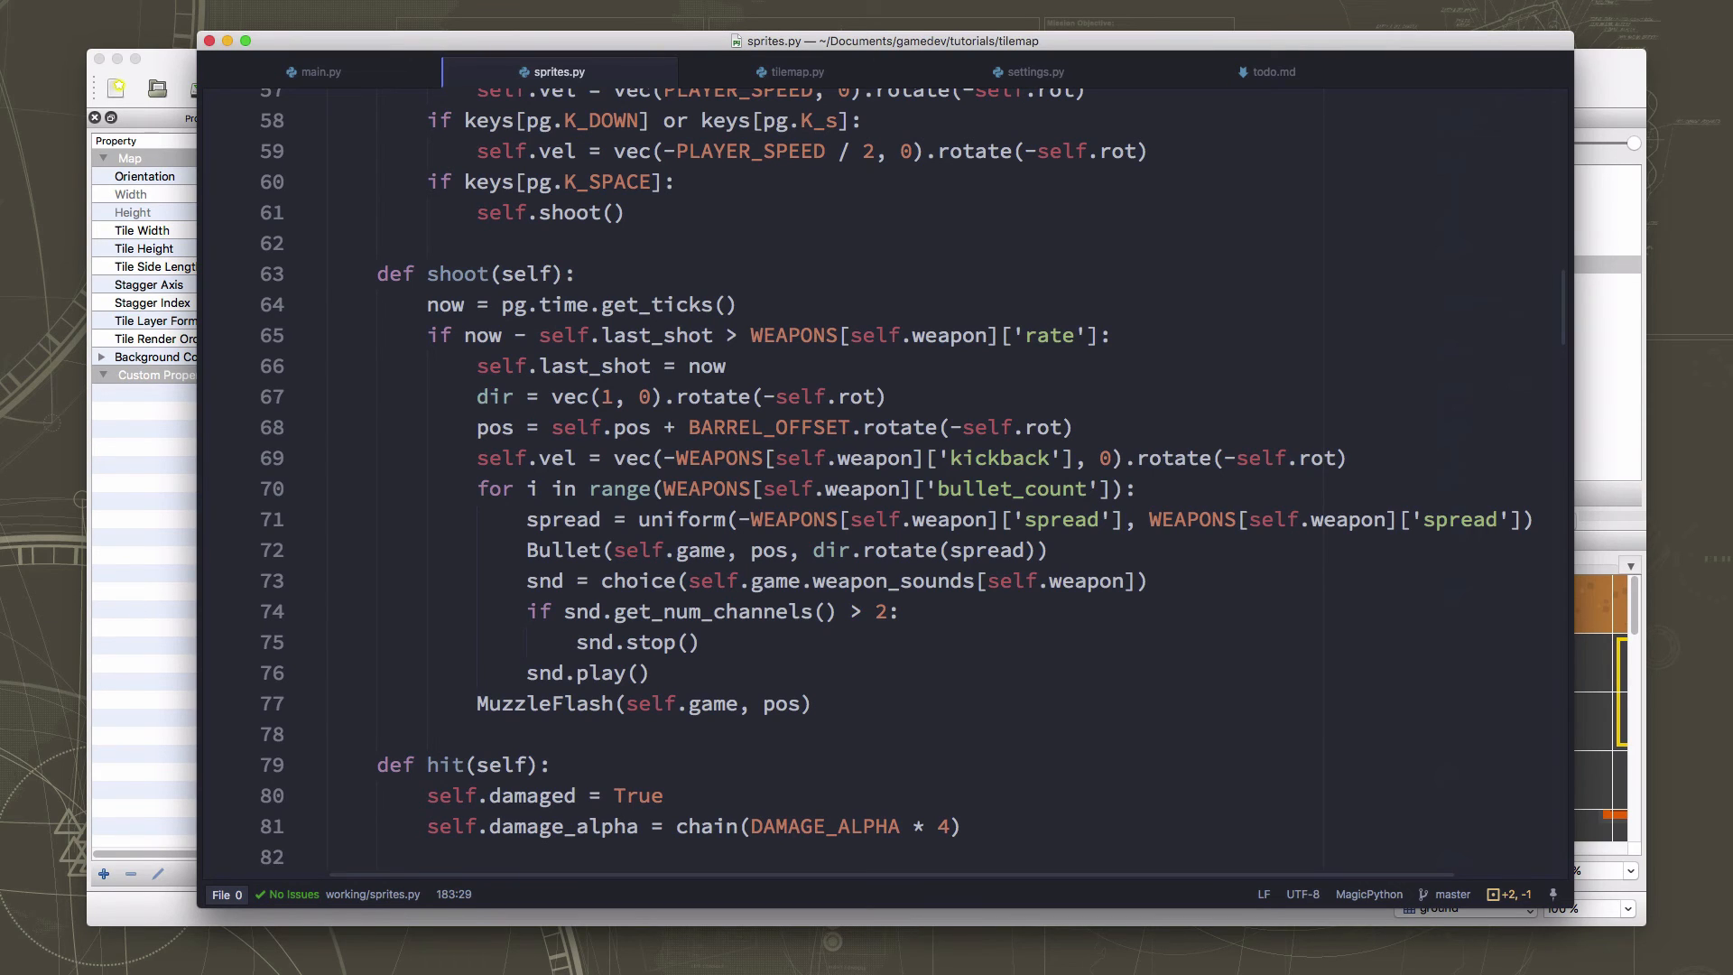
mouse_move(1021, 533)
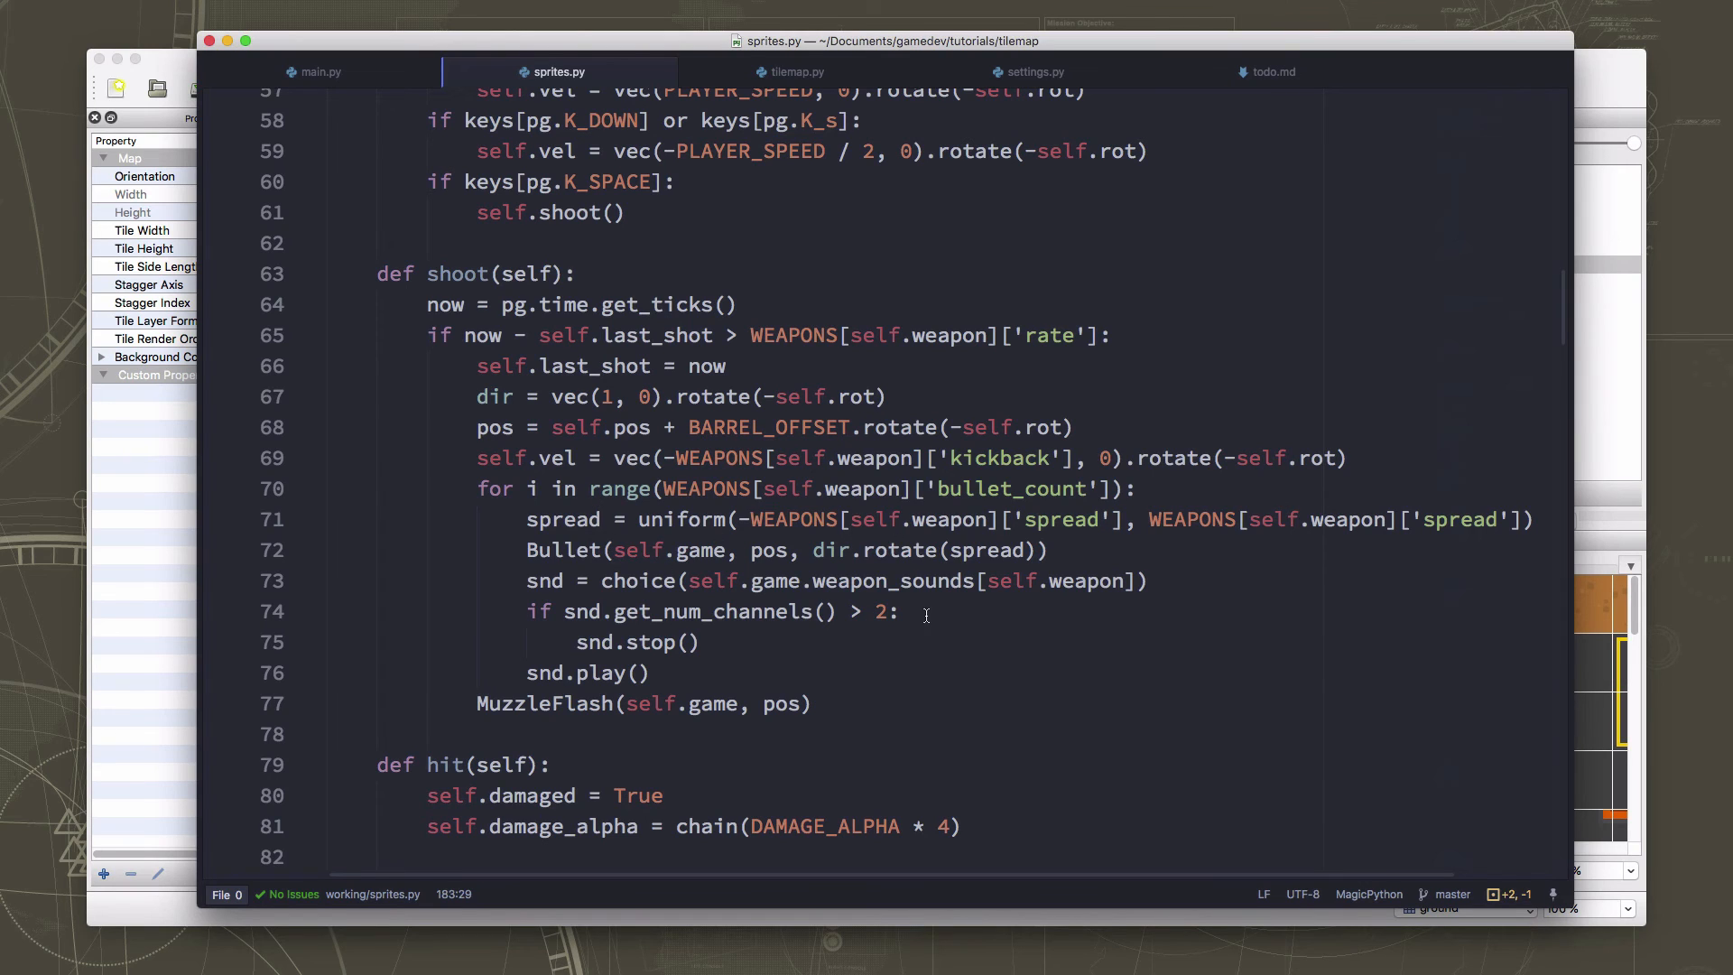
mouse_move(1037, 564)
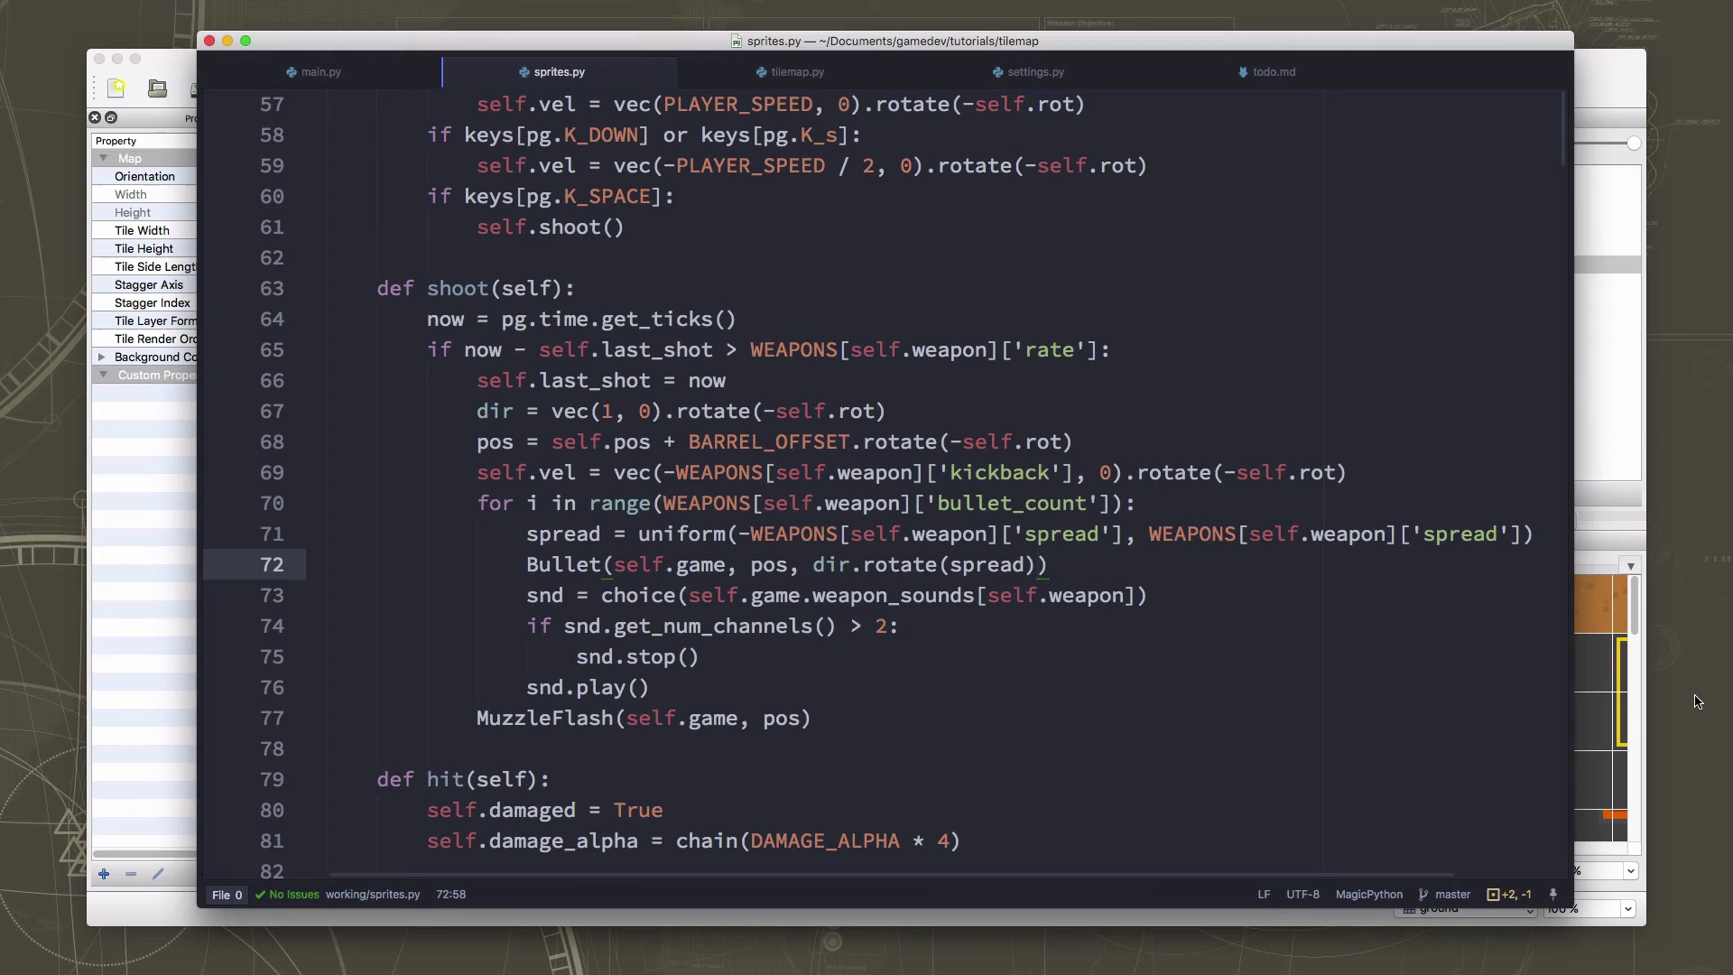
Pass WEAPONS[self.weapon]['damage'] as the fourth Bullet argument in shoot().
type("WEAPONS[self.w")
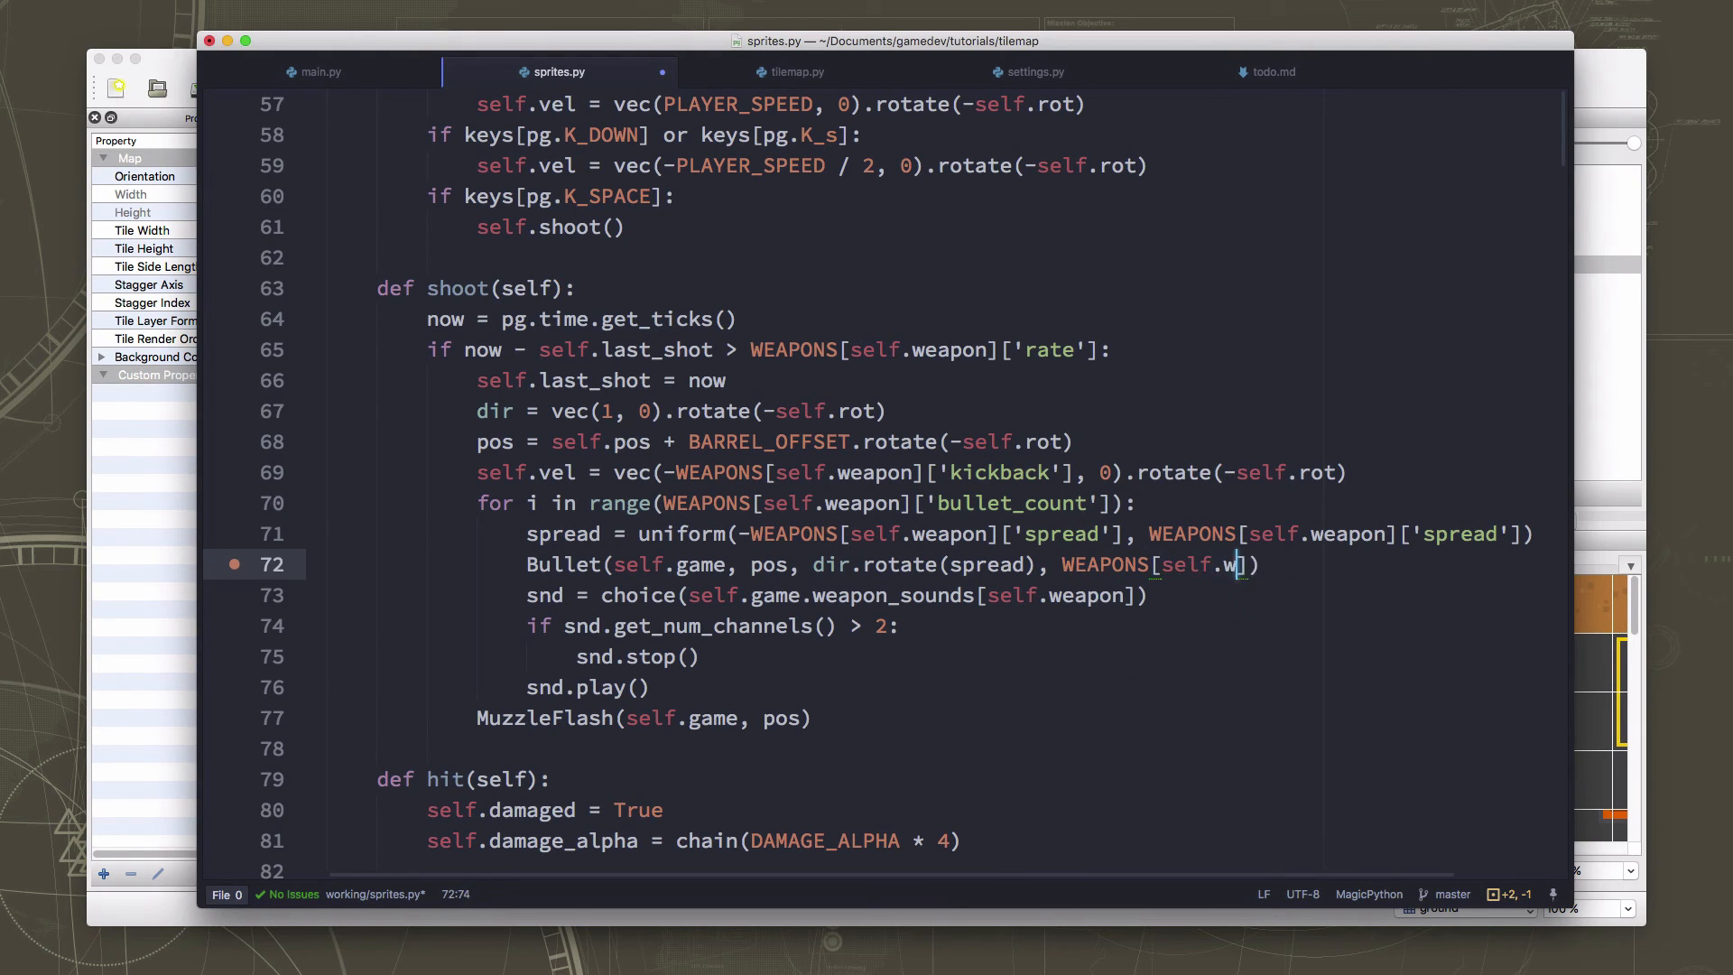
type("eapon]['d")
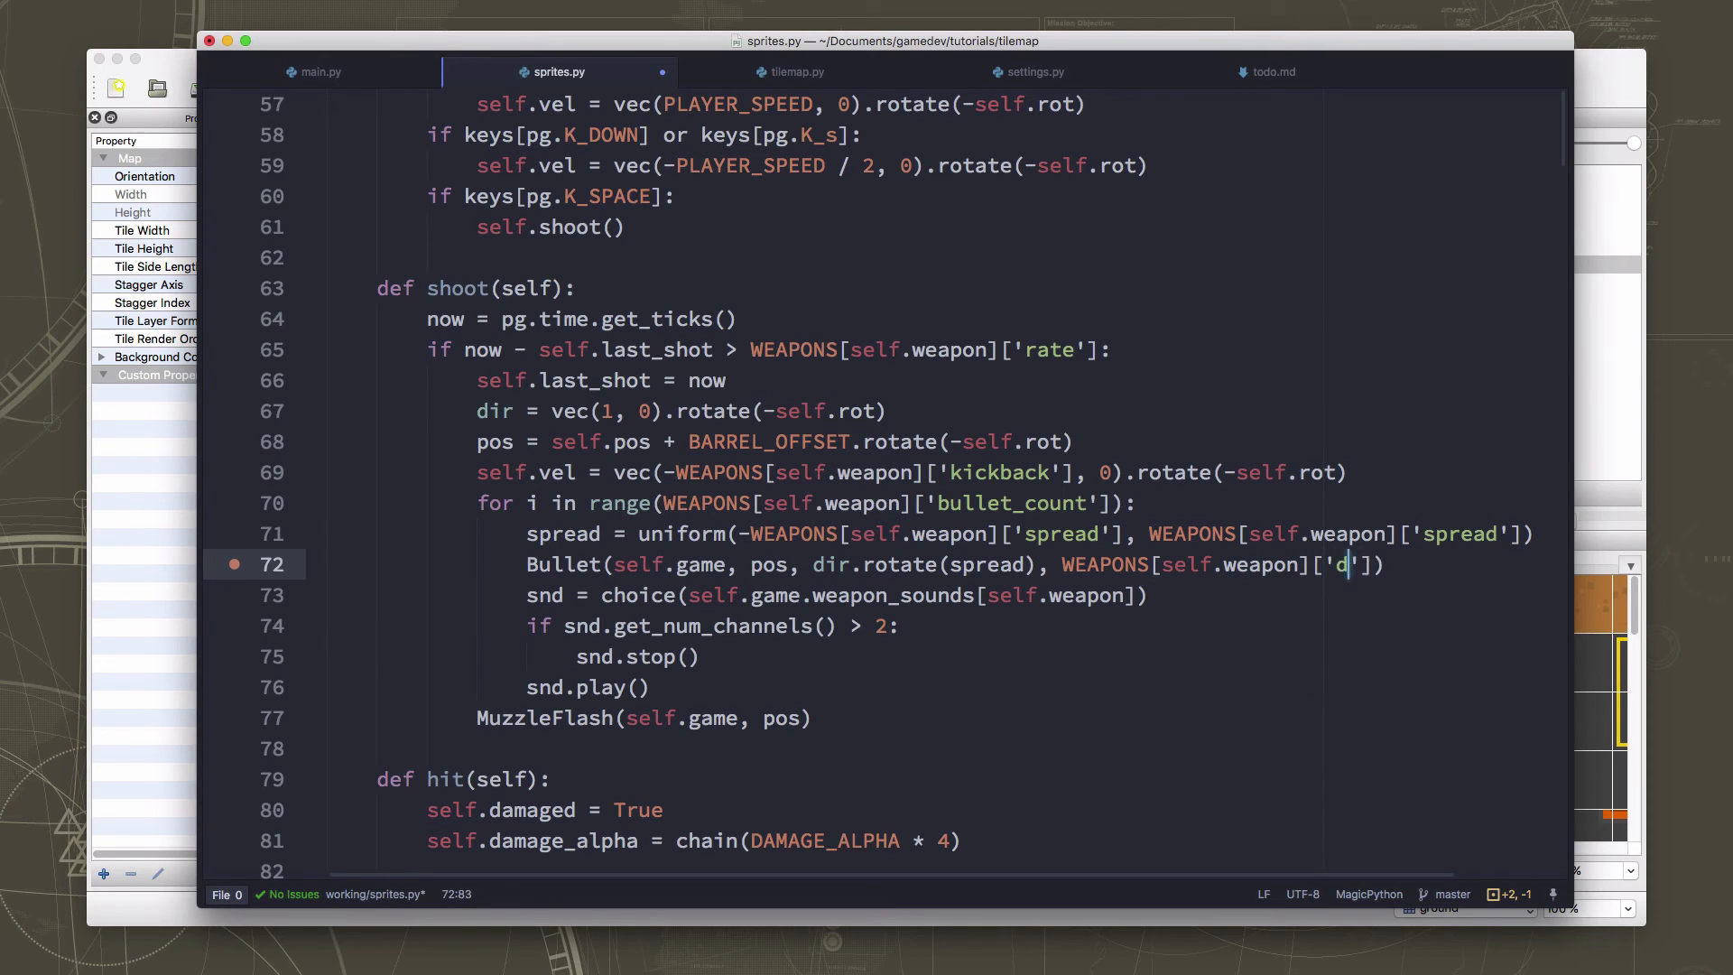
type("amage")
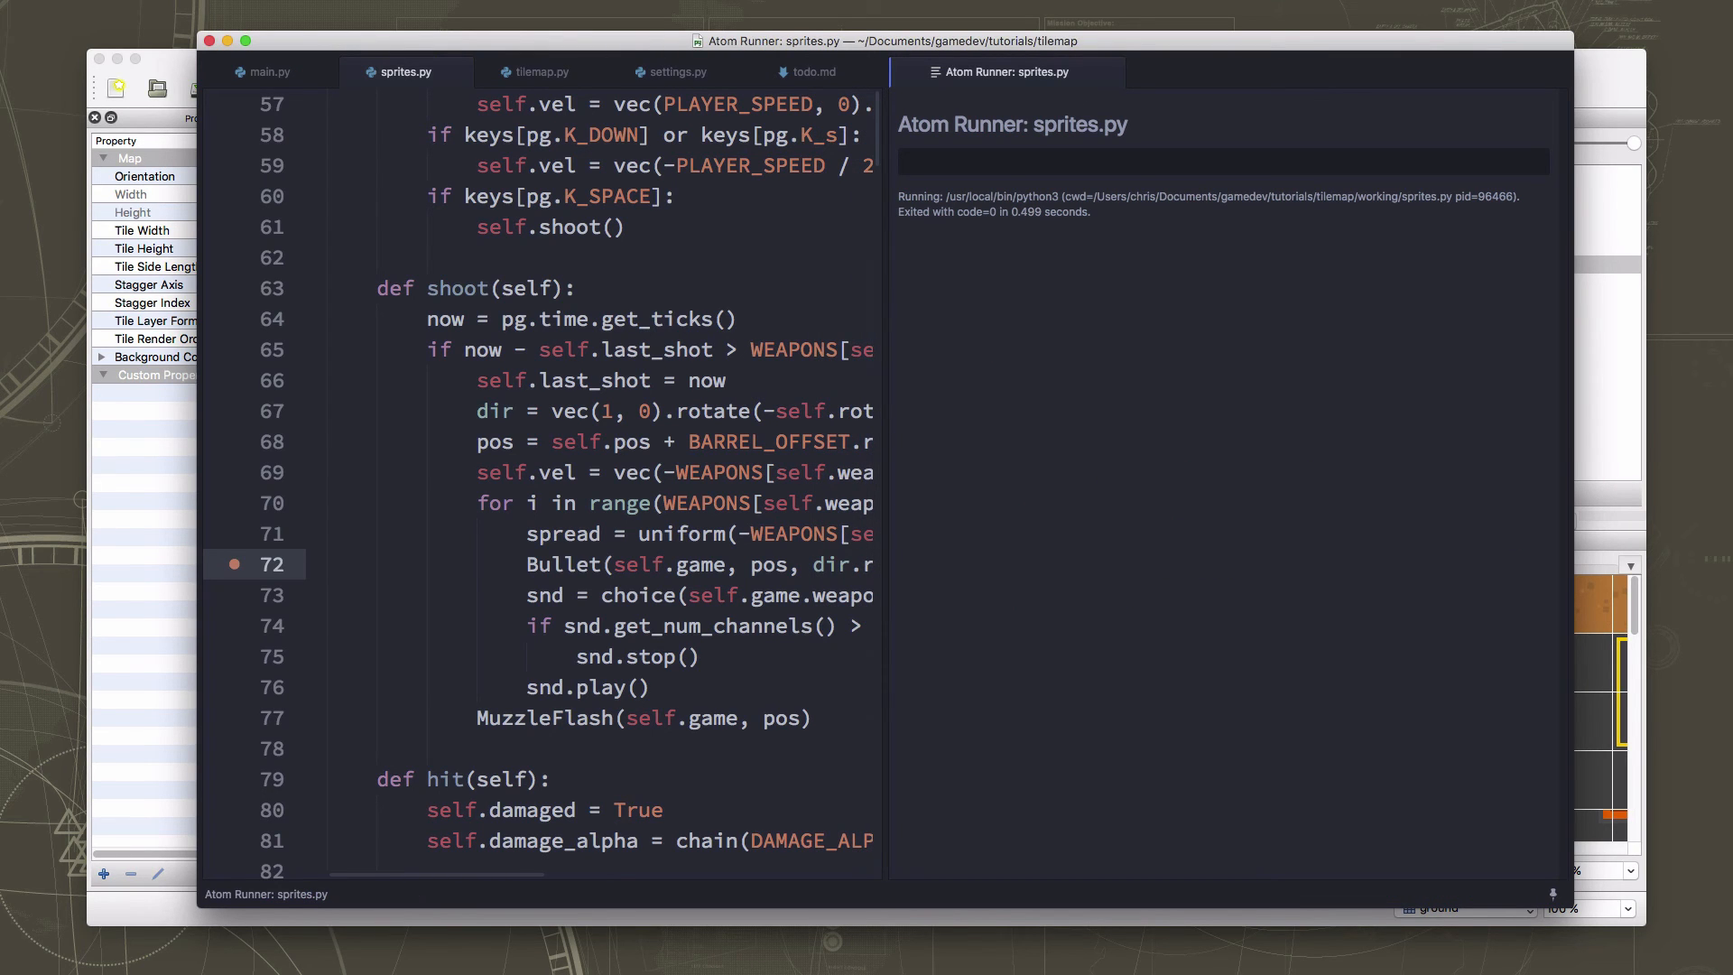
Switch back to main.py's collision code.
left_click(320, 72)
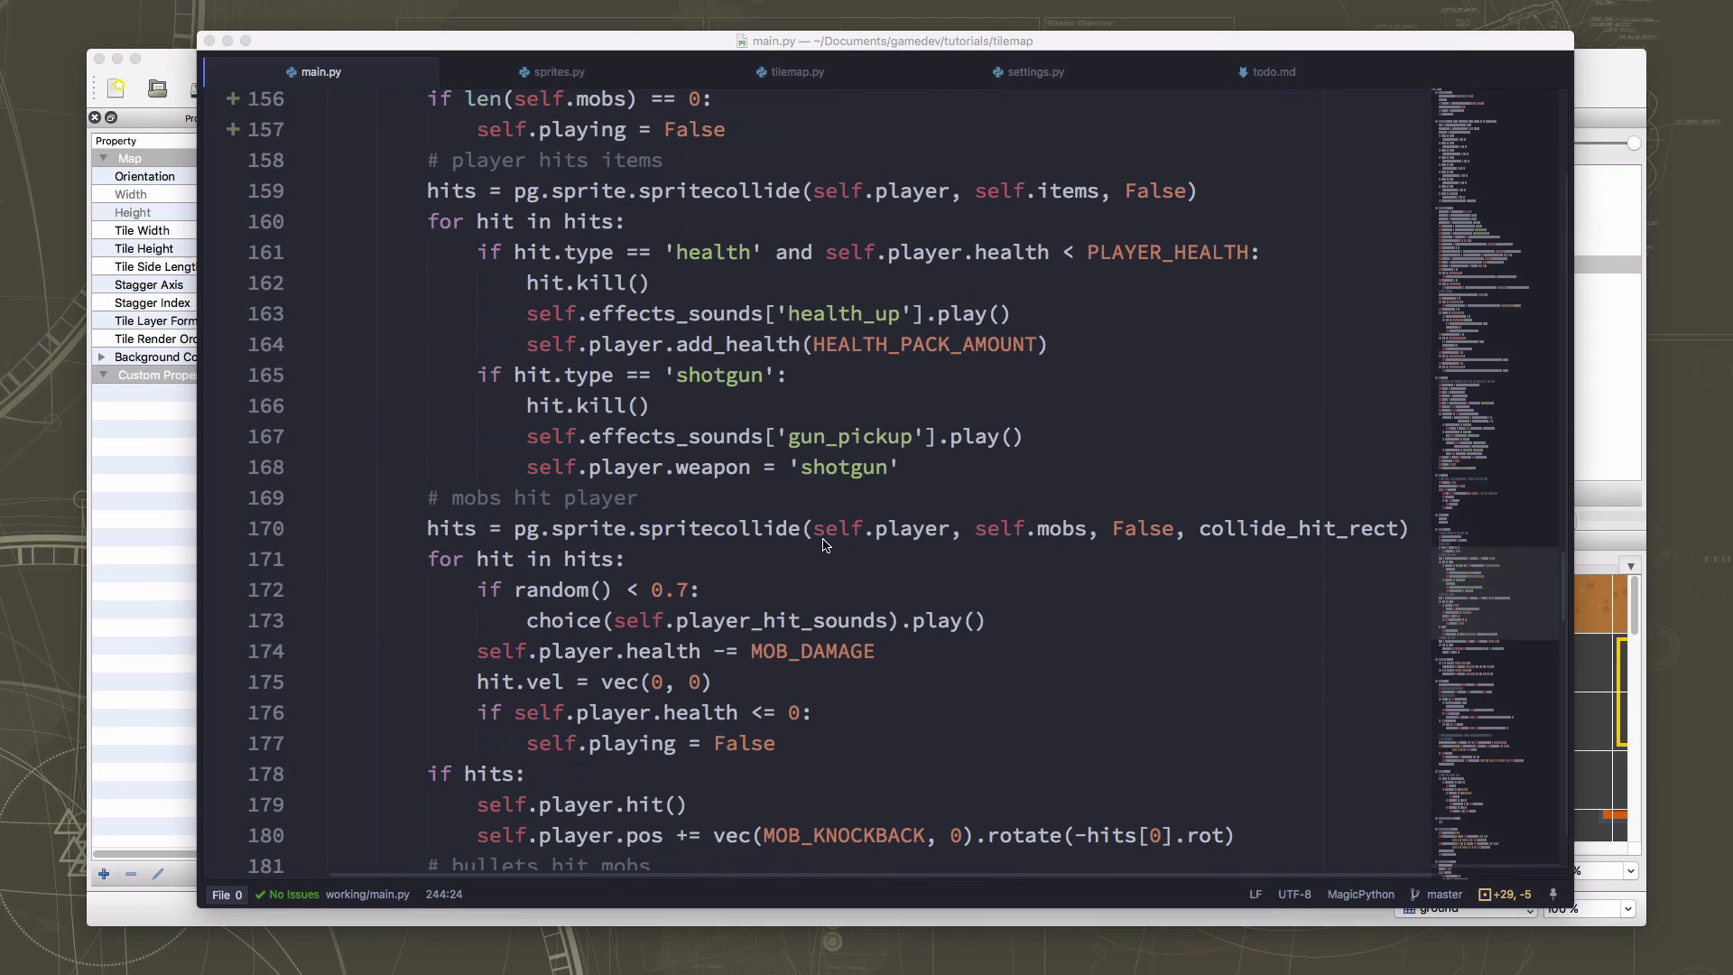
Select the old weapon-damage hit.health line in bullets-hit-mobs for commenting out.
scroll("down", 3)
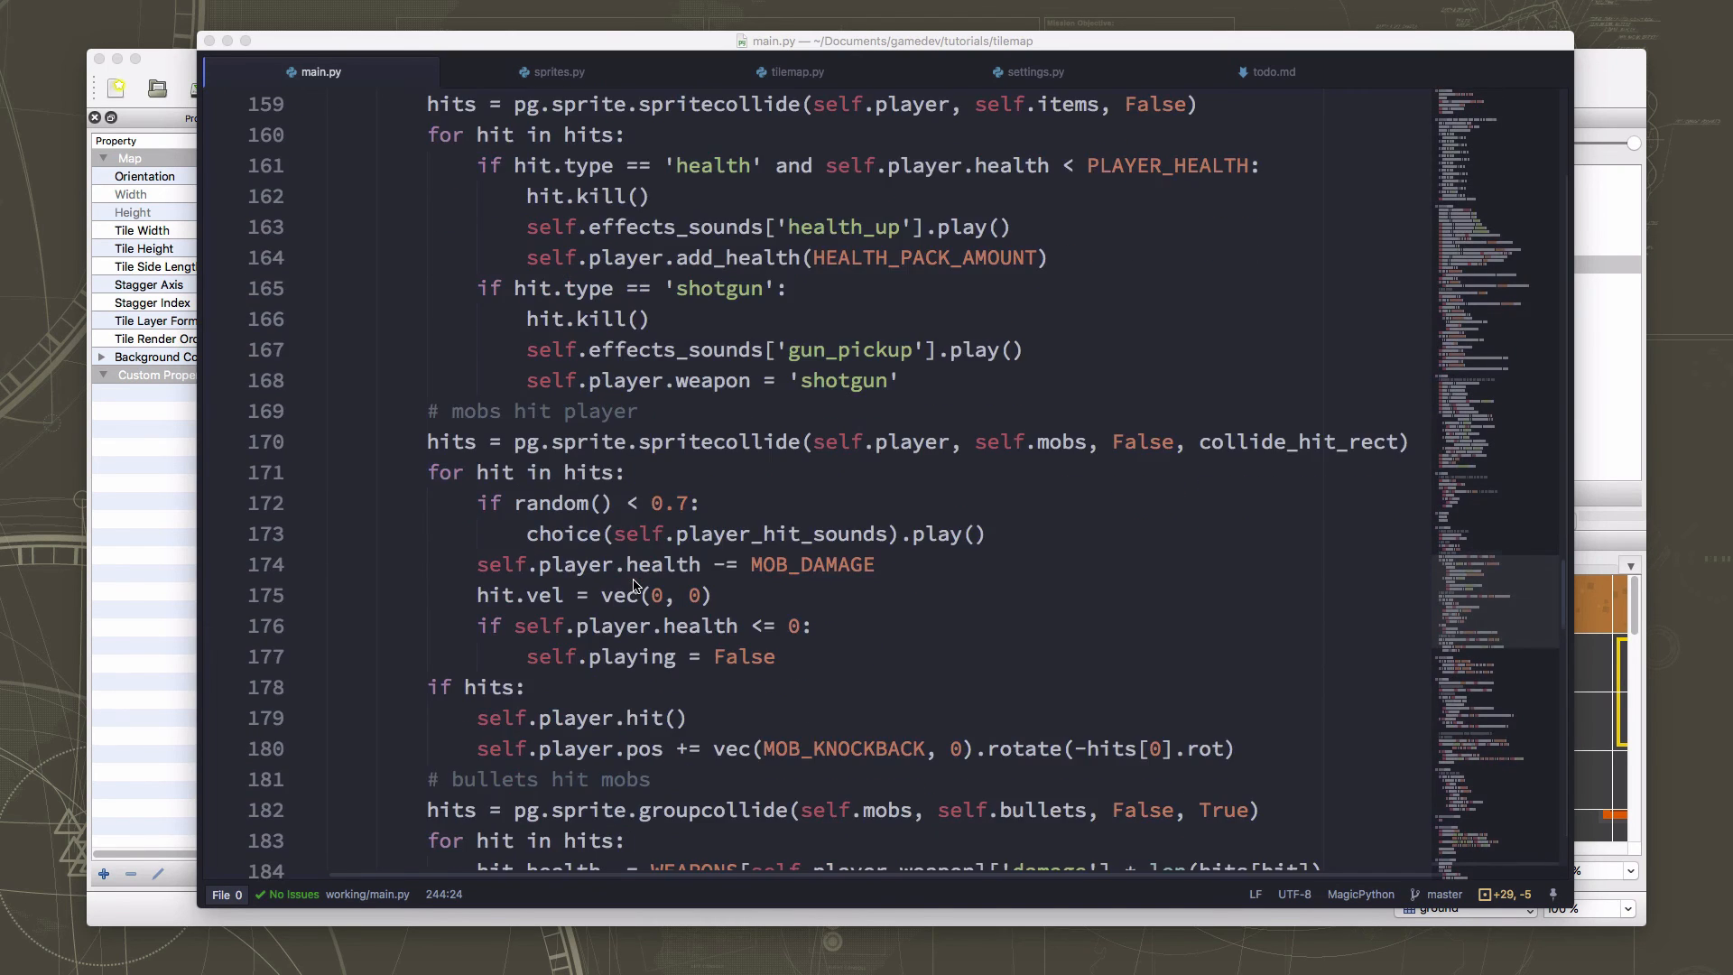
scroll("down", 3)
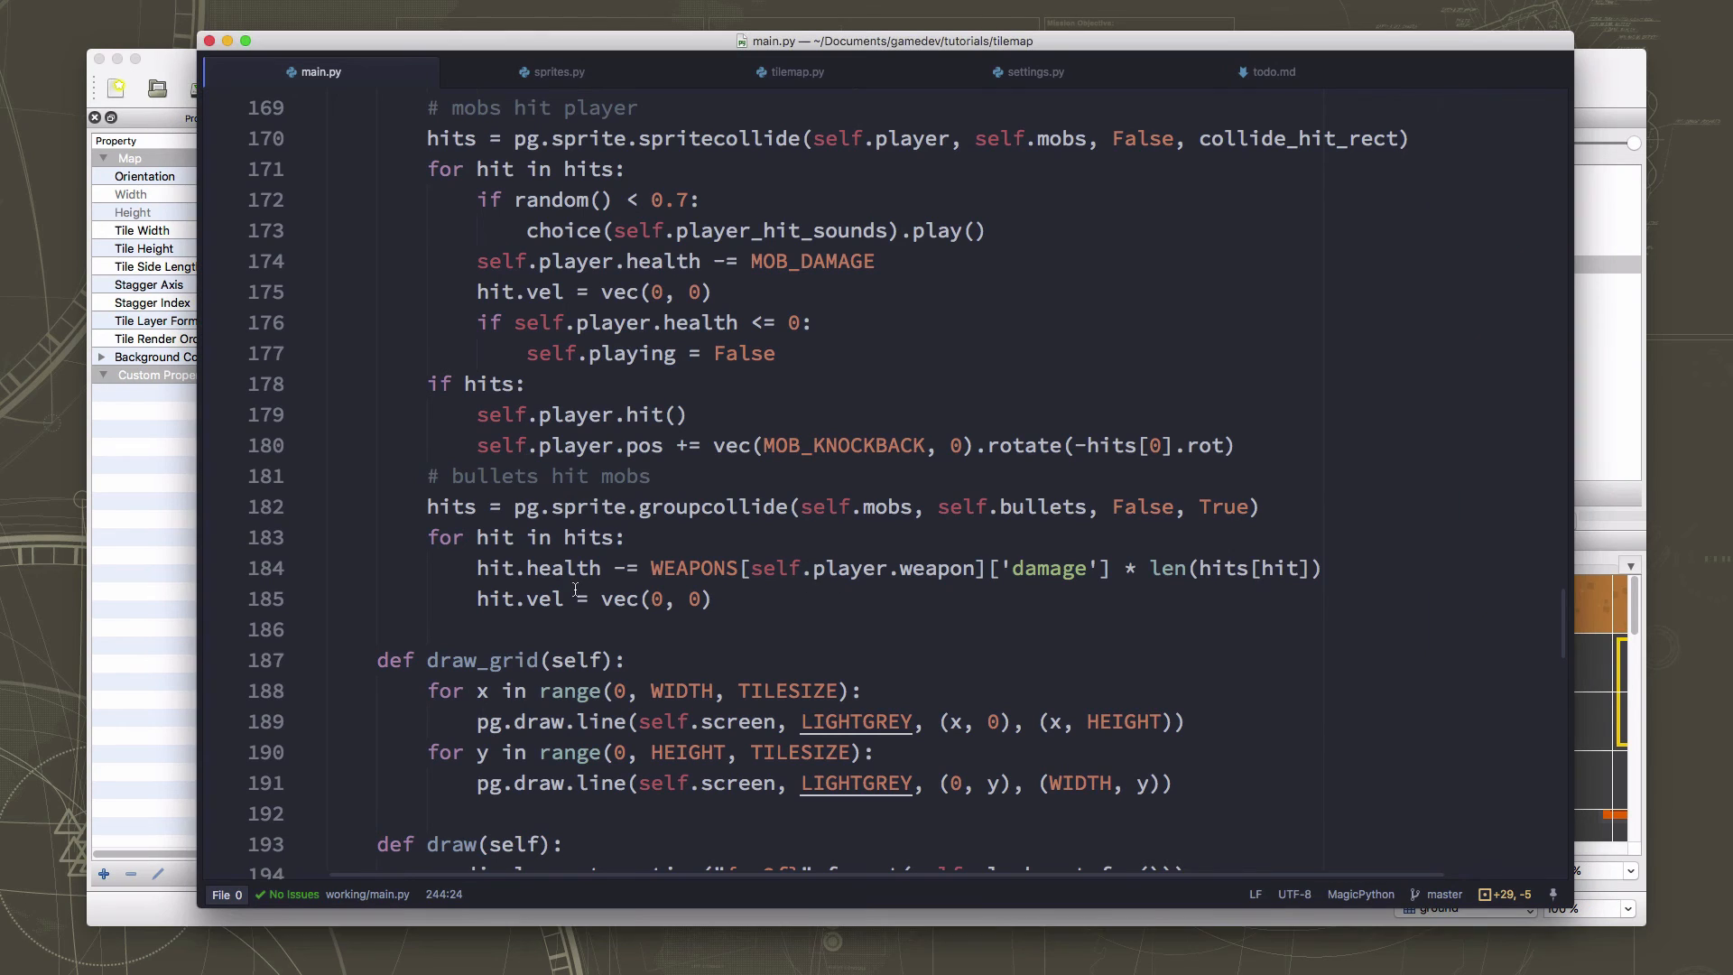
left_click(926, 567)
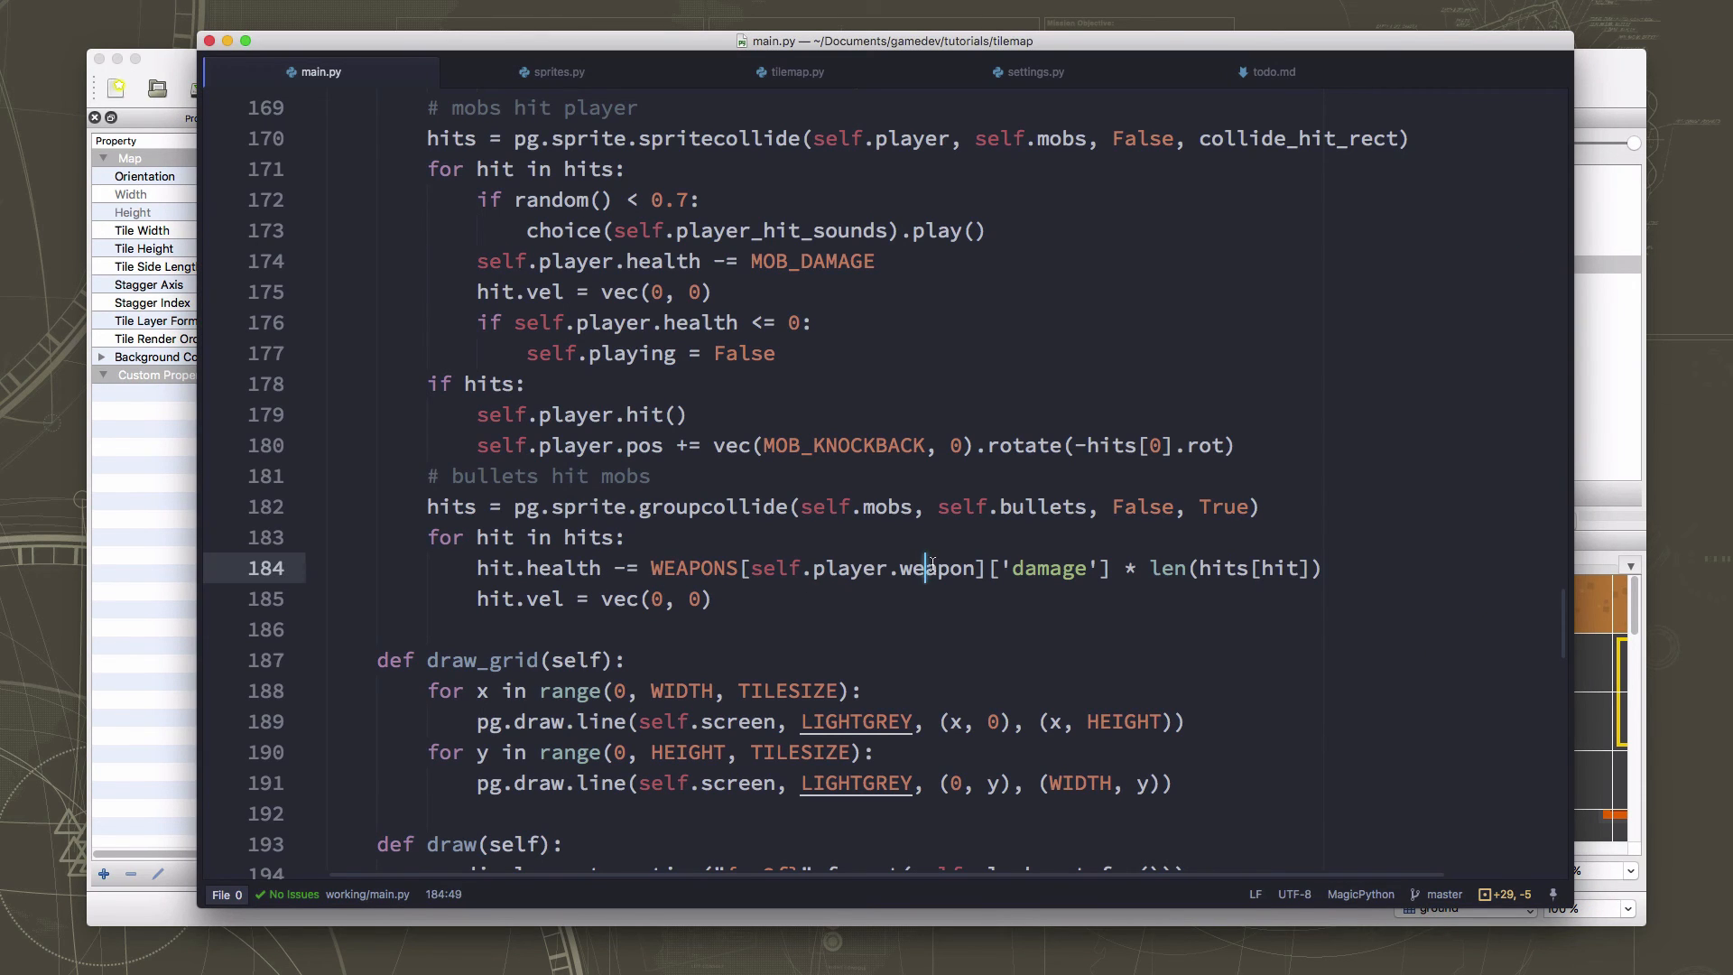
left_click_drag(928, 567, 1087, 567)
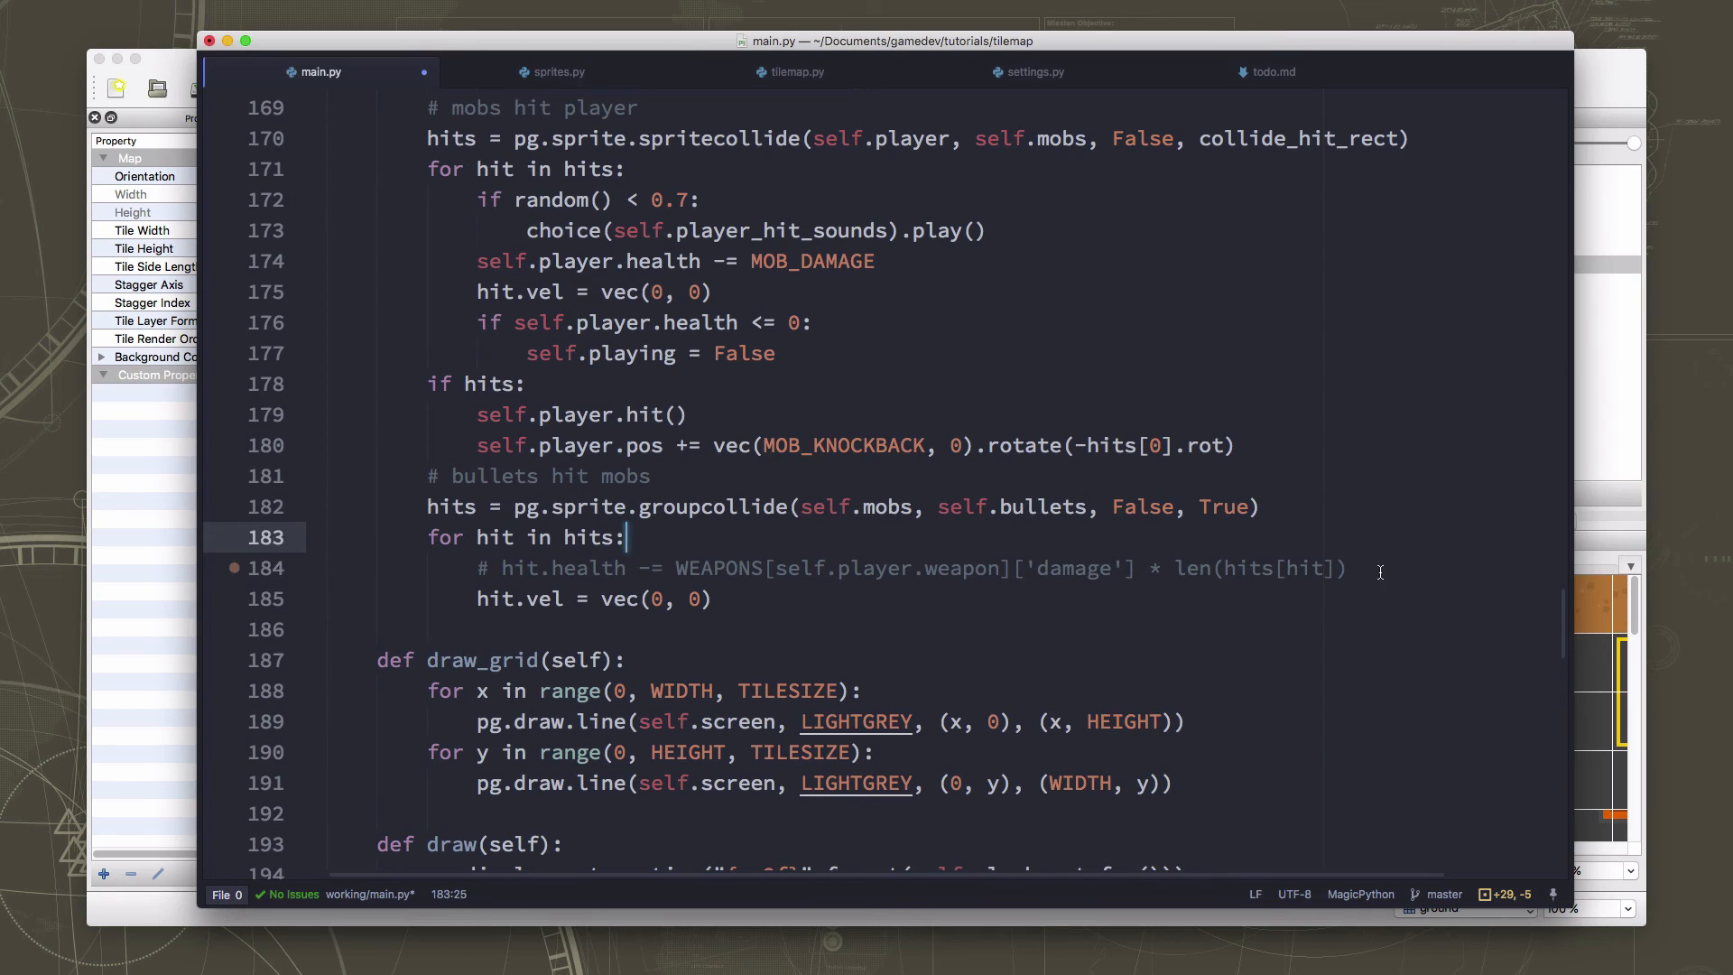
Add 'for bullet in hits[hit]:' with 'hit.health -= bullet.damage' inside.
left_click(1350, 567)
type("for ")
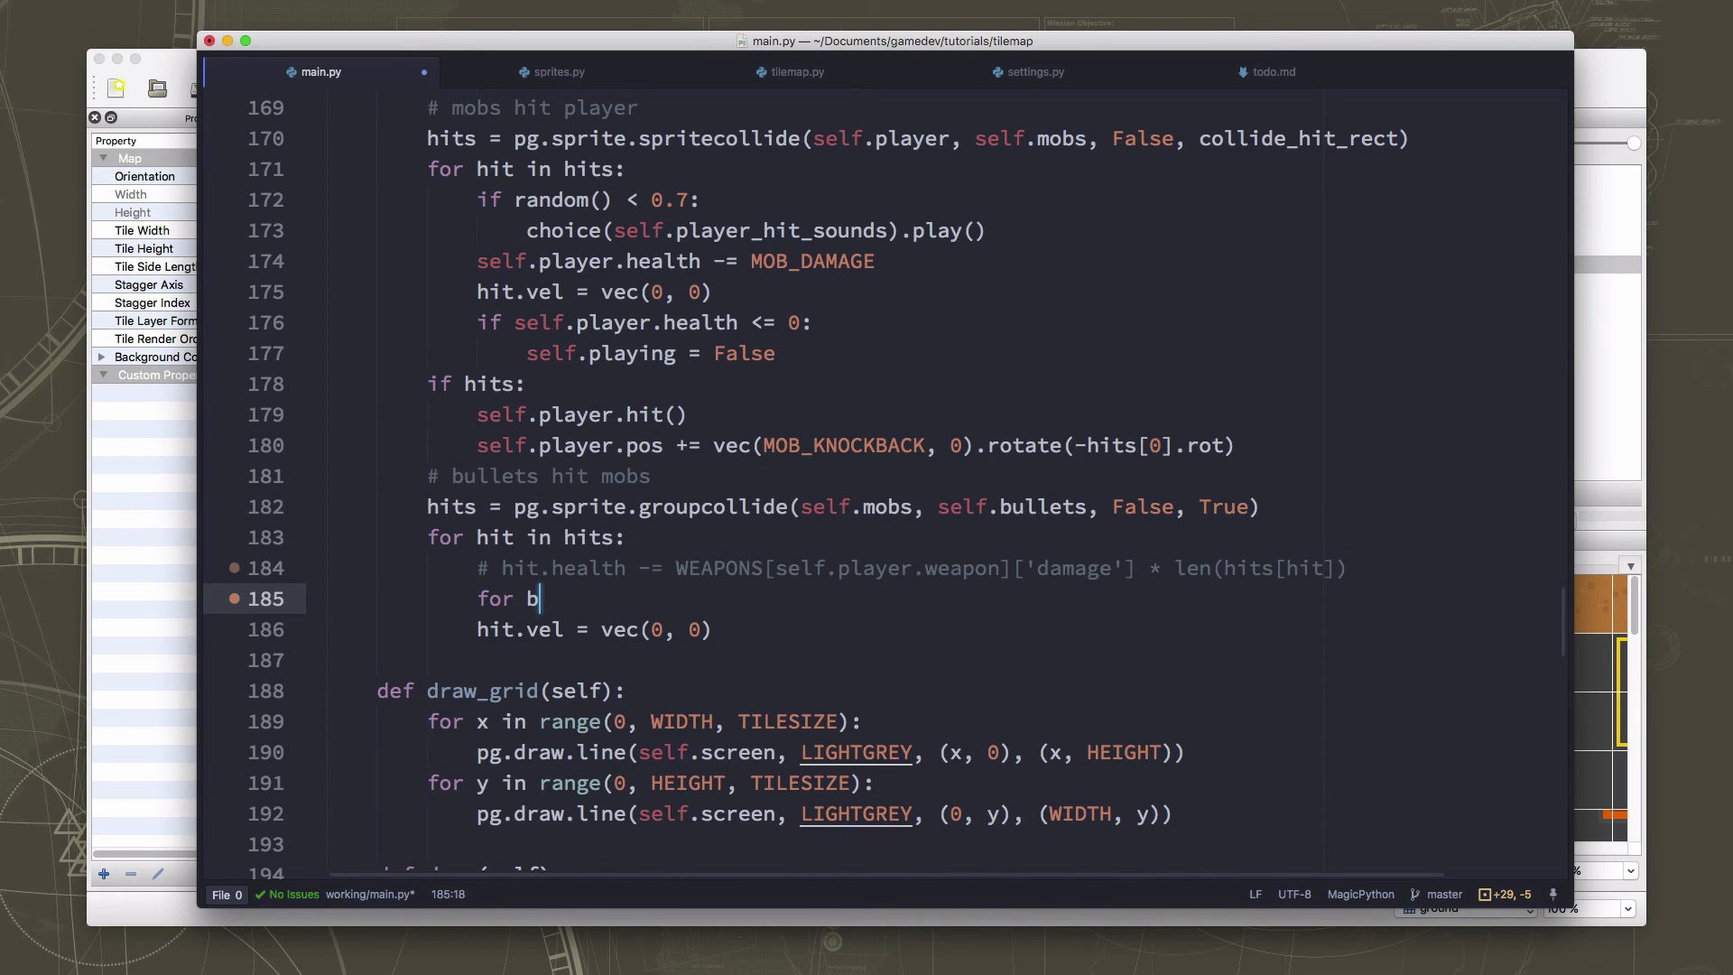
type("b")
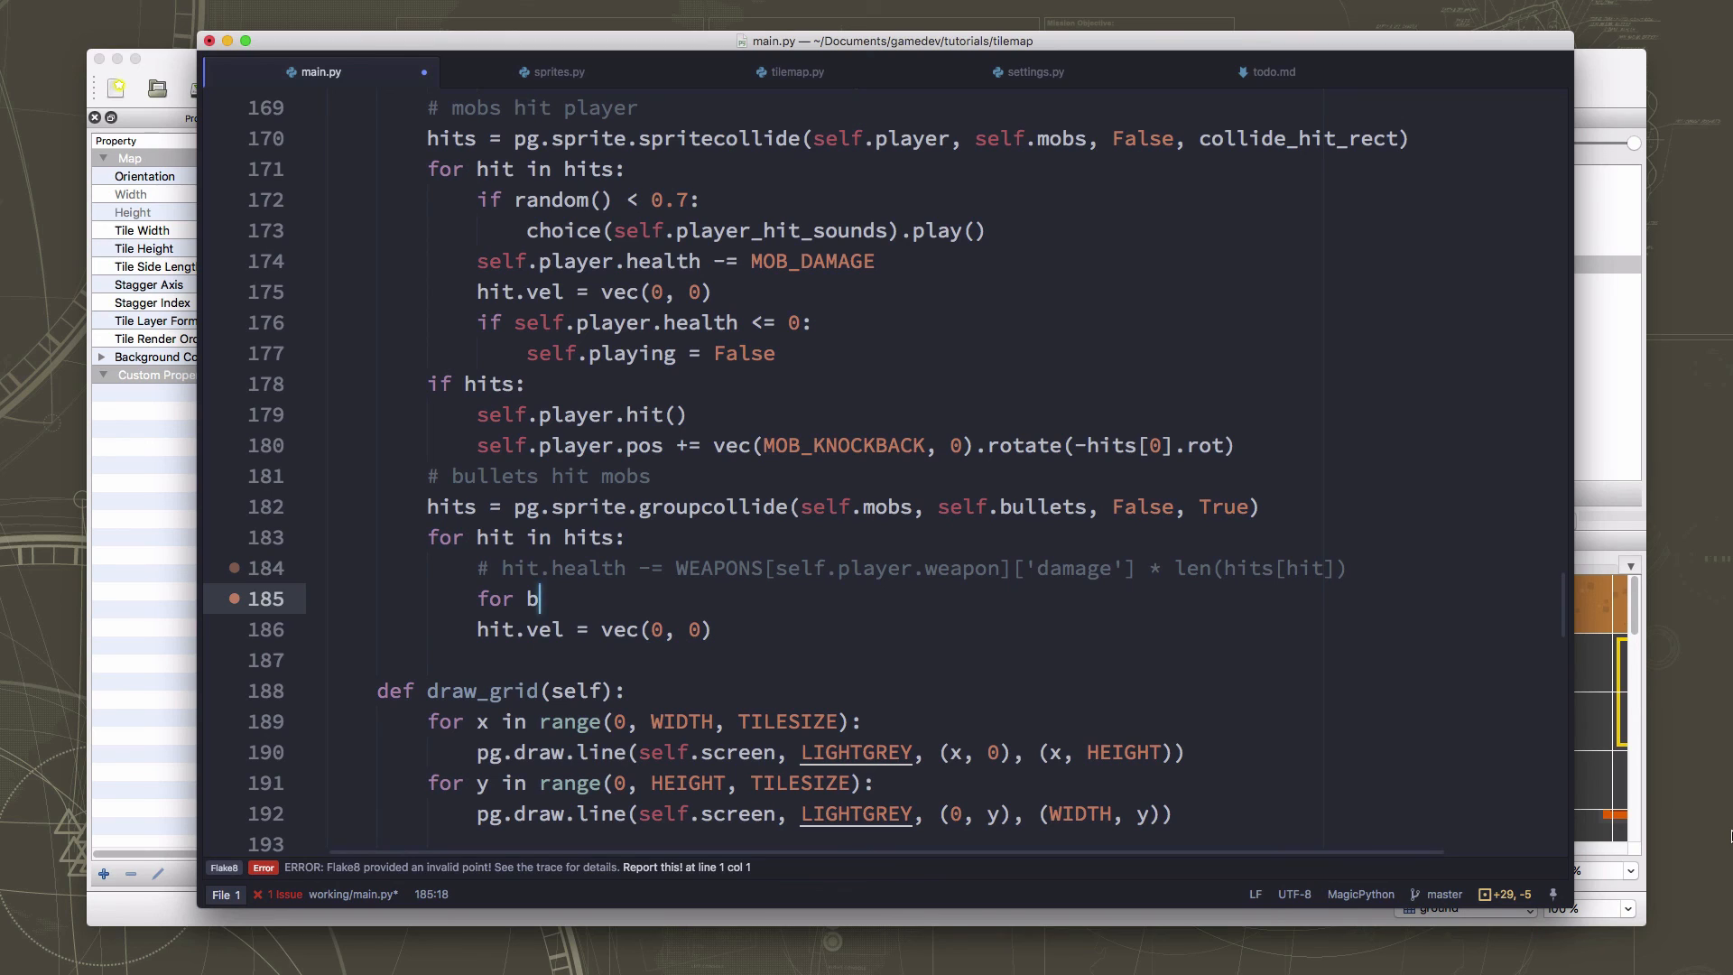
type("in hits[hit]")
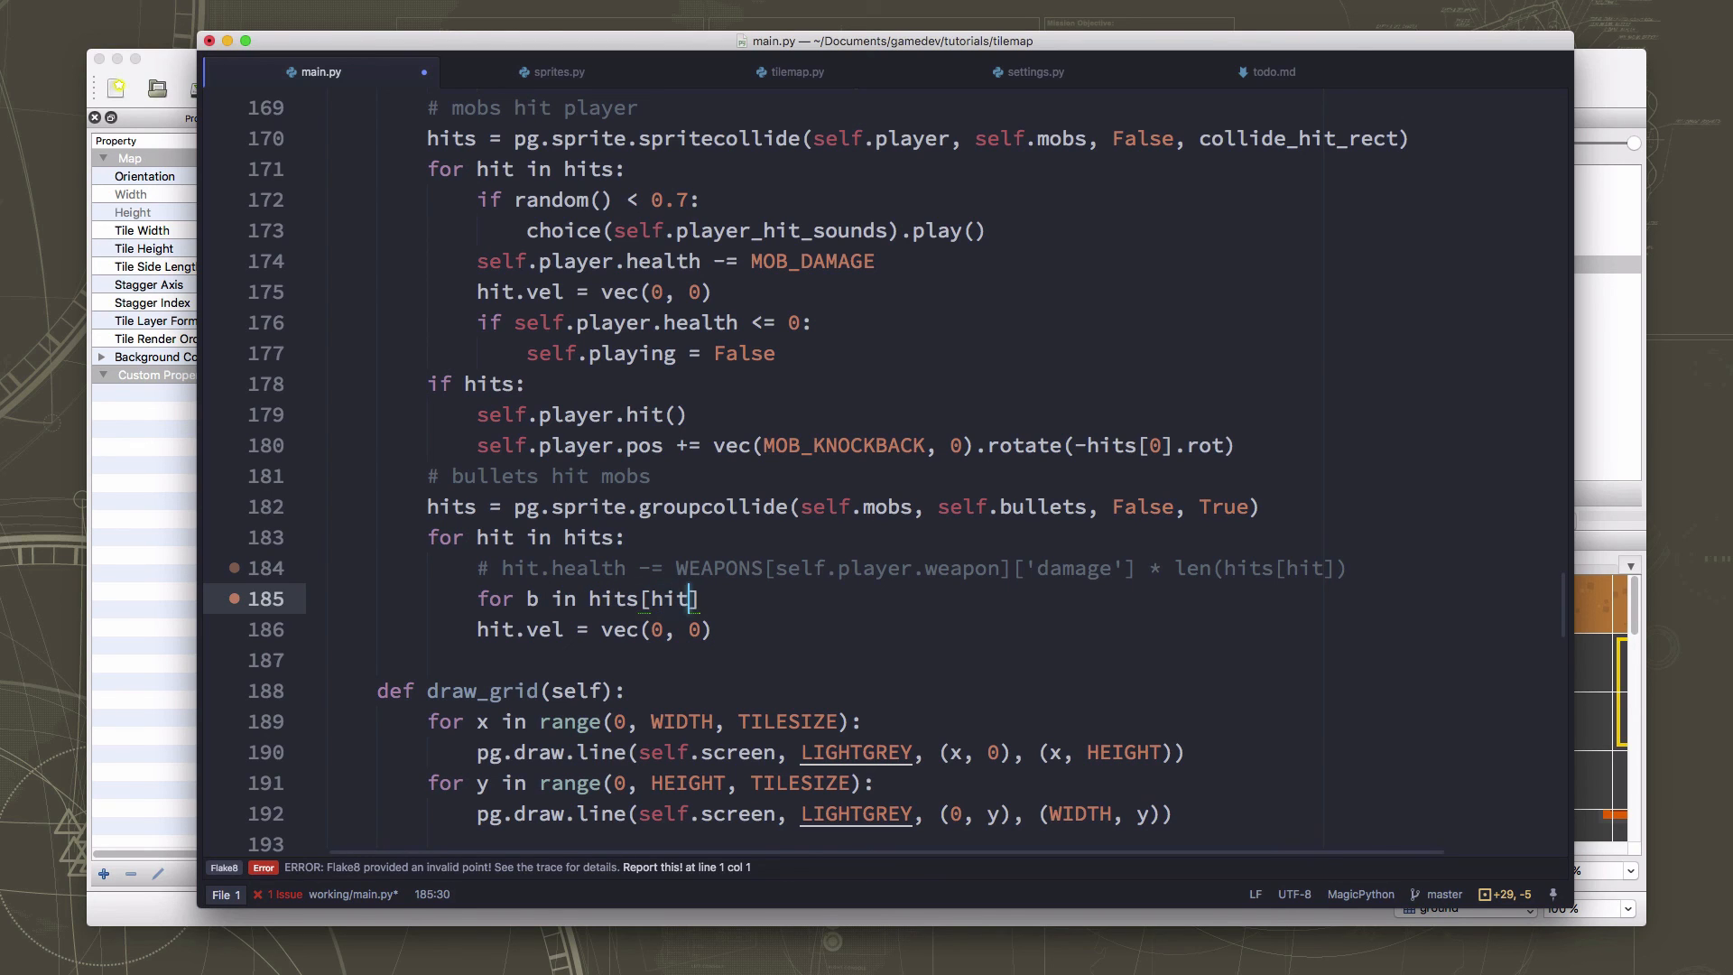
type(":")
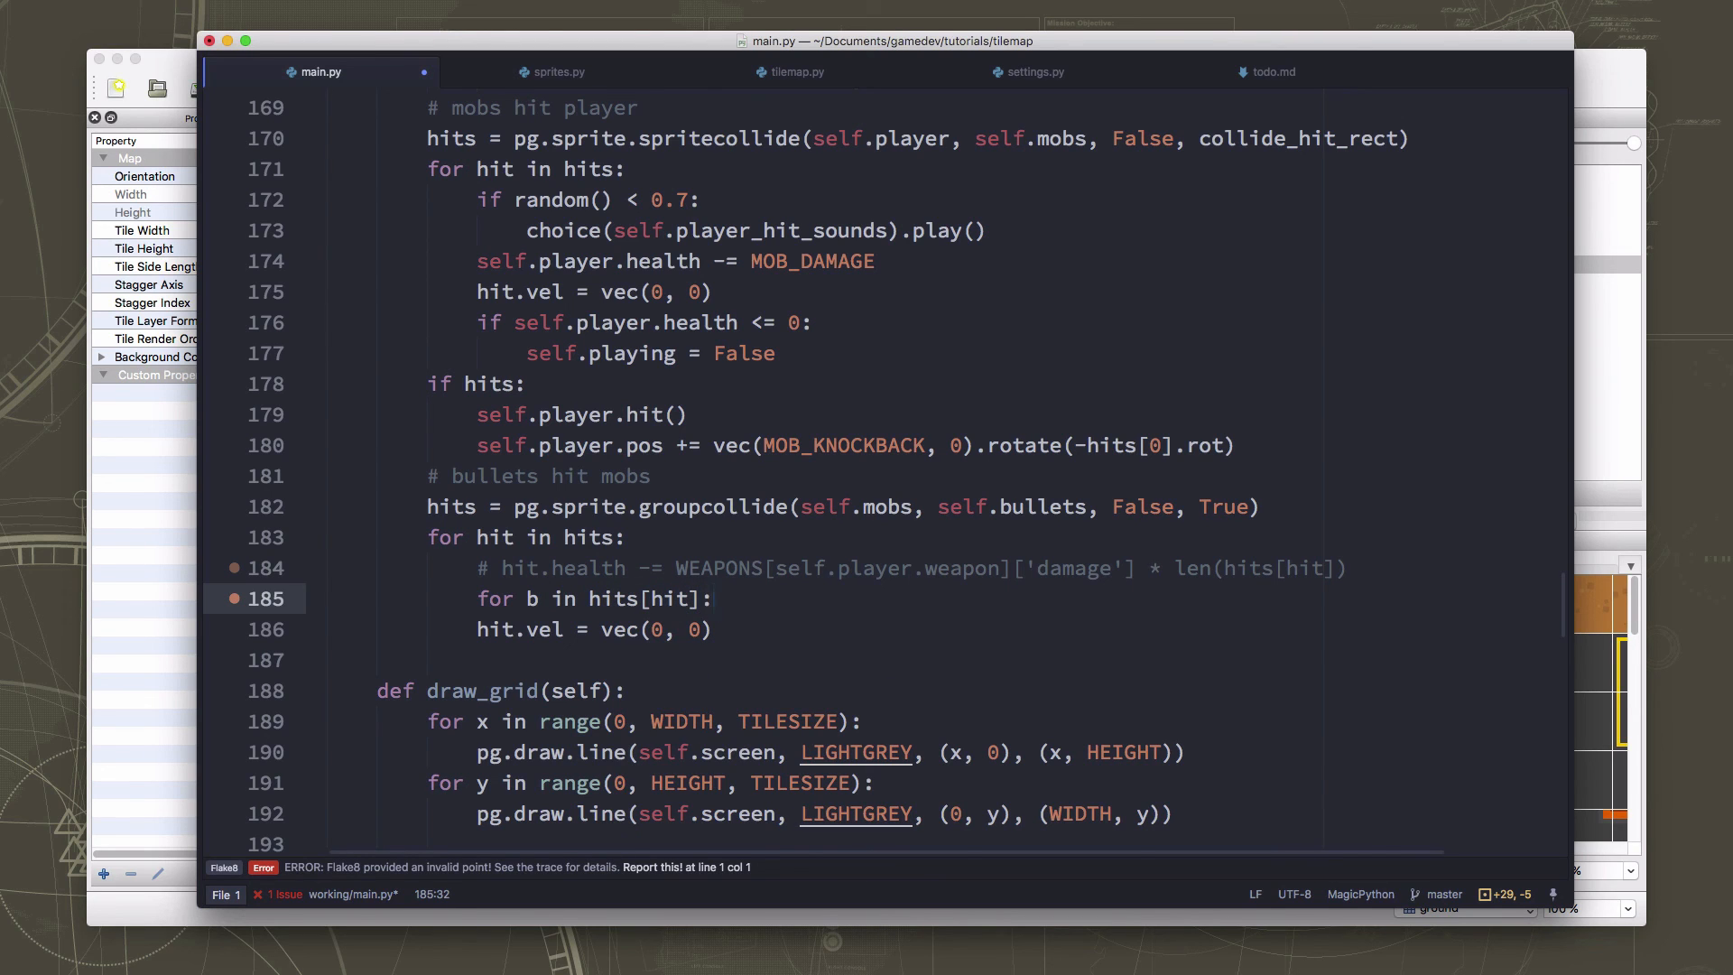
type("hit")
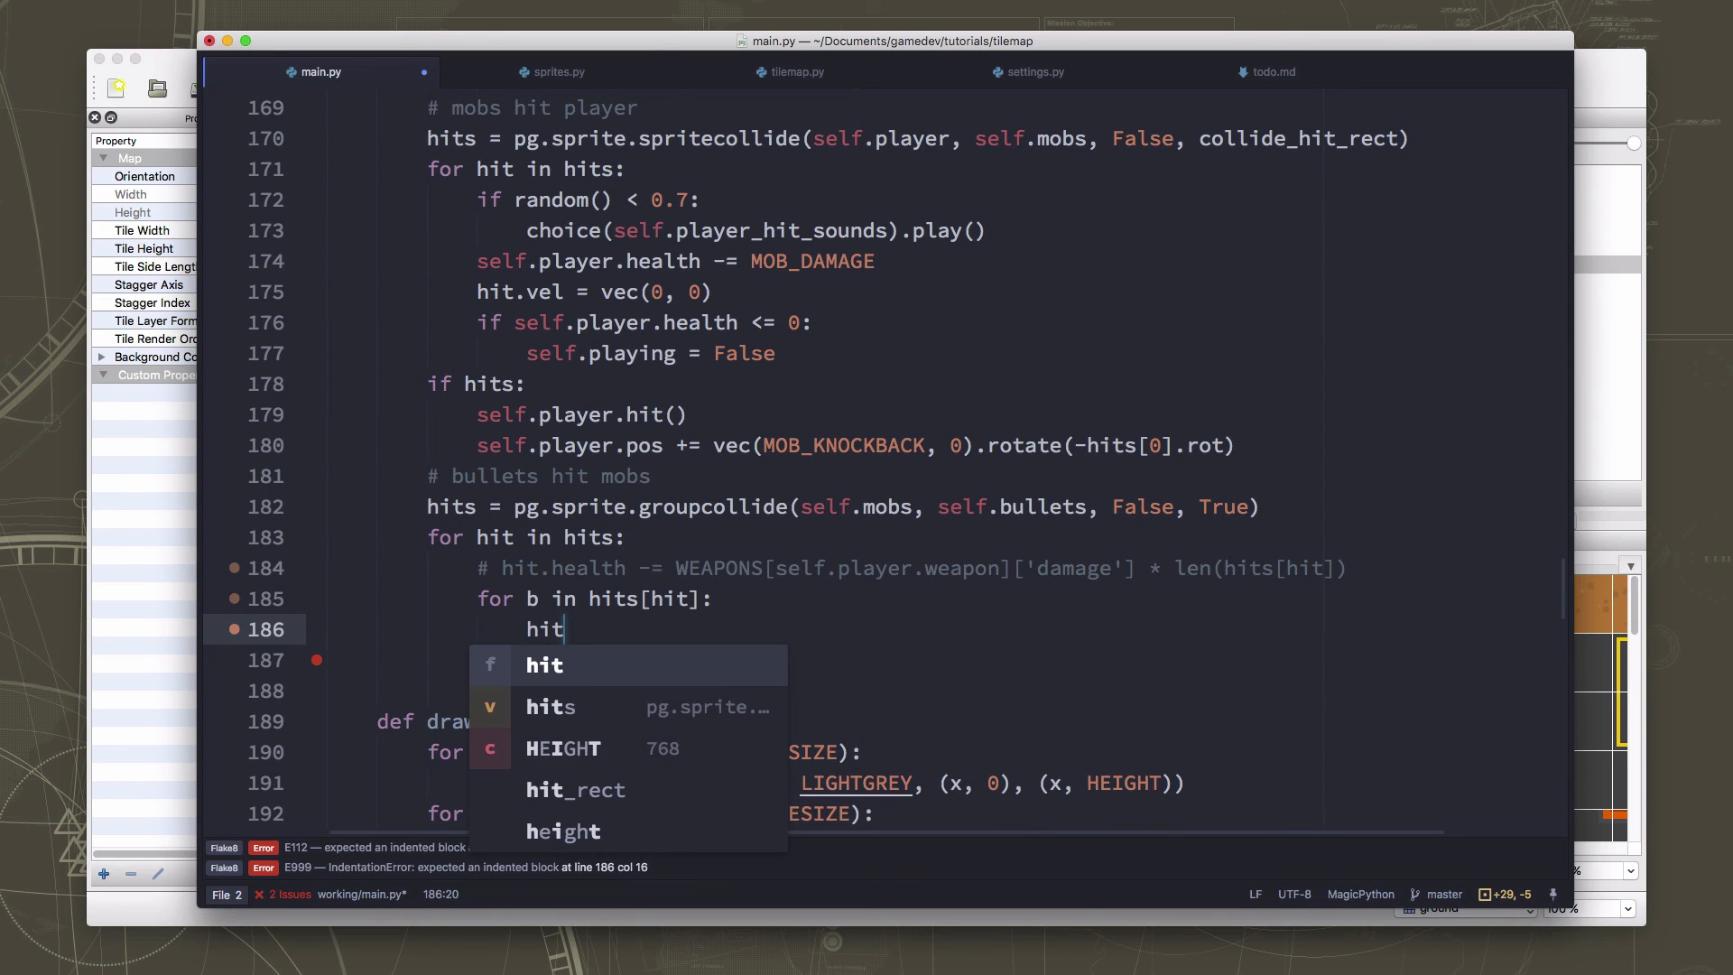
type(".health -= b.dam")
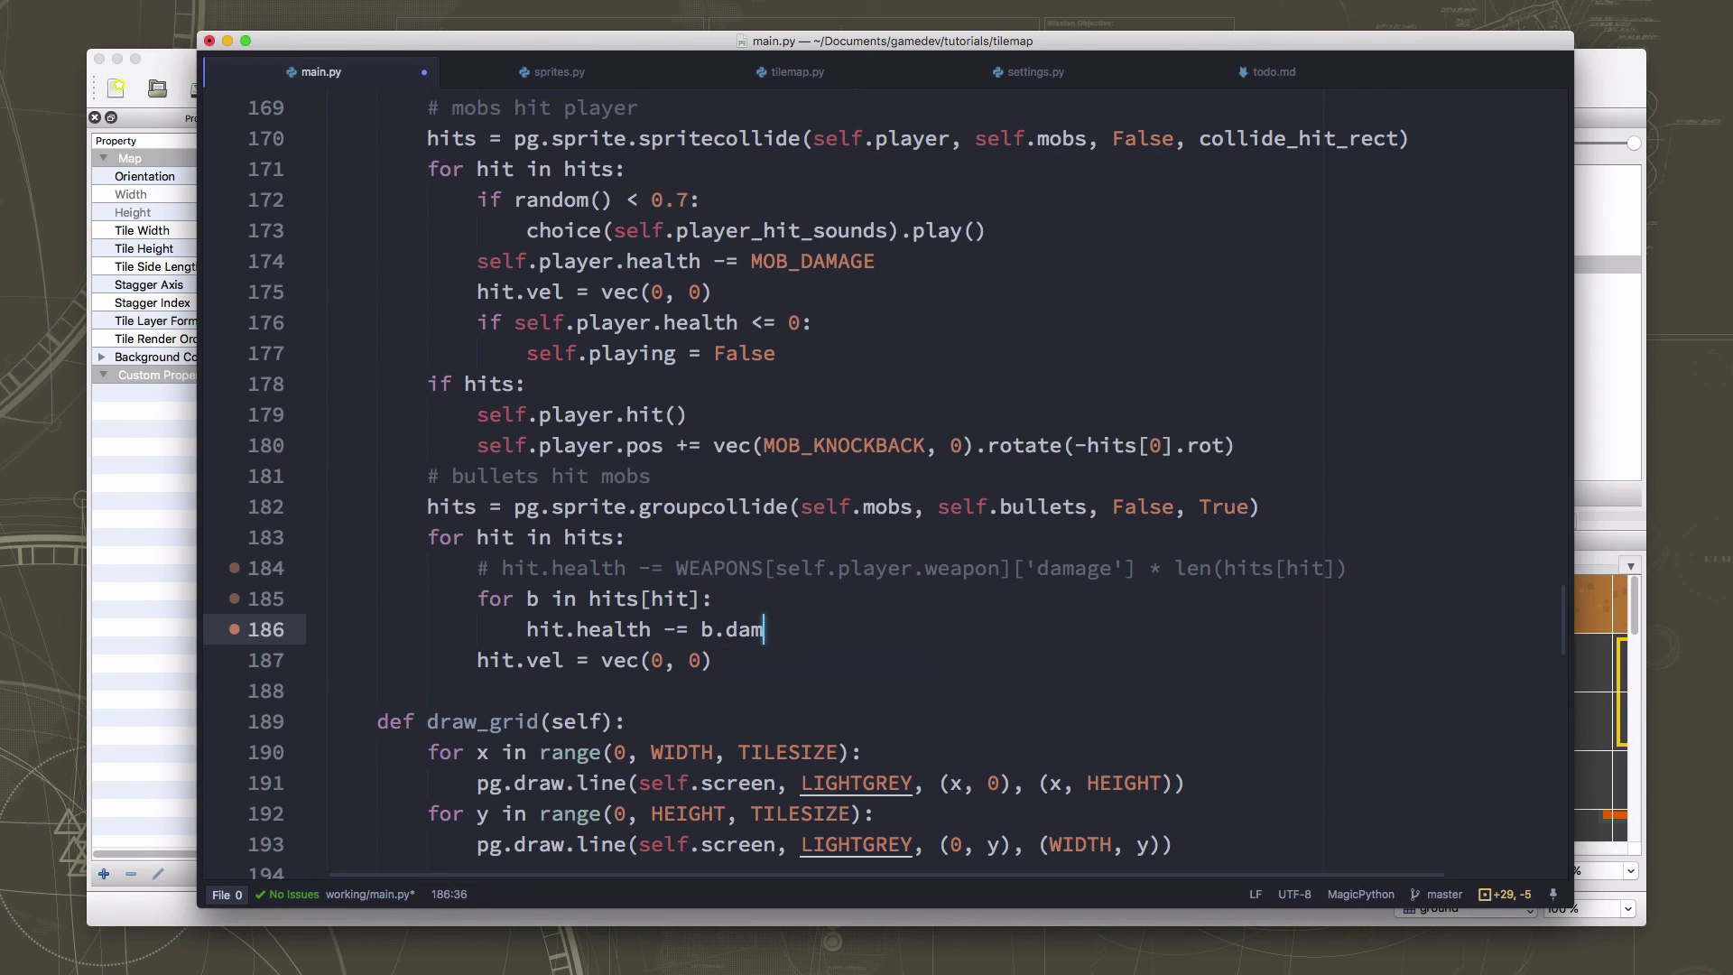
type("age")
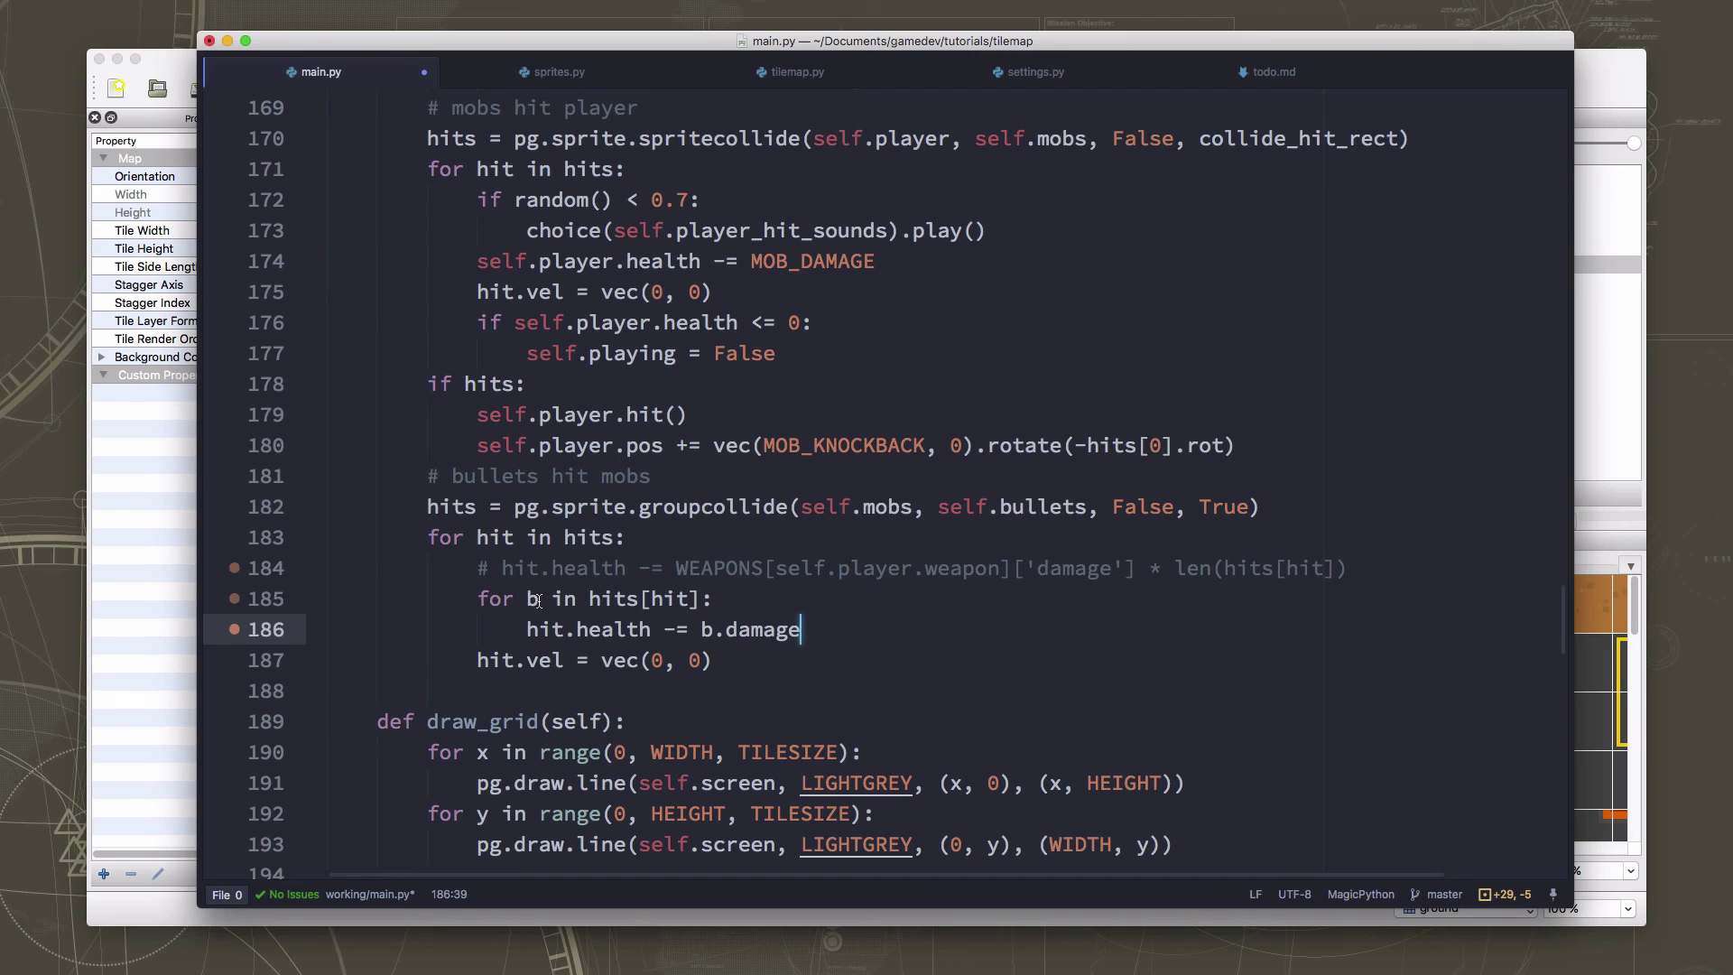
type("bullet")
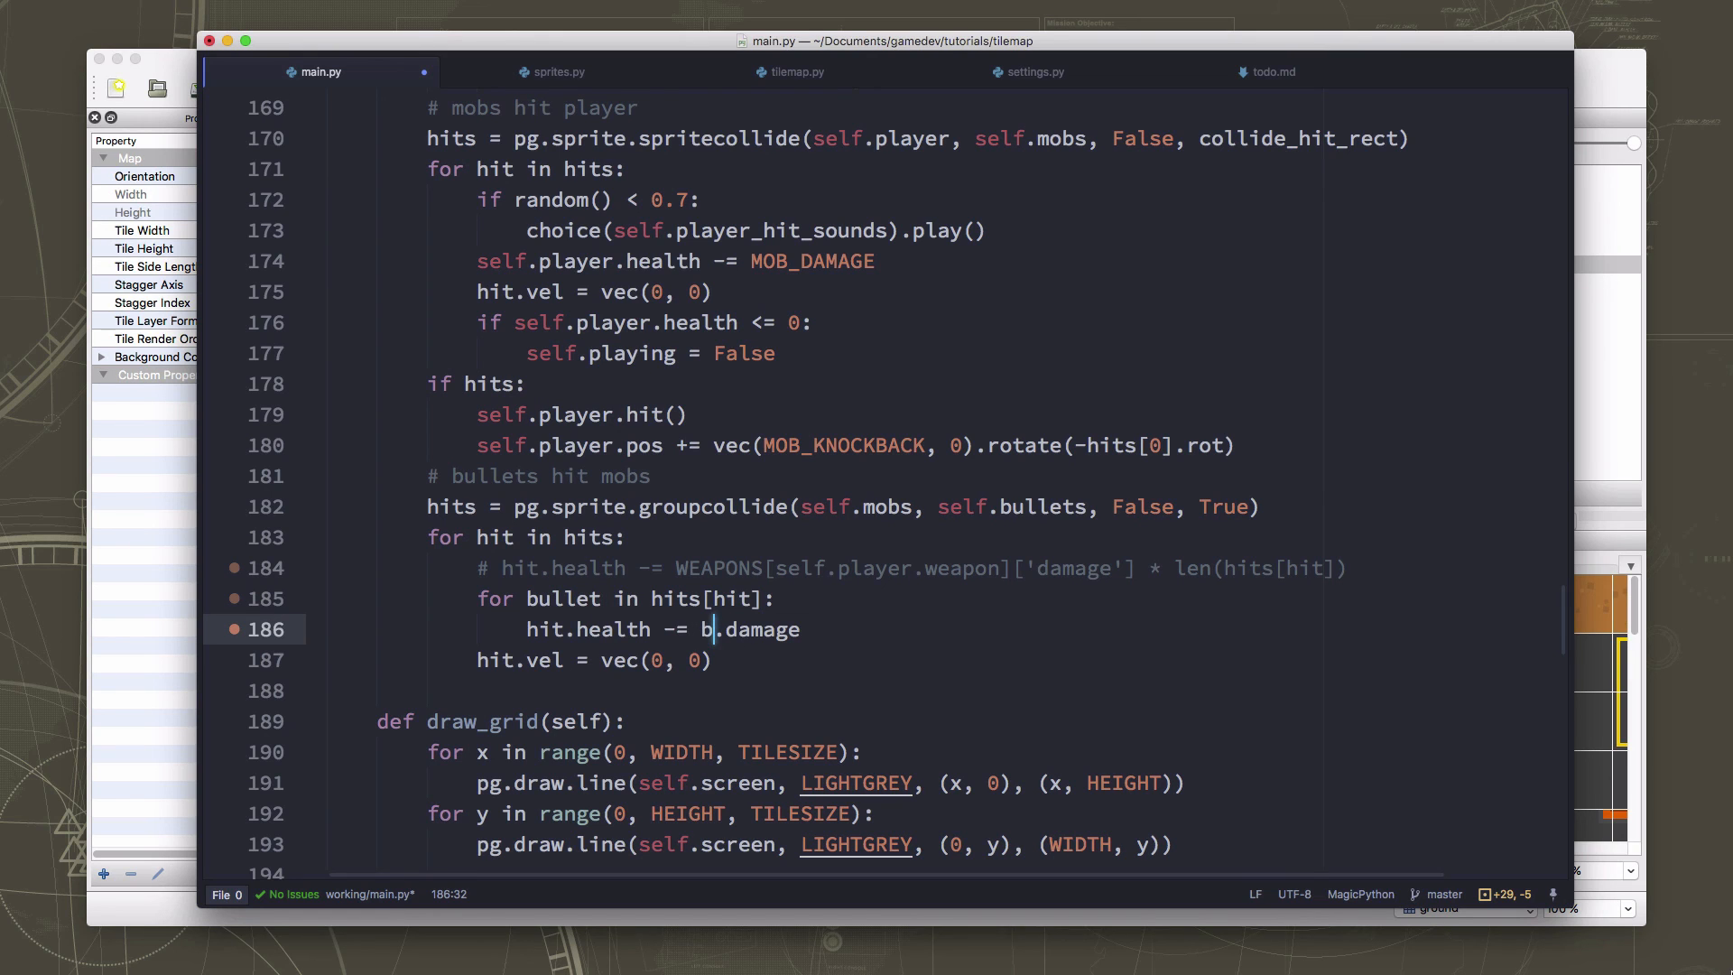
type("ullet")
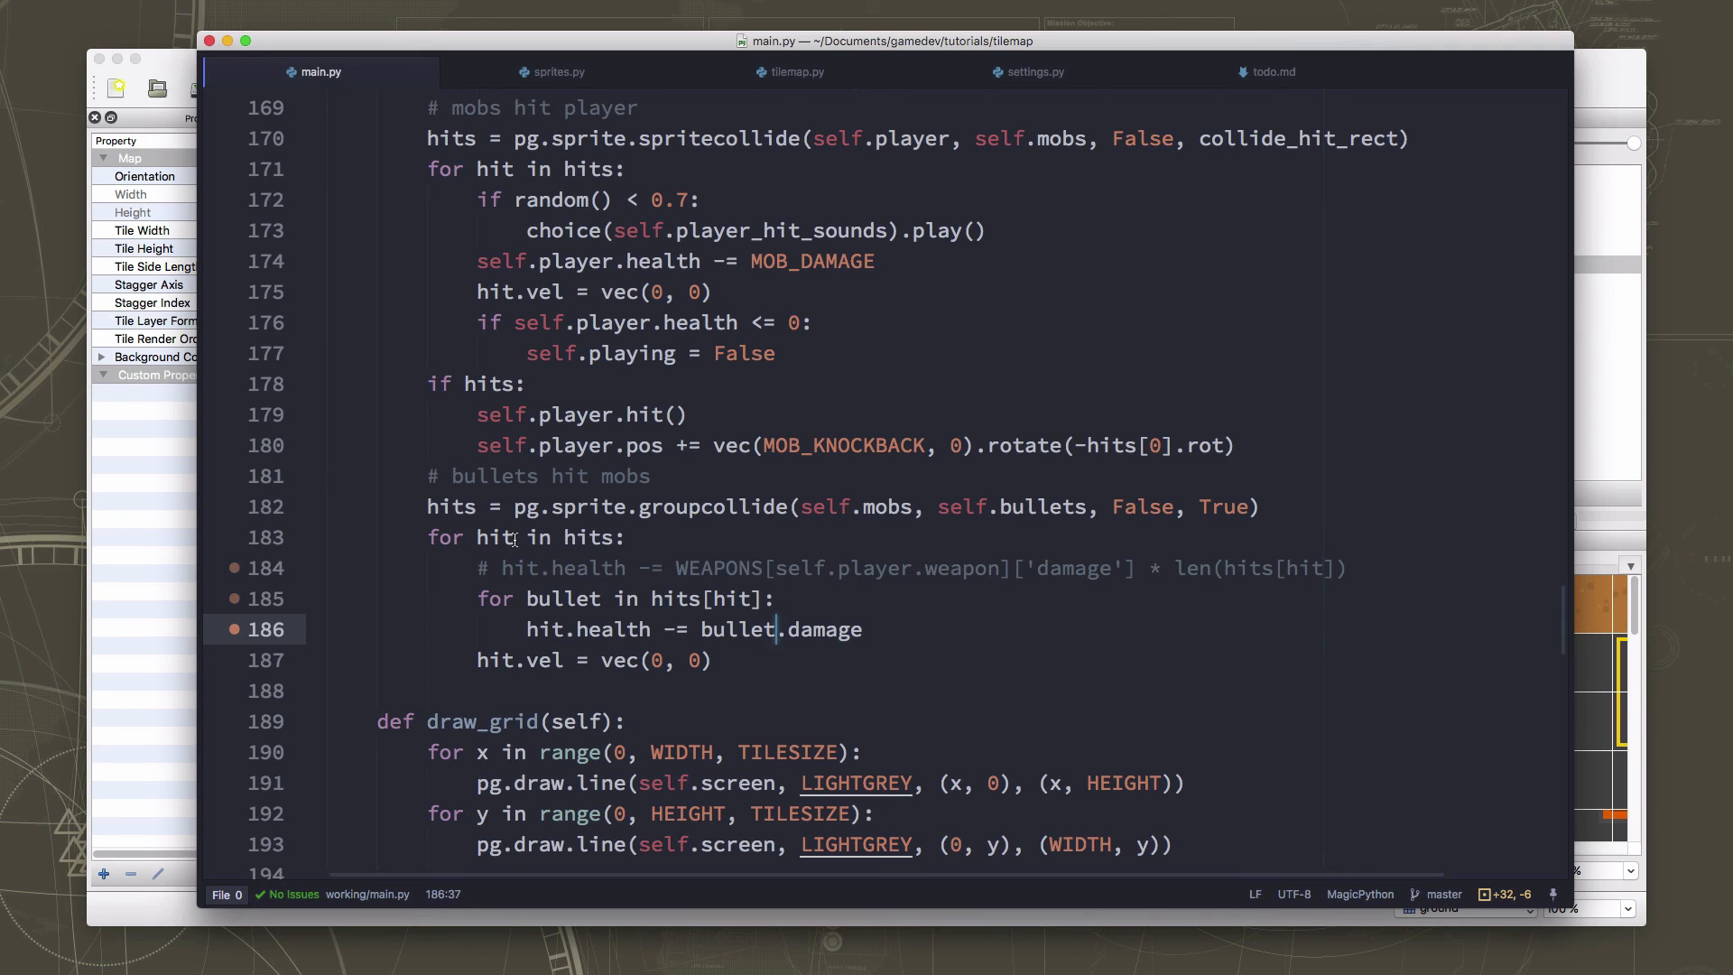
Rename hit to mob in the loop header, hits[mob] and mob.health.
double_click(494, 538)
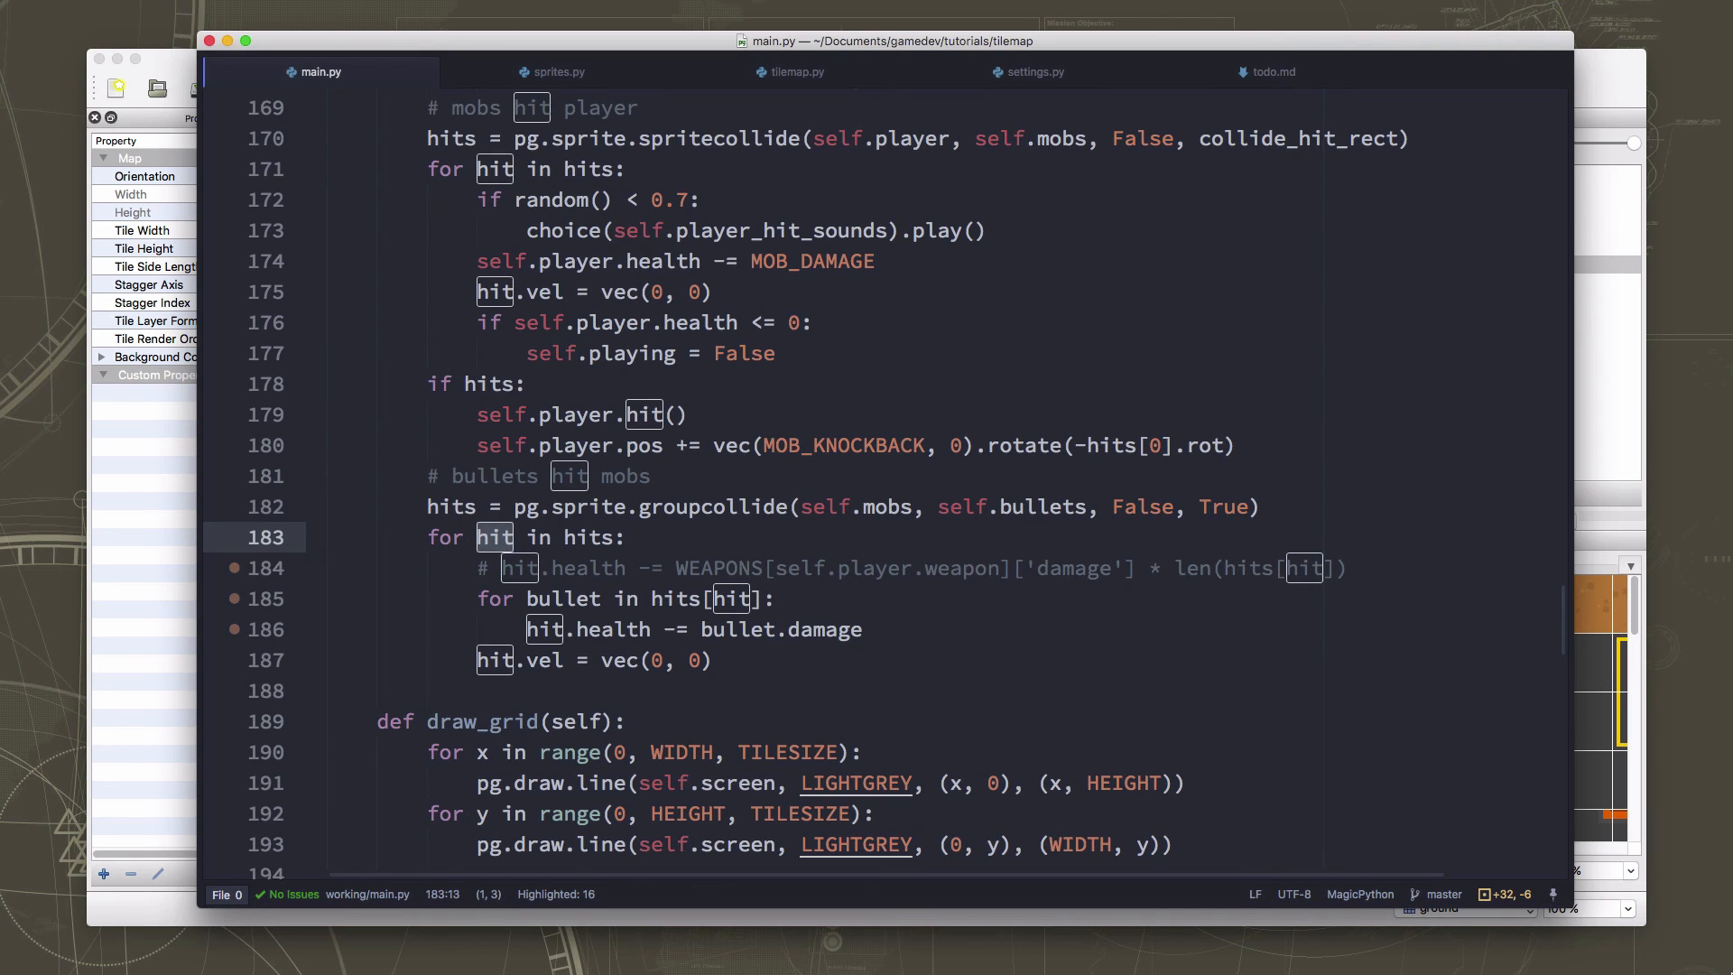
type("mob")
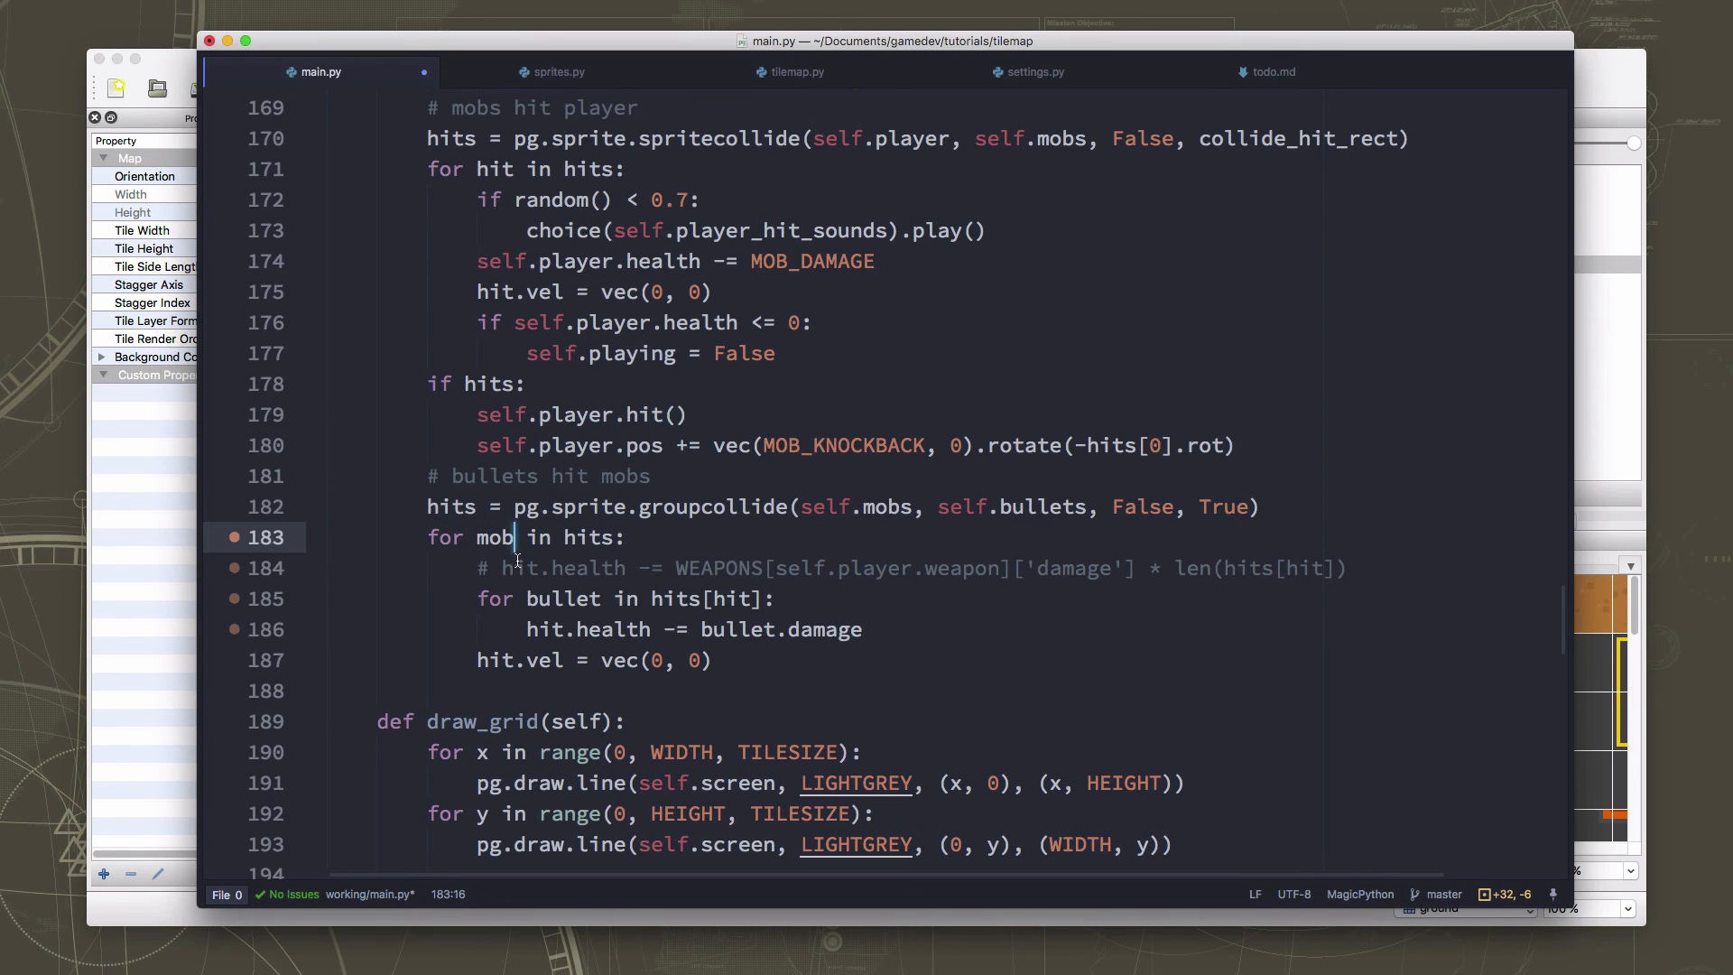
double_click(730, 598)
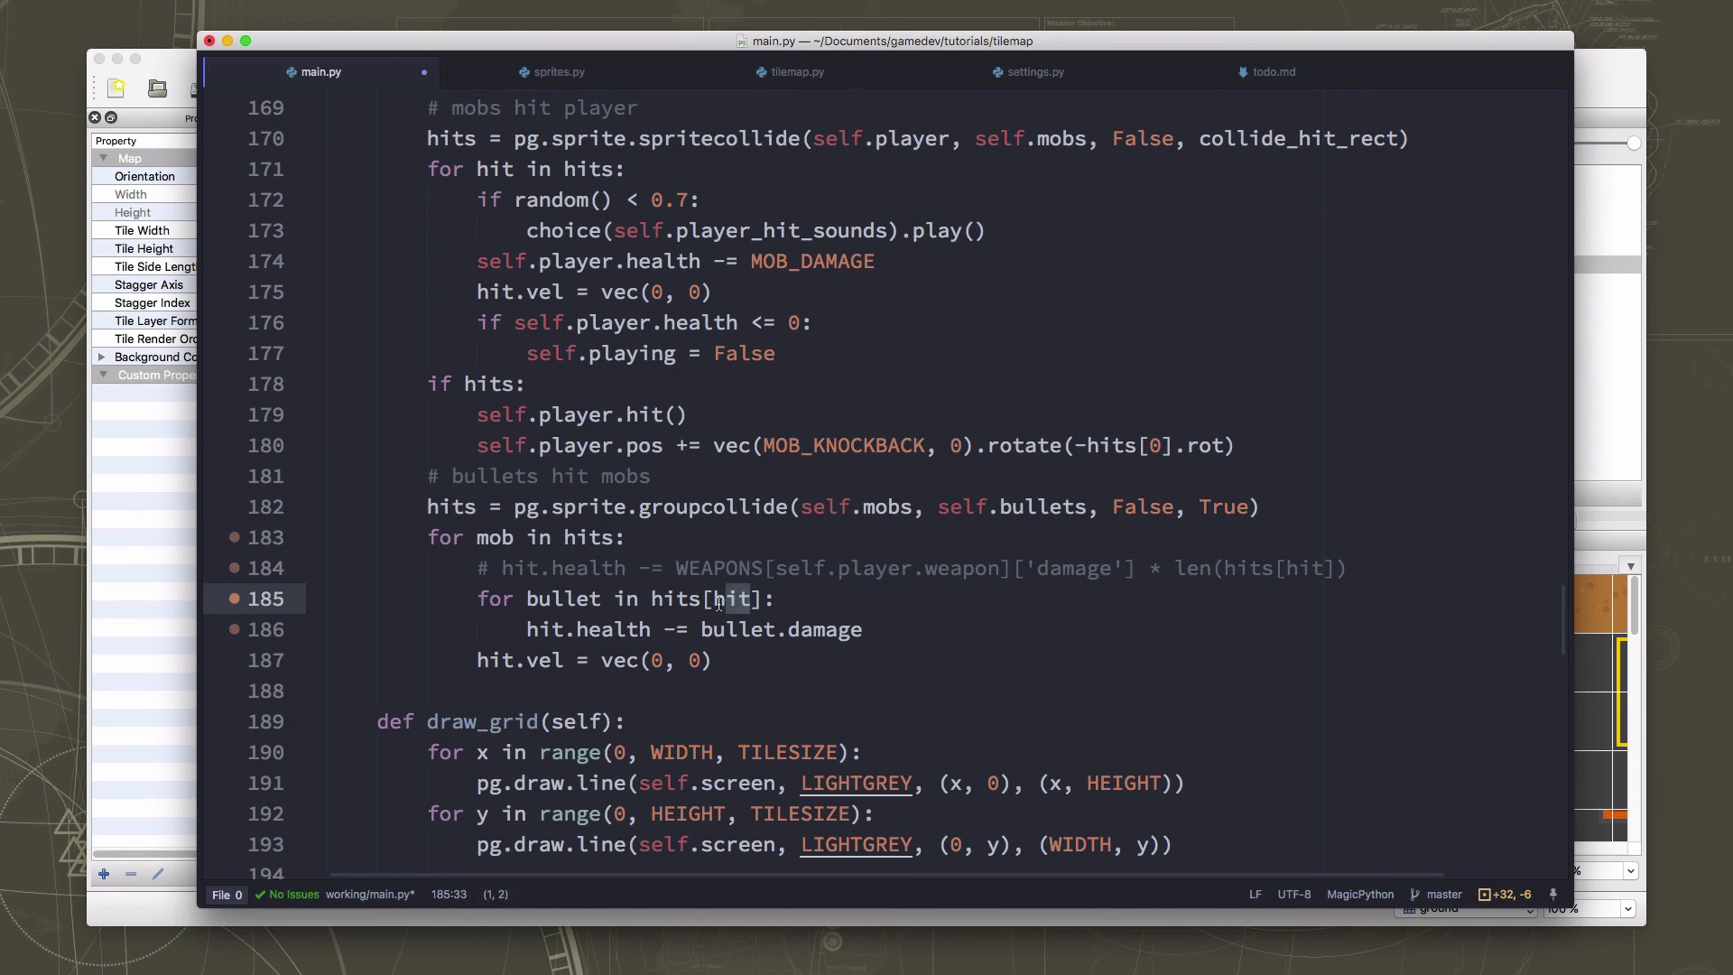
type("mob")
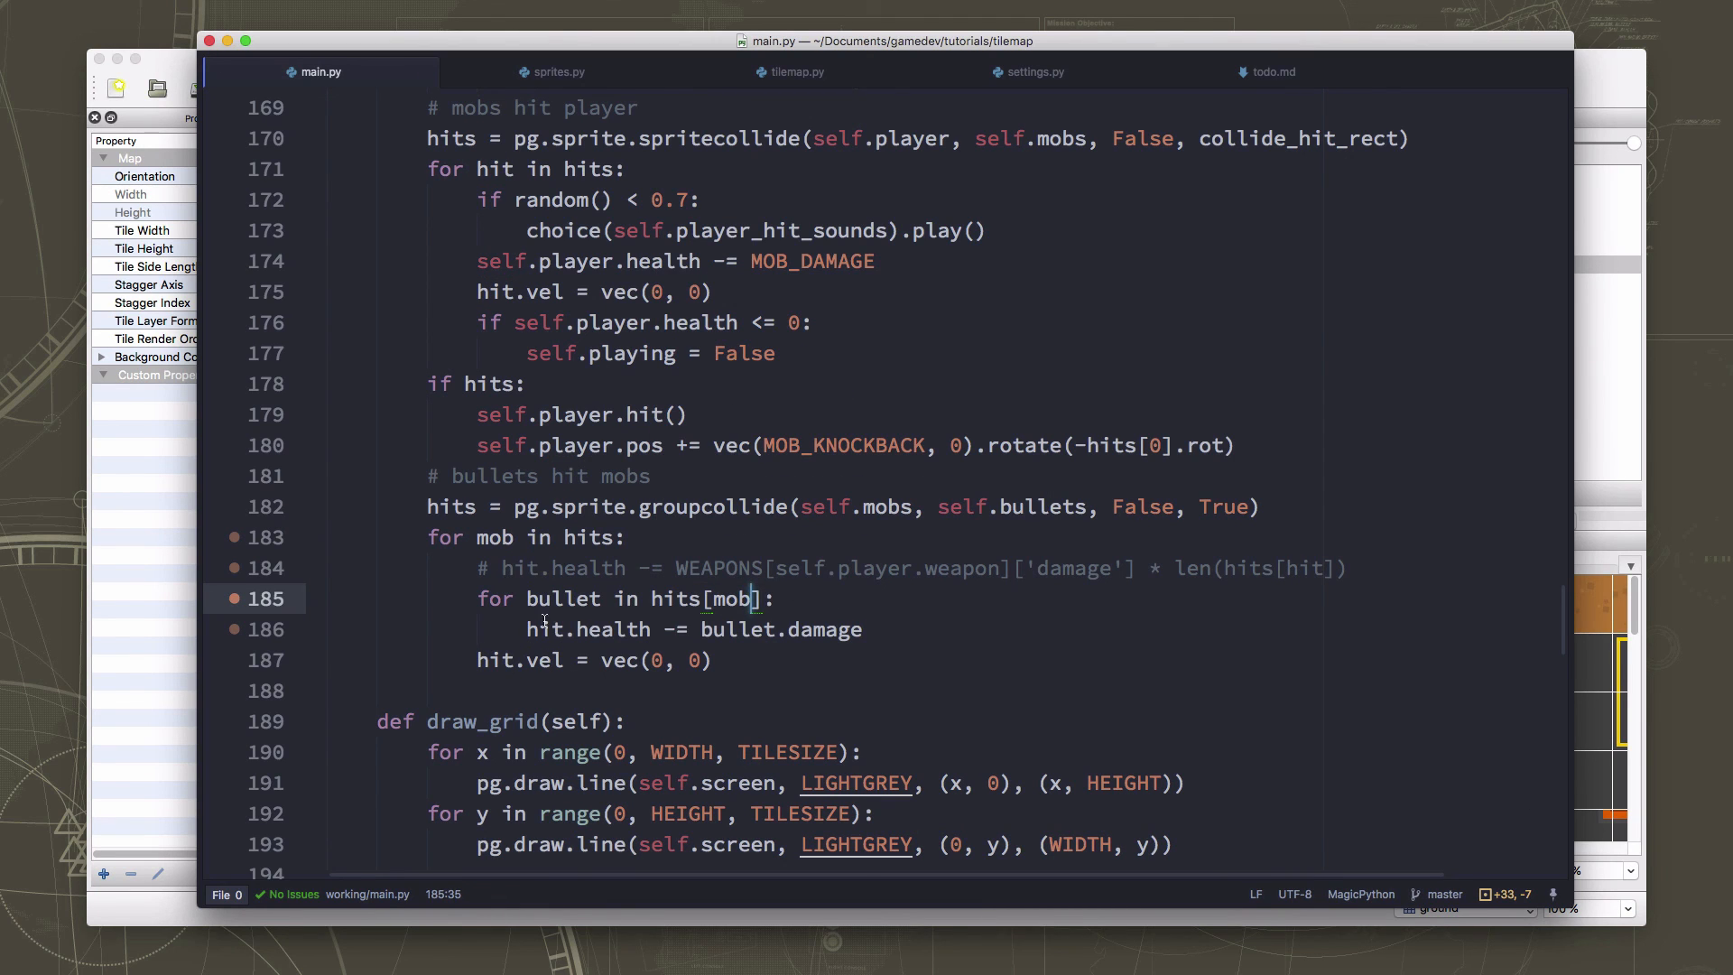
double_click(544, 629)
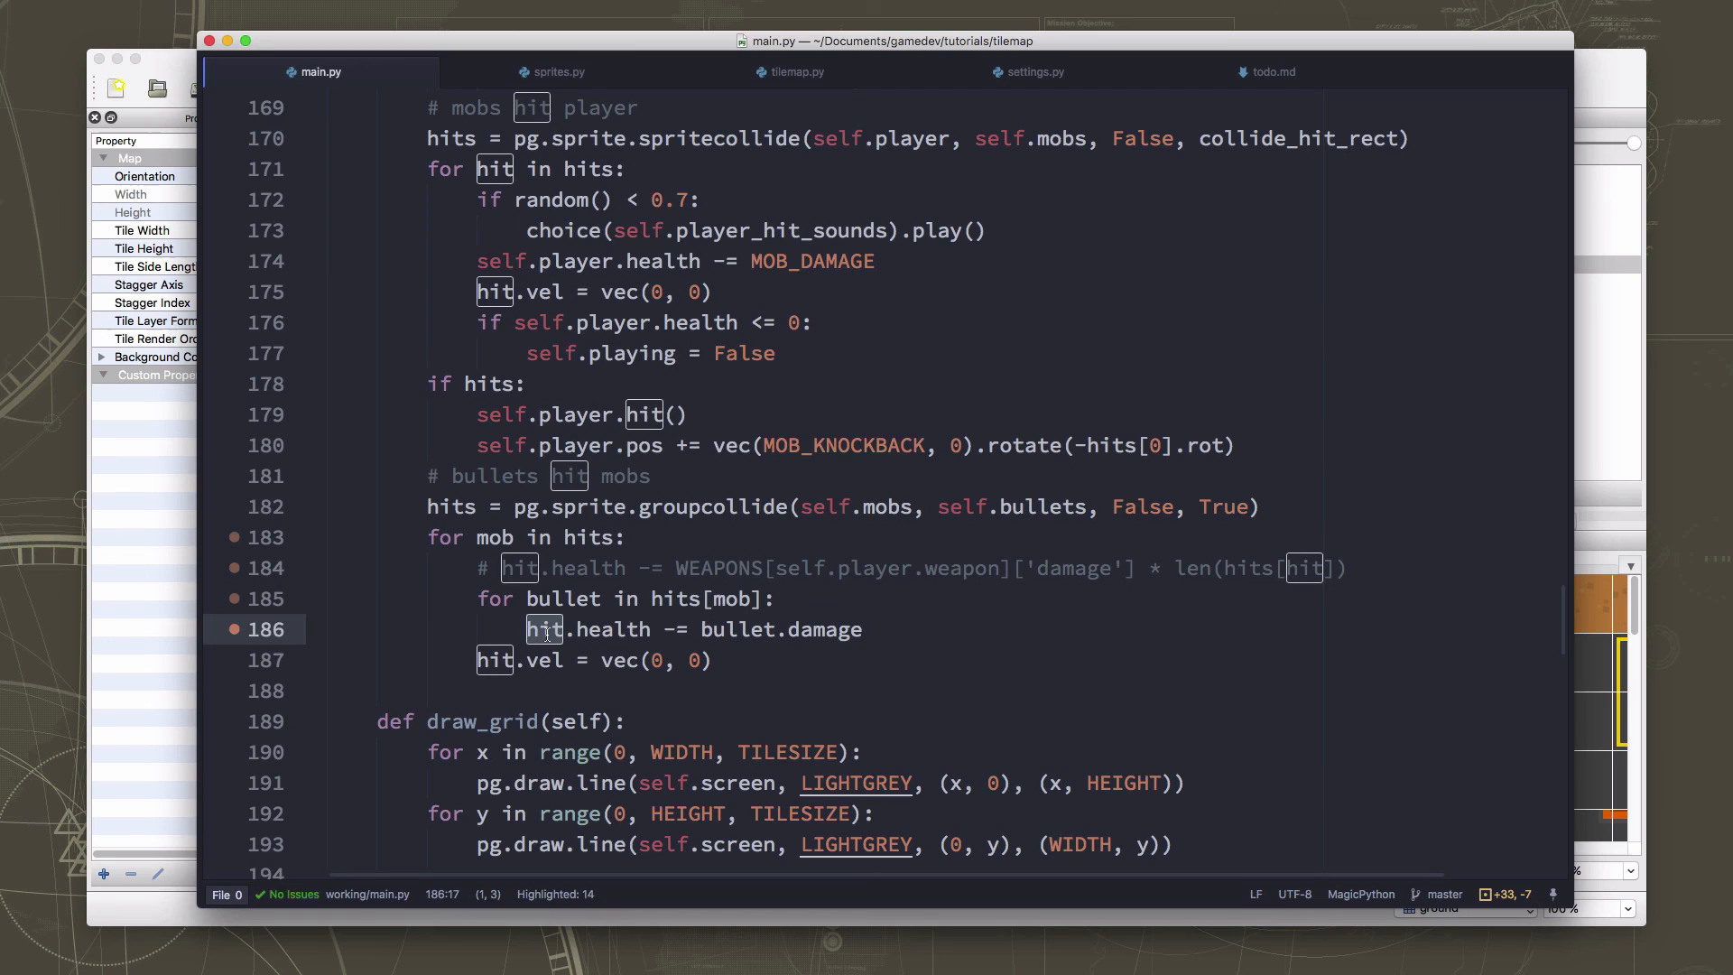
type("mob")
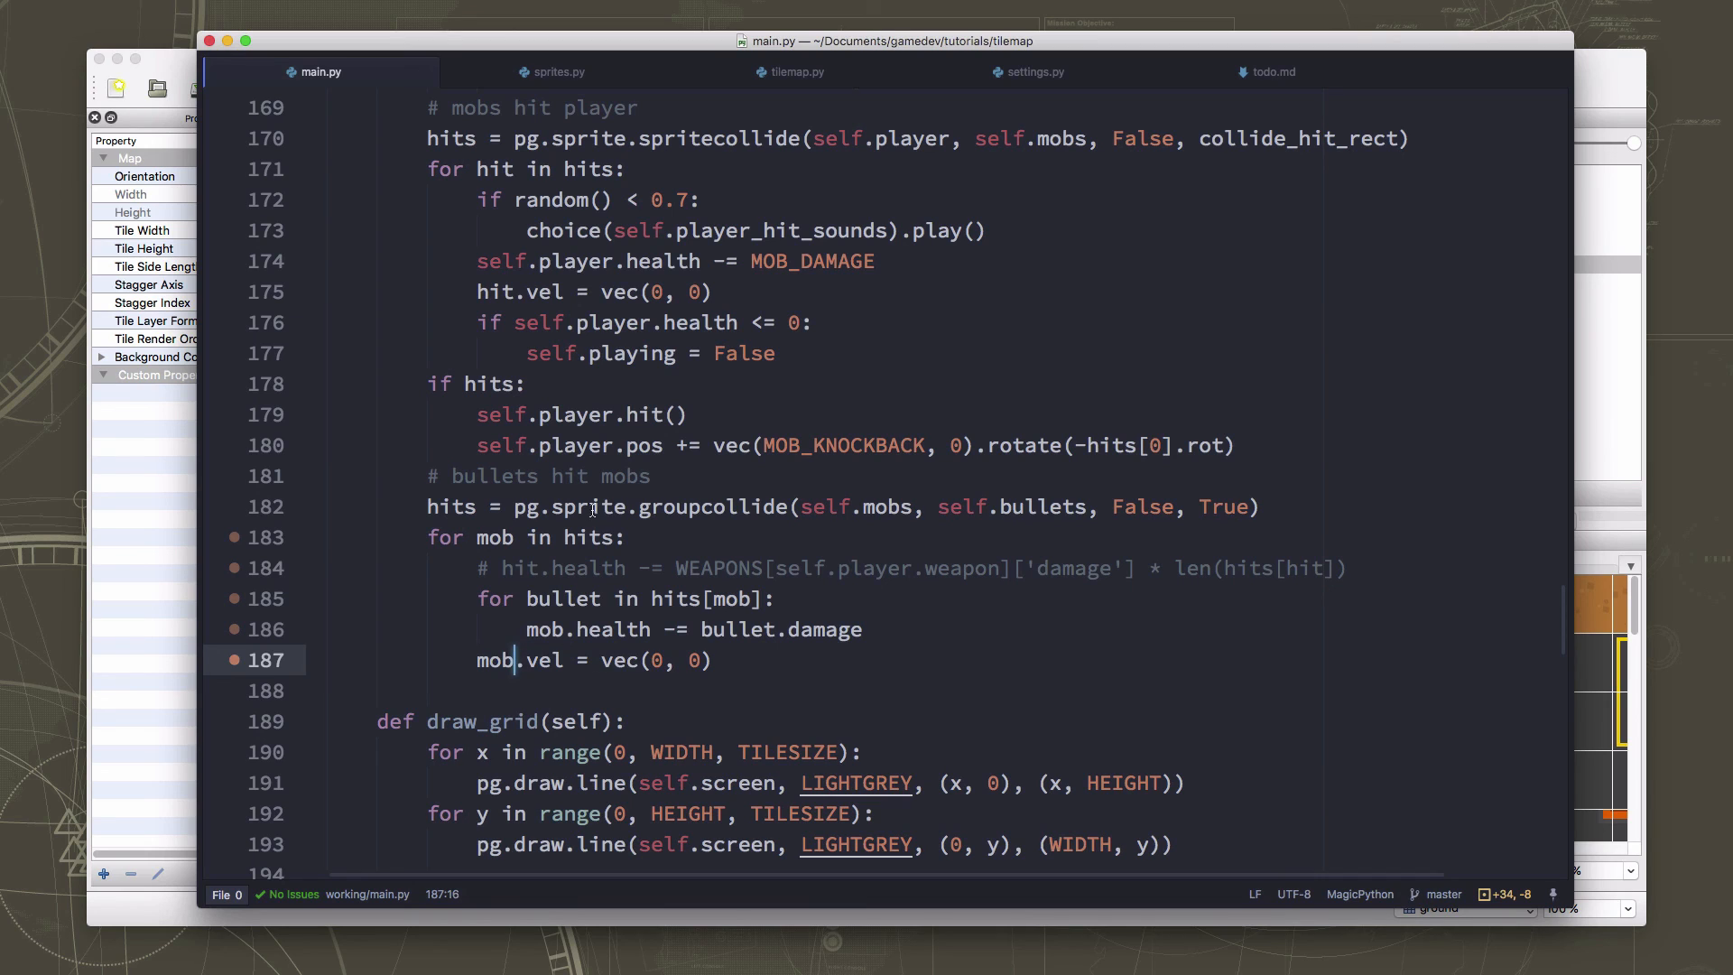
mouse_move(478, 540)
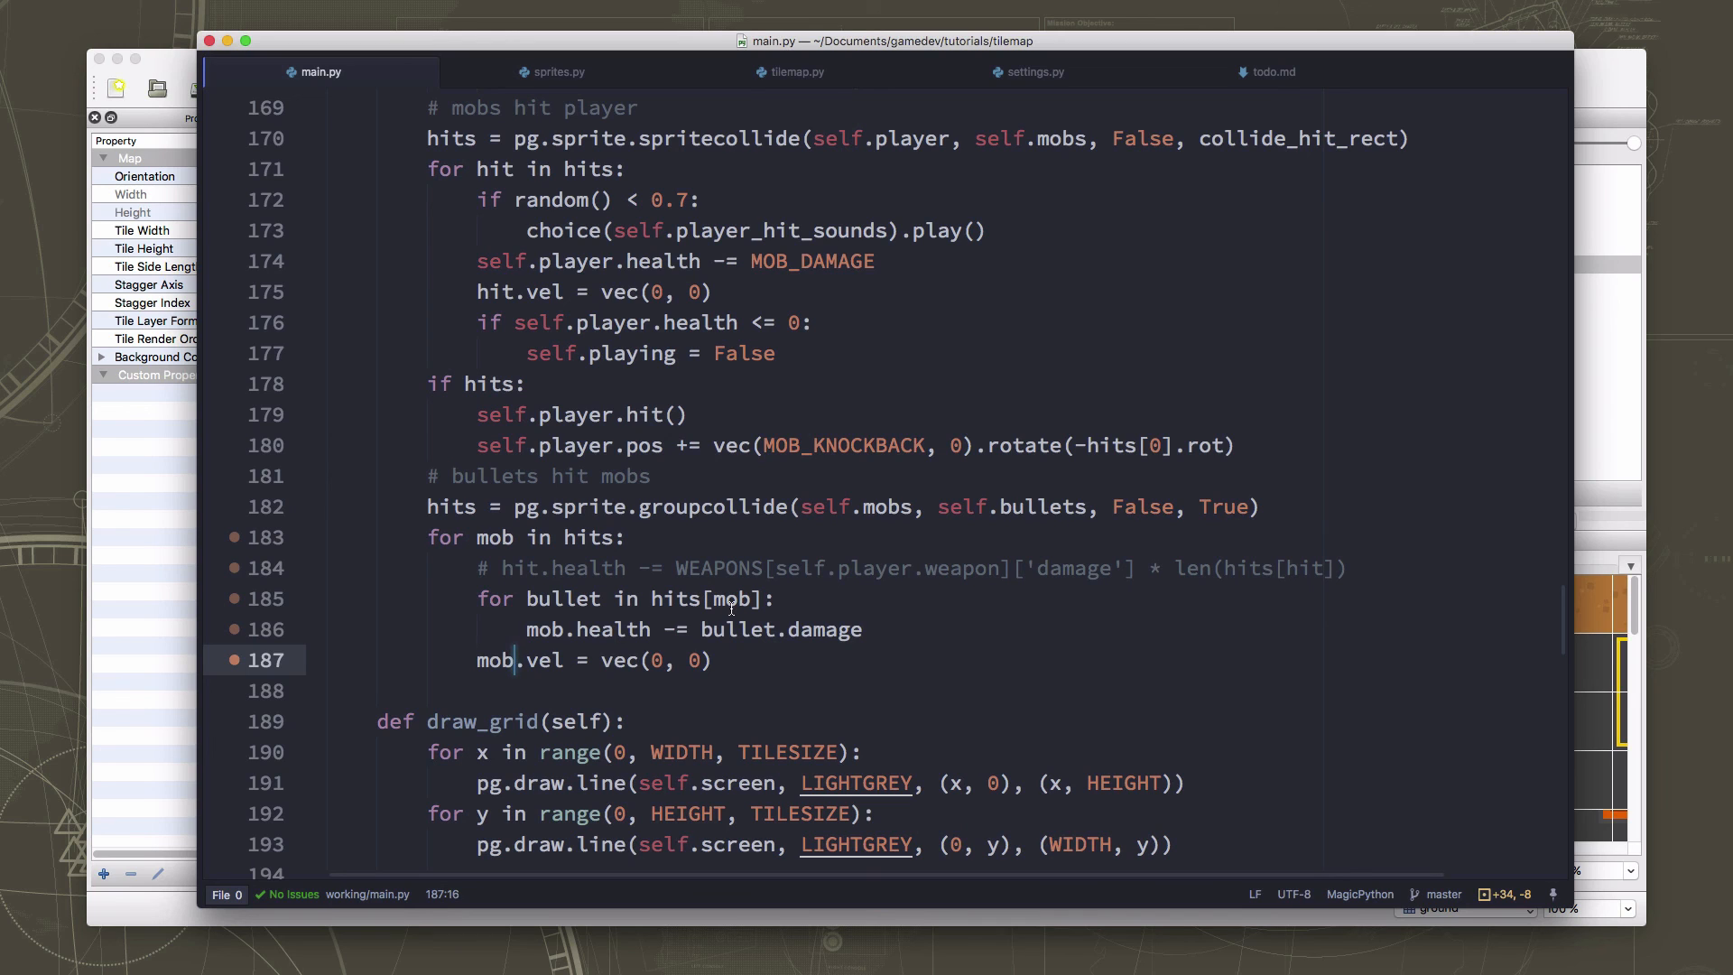
mouse_move(774, 645)
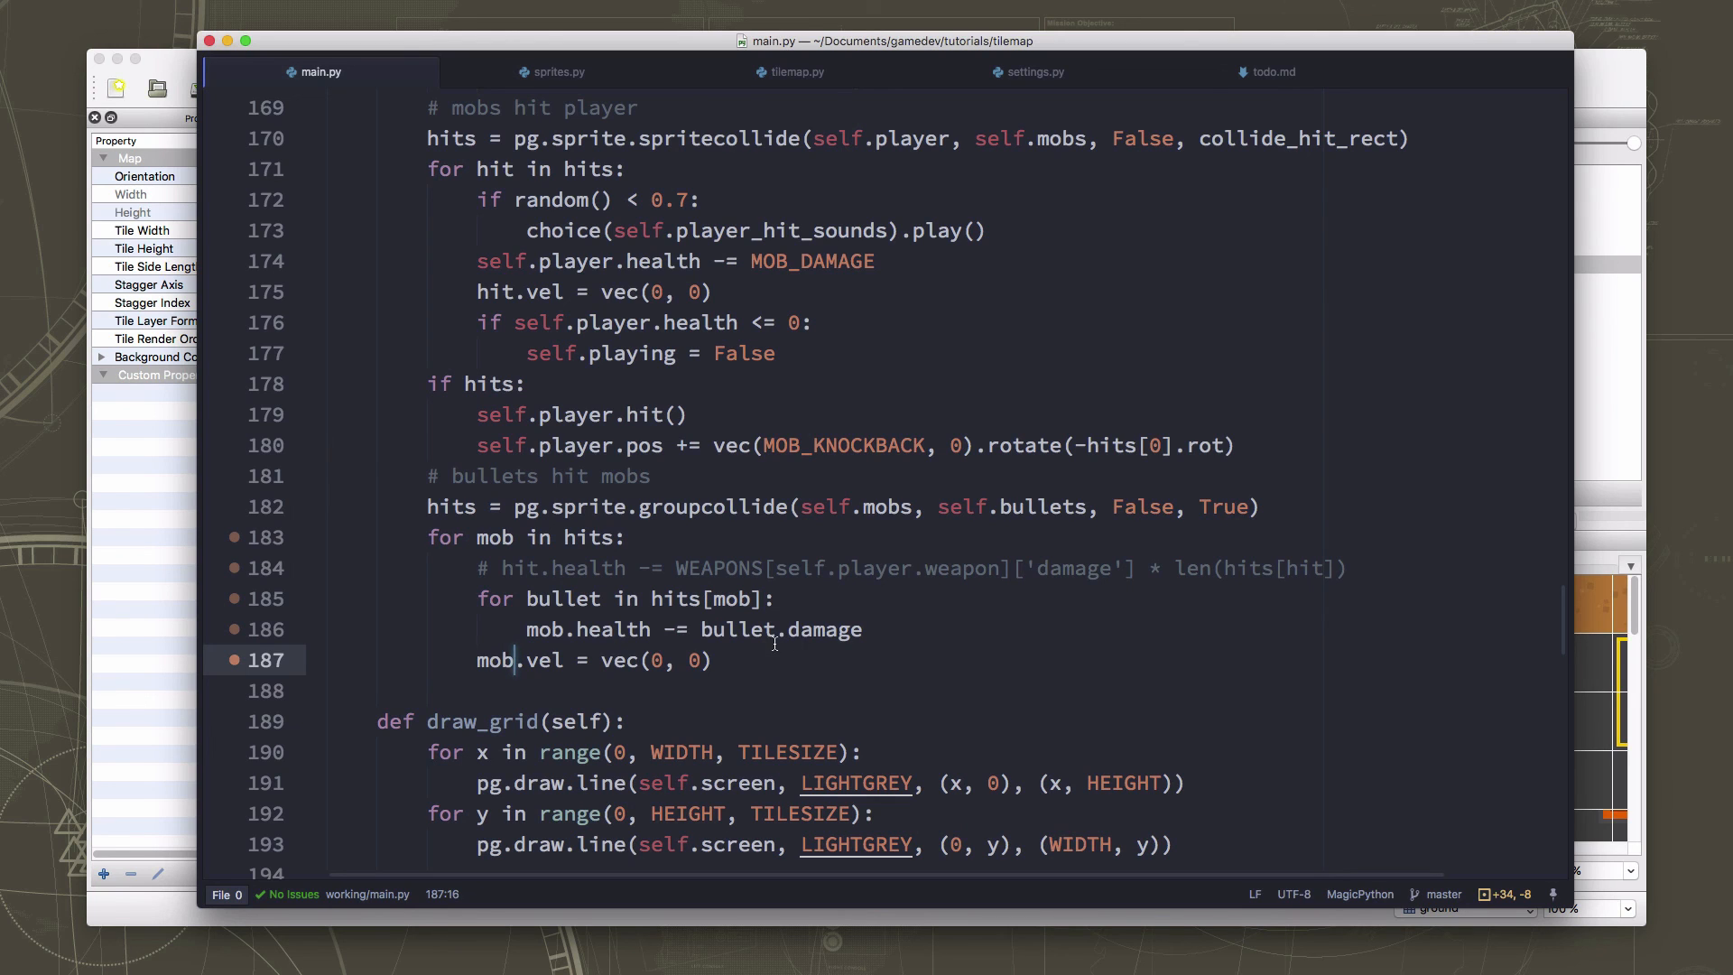